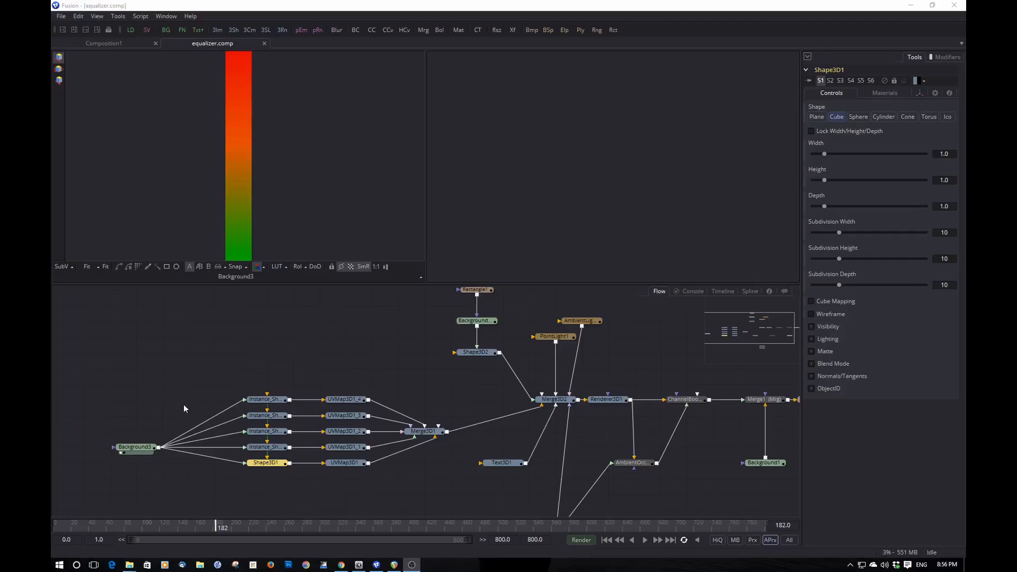
{"action": "mouse_move", "coordinate": [321, 401]}
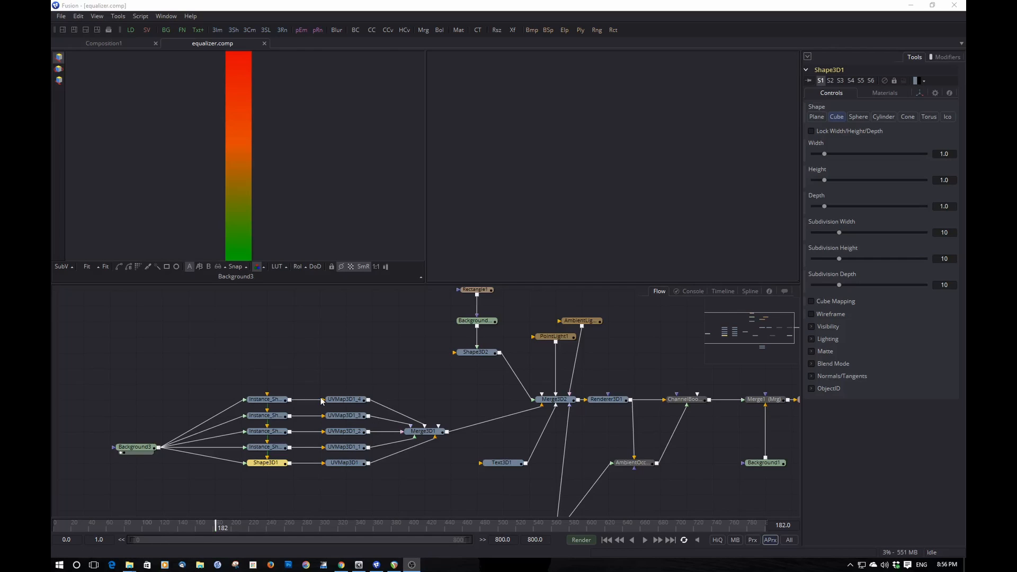
{"action": "mouse_move", "coordinate": [271, 431]}
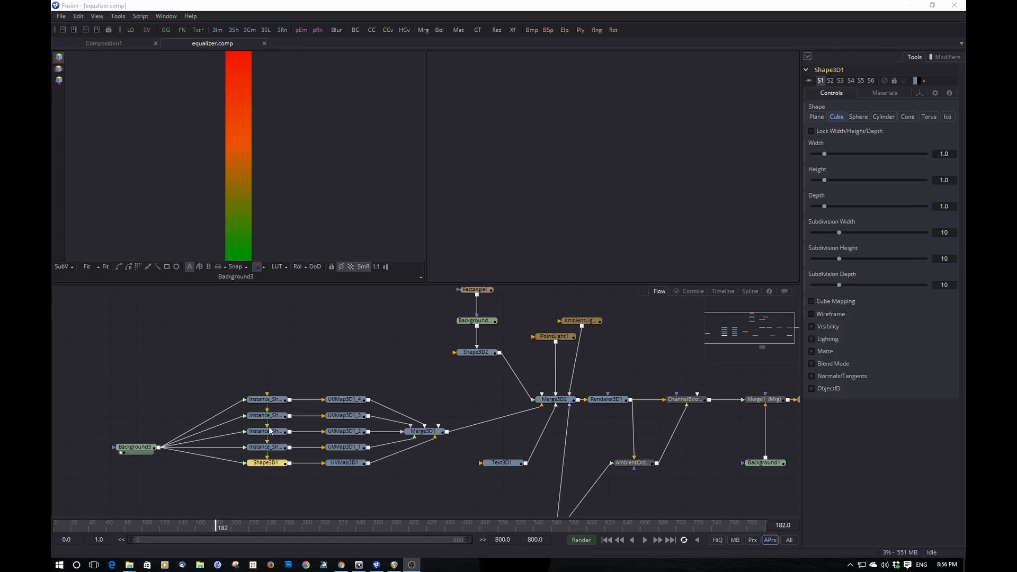
{"action": "mouse_move", "coordinate": [129, 565]}
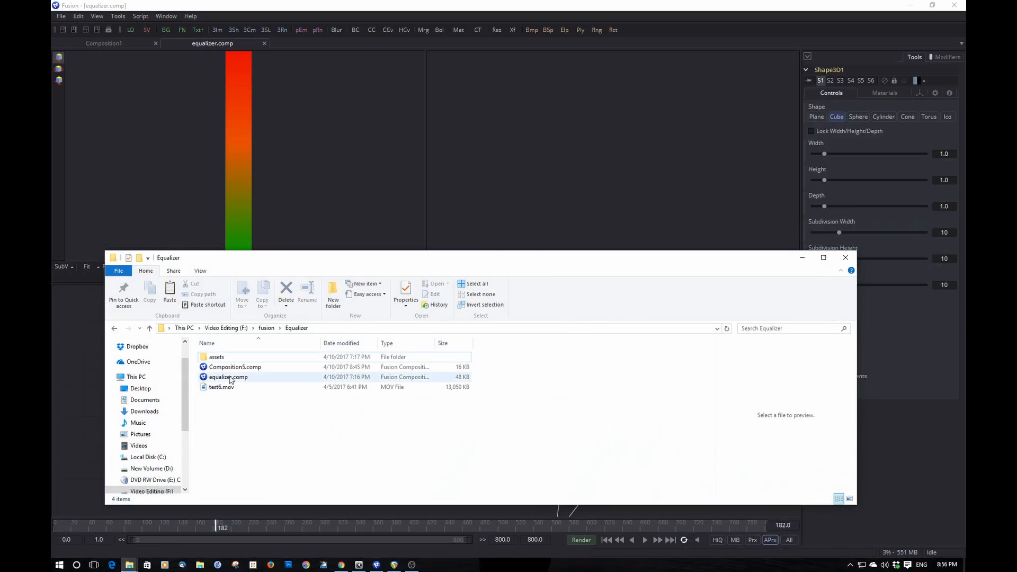
- Play test6.mov in Movies & TV and pause it about five seconds in
{"action": "double_click", "coordinate": [222, 387]}
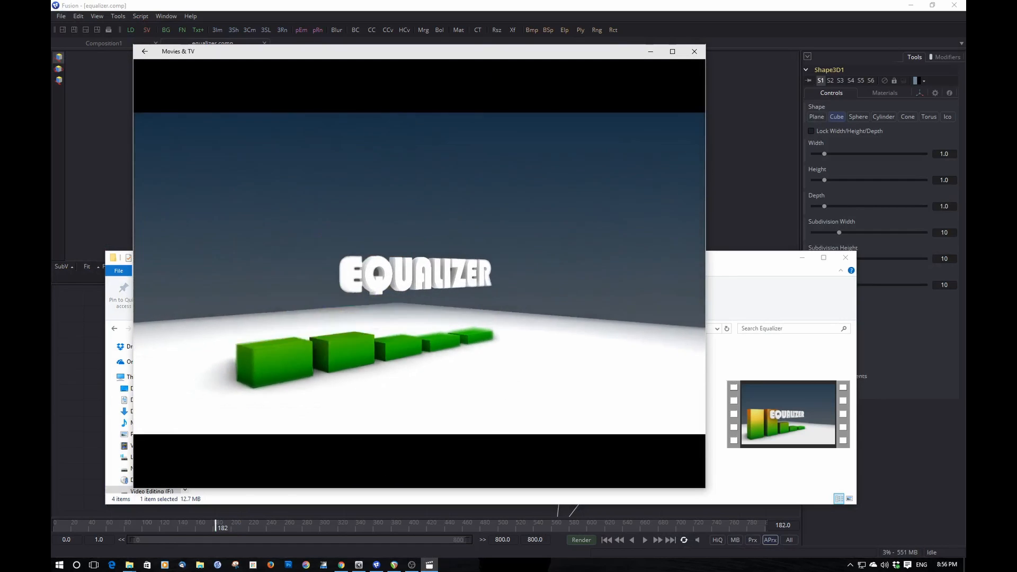
{"action": "left_click", "coordinate": [420, 470]}
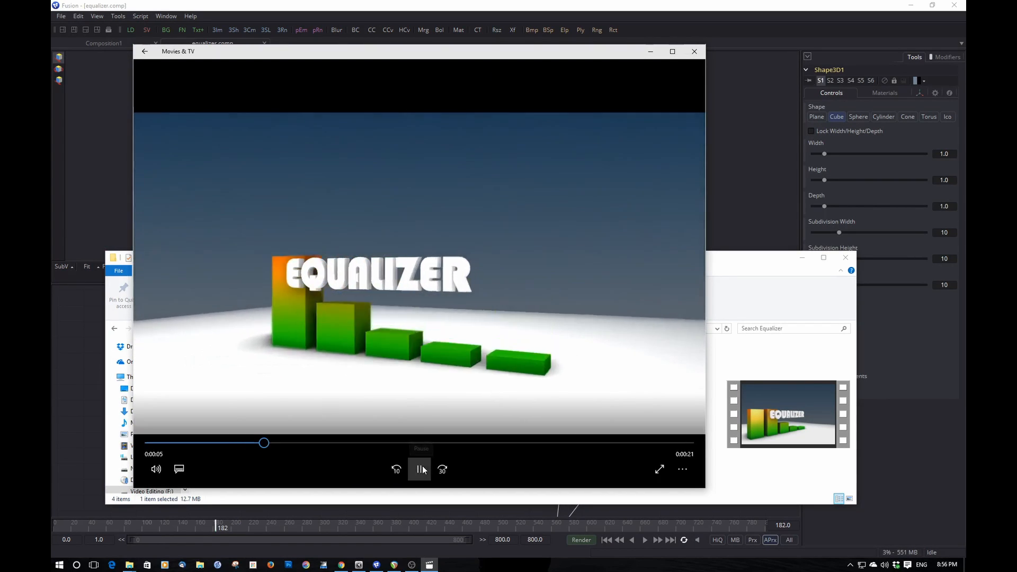
{"action": "left_click", "coordinate": [420, 470]}
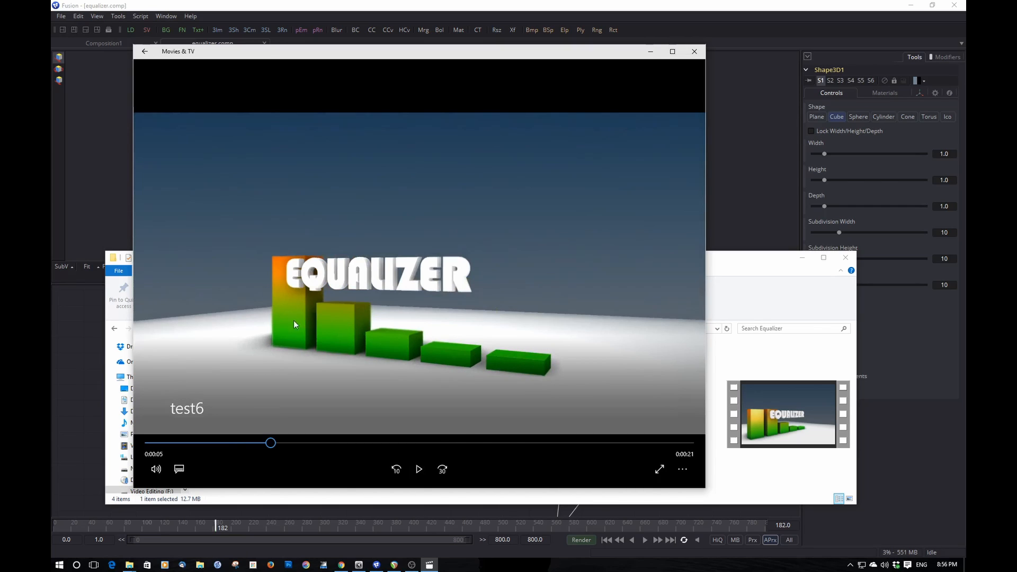
{"action": "mouse_move", "coordinate": [314, 251]}
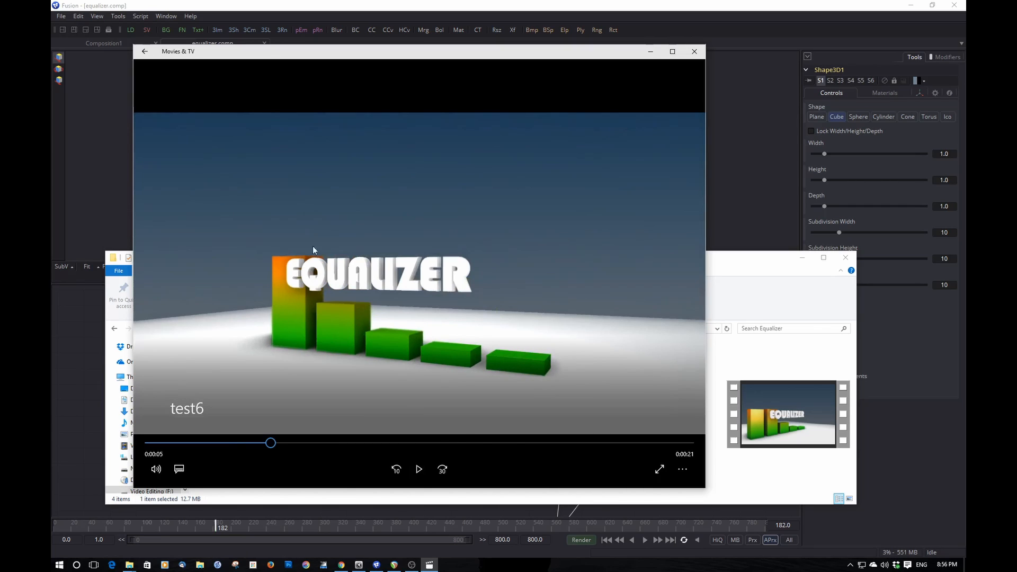
{"action": "mouse_move", "coordinate": [296, 315]}
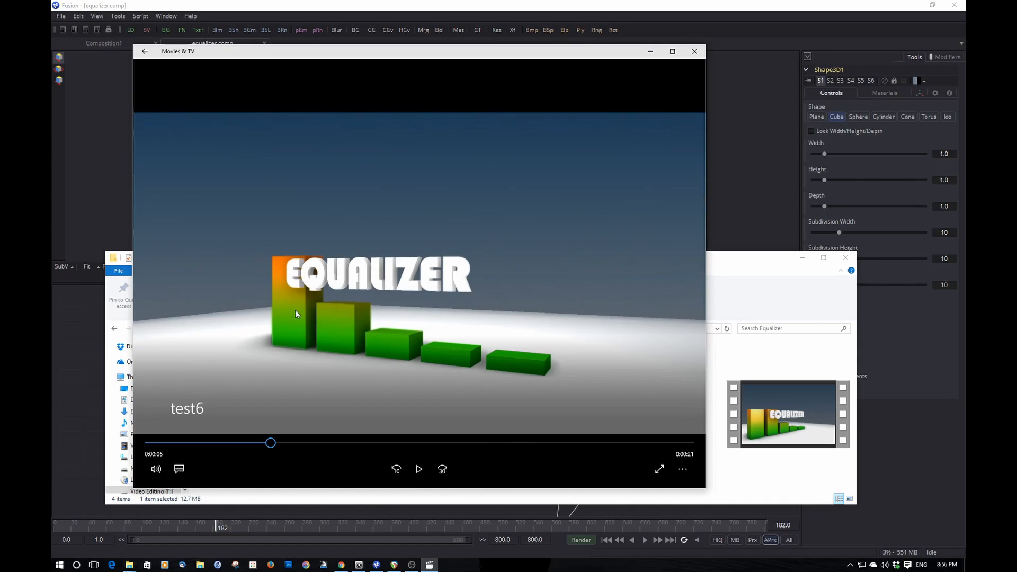
{"action": "mouse_move", "coordinate": [485, 356]}
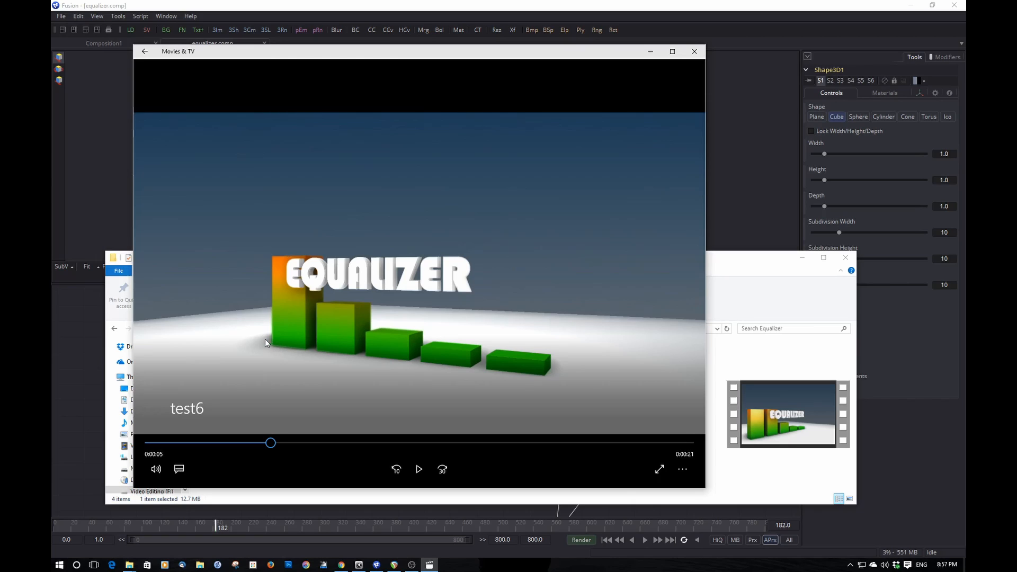
{"action": "mouse_move", "coordinate": [338, 359]}
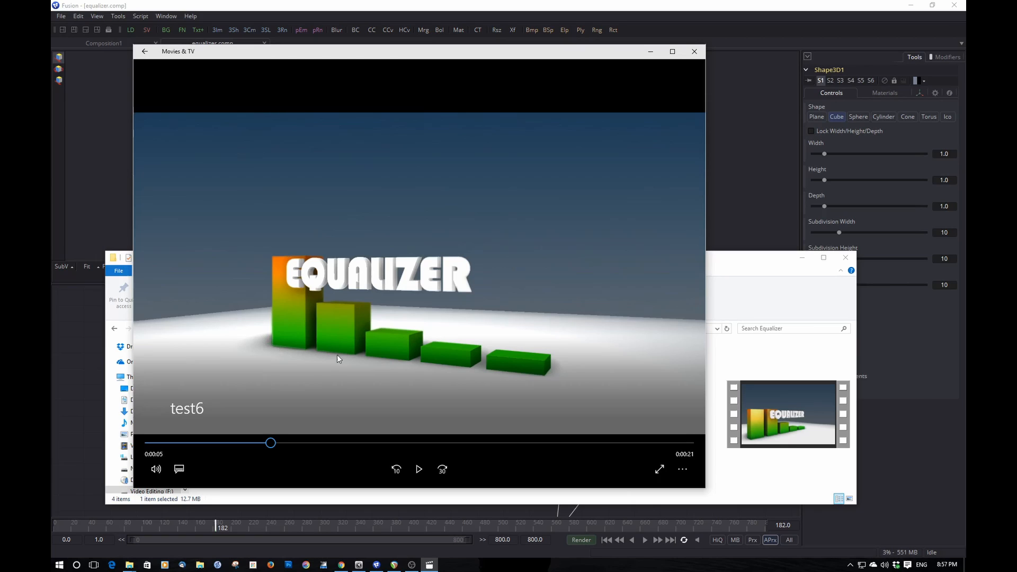
{"action": "mouse_move", "coordinate": [409, 362]}
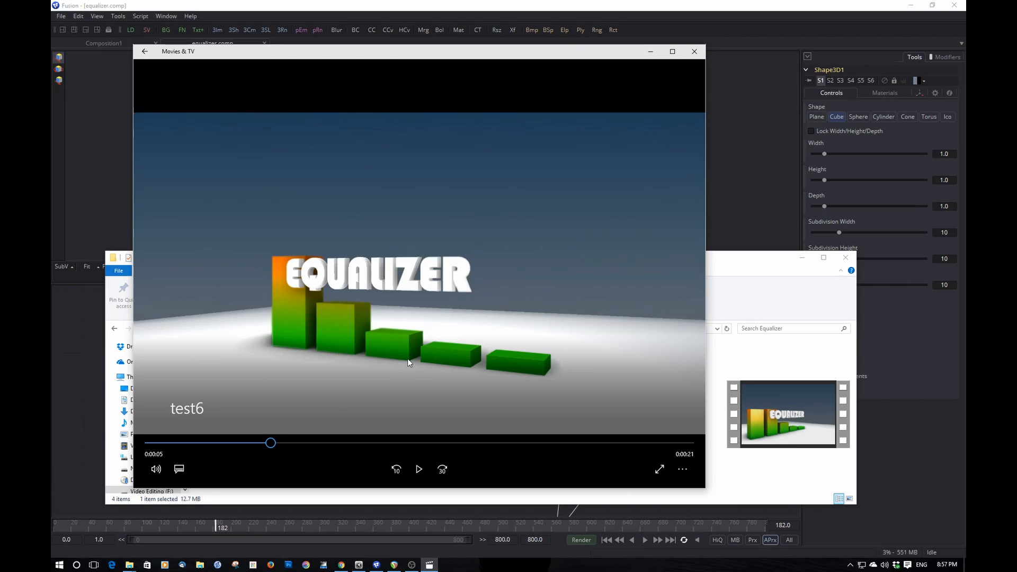
{"action": "mouse_move", "coordinate": [334, 368]}
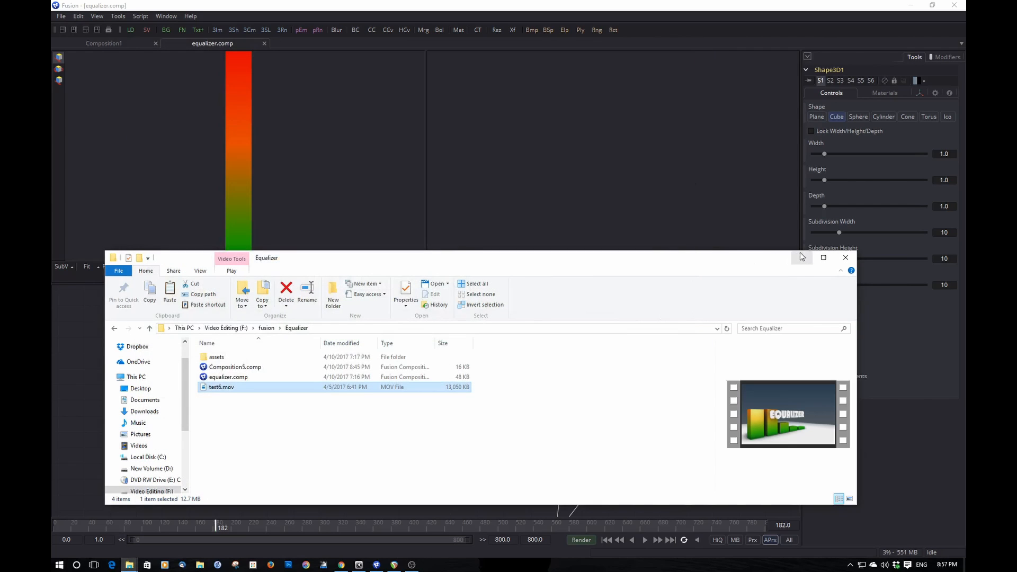
- Hide the File Explorer window so the equalizer.comp node graph shows again
{"action": "left_click", "coordinate": [846, 257]}
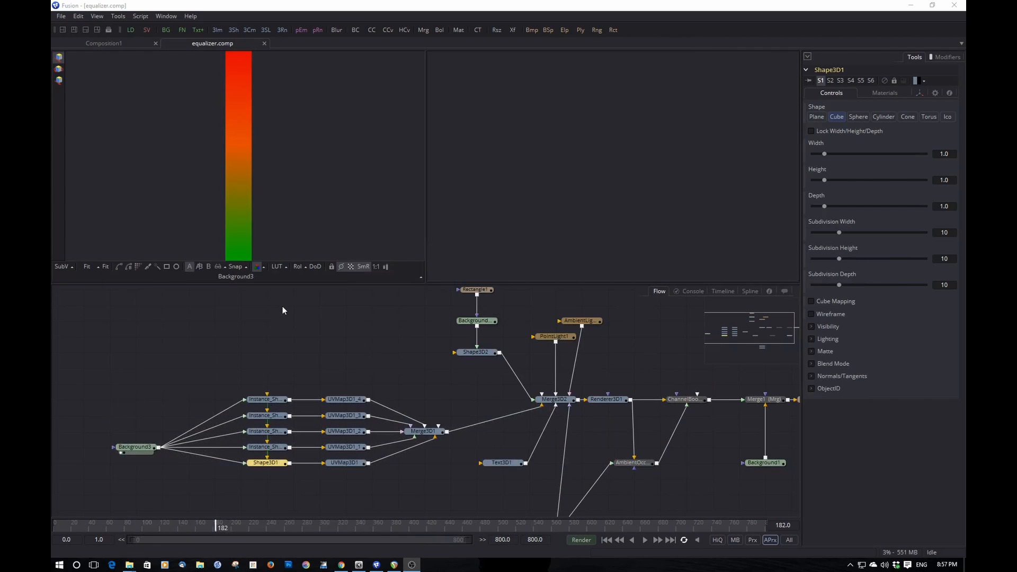
{"action": "mouse_move", "coordinate": [295, 327]}
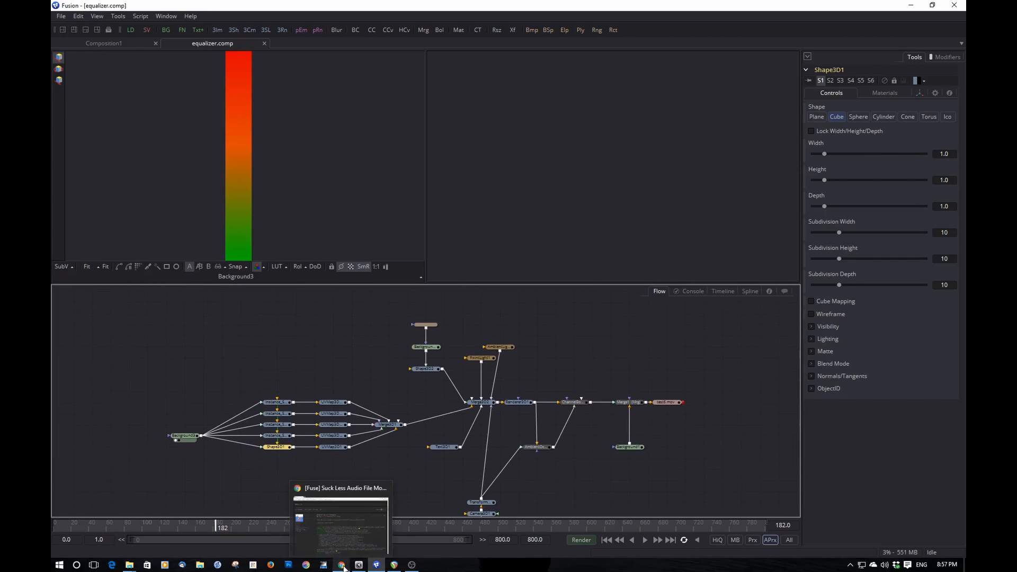
- Bring up Chrome with the Suck Less Audio File Modifier forum post
{"action": "left_click", "coordinate": [340, 565]}
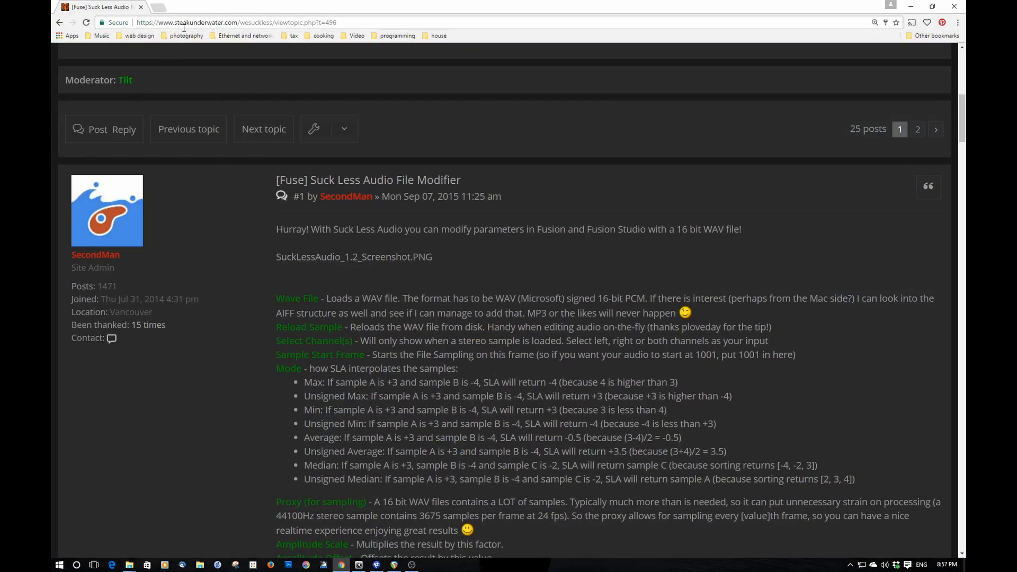
{"action": "mouse_move", "coordinate": [368, 180]}
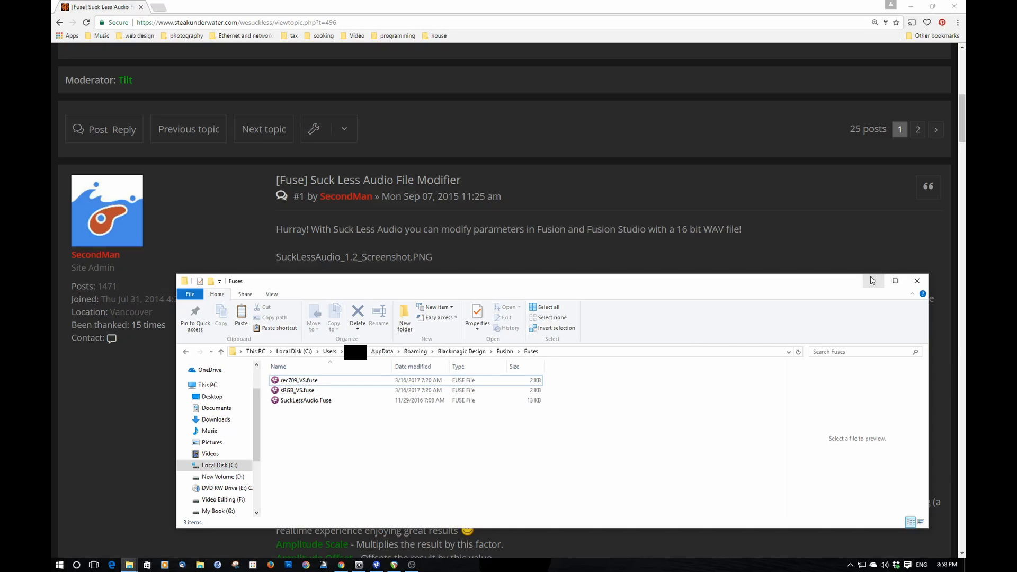
{"action": "mouse_move", "coordinate": [872, 281]}
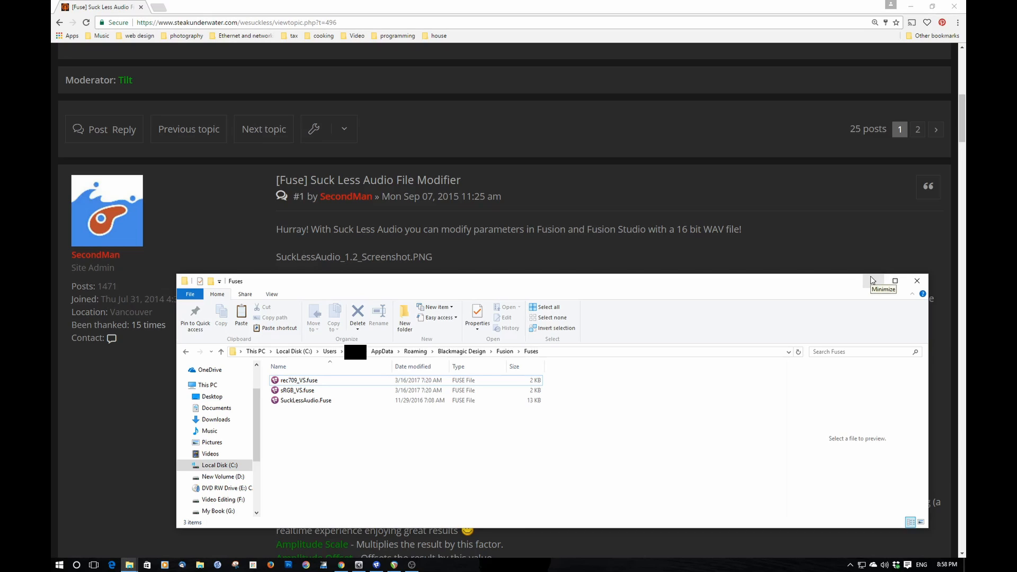
{"action": "mouse_move", "coordinate": [874, 280]}
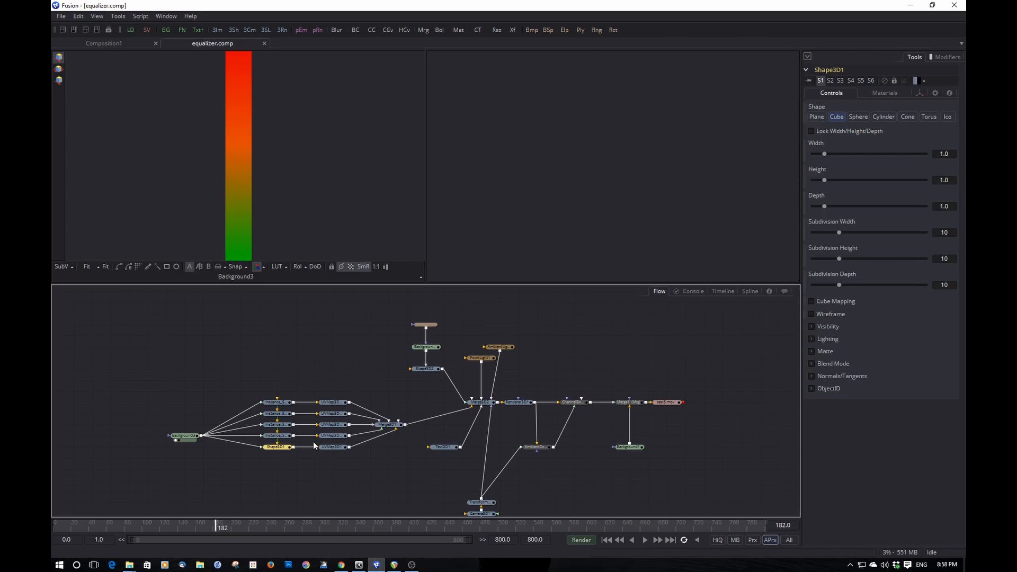
- Inspect Background3, Instance_Shape3D1, Shape3D1 and UVMap3D1, loading the base cube into the viewer
{"action": "left_click", "coordinate": [187, 436]}
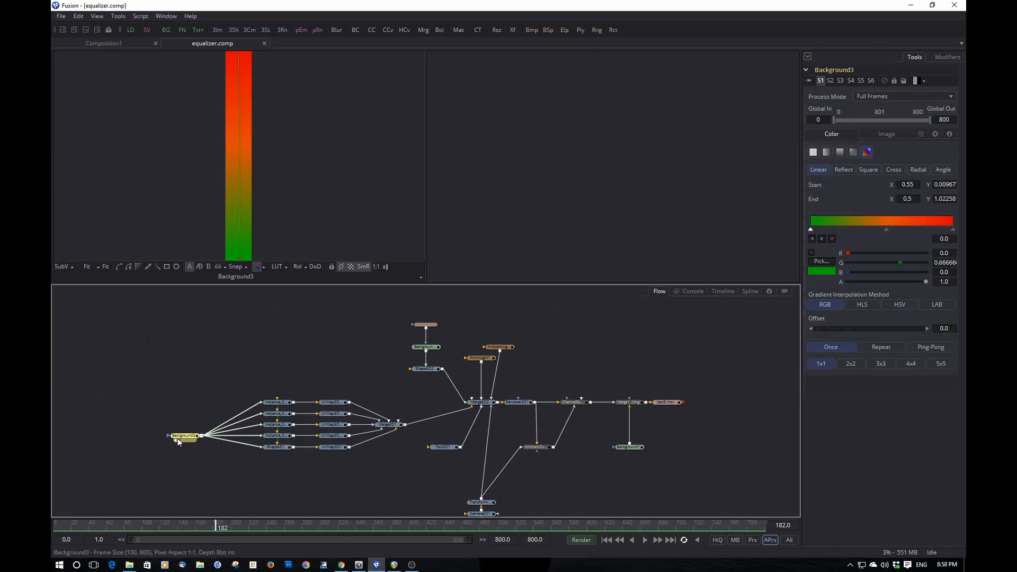
{"action": "mouse_move", "coordinate": [212, 245]}
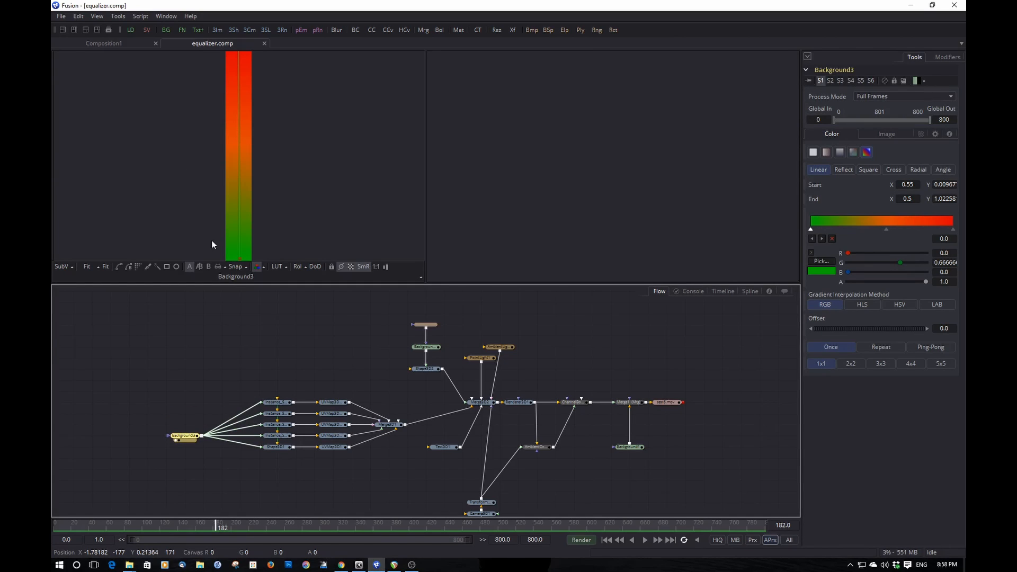
{"action": "mouse_move", "coordinate": [240, 265]}
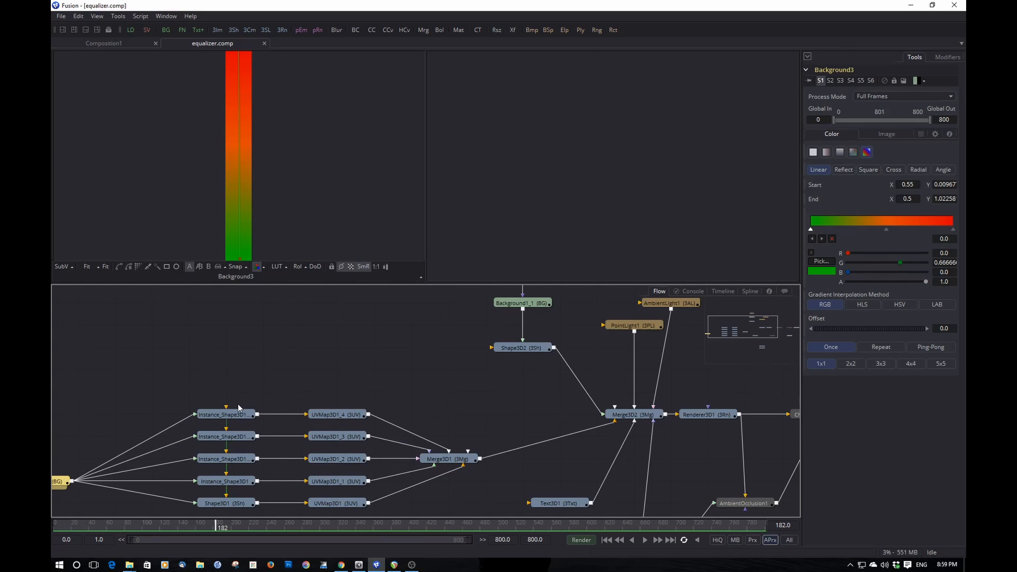
{"action": "left_click", "coordinate": [226, 415]}
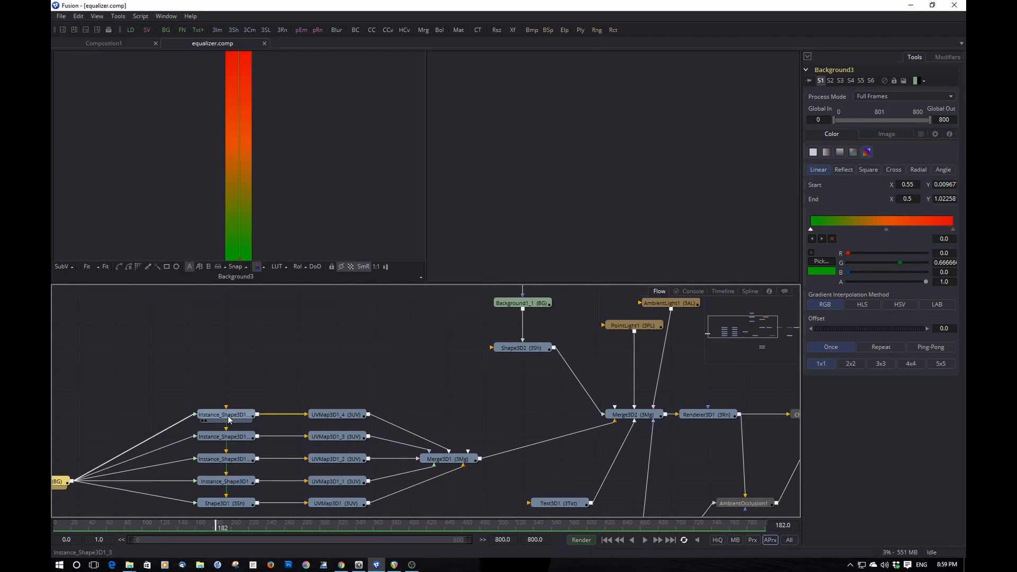
{"action": "left_click", "coordinate": [227, 502]}
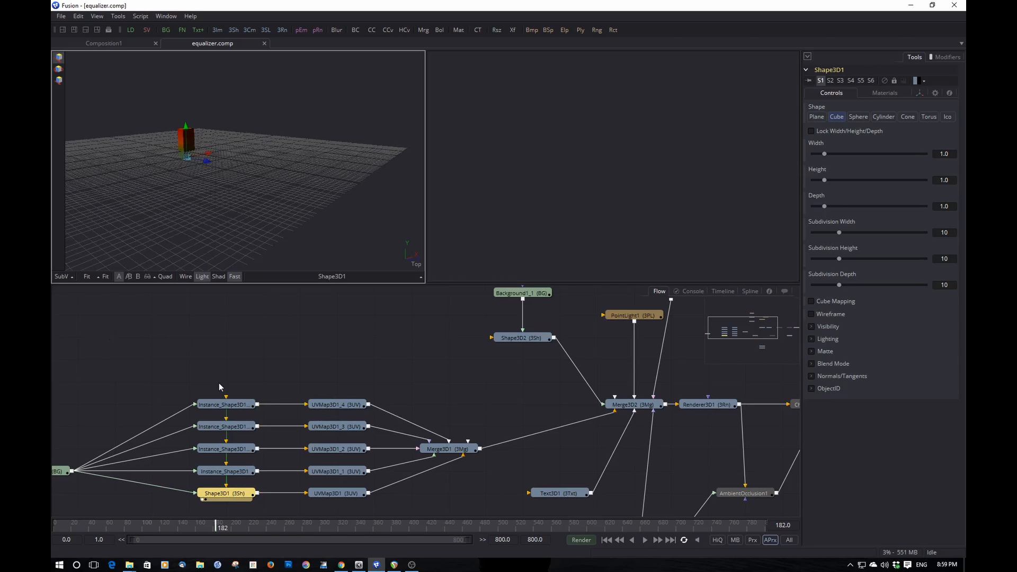
{"action": "mouse_move", "coordinate": [94, 414]}
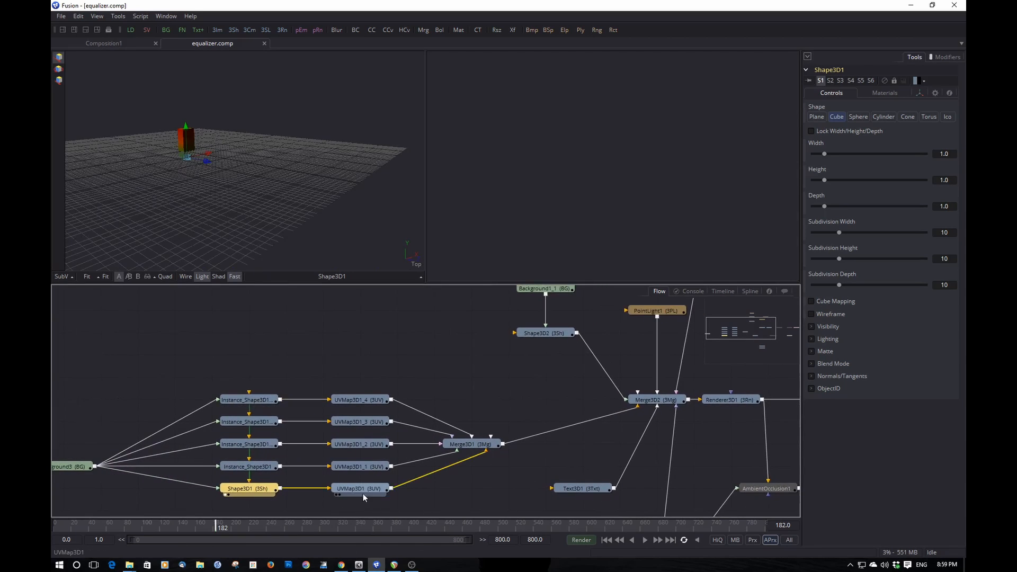
{"action": "left_click", "coordinate": [360, 489]}
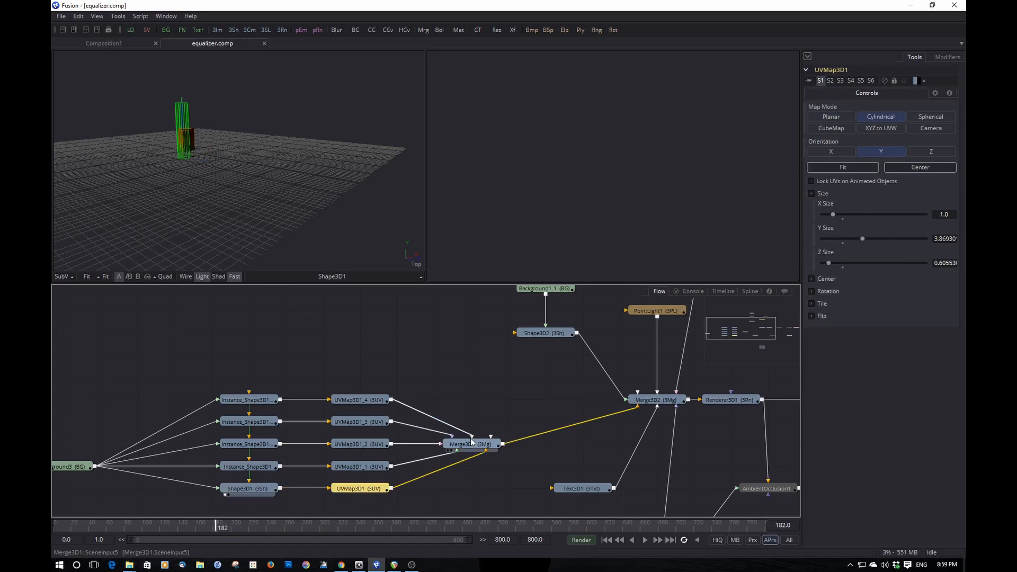
- Load Merge3D1's row of five bars into the second viewer and check the last instanced bar
{"action": "left_click", "coordinate": [472, 444]}
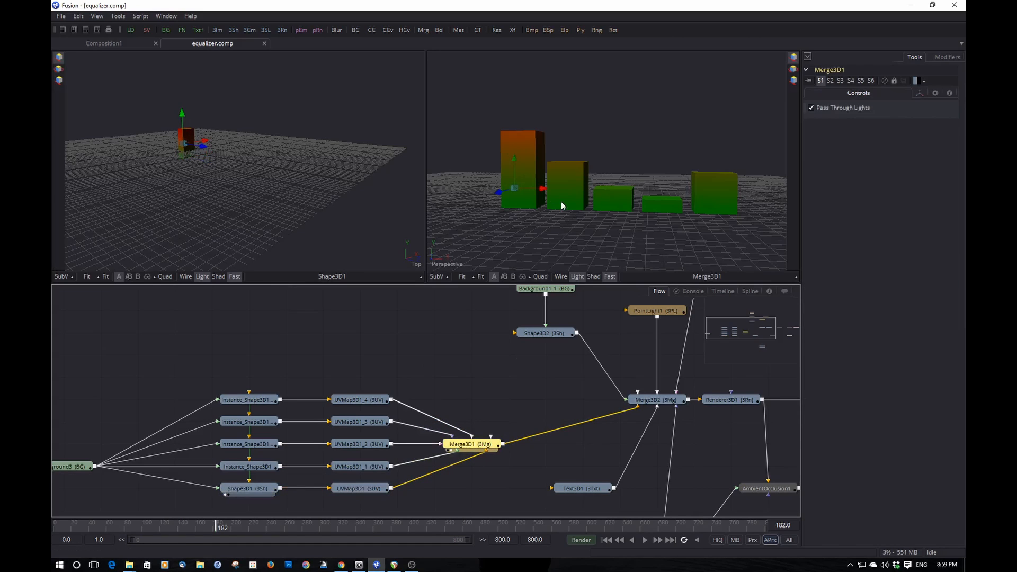
{"action": "mouse_move", "coordinate": [452, 284]}
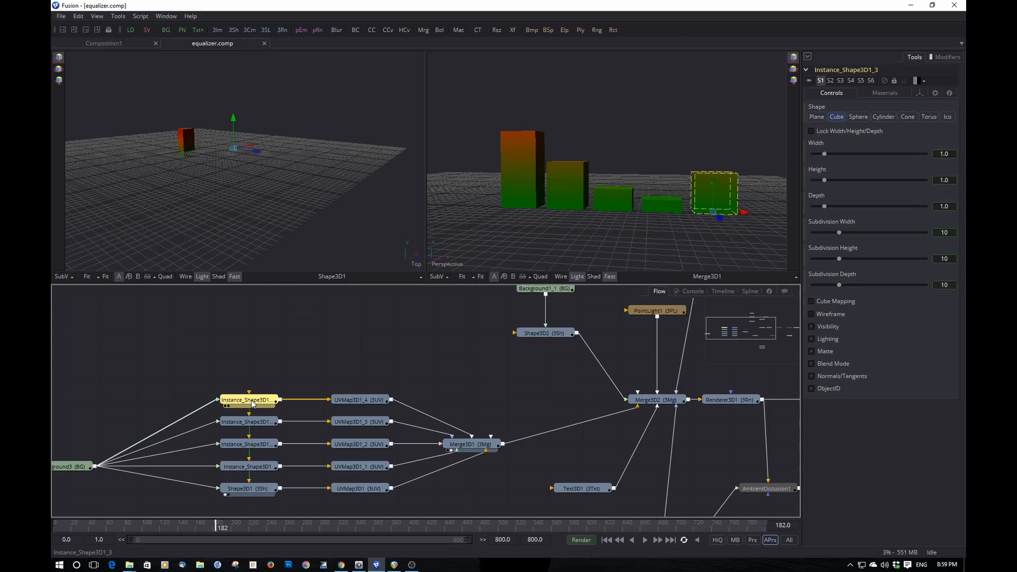
{"action": "left_click", "coordinate": [247, 401]}
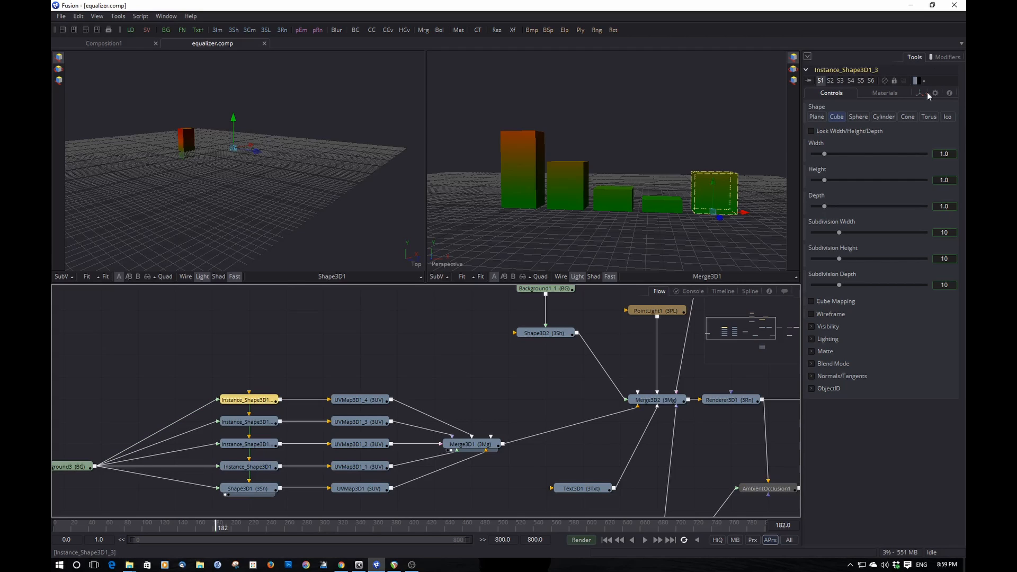
{"action": "left_click", "coordinate": [248, 488]}
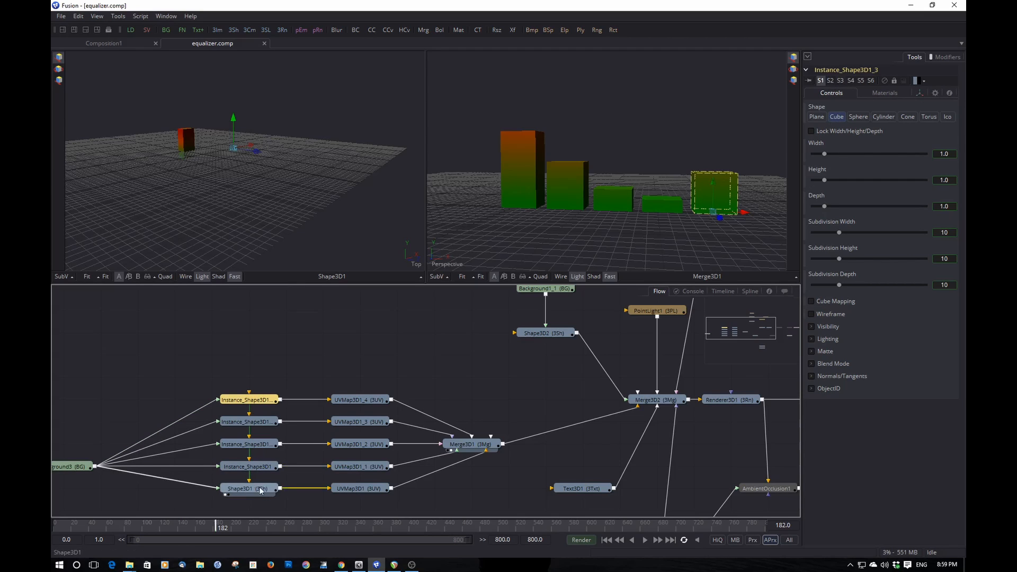
- Drive Shape3D1's Y Scale with an Audio (WAV) modifier reading the beat file
{"action": "left_click", "coordinate": [248, 487]}
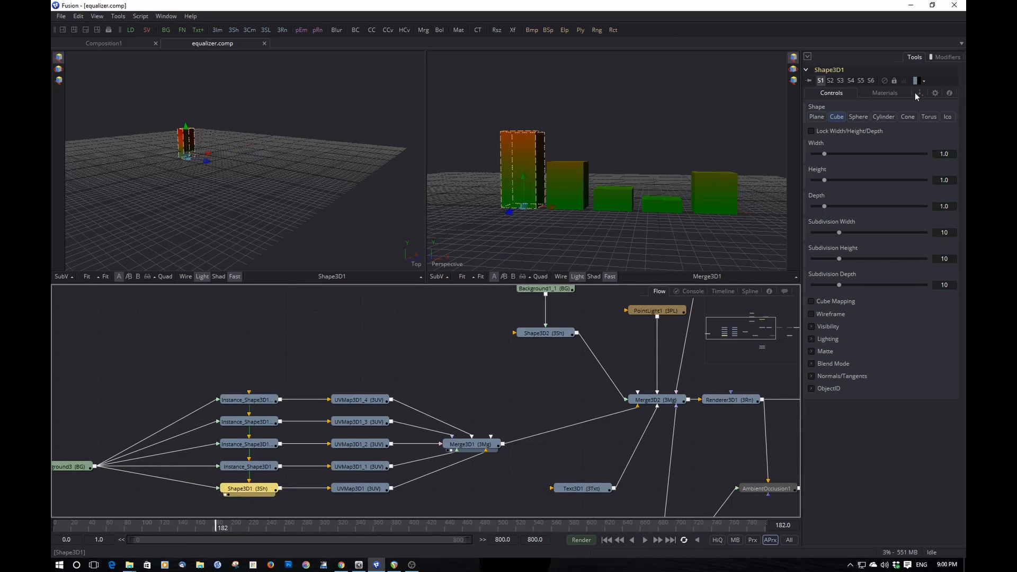
{"action": "left_click", "coordinate": [920, 93]}
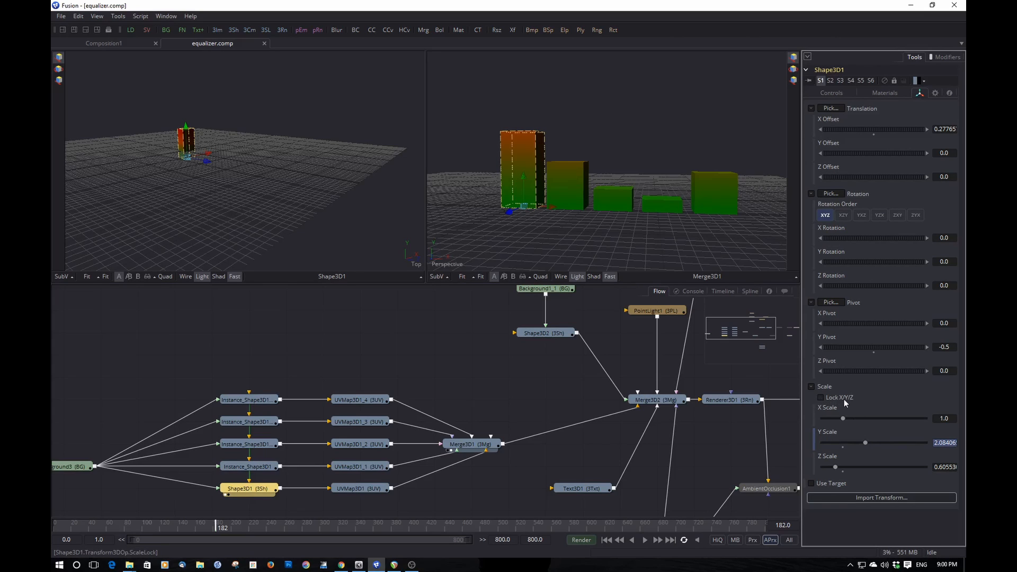
{"action": "mouse_move", "coordinate": [856, 412]}
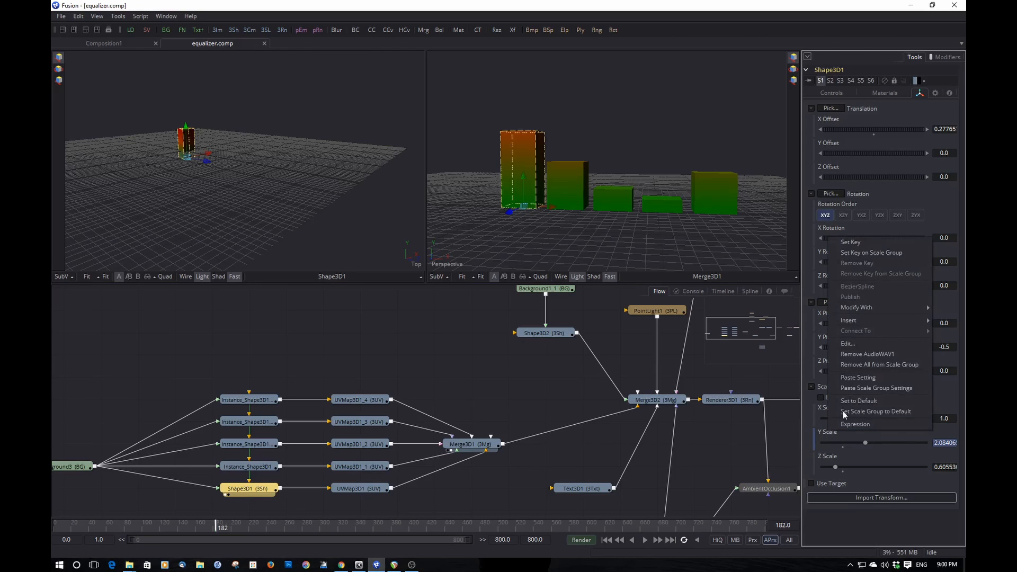
{"action": "mouse_move", "coordinate": [857, 307]}
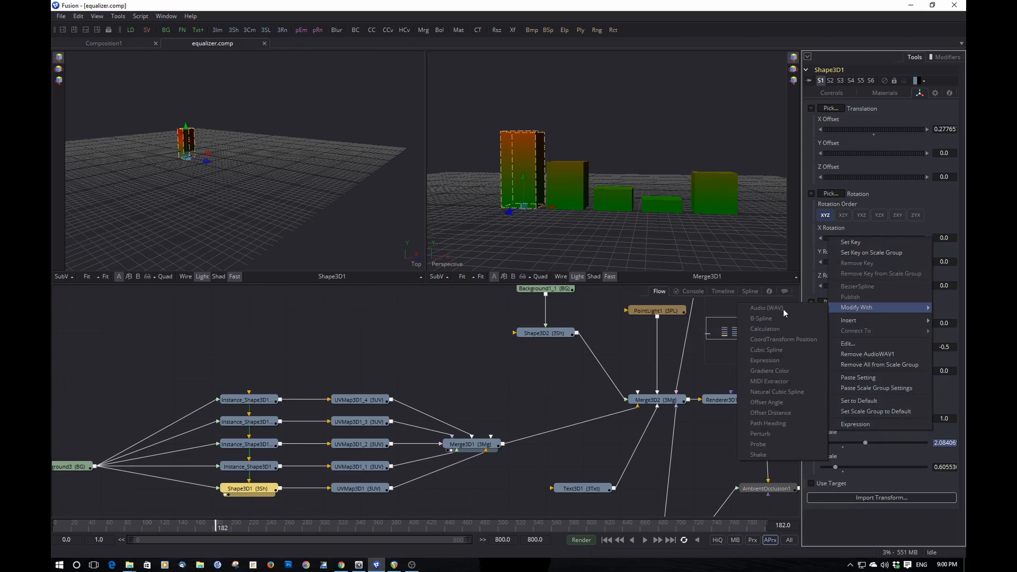
{"action": "left_click", "coordinate": [945, 58]}
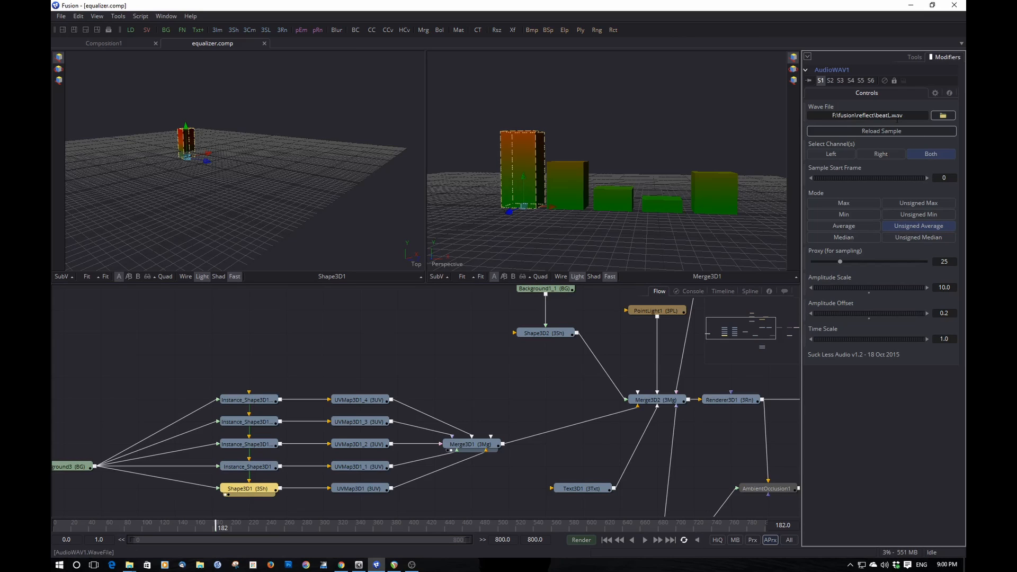
{"action": "mouse_move", "coordinate": [833, 177]}
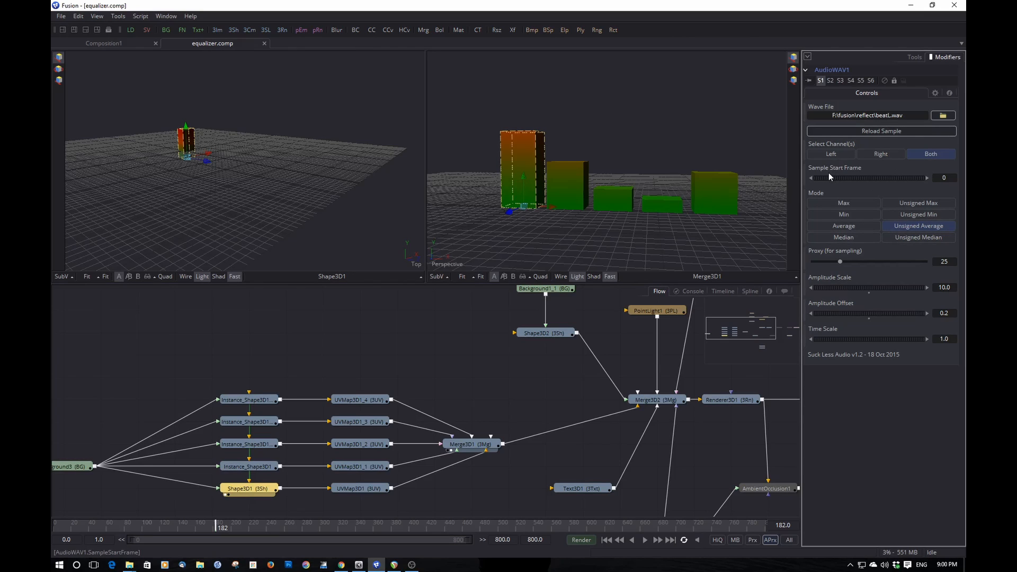
{"action": "mouse_move", "coordinate": [563, 125]}
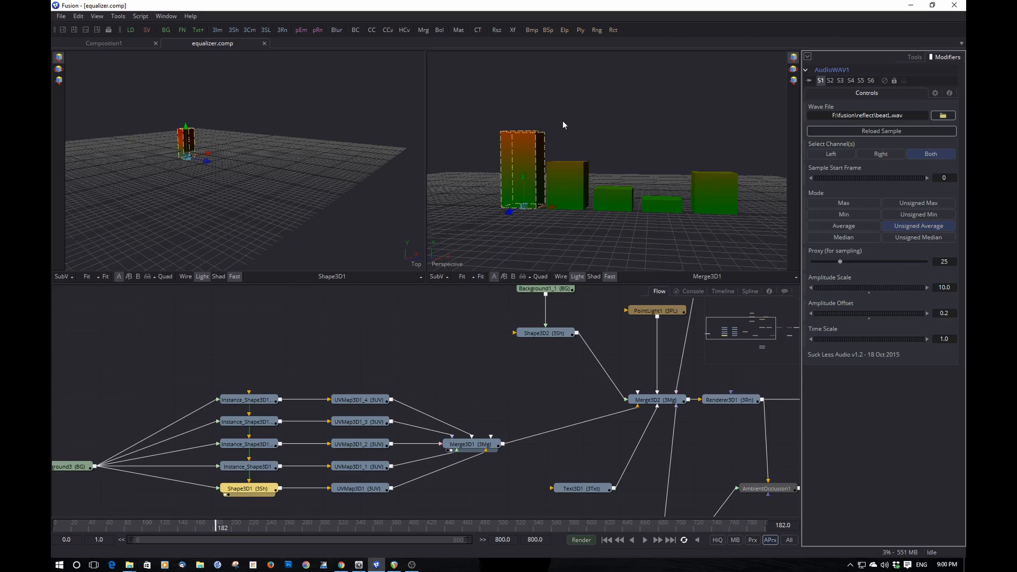
{"action": "mouse_move", "coordinate": [522, 115]}
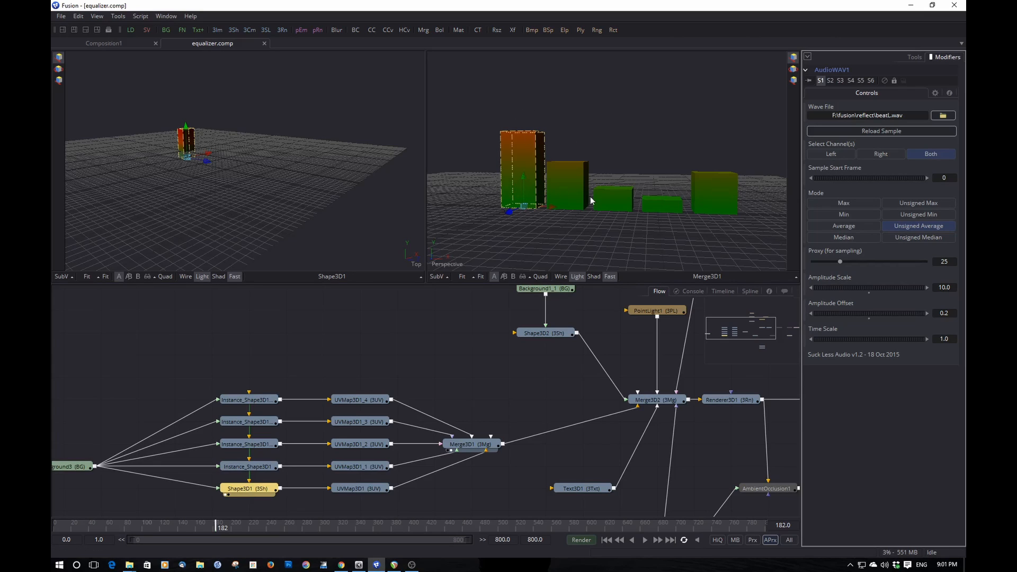
{"action": "mouse_move", "coordinate": [685, 189]}
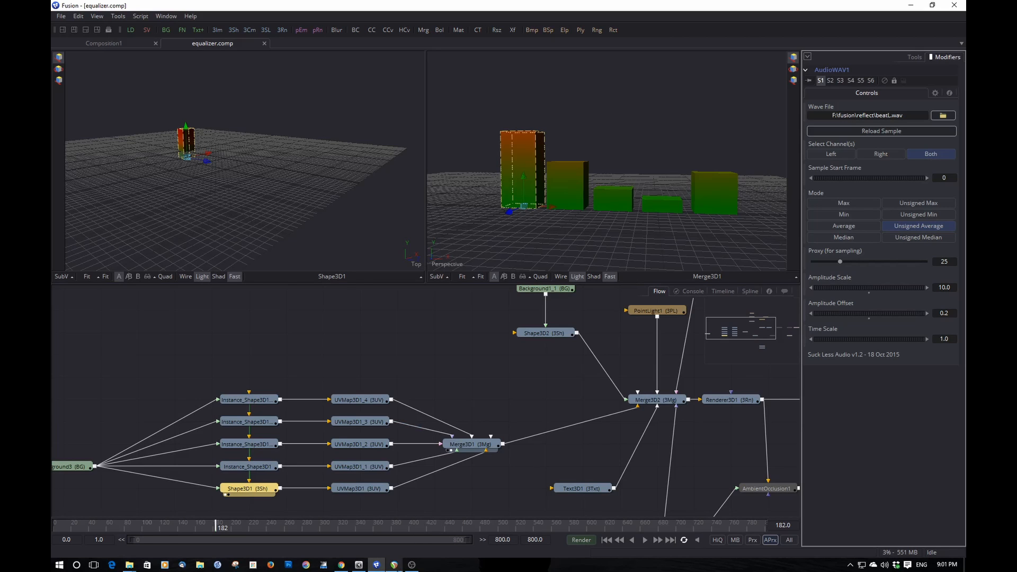
- Switch to REAPER and enable ReaEQ in the master track's effects
{"action": "left_click", "coordinate": [393, 564]}
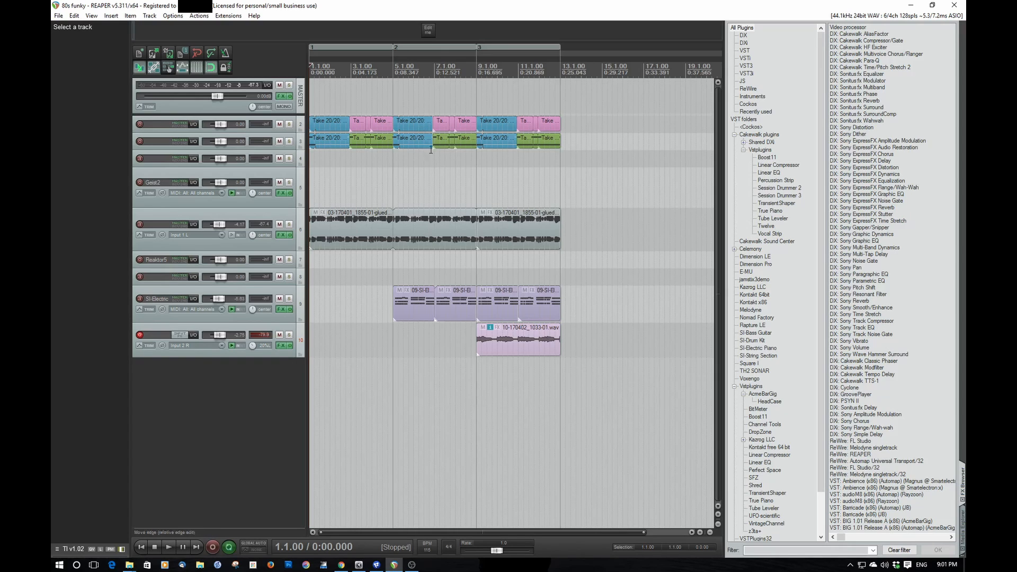
{"action": "mouse_move", "coordinate": [419, 62]}
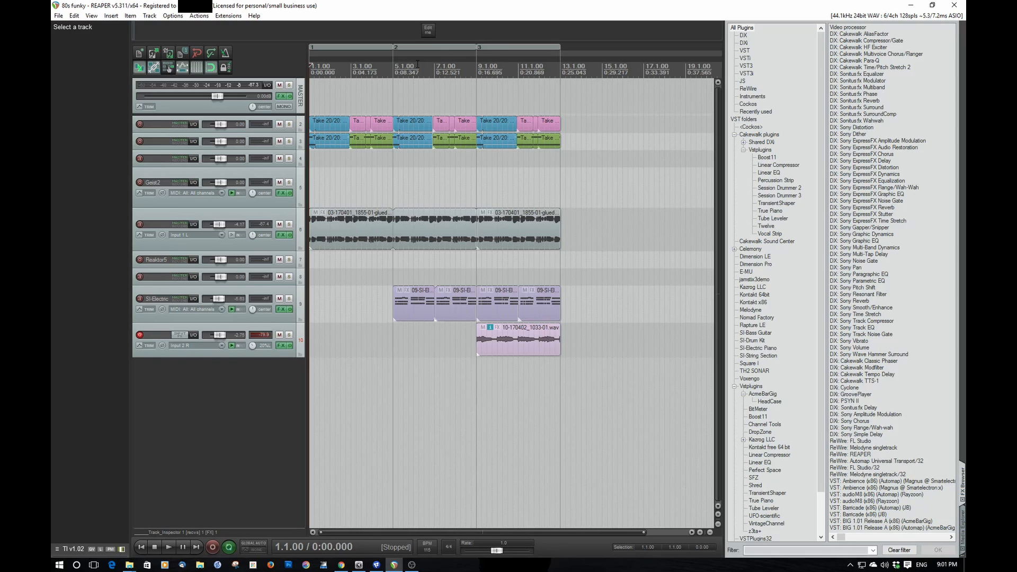
{"action": "left_click", "coordinate": [283, 95]}
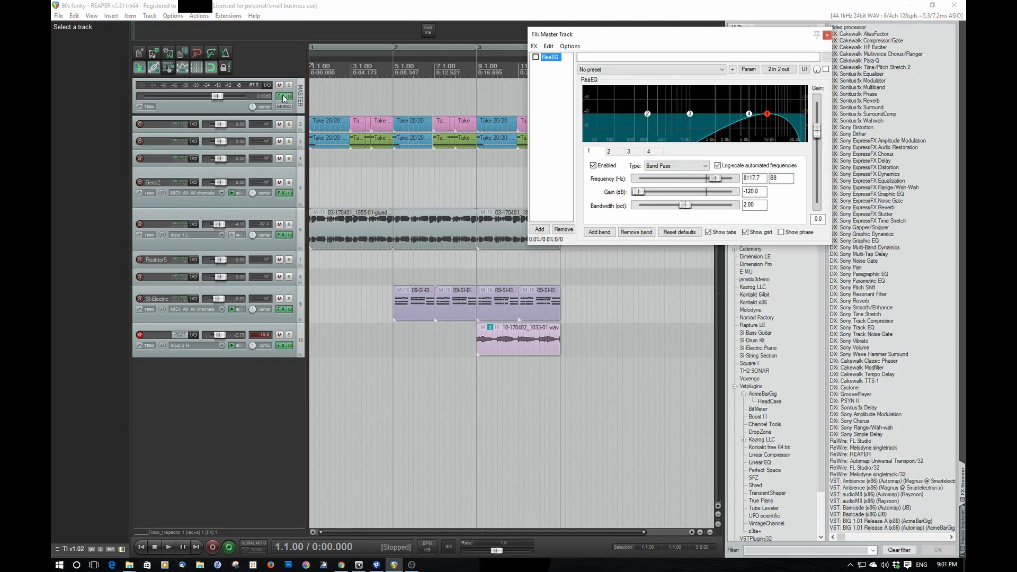
{"action": "mouse_move", "coordinate": [284, 96]}
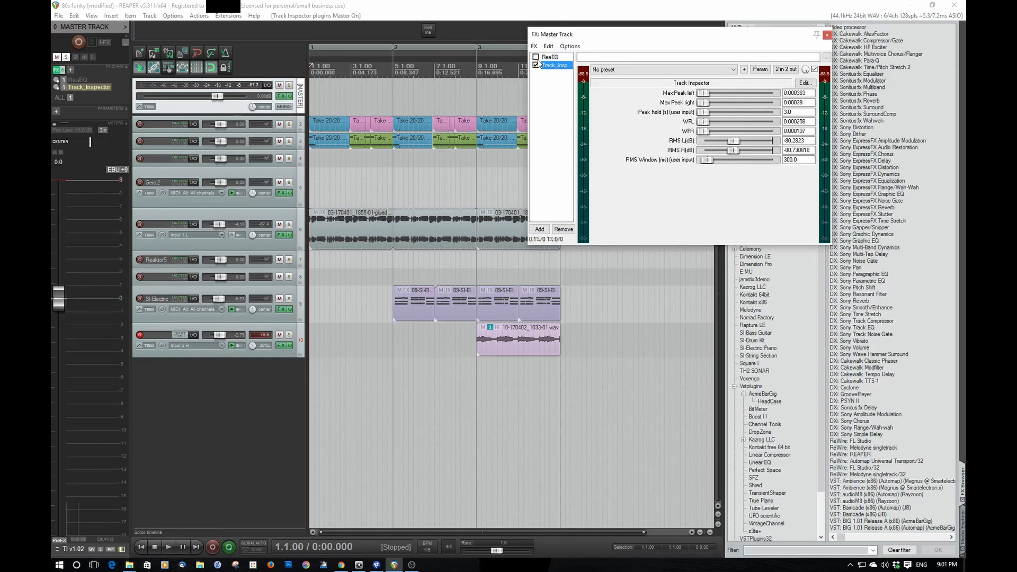
{"action": "left_click", "coordinate": [537, 57]}
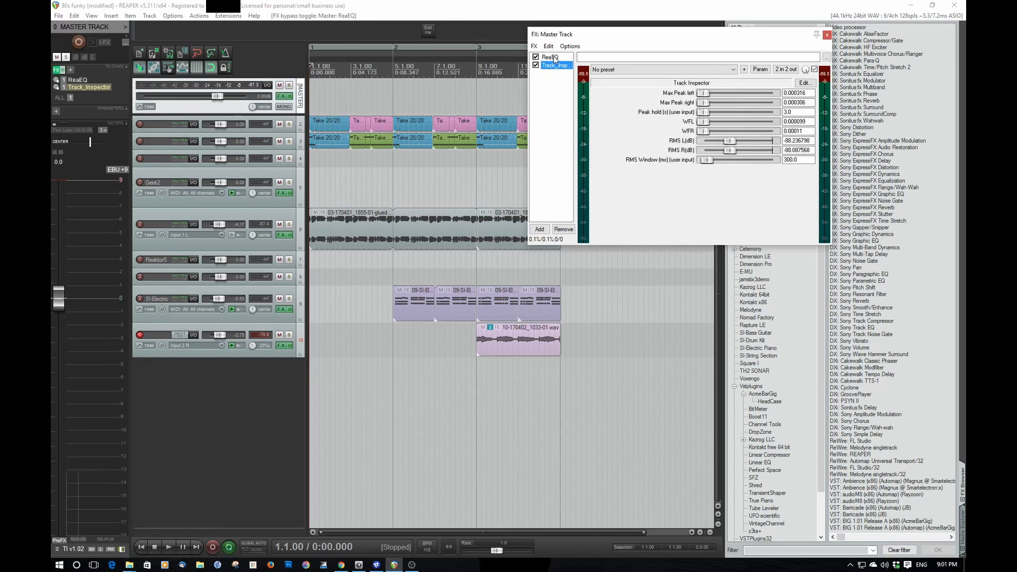
{"action": "left_click", "coordinate": [551, 57]}
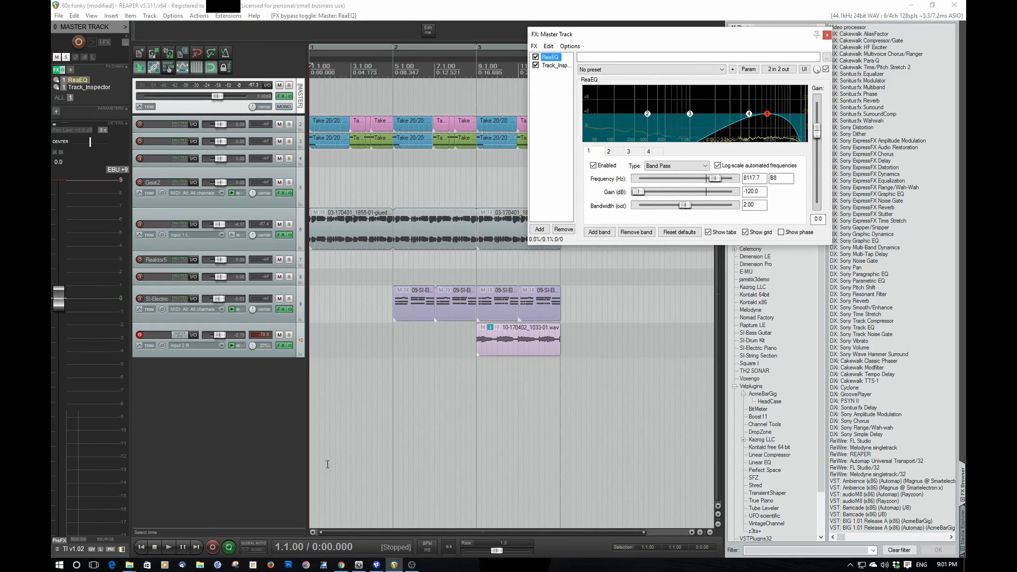
{"action": "left_click", "coordinate": [168, 547]}
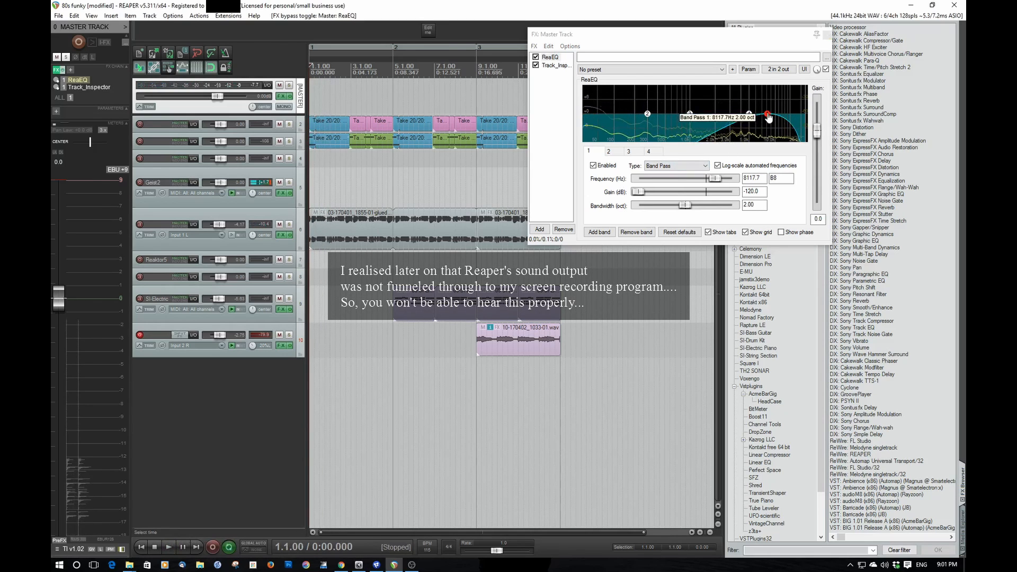
- Drag band 1 down to a band pass around 126 Hz, playing and stopping to check the lows
{"action": "left_click_drag", "start_coordinate": [769, 117], "coordinate": [597, 115]}
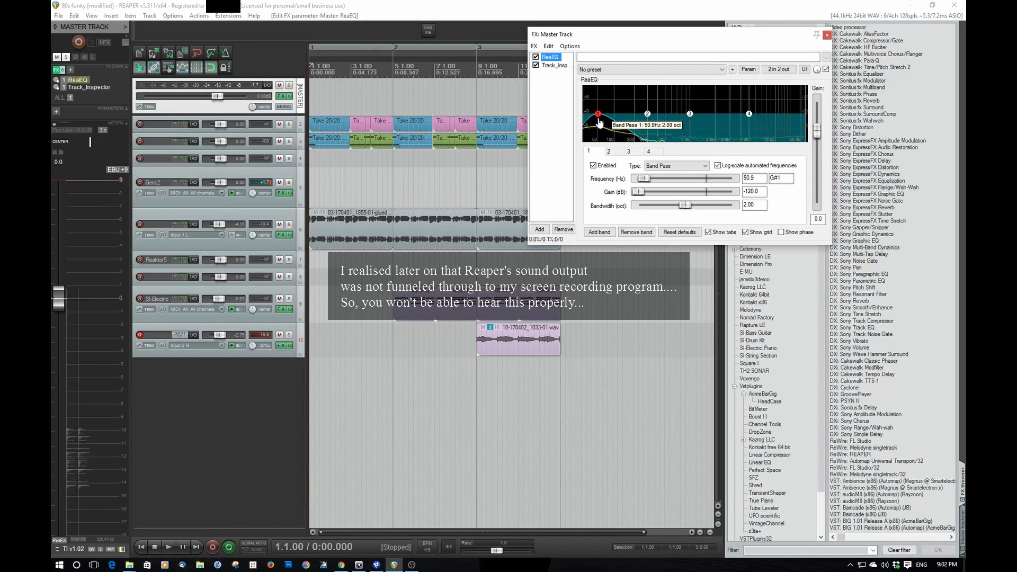
{"action": "left_click_drag", "start_coordinate": [590, 115], "coordinate": [602, 115]}
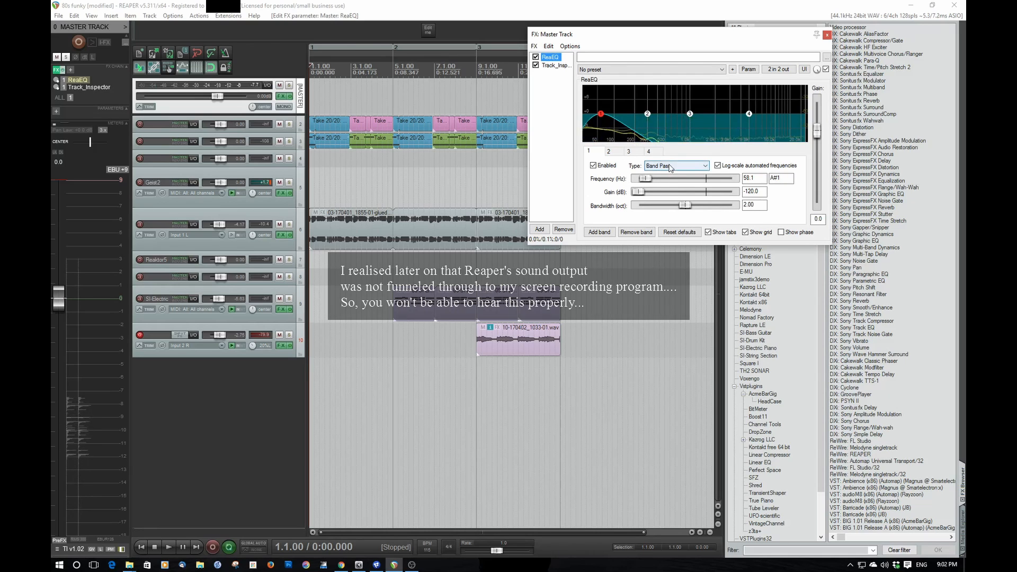
{"action": "left_click", "coordinate": [168, 547]}
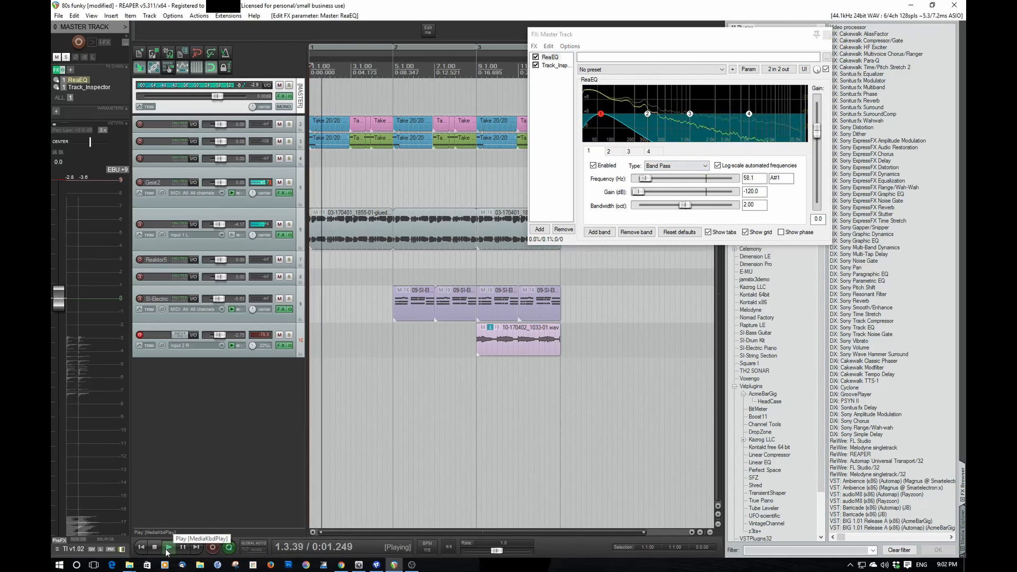
{"action": "left_click", "coordinate": [154, 546]}
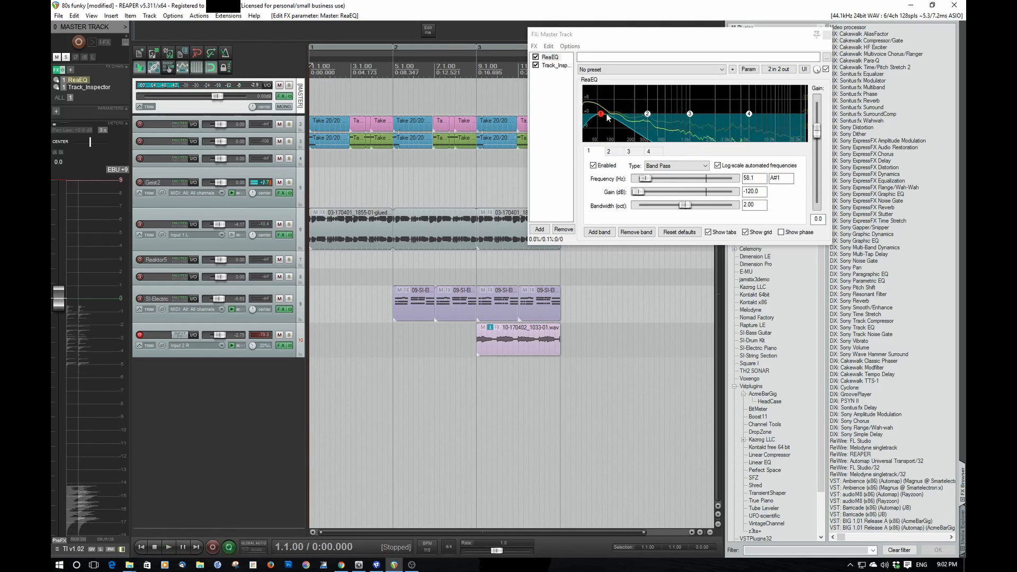
{"action": "left_click_drag", "start_coordinate": [587, 111], "coordinate": [637, 114]}
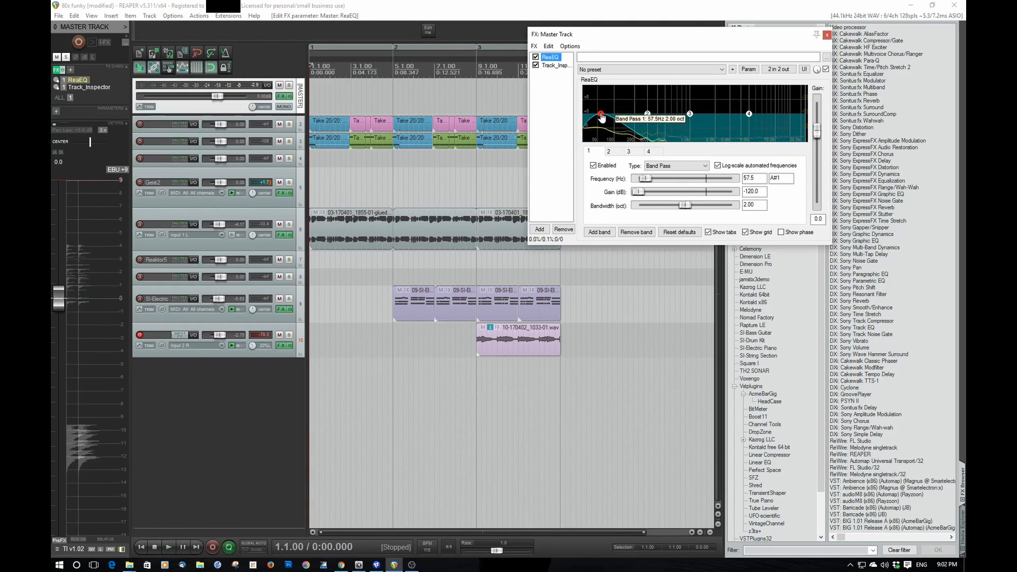
{"action": "left_click_drag", "start_coordinate": [602, 117], "coordinate": [634, 115]}
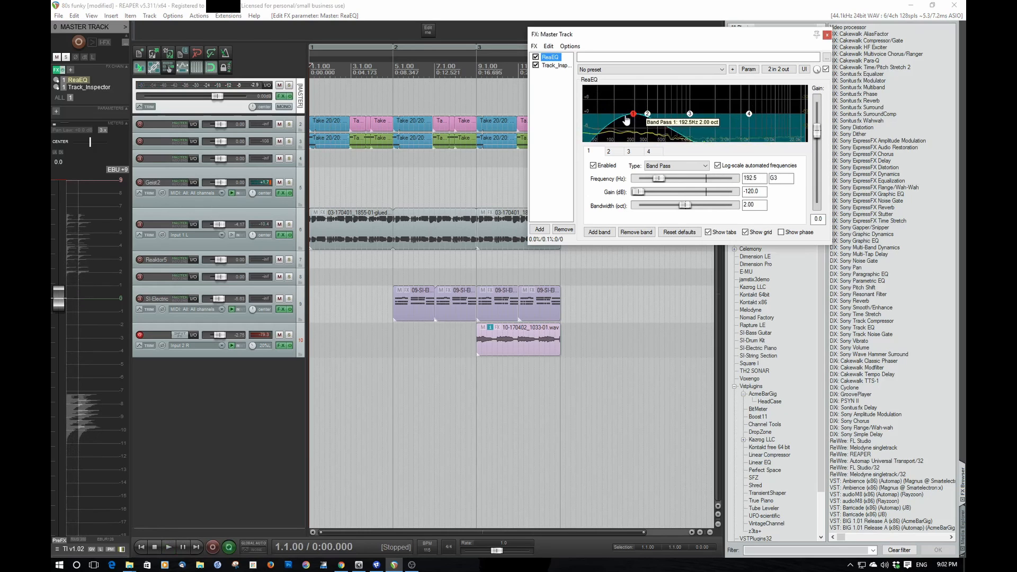
{"action": "left_click_drag", "start_coordinate": [634, 113], "coordinate": [622, 114]}
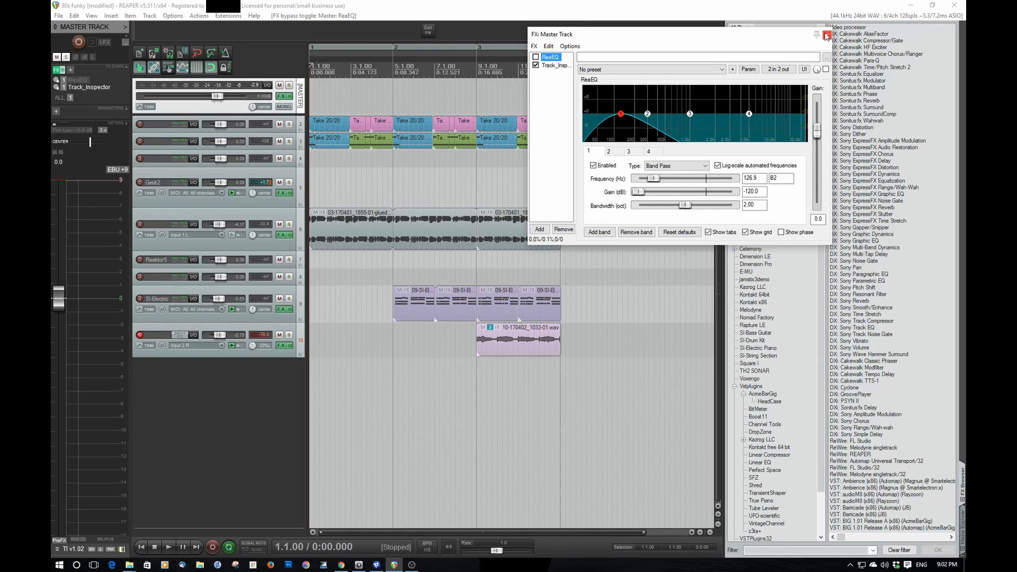
{"action": "mouse_move", "coordinate": [827, 36]}
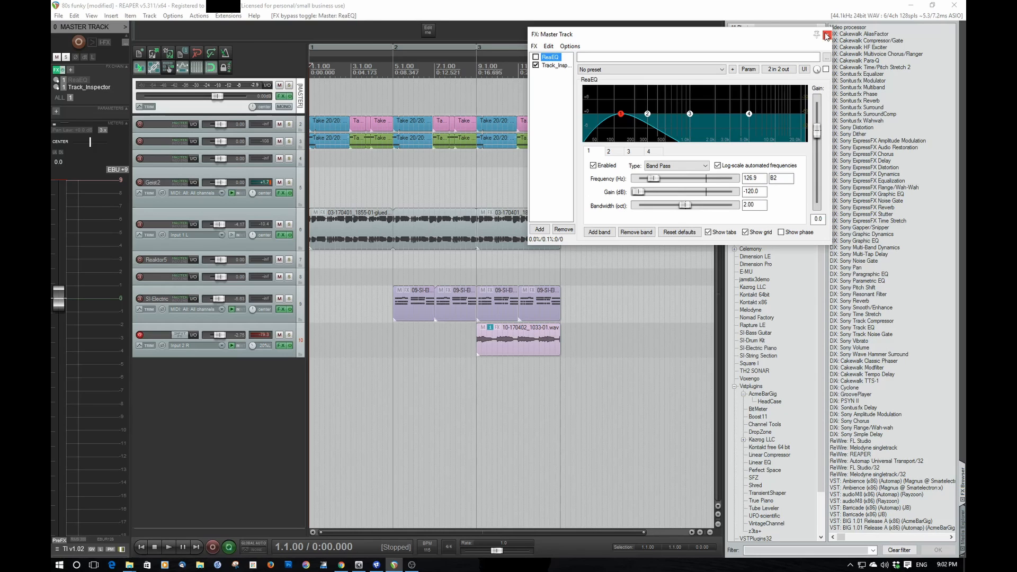
- Close the REAPER FX window and step through Fusion's downstream renderer, occlusion and saver chain
{"action": "left_click", "coordinate": [827, 34]}
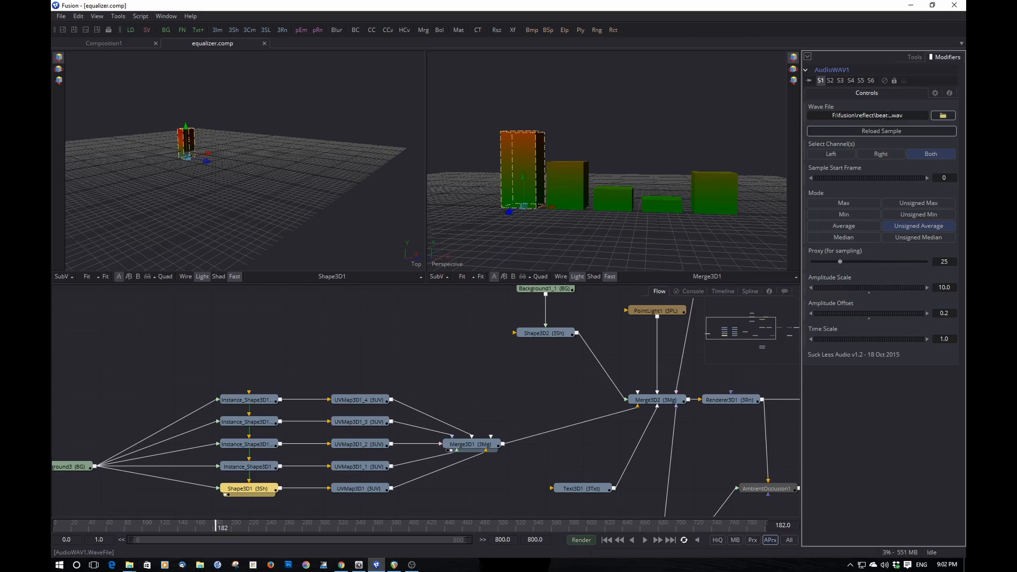
{"action": "left_click", "coordinate": [248, 444]}
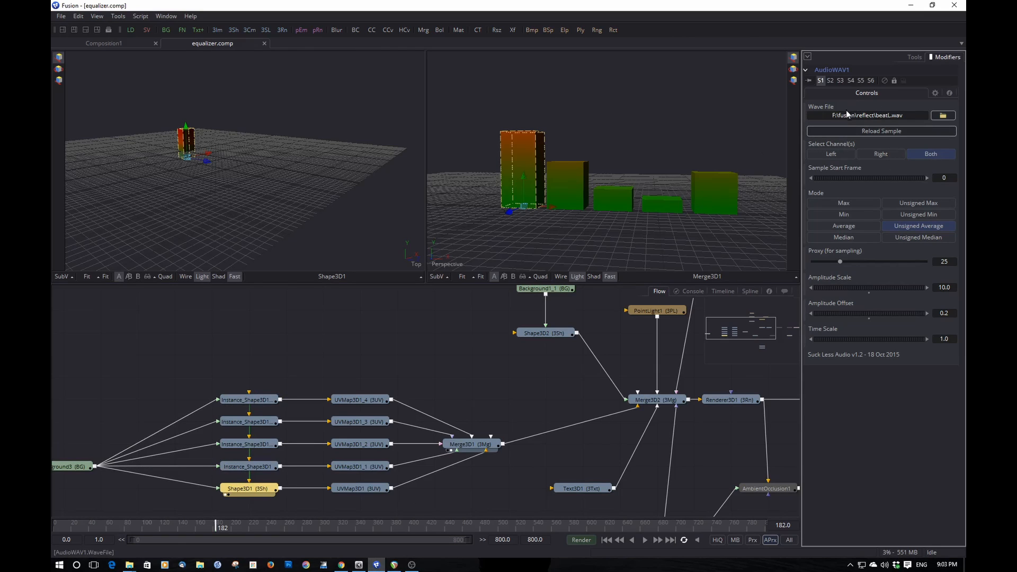
{"action": "mouse_move", "coordinate": [931, 120]}
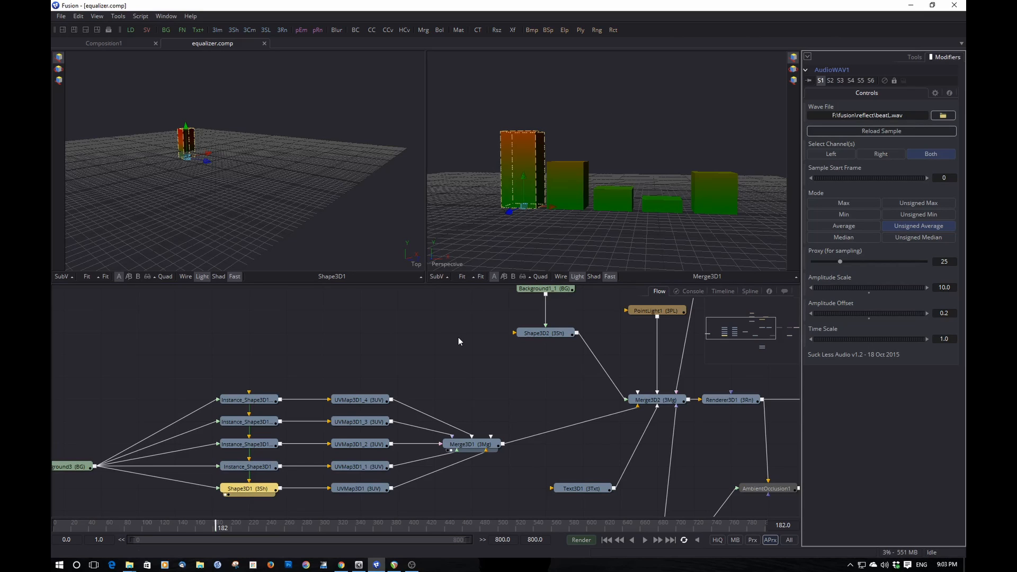
{"action": "mouse_move", "coordinate": [461, 336]}
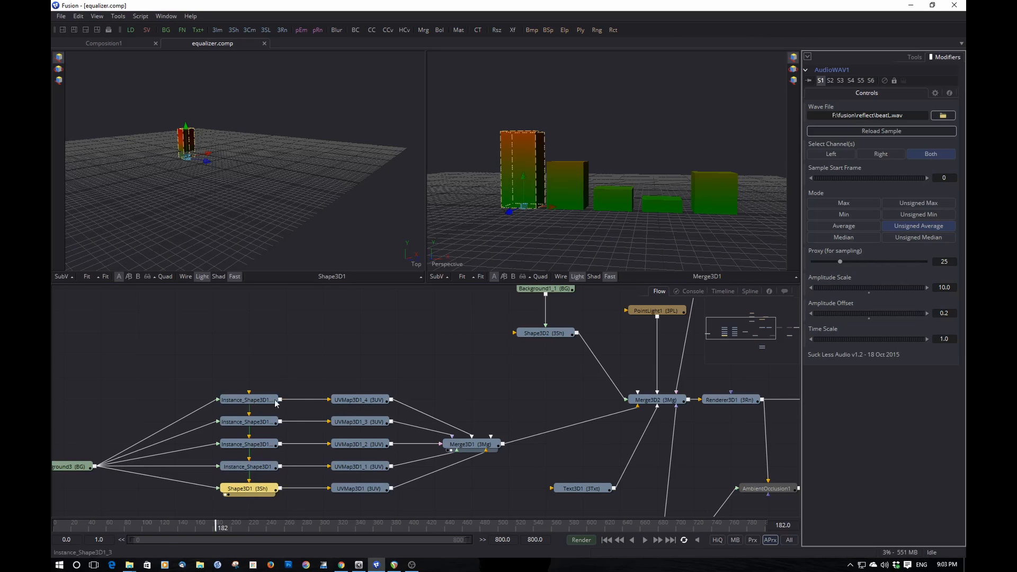
{"action": "mouse_move", "coordinate": [519, 140]}
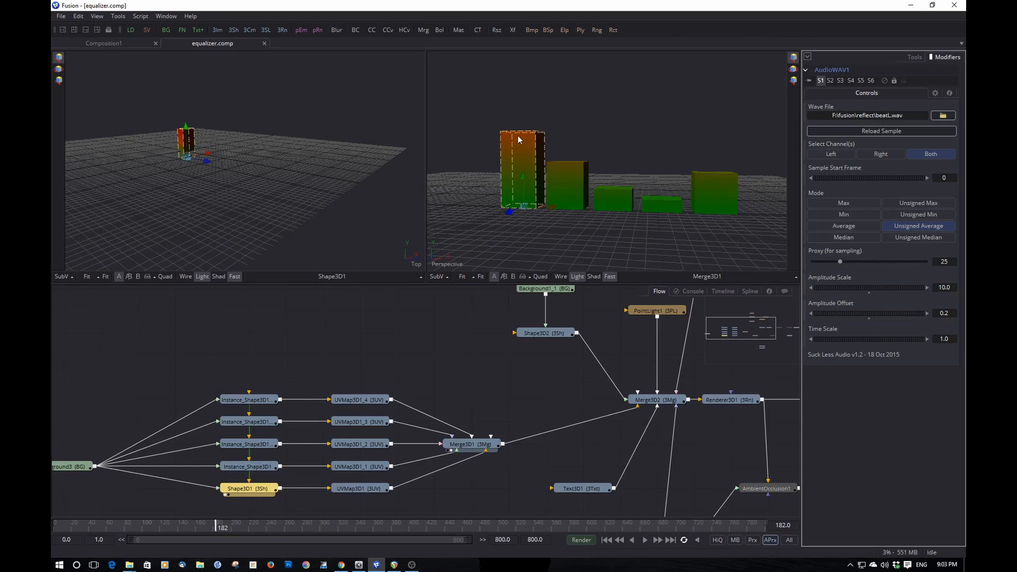
{"action": "left_click", "coordinate": [360, 444]}
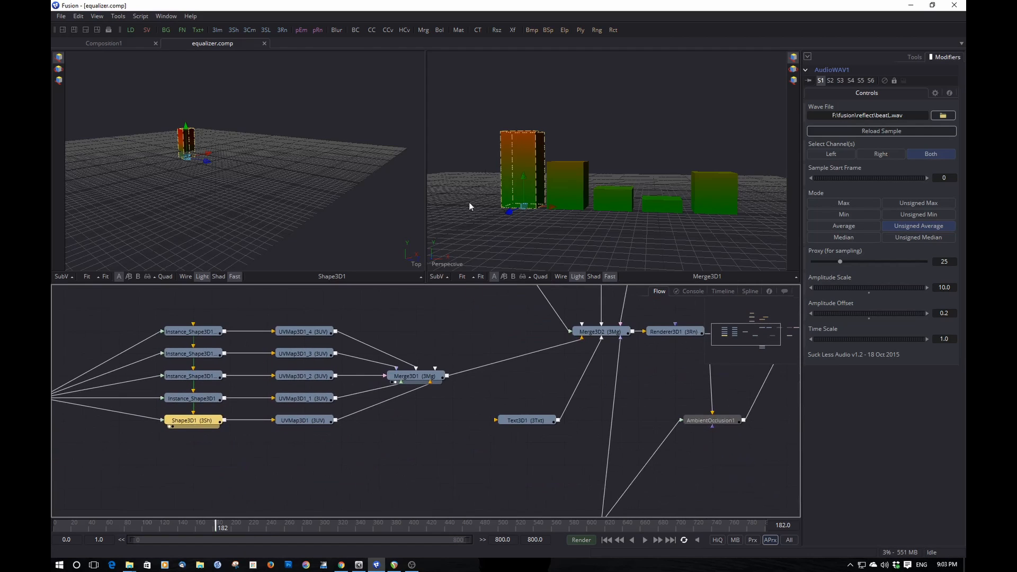
{"action": "mouse_move", "coordinate": [456, 334]}
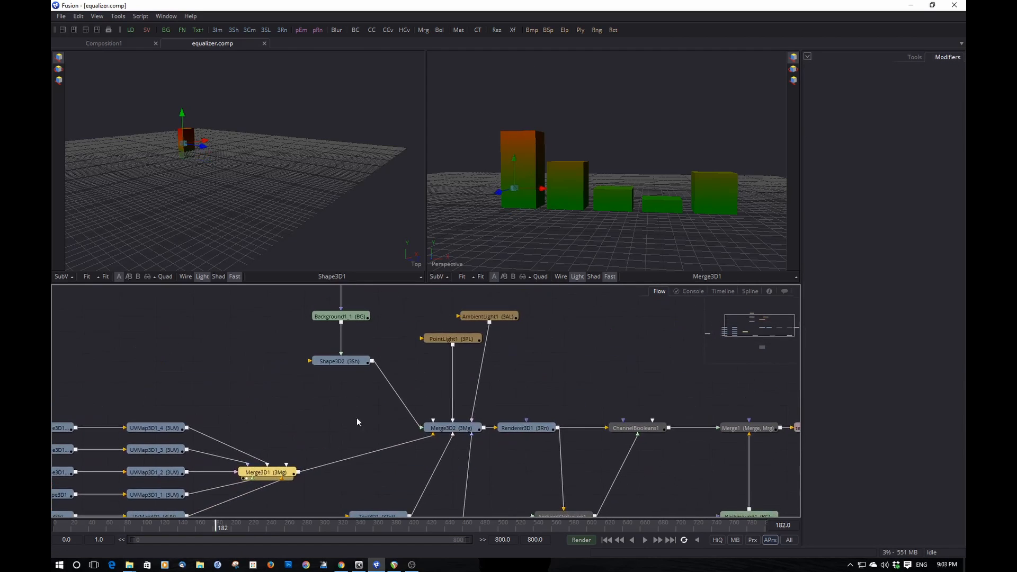
{"action": "left_click", "coordinate": [450, 427]}
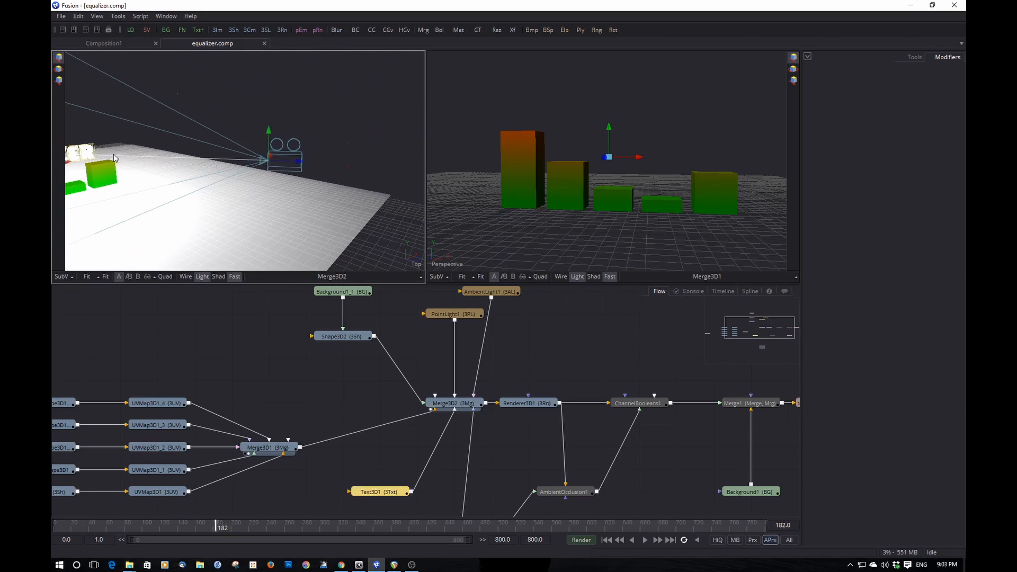
{"action": "right_click", "coordinate": [266, 141]}
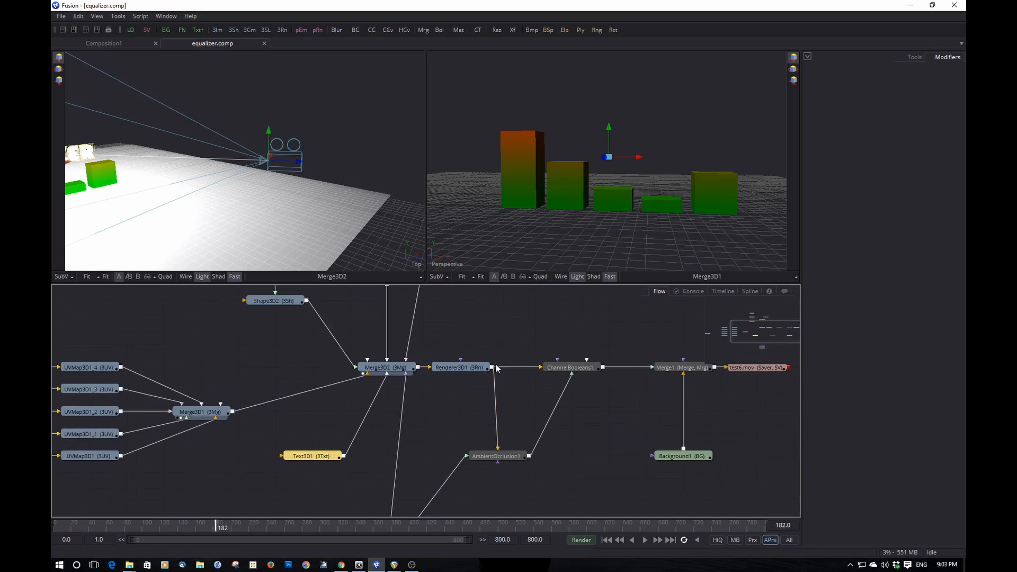
- View Renderer3D1 and the final merge with the EQUALIZER title in the viewers
{"action": "left_click", "coordinate": [460, 367]}
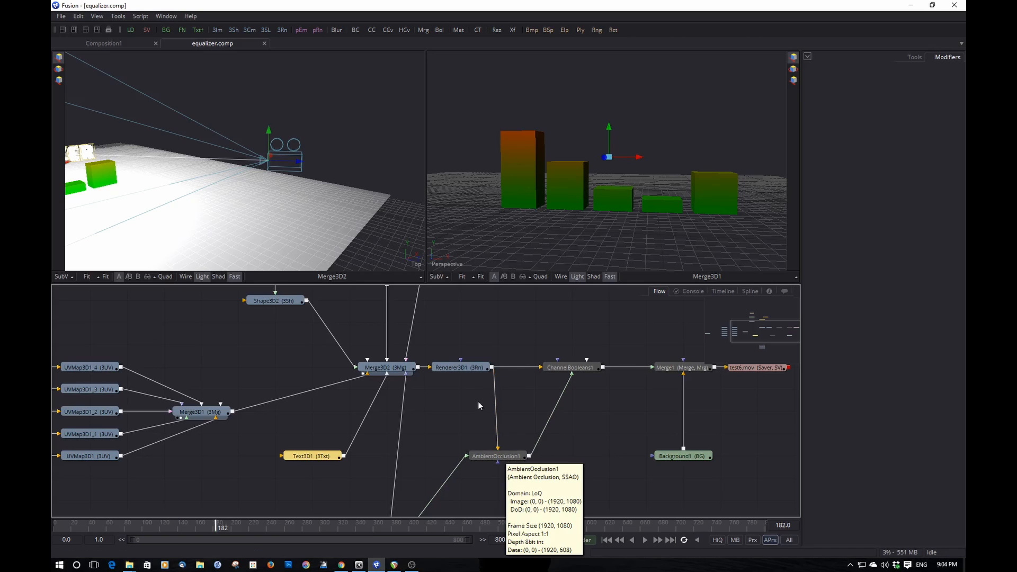
{"action": "left_click", "coordinate": [460, 368]}
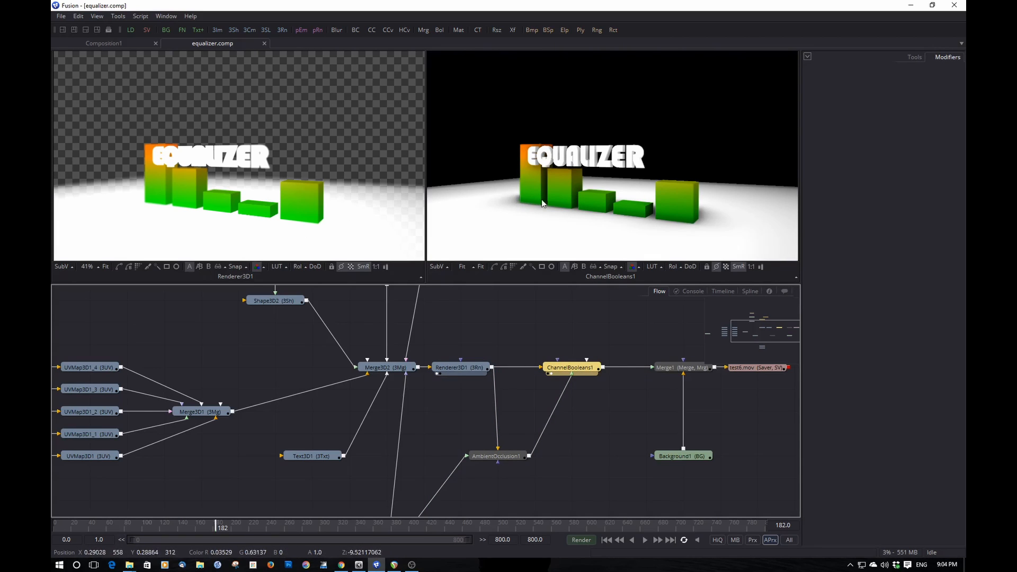
{"action": "mouse_move", "coordinate": [492, 207]}
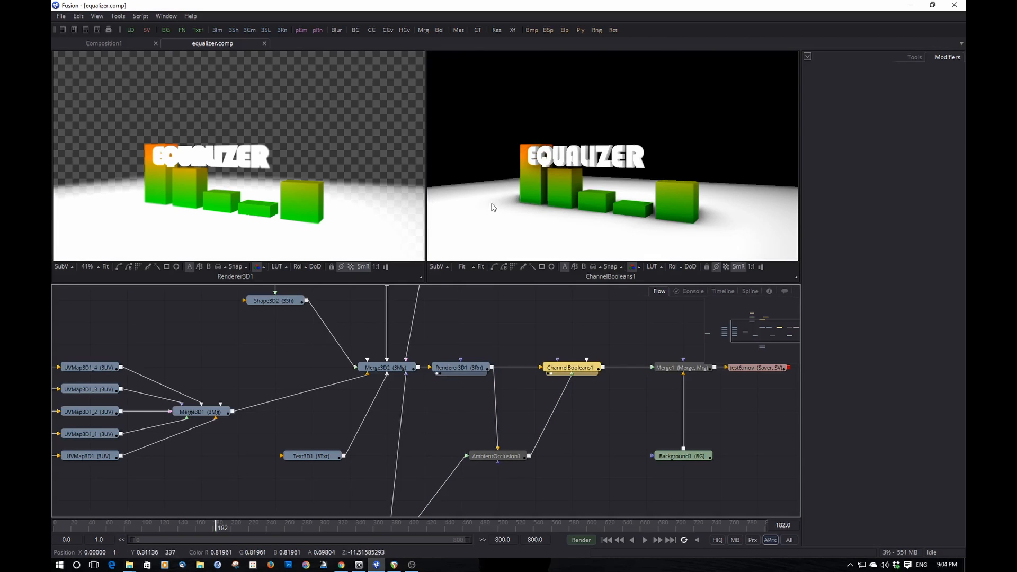
{"action": "mouse_move", "coordinate": [488, 234]}
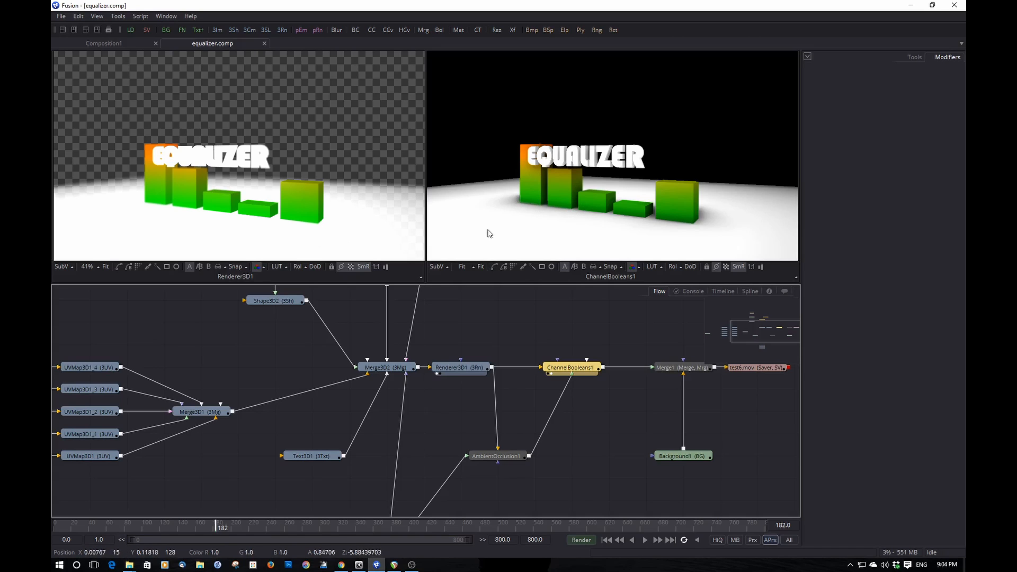
{"action": "mouse_move", "coordinate": [674, 368]}
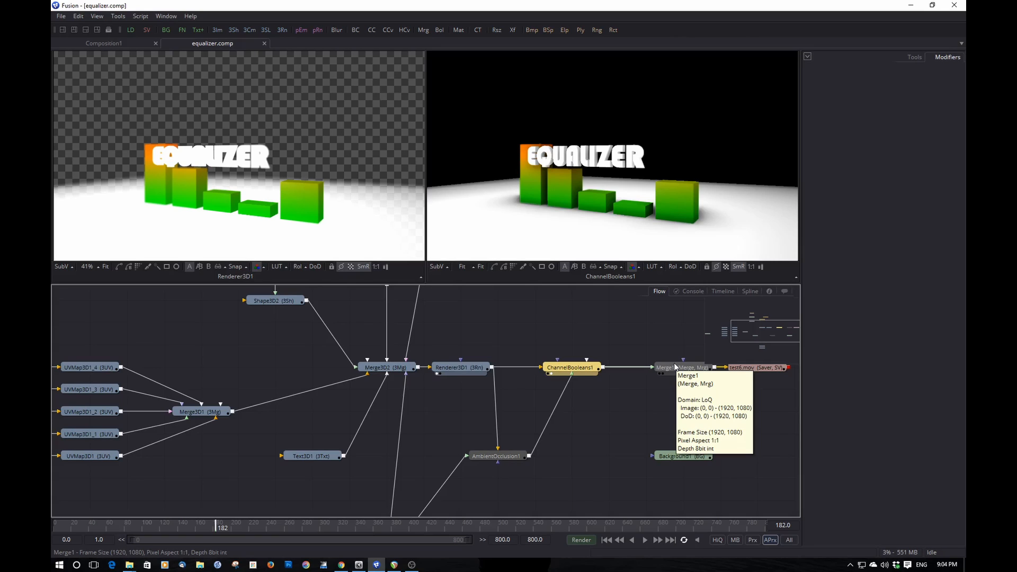
{"action": "mouse_move", "coordinate": [641, 327]}
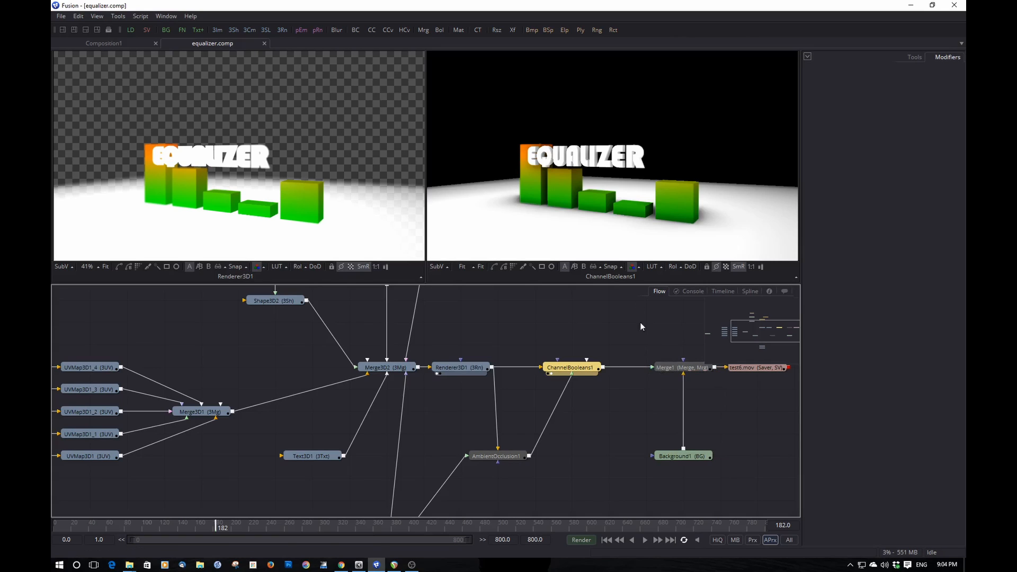
{"action": "mouse_move", "coordinate": [548, 238]}
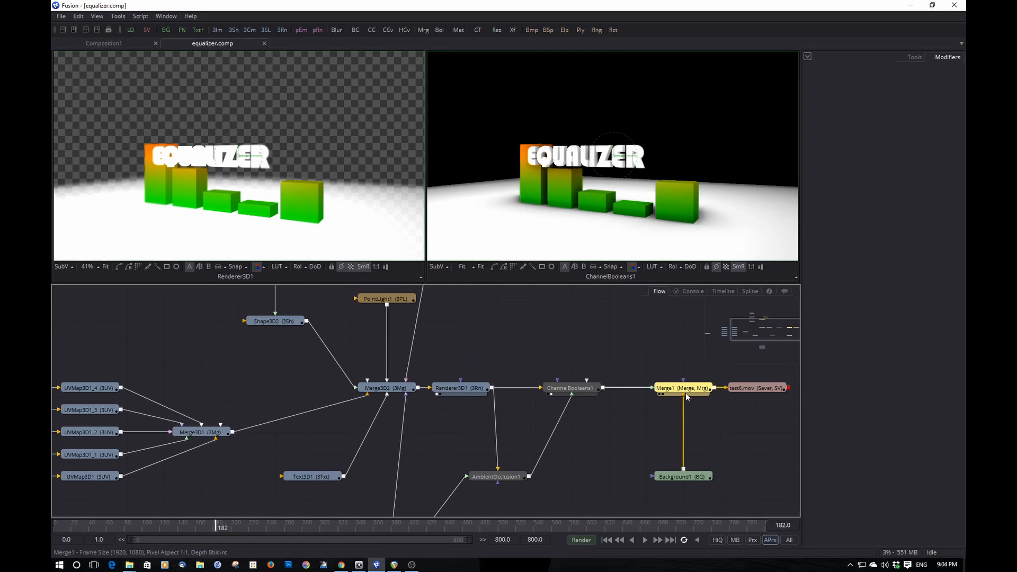
{"action": "left_click", "coordinate": [681, 387]}
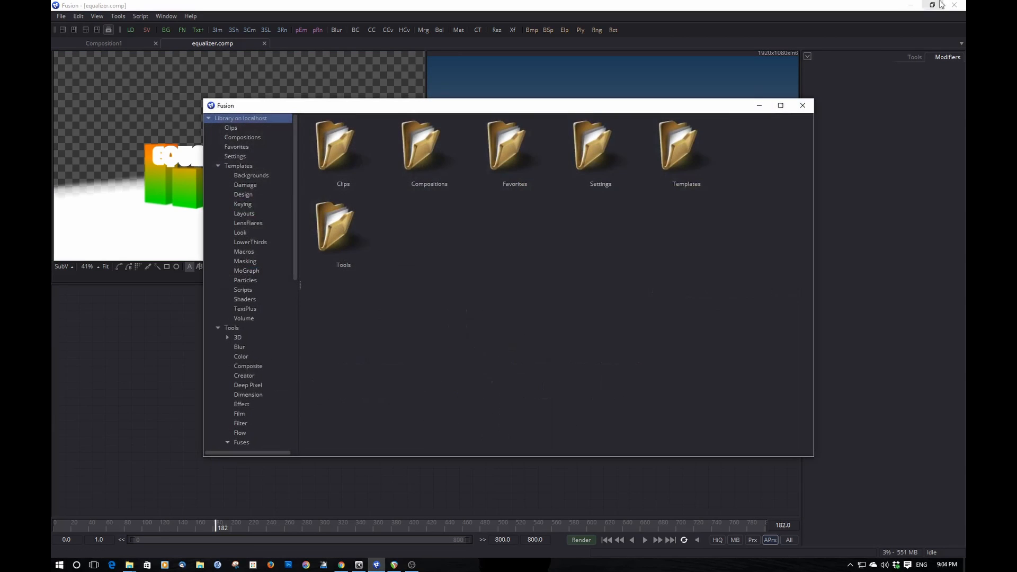
- Start a new composition with a Background tool sized 100×800 loaded in a viewer
{"action": "left_click", "coordinate": [803, 105]}
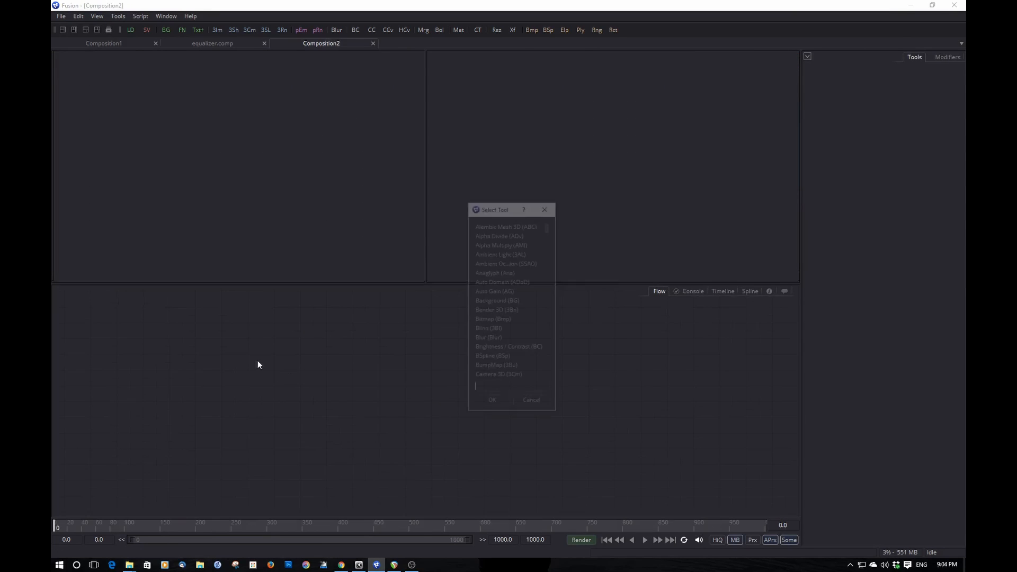
{"action": "type", "text": "backgr"}
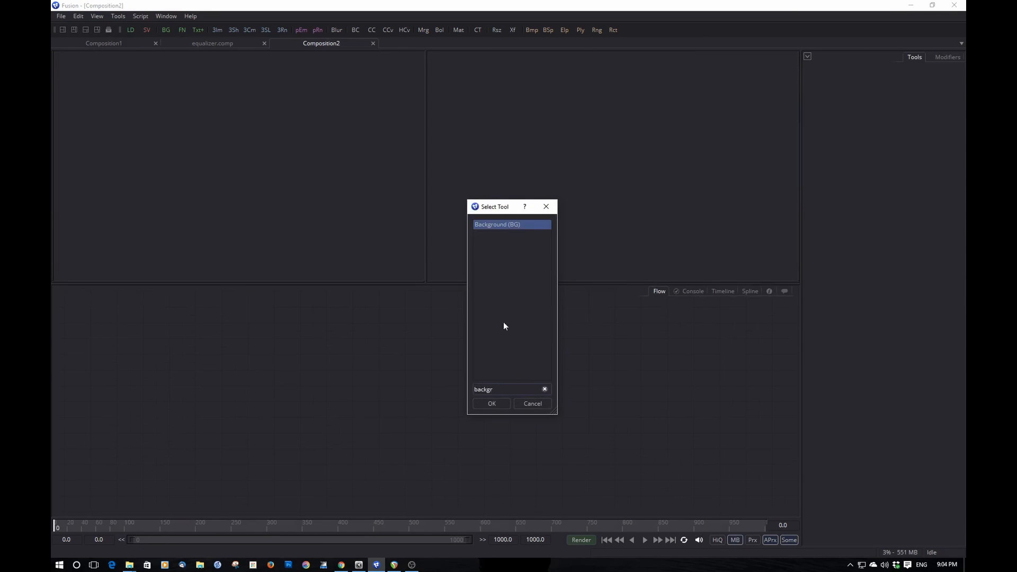
{"action": "left_click", "coordinate": [491, 404]}
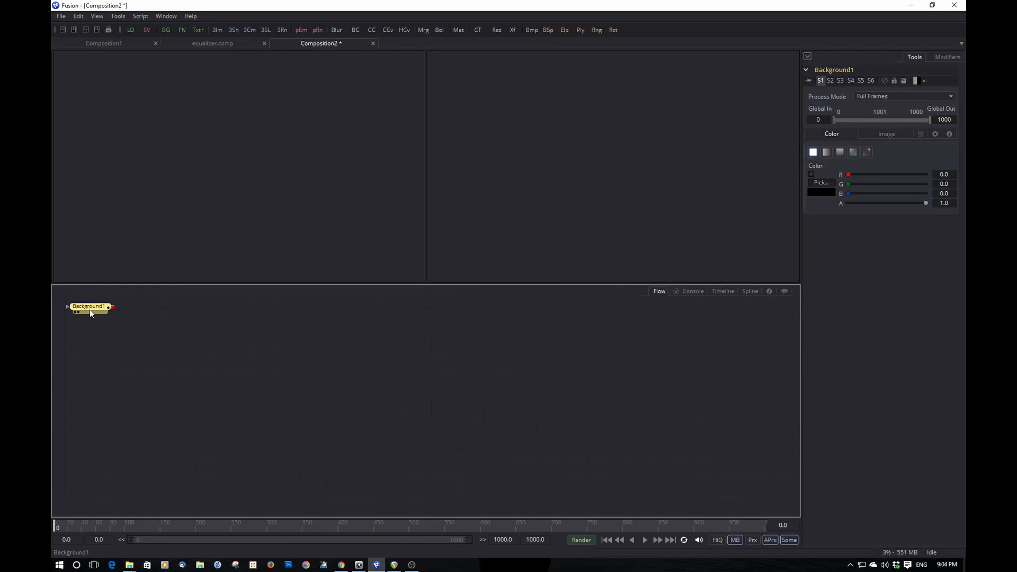
{"action": "left_click", "coordinate": [89, 306]}
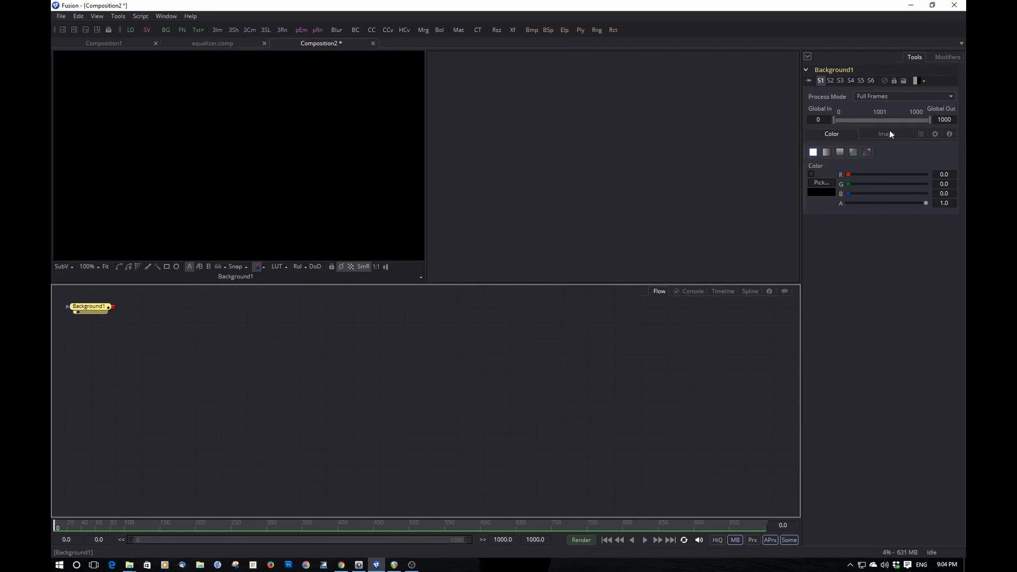
{"action": "left_click", "coordinate": [886, 134]}
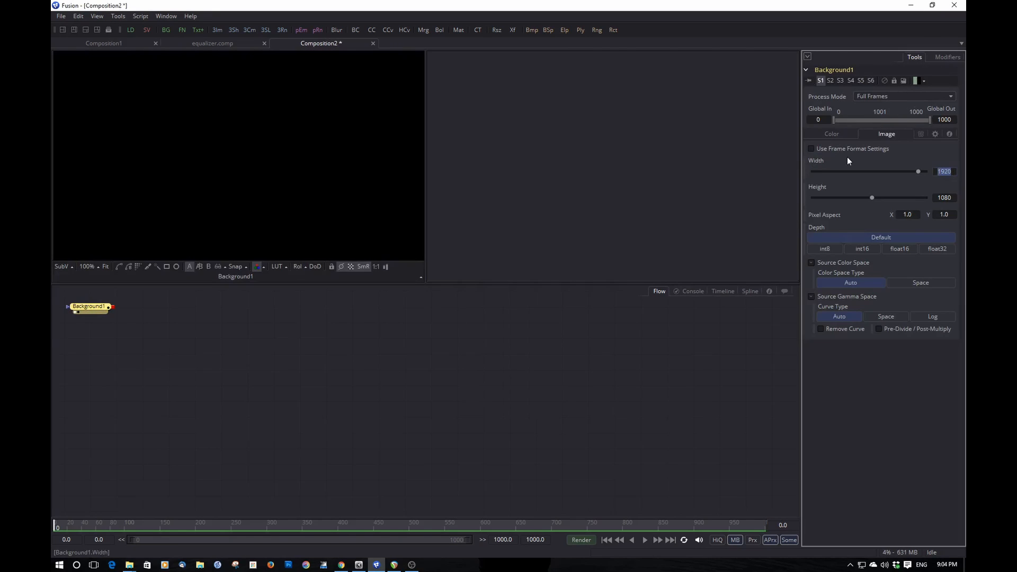
{"action": "type", "text": "100"}
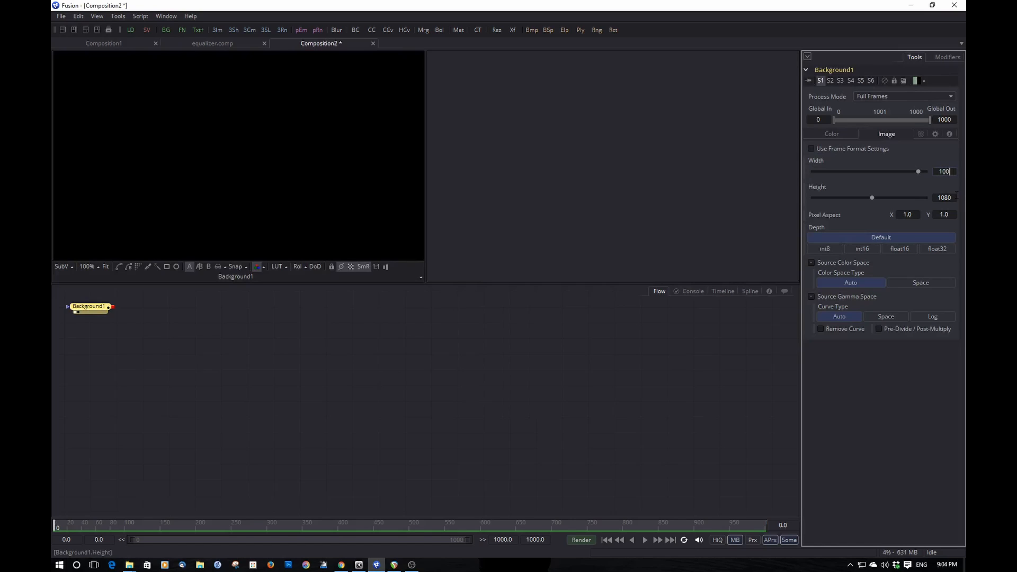
{"action": "type", "text": "800"}
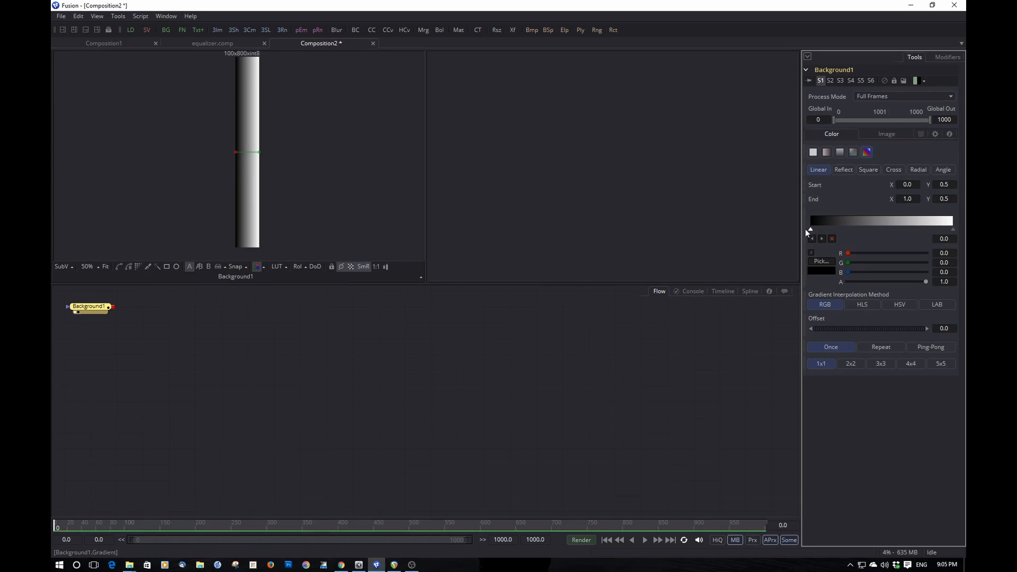
{"action": "mouse_move", "coordinate": [173, 143]}
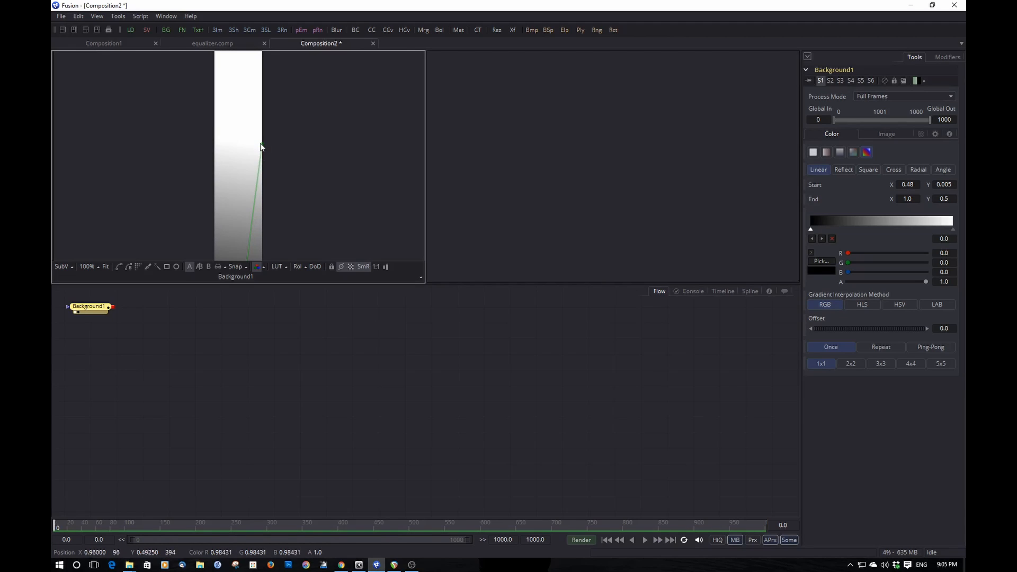
- Make the background a vertical gradient: dark green at the bottom, orange in the middle, red on top
{"action": "left_click_drag", "start_coordinate": [260, 148], "coordinate": [239, 55]}
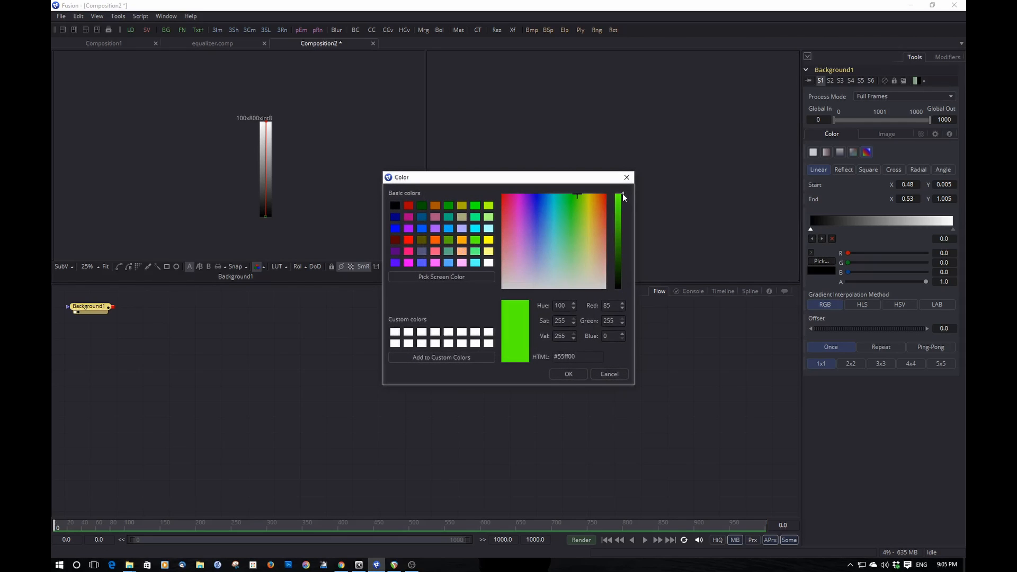
{"action": "left_click_drag", "start_coordinate": [618, 198], "coordinate": [622, 234]}
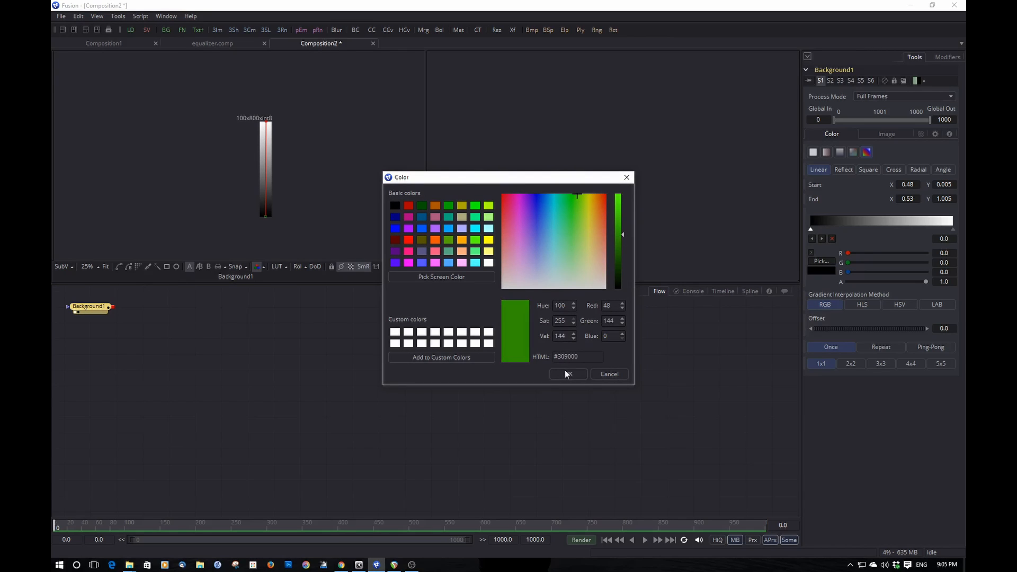
{"action": "left_click", "coordinate": [568, 374]}
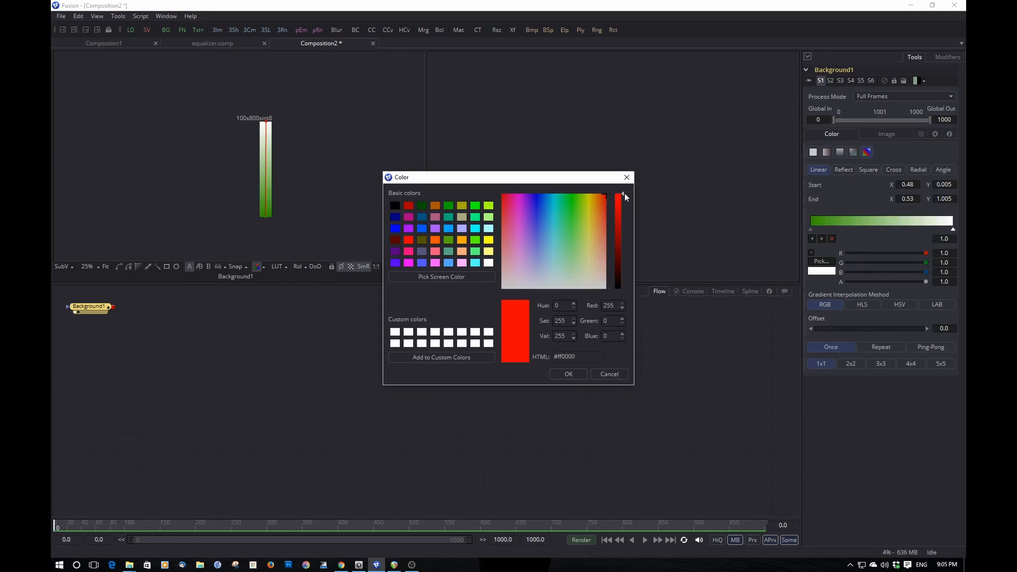
{"action": "left_click_drag", "start_coordinate": [617, 198], "coordinate": [617, 218]}
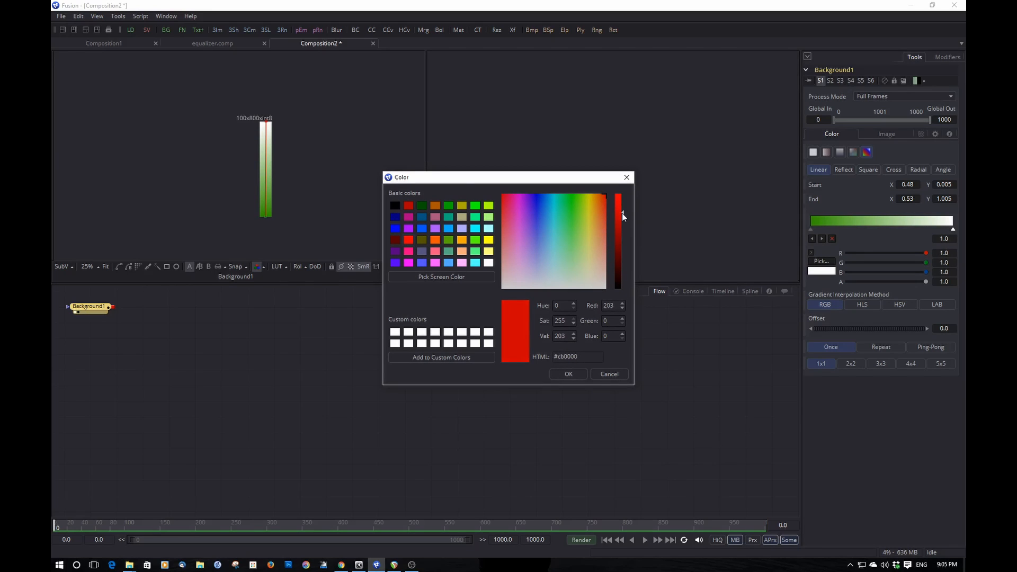
{"action": "left_click", "coordinate": [568, 374]}
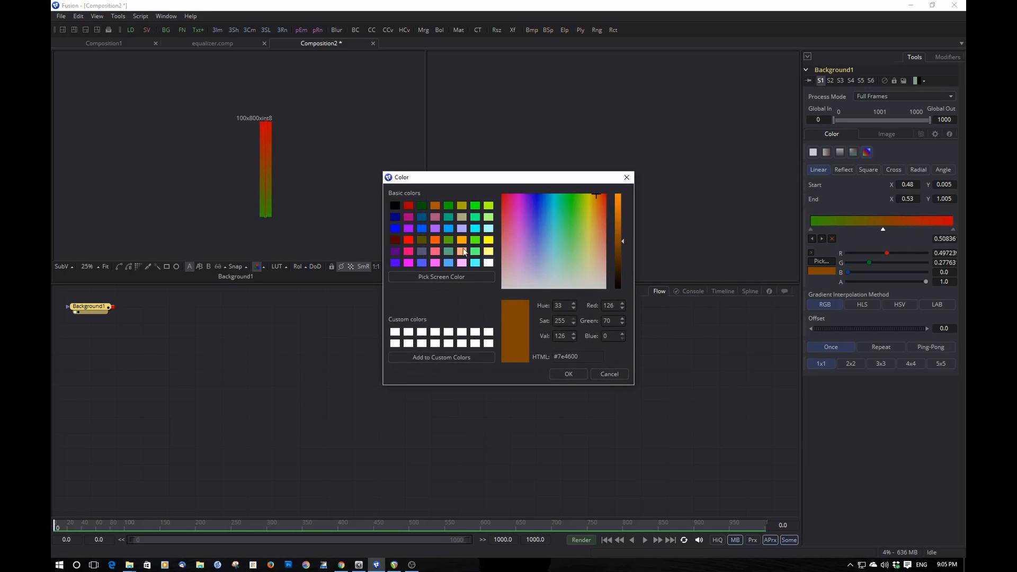
{"action": "left_click", "coordinate": [568, 374]}
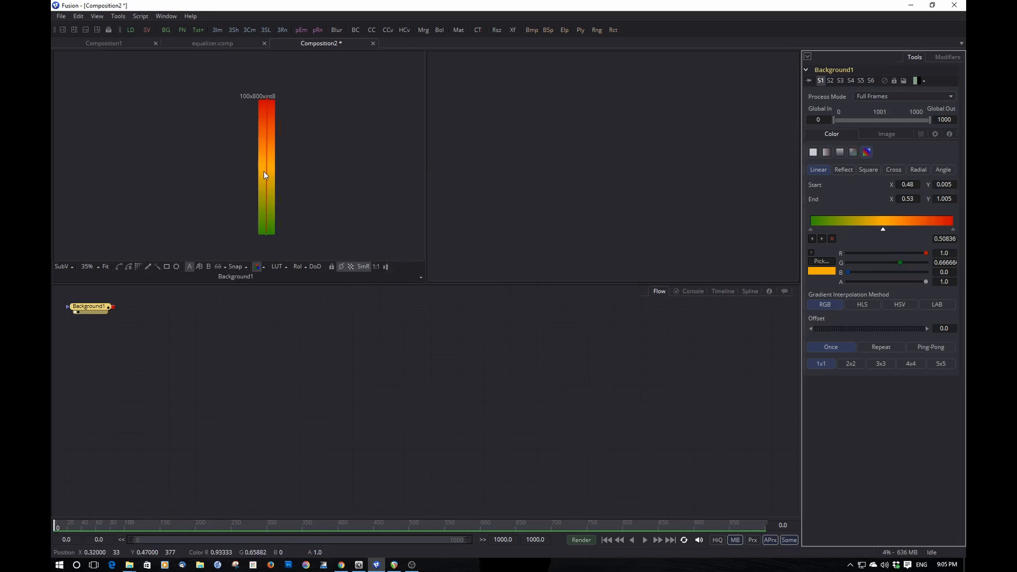
{"action": "mouse_move", "coordinate": [270, 196]}
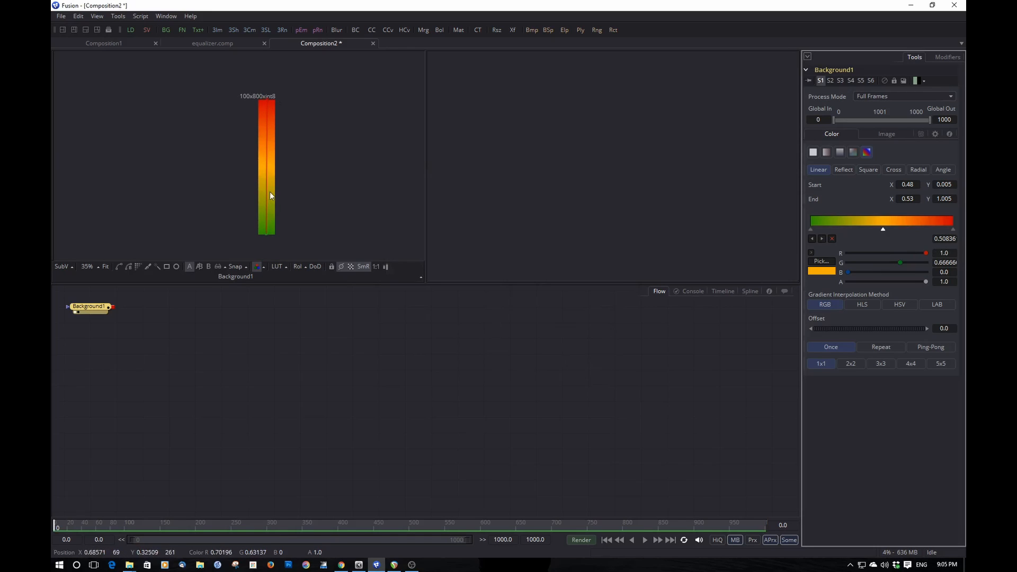
{"action": "left_click", "coordinate": [92, 306]}
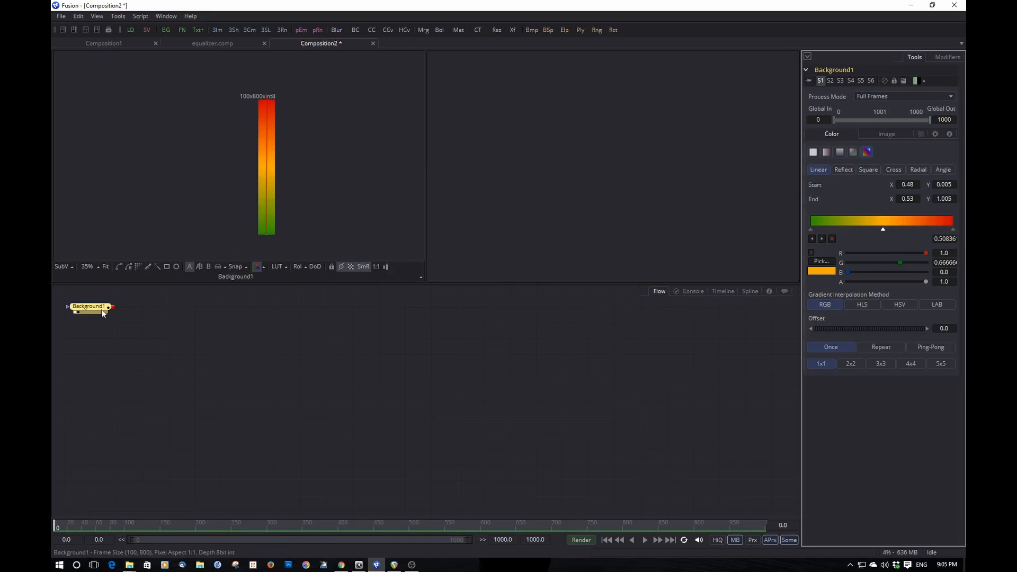
- Add a lit Shape3D cube below the background with per-axis scaling unlocked
{"action": "left_click_drag", "start_coordinate": [89, 306], "coordinate": [91, 327]}
{"action": "type", "text": "shape"}
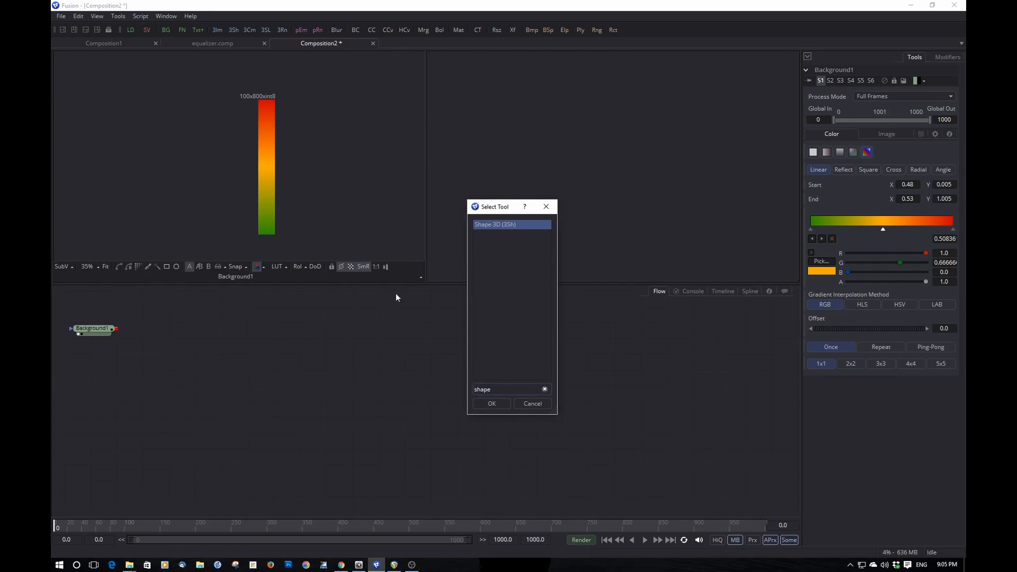
{"action": "left_click", "coordinate": [490, 403]}
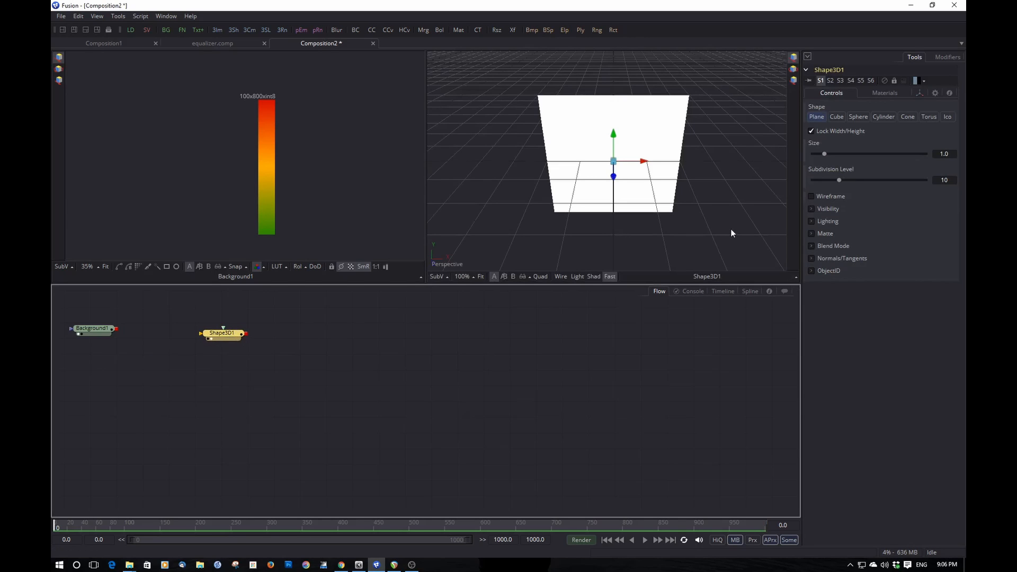
{"action": "left_click", "coordinate": [577, 276]}
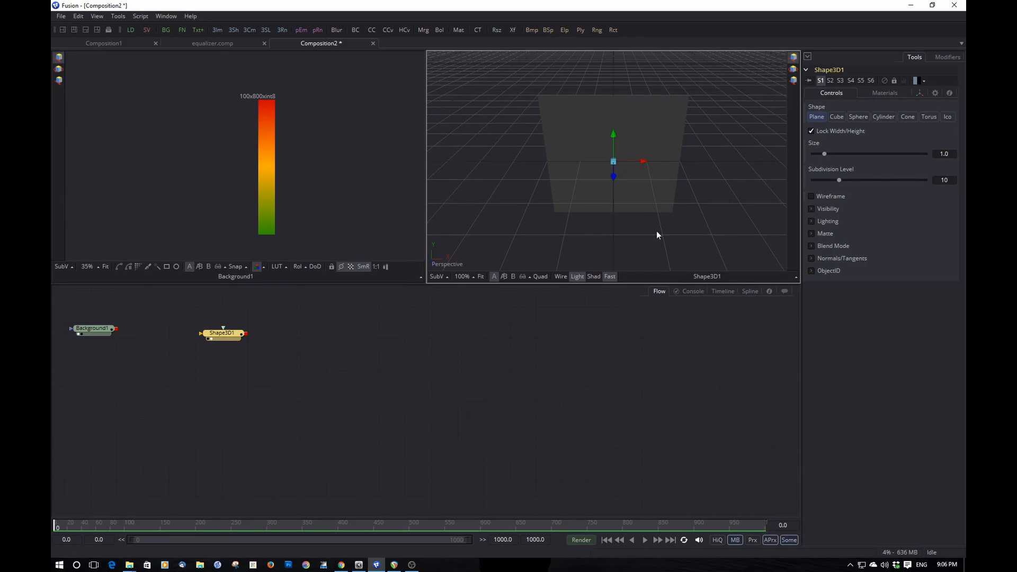
{"action": "left_click", "coordinate": [837, 117]}
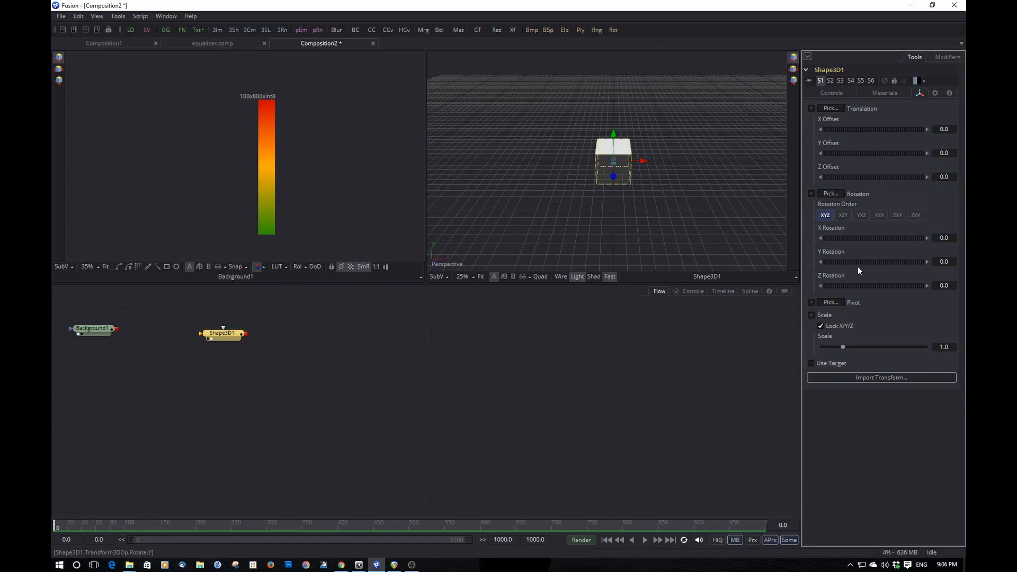
{"action": "left_click", "coordinate": [821, 325]}
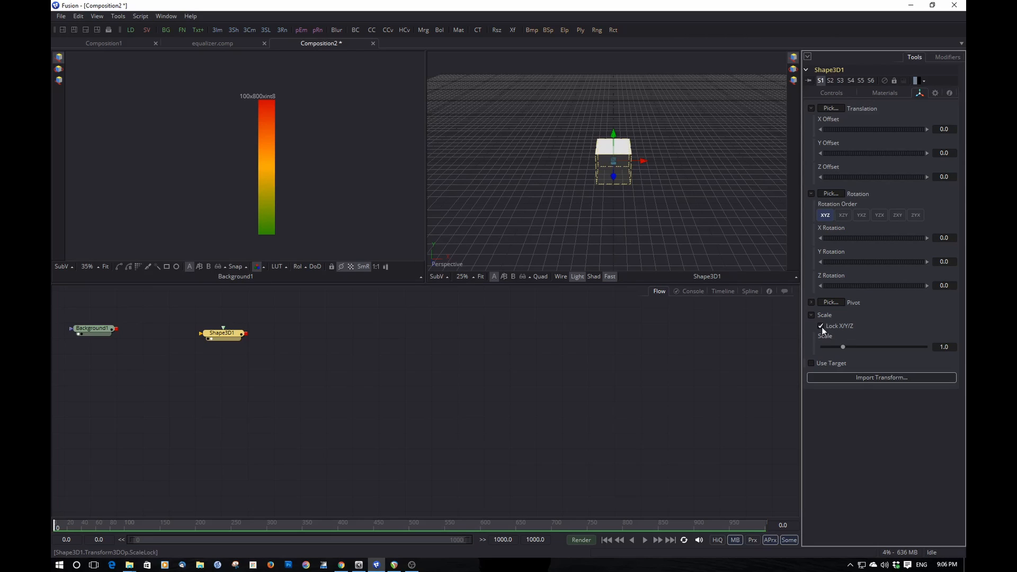
{"action": "left_click", "coordinate": [820, 325]}
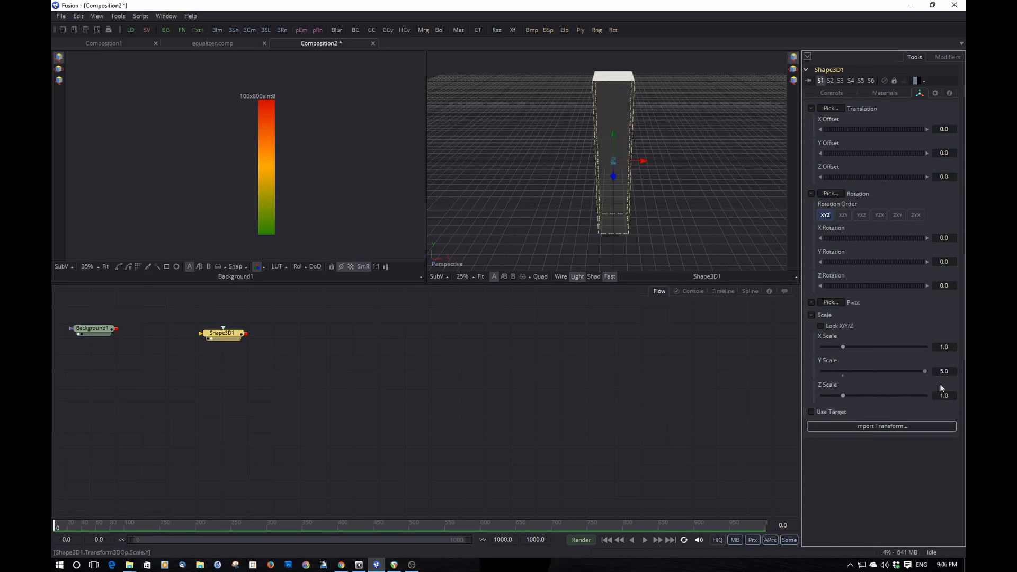
- Stretch the cube's Y Scale to about 4.95, making a tall bar
{"action": "left_click_drag", "start_coordinate": [924, 371], "coordinate": [914, 371]}
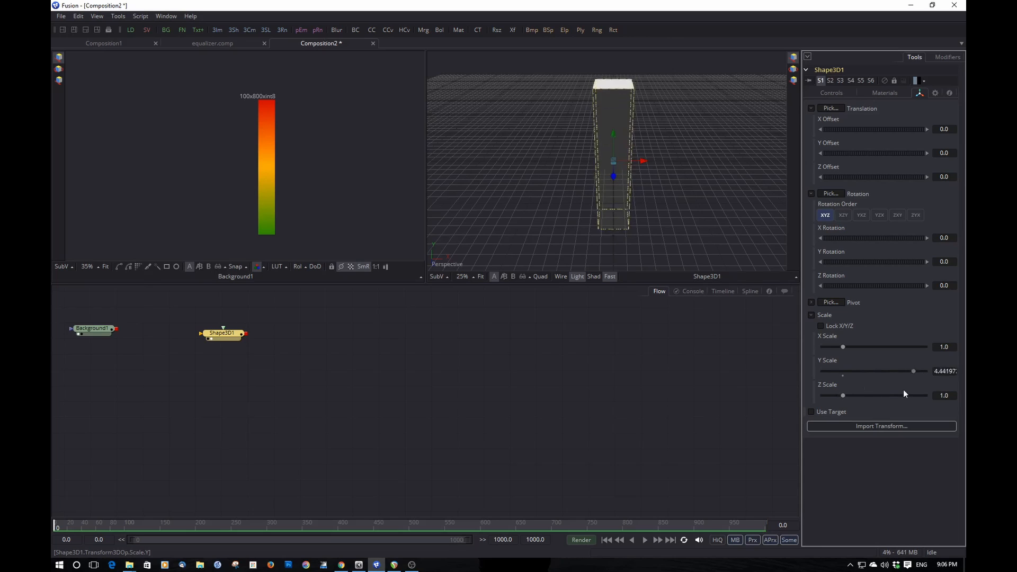
{"action": "left_click_drag", "start_coordinate": [912, 371], "coordinate": [851, 371]}
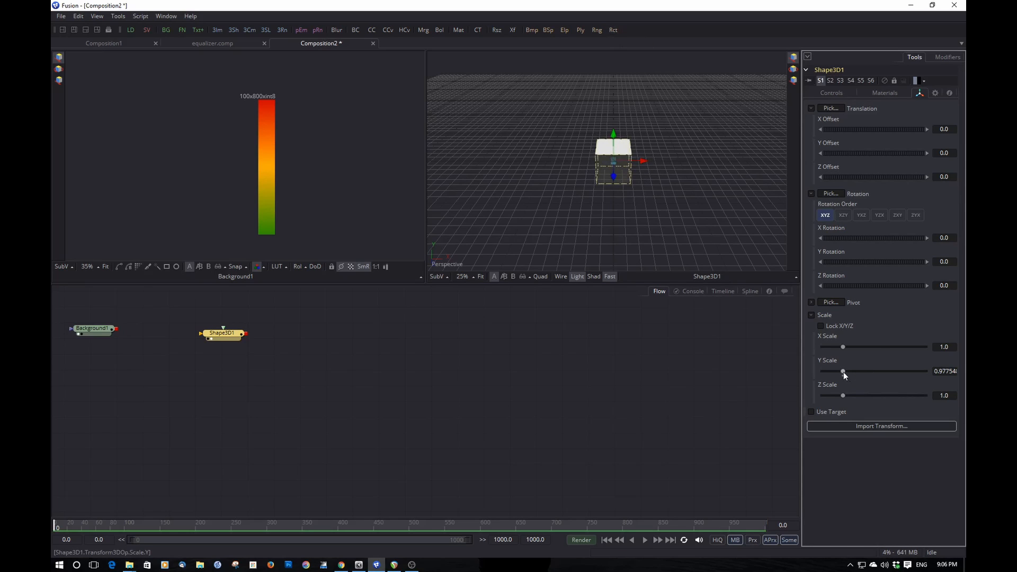
{"action": "left_click_drag", "start_coordinate": [844, 371], "coordinate": [896, 371]}
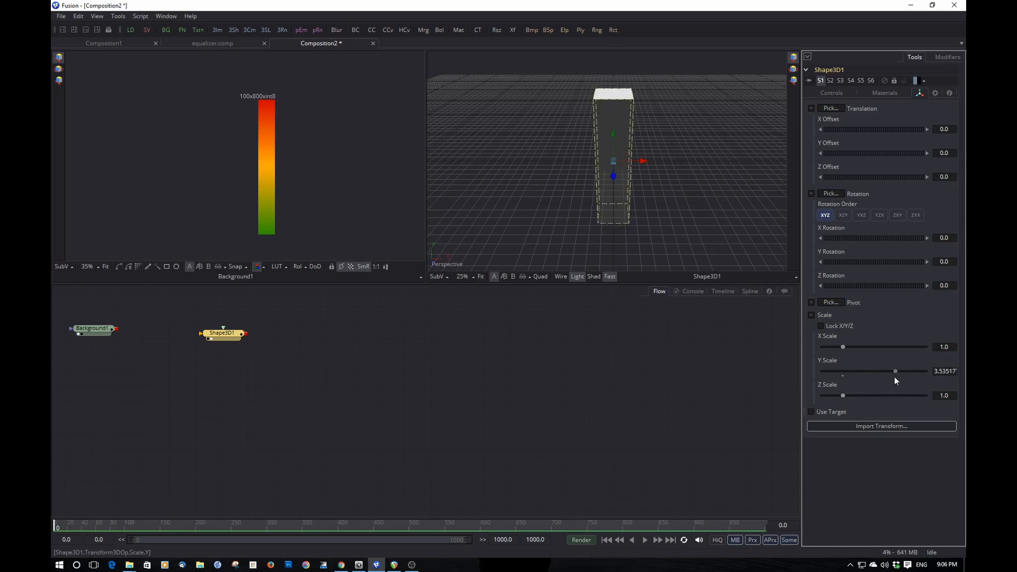
{"action": "left_click_drag", "start_coordinate": [894, 371], "coordinate": [901, 371]}
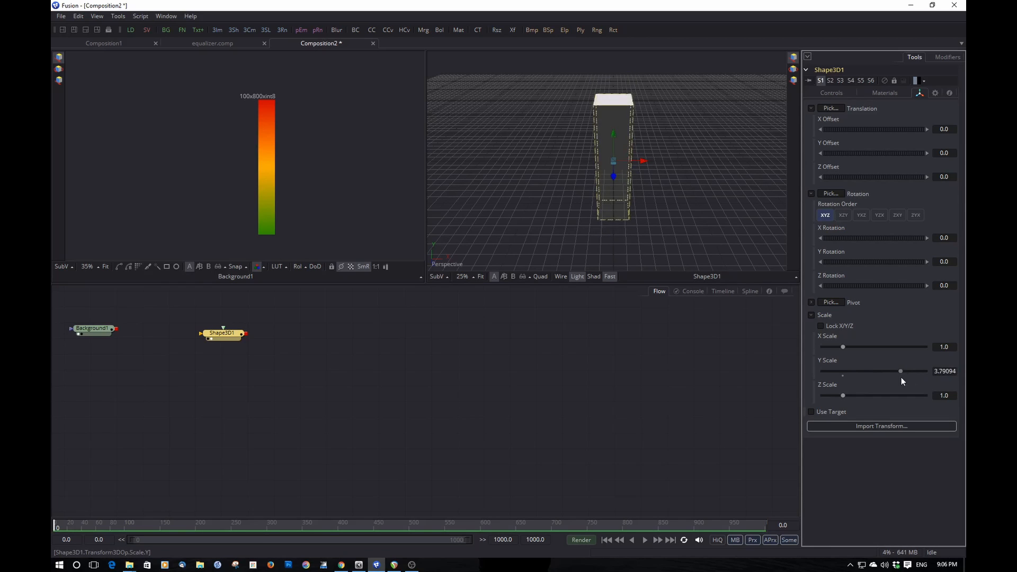
{"action": "left_click_drag", "start_coordinate": [901, 371], "coordinate": [924, 371]}
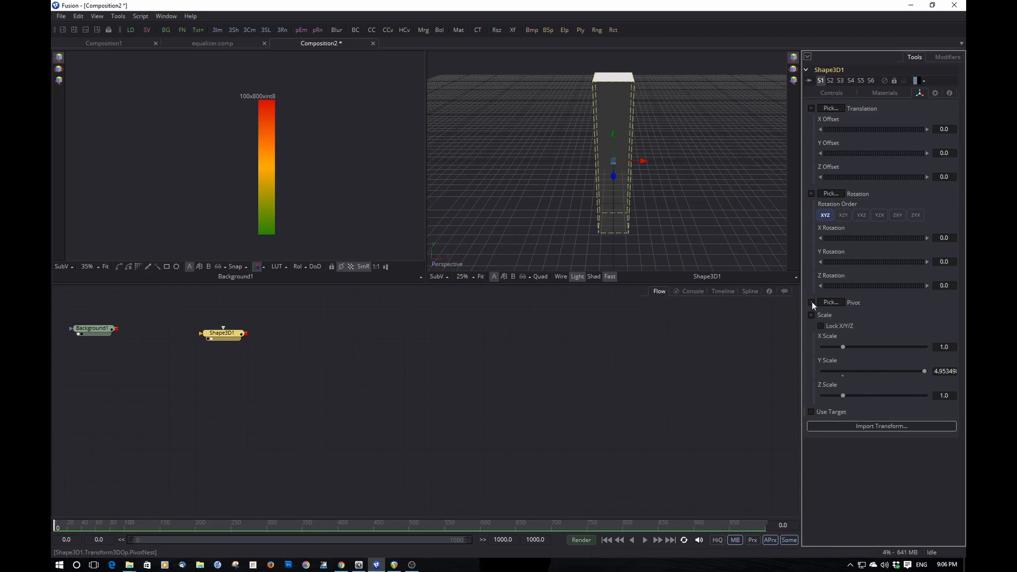
- Set Y Pivot to -0.5 and Y Offset to 0.5 so the bar rests on the grid floor
{"action": "left_click", "coordinate": [812, 302]}
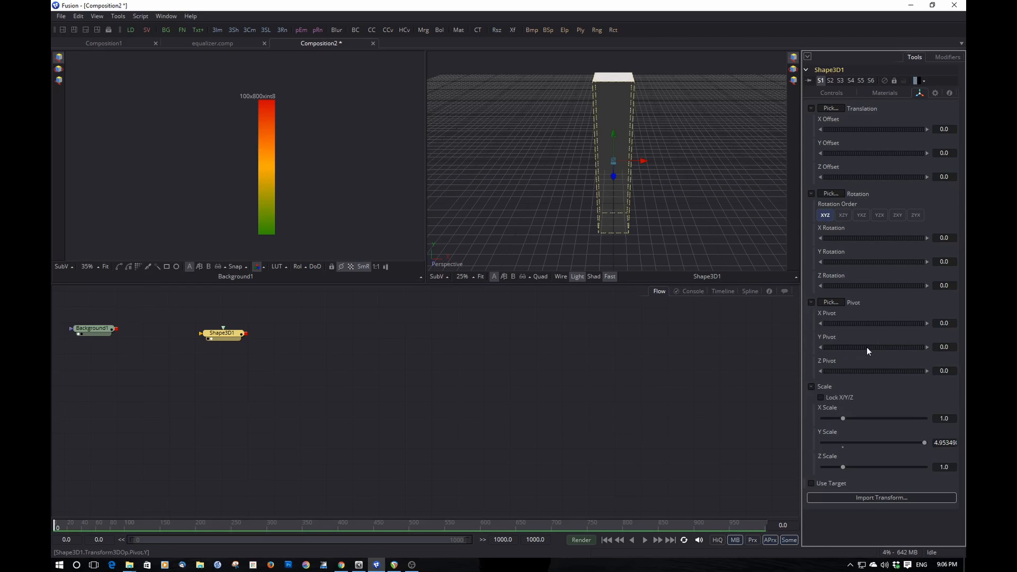
{"action": "left_click_drag", "start_coordinate": [844, 348], "coordinate": [872, 348]}
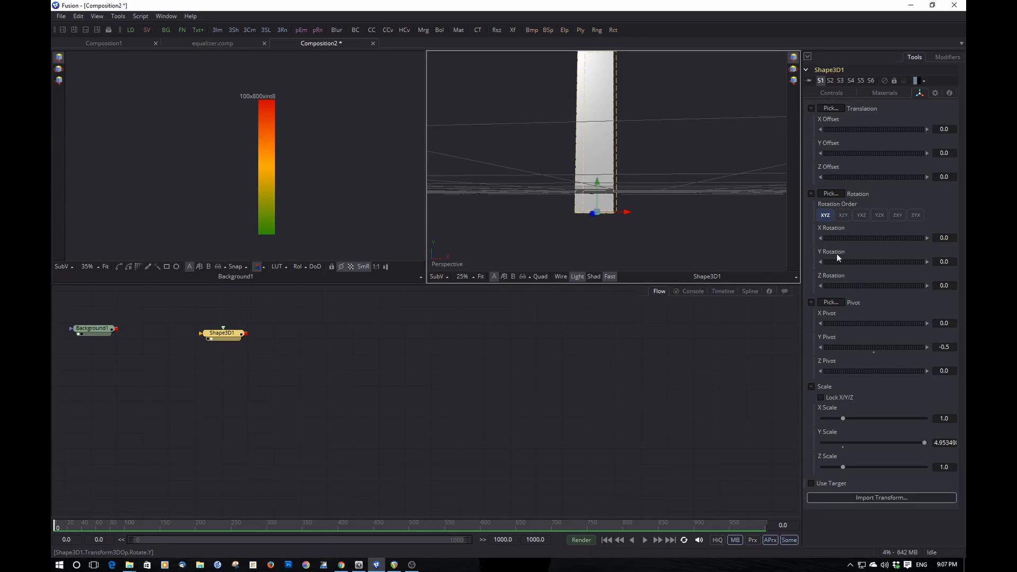
{"action": "left_click", "coordinate": [944, 152]}
{"action": "type", "text": "5"}
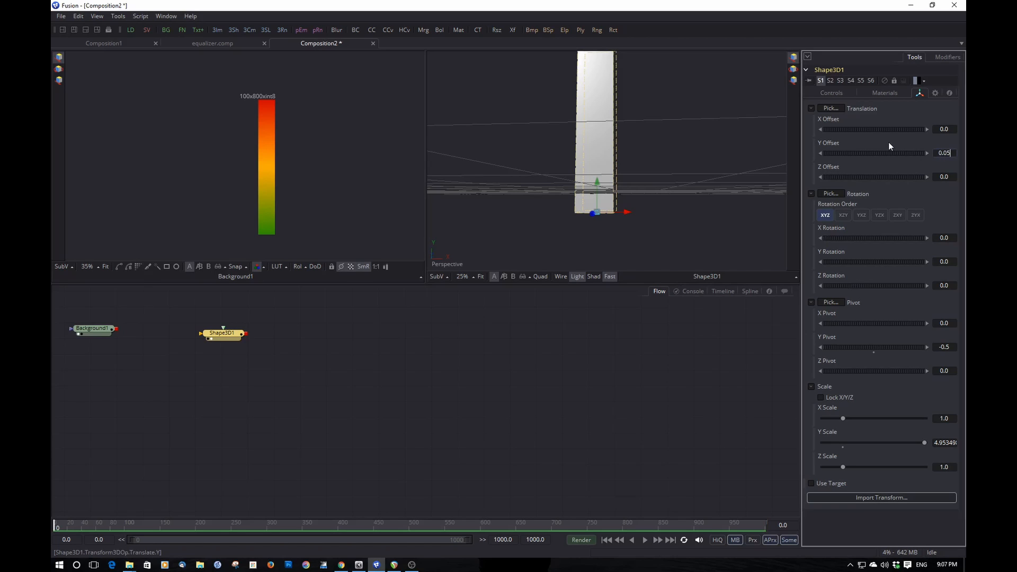
{"action": "type", "text": "0.5"}
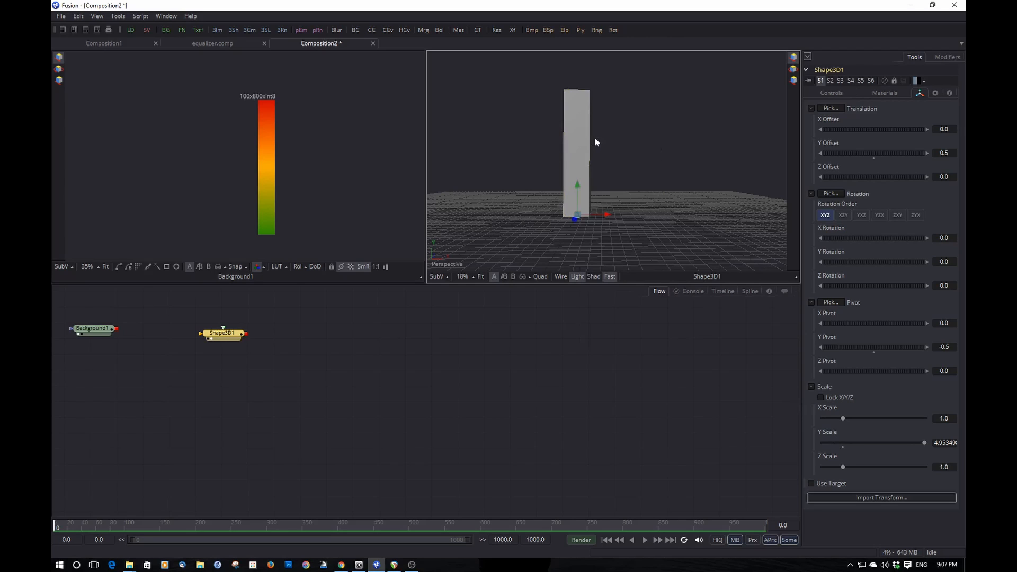
- Paste four copies of Shape3D1 and line them up in a column under the original
{"action": "left_click", "coordinate": [223, 333]}
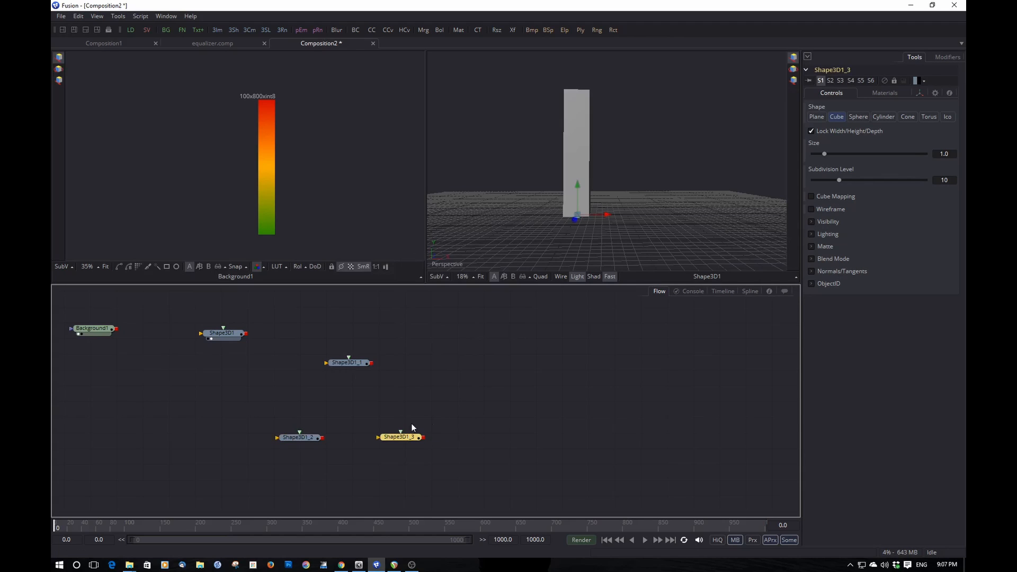
{"action": "right_click", "coordinate": [412, 427]}
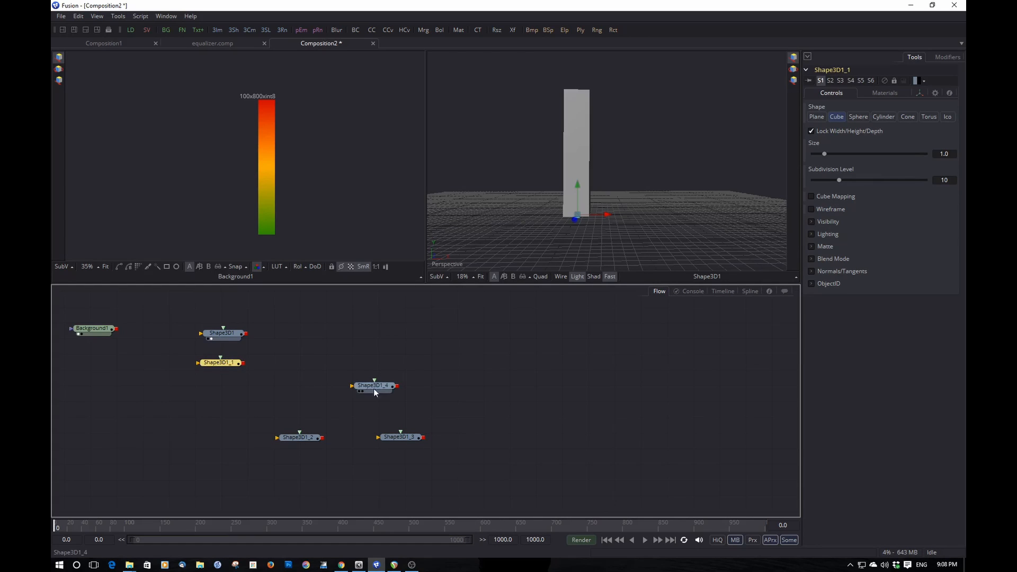
{"action": "left_click_drag", "start_coordinate": [374, 386], "coordinate": [221, 394]}
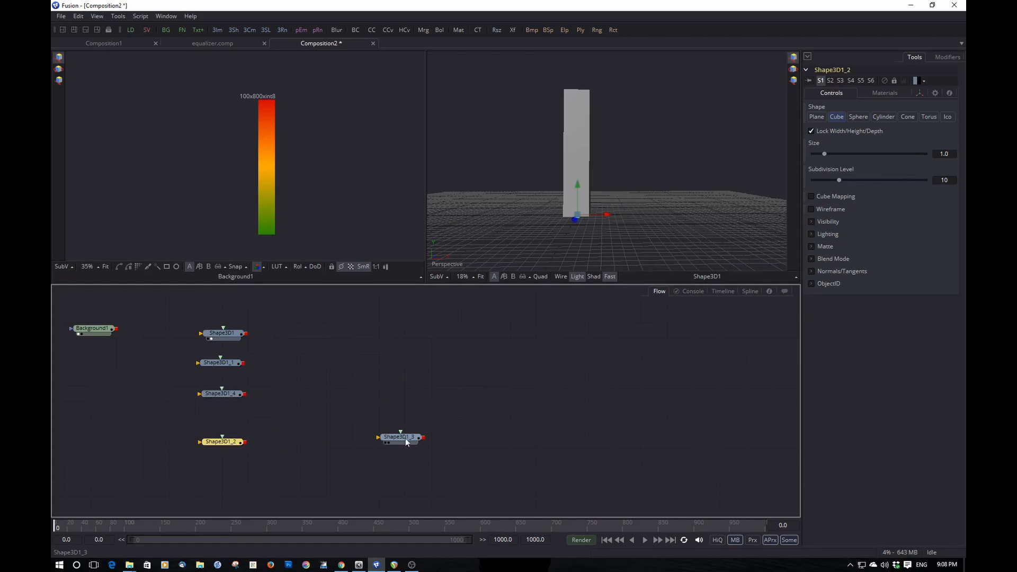
{"action": "left_click_drag", "start_coordinate": [401, 437], "coordinate": [221, 416]}
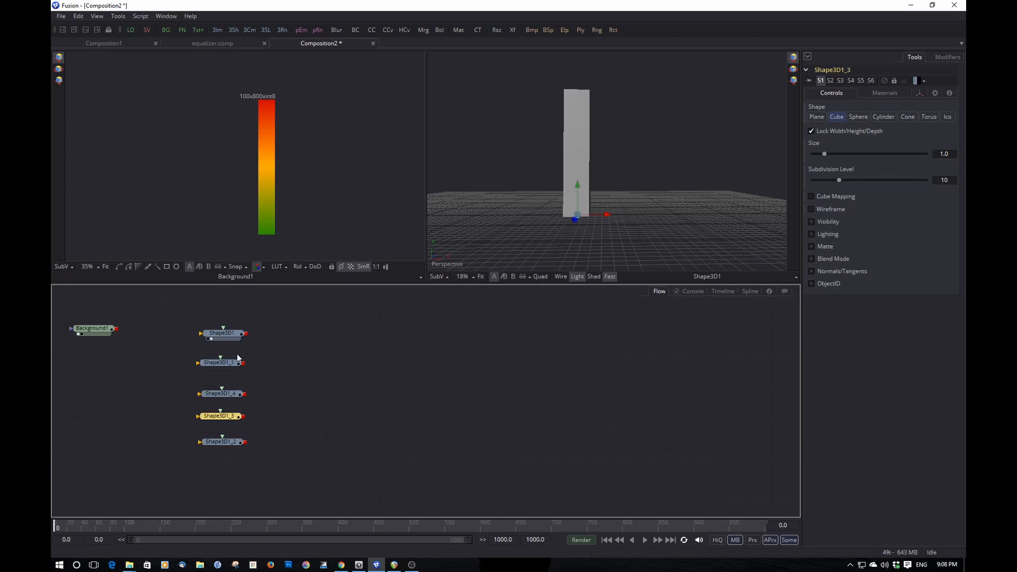
{"action": "left_click", "coordinate": [221, 363]}
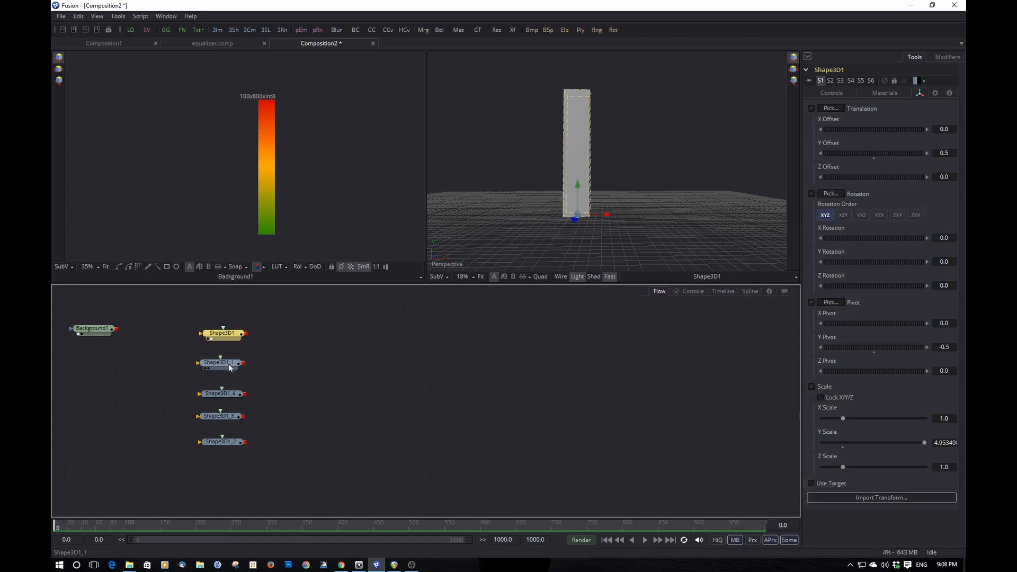
{"action": "left_click", "coordinate": [221, 333]}
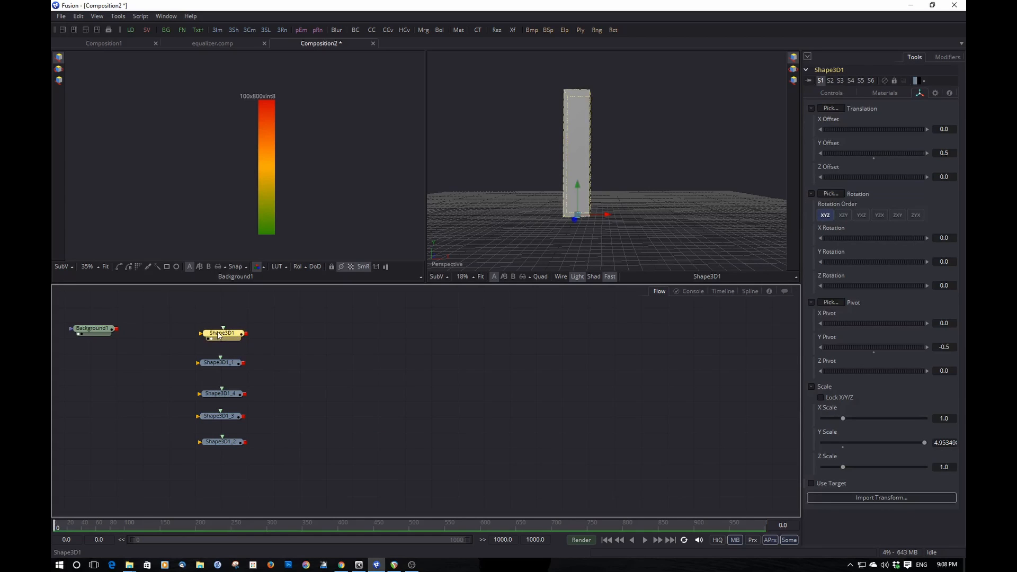
- Attach an Audio (WAV) modifier to the bar's Y Scale and load beatL.wav into it
{"action": "left_click", "coordinate": [947, 57]}
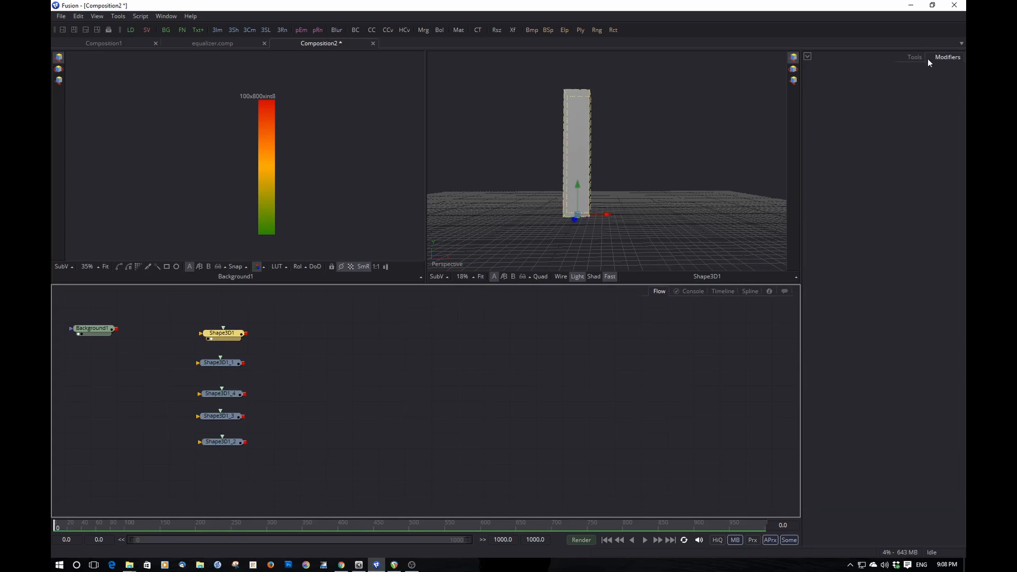
{"action": "left_click", "coordinate": [915, 57]}
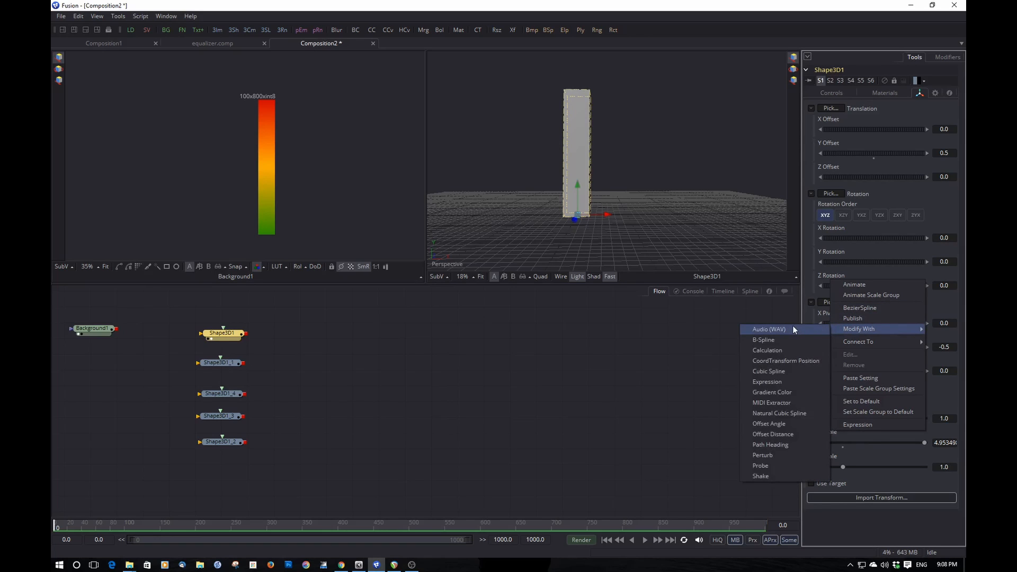
{"action": "mouse_move", "coordinate": [882, 330]}
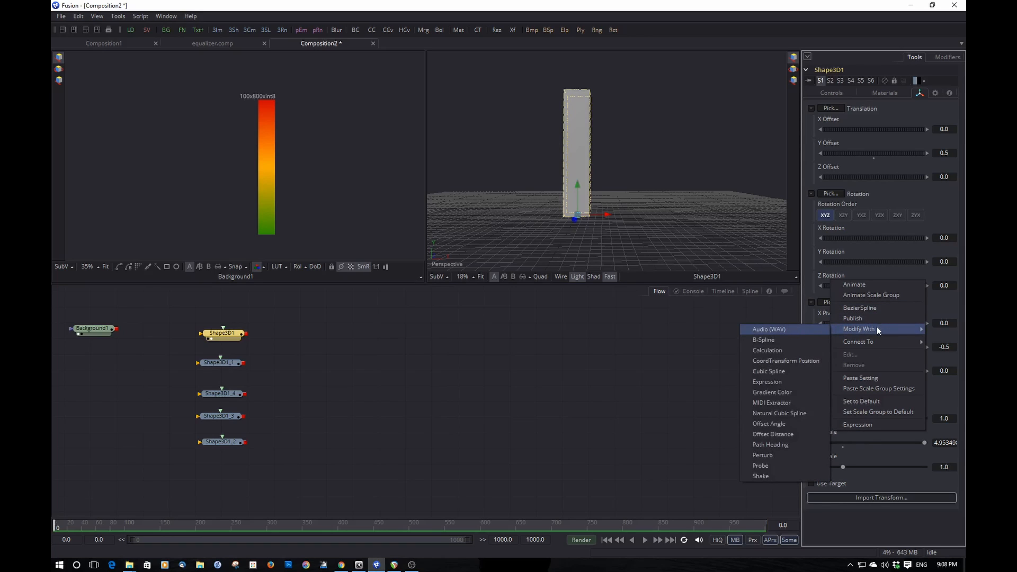
{"action": "mouse_move", "coordinate": [779, 331]}
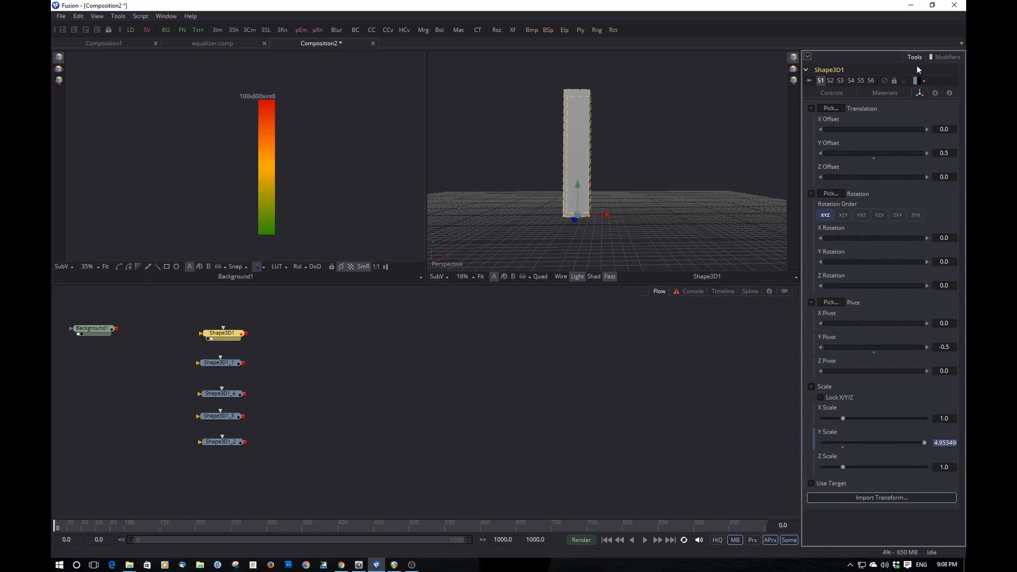
{"action": "left_click", "coordinate": [946, 57]}
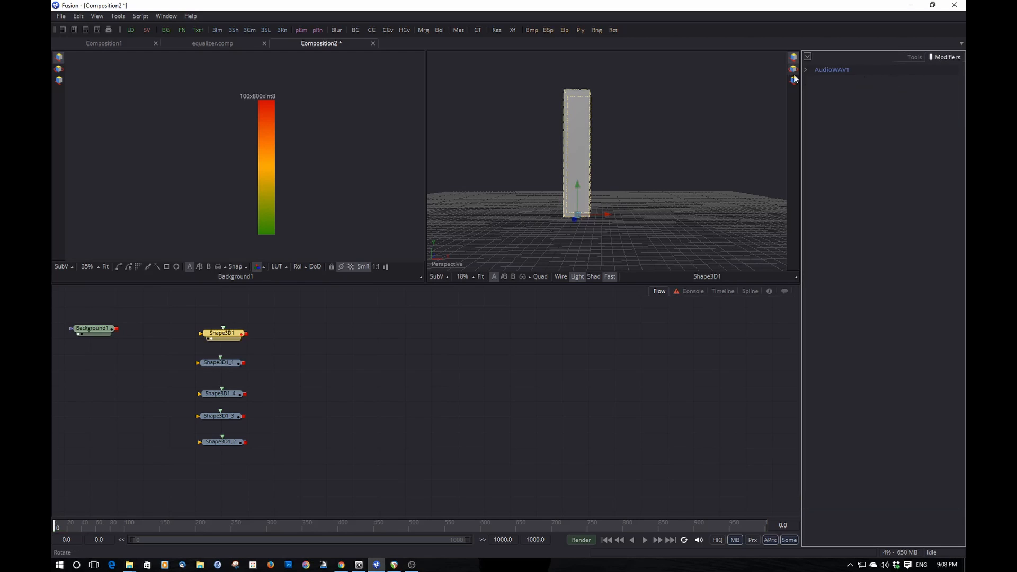
{"action": "left_click", "coordinate": [806, 71]}
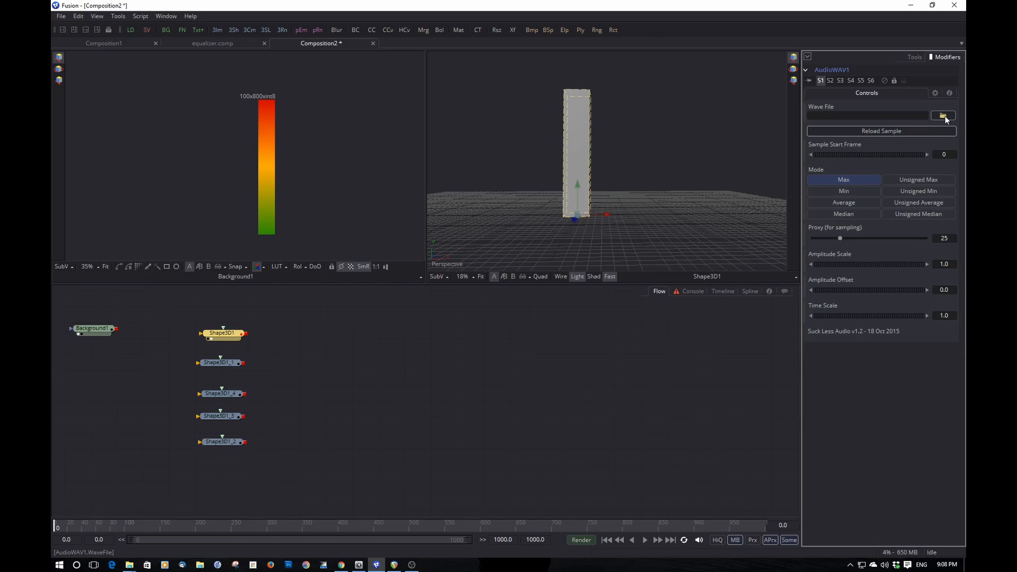
{"action": "left_click", "coordinate": [943, 116]}
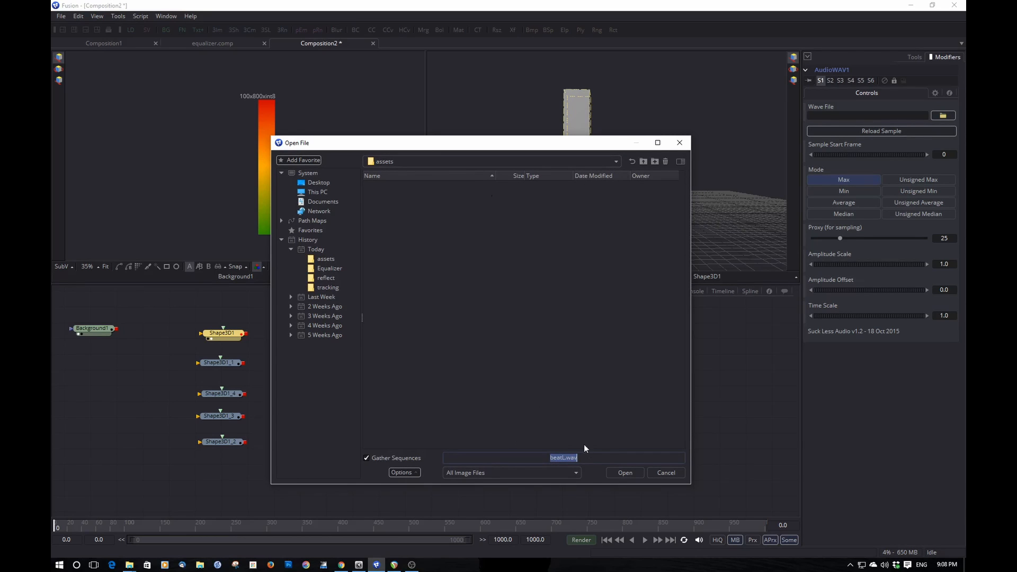
{"action": "left_click", "coordinate": [511, 472]}
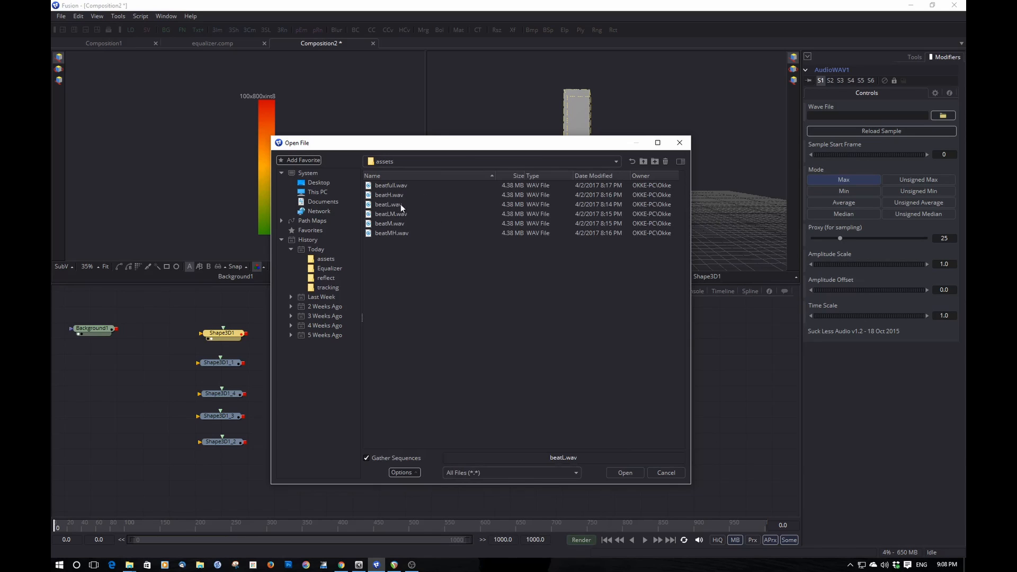
{"action": "left_click", "coordinate": [389, 205]}
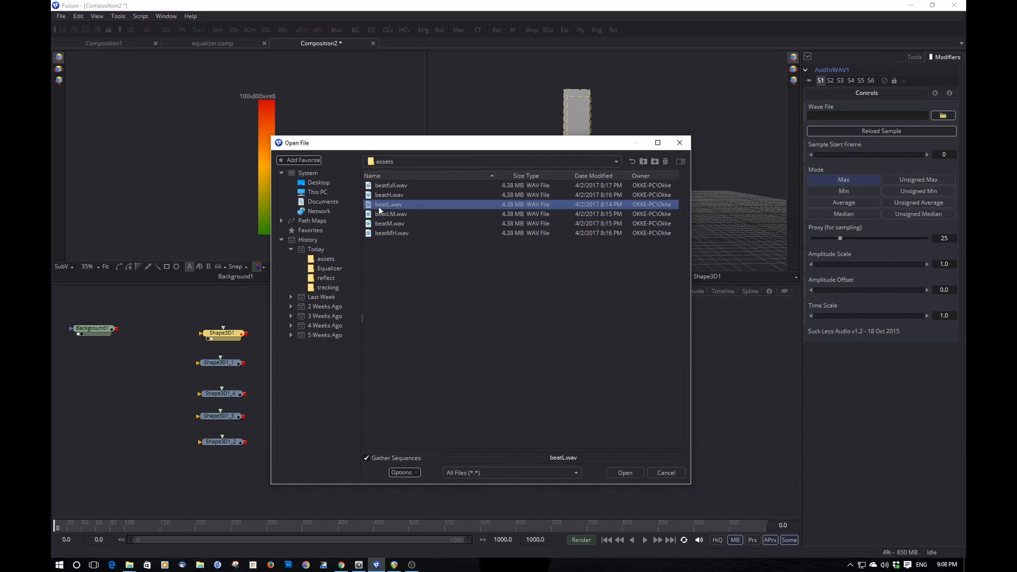
{"action": "left_click", "coordinate": [624, 473]}
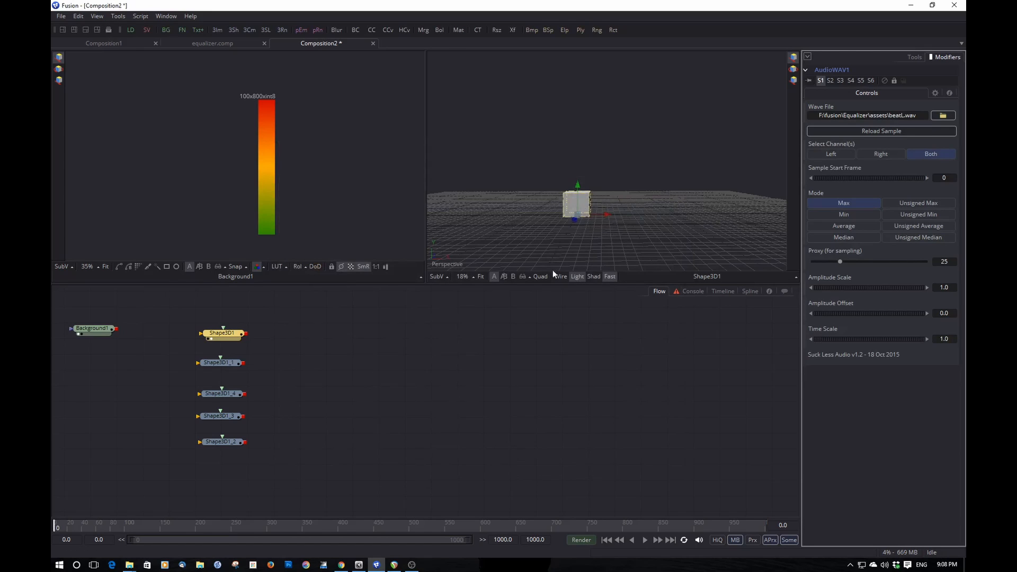
{"action": "left_click", "coordinate": [644, 540]}
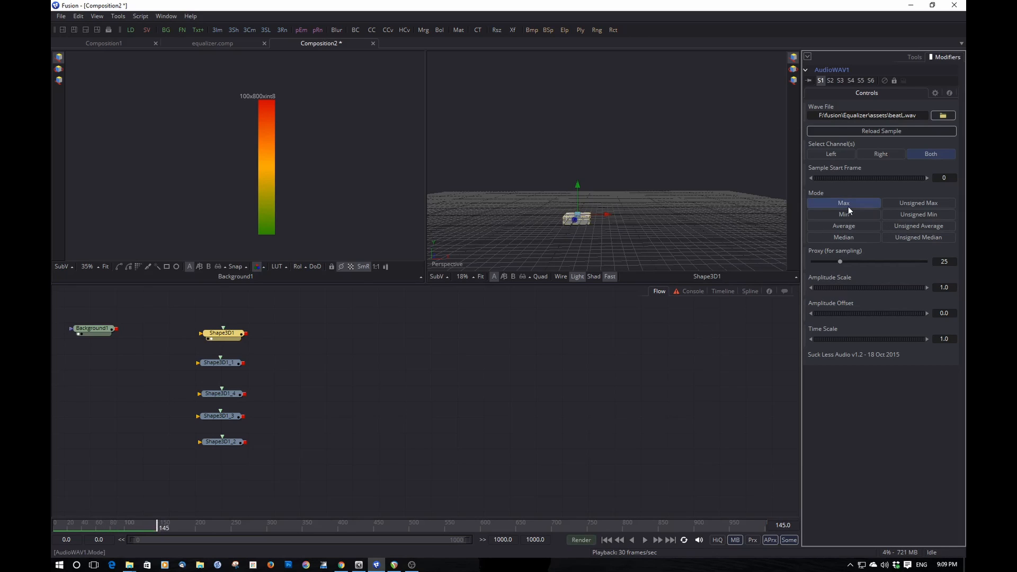
- Sample the audio as Unsigned Average with Amplitude Scale 15 and preview the pulsing bar
{"action": "left_click", "coordinate": [918, 225]}
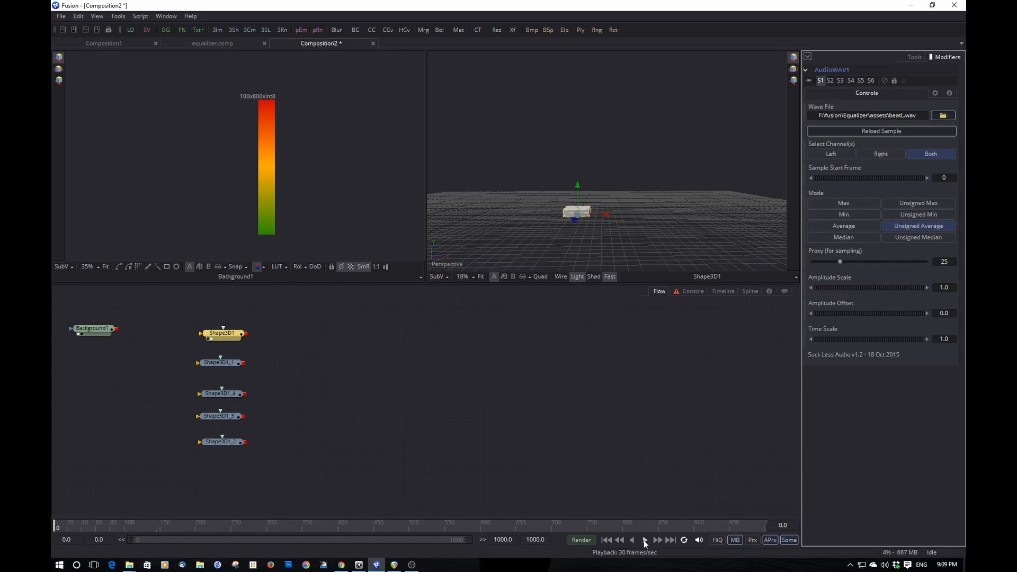
{"action": "left_click", "coordinate": [644, 539]}
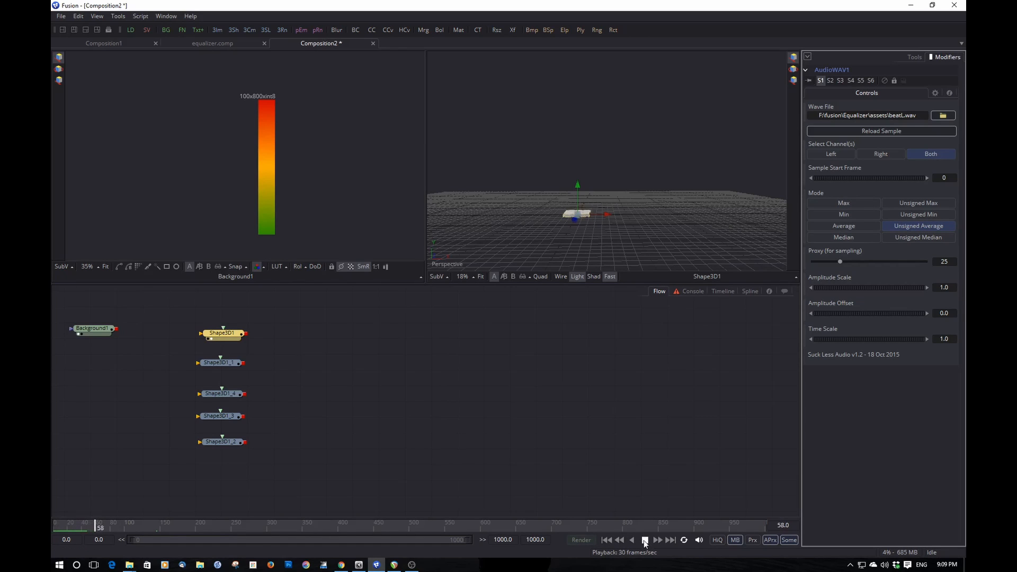
{"action": "left_click", "coordinate": [643, 539]}
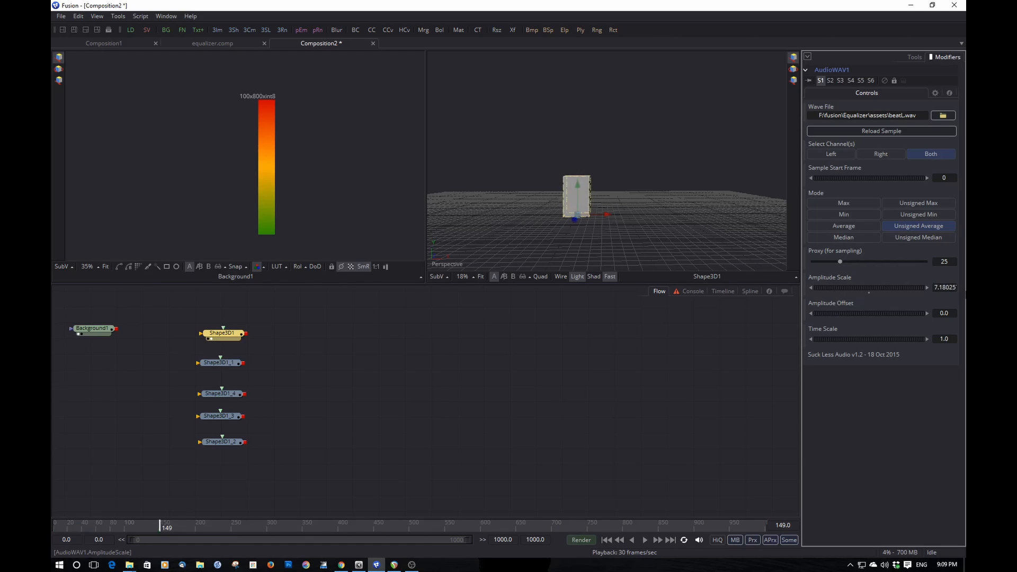
{"action": "left_click", "coordinate": [944, 287]}
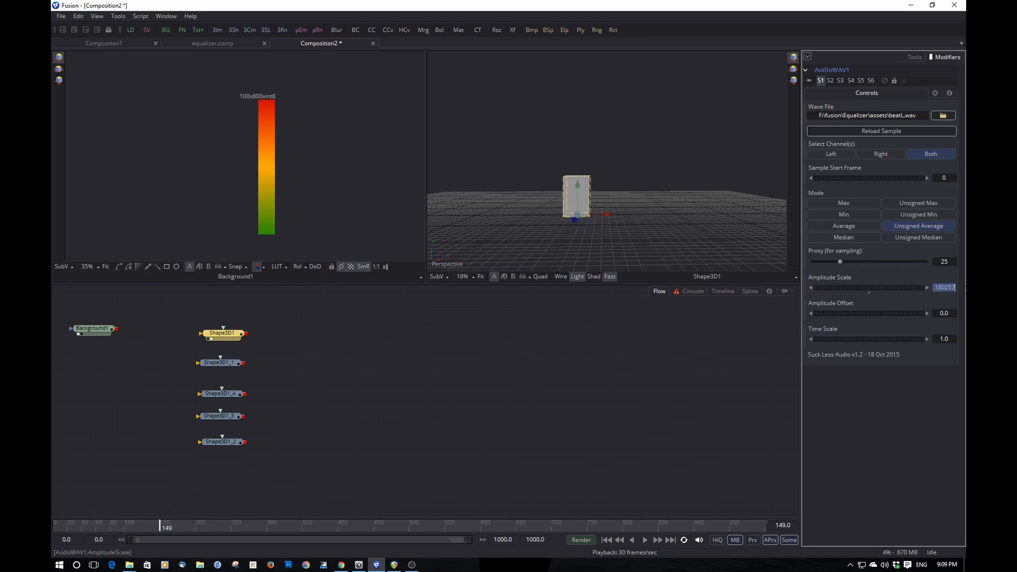
{"action": "type", "text": "12"}
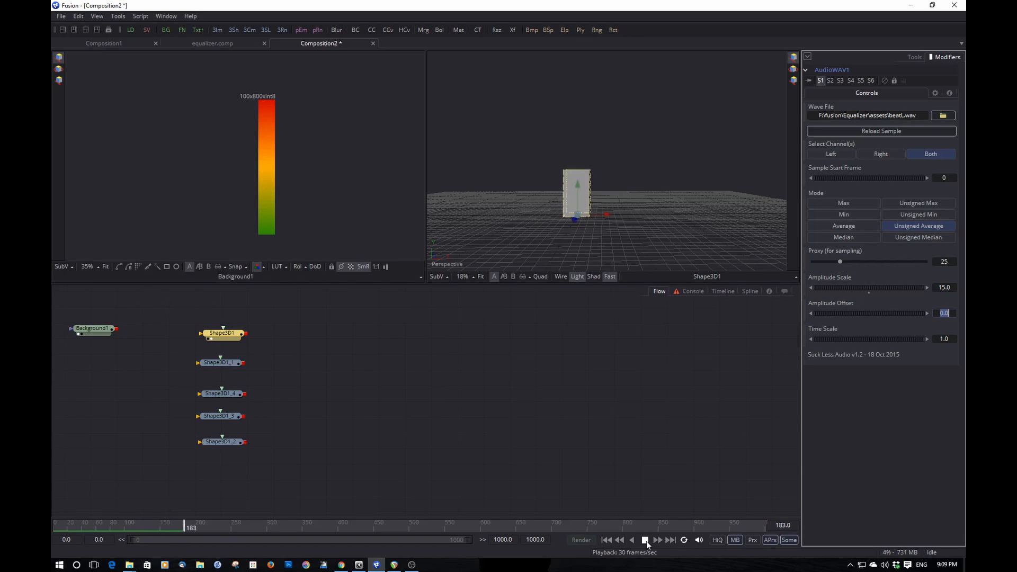
{"action": "left_click", "coordinate": [646, 540]}
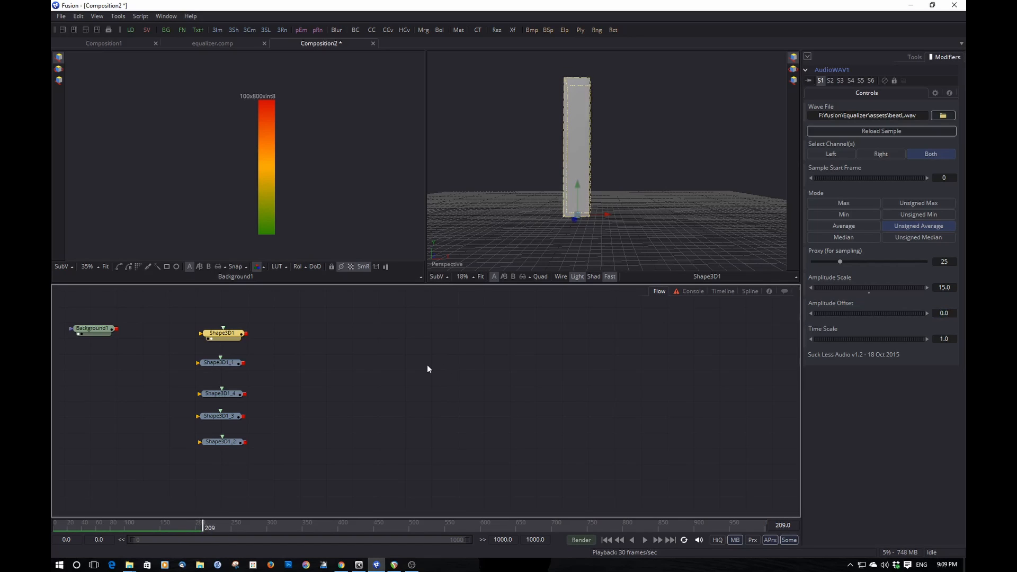
- Load beatLM, beatMH and beatH wav files into the remaining bars' audio modifiers, amplitude 15
{"action": "left_click", "coordinate": [220, 363]}
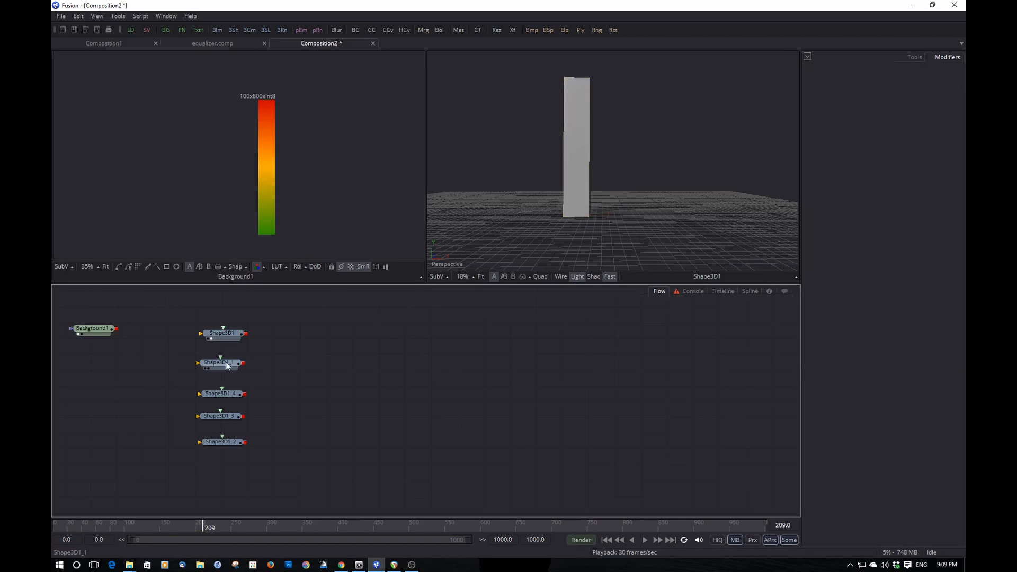
{"action": "left_click", "coordinate": [221, 362]}
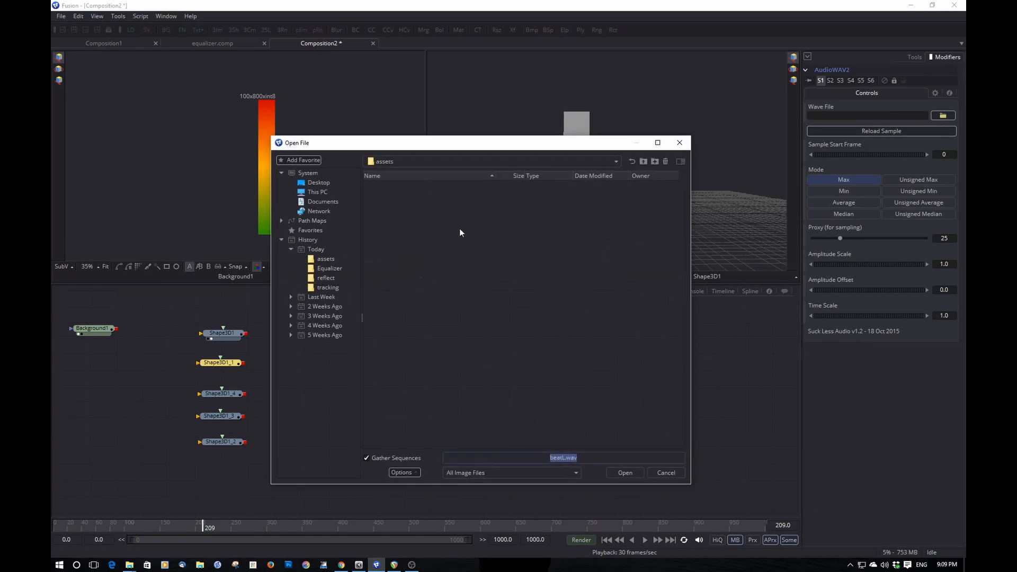
{"action": "left_click", "coordinate": [624, 472]}
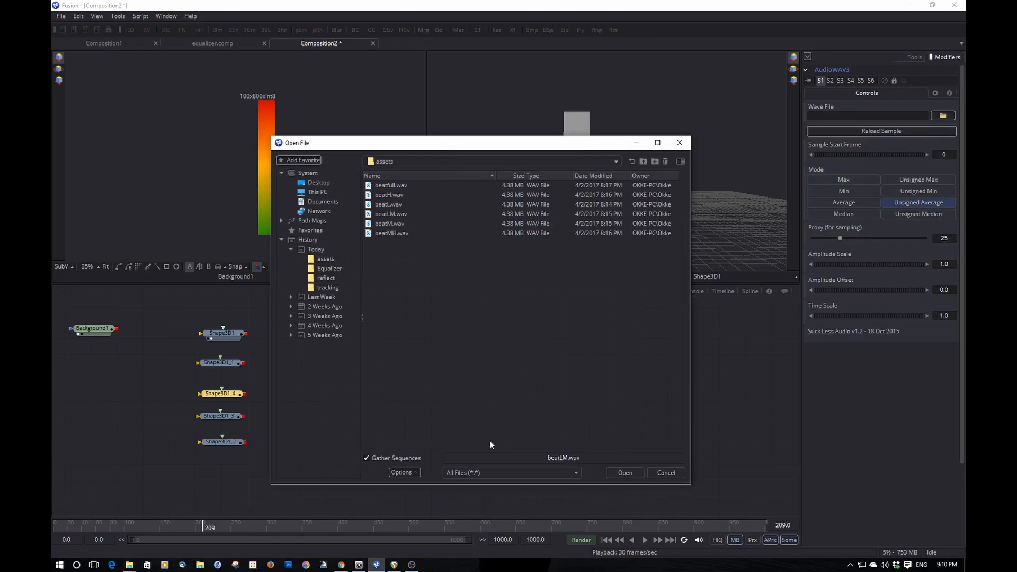
{"action": "left_click", "coordinate": [623, 472]}
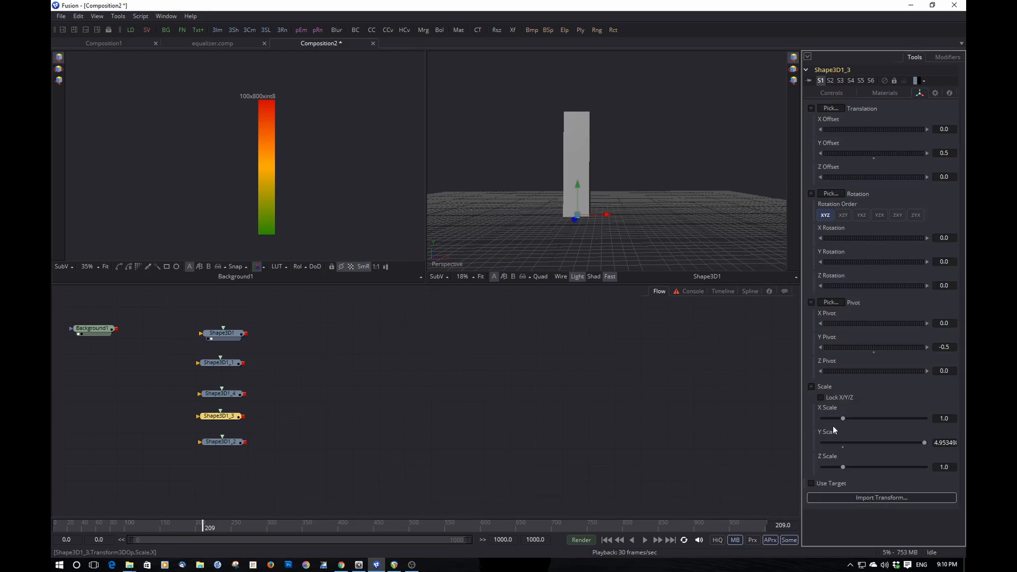
{"action": "left_click", "coordinate": [943, 116]}
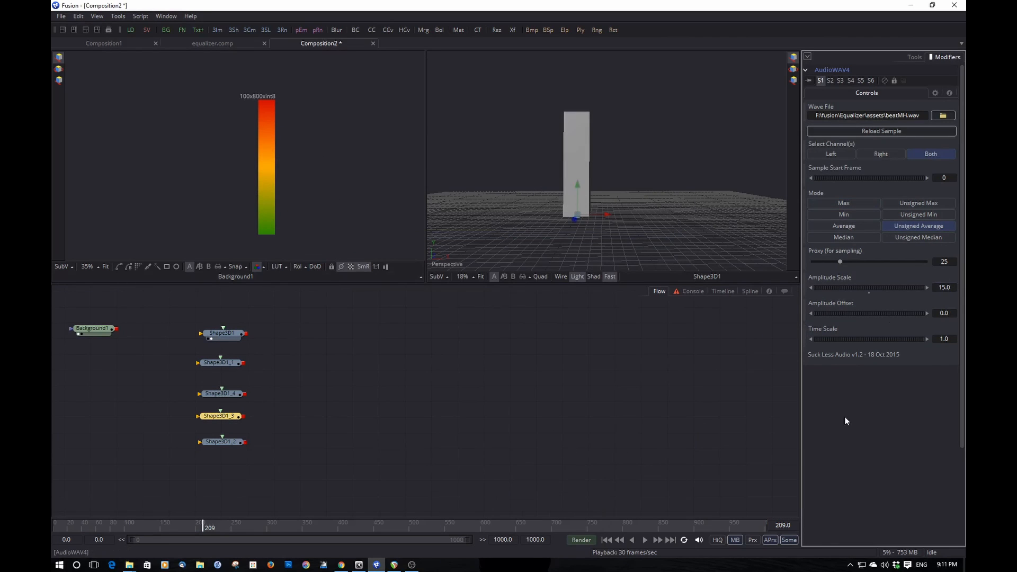
{"action": "left_click", "coordinate": [221, 442]}
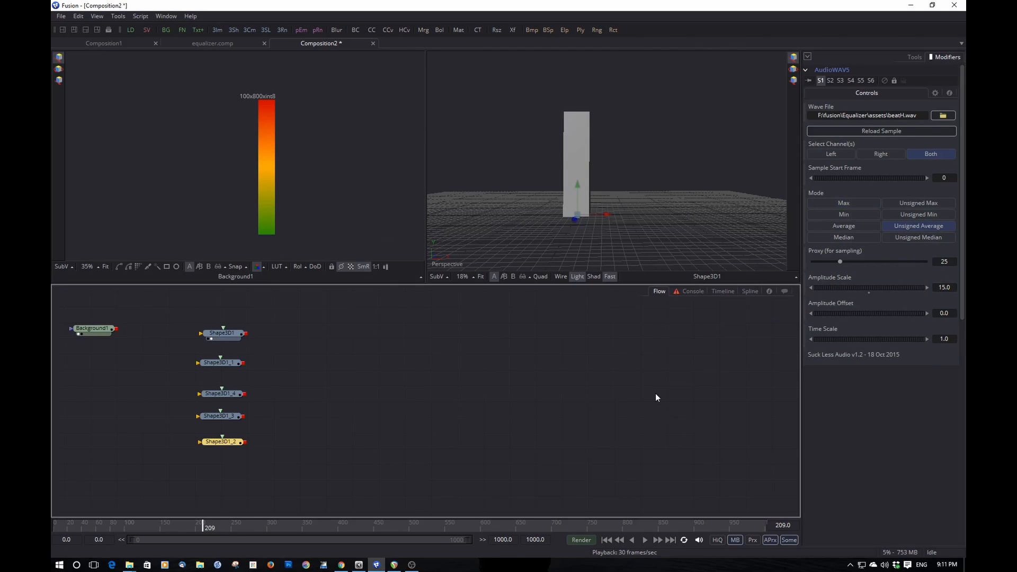
{"action": "mouse_move", "coordinate": [513, 270]}
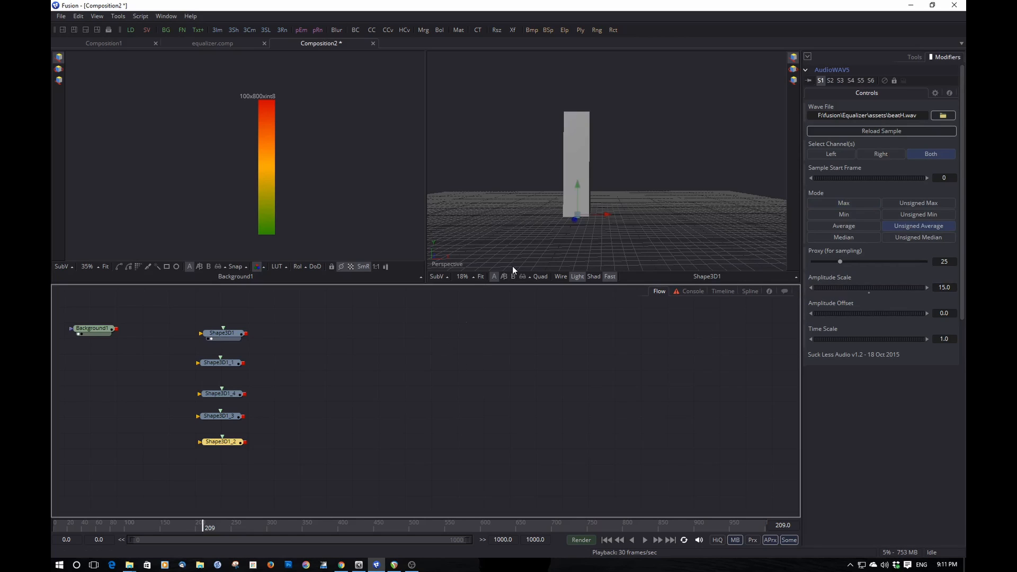
{"action": "mouse_move", "coordinate": [175, 317]}
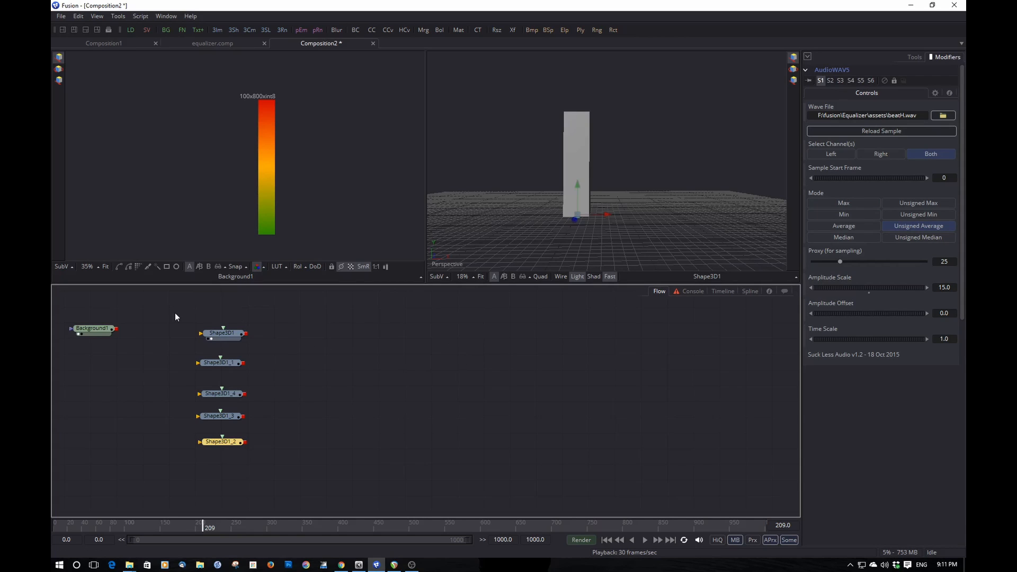
- Add a Merge 3D node to the flow after Shape3D1
{"action": "left_click", "coordinate": [221, 332]}
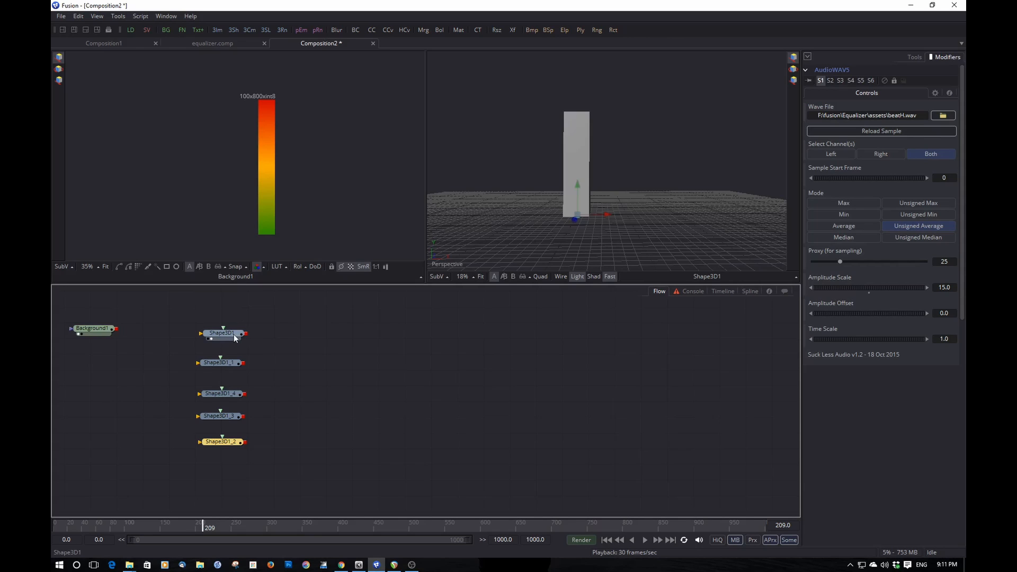
{"action": "type", "text": "me"}
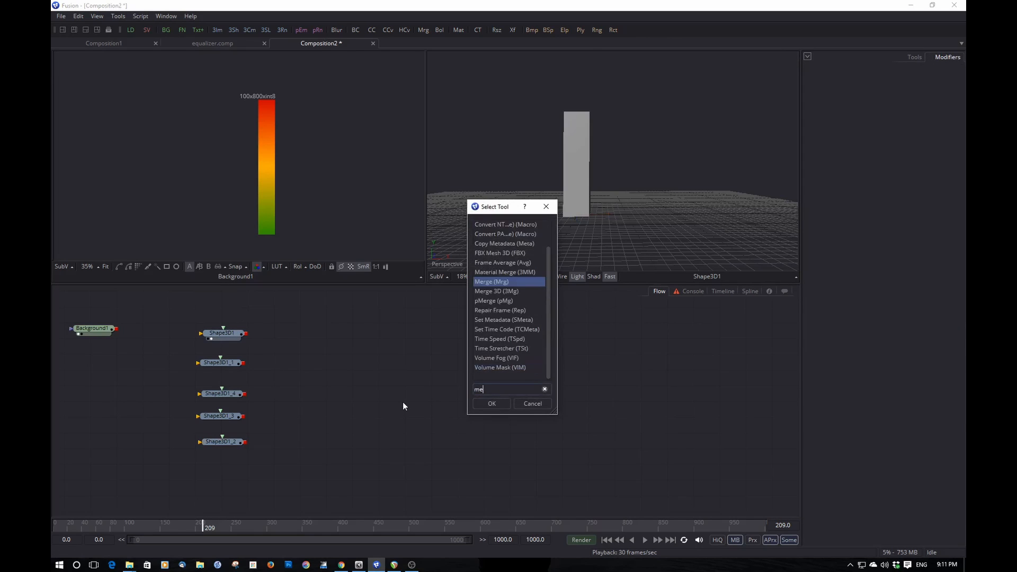
{"action": "type", "text": "Merge 3D"}
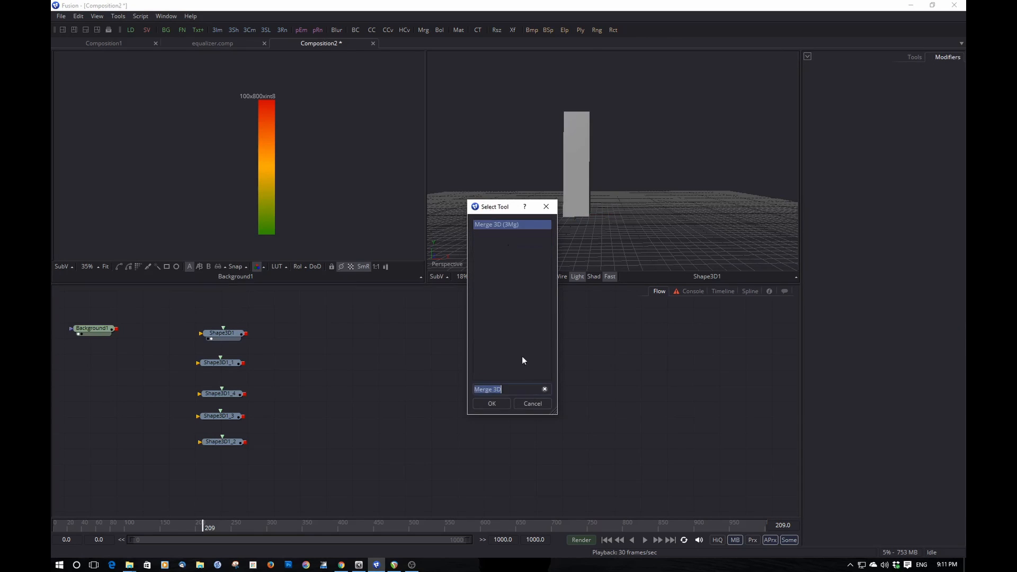
{"action": "left_click", "coordinate": [490, 403]}
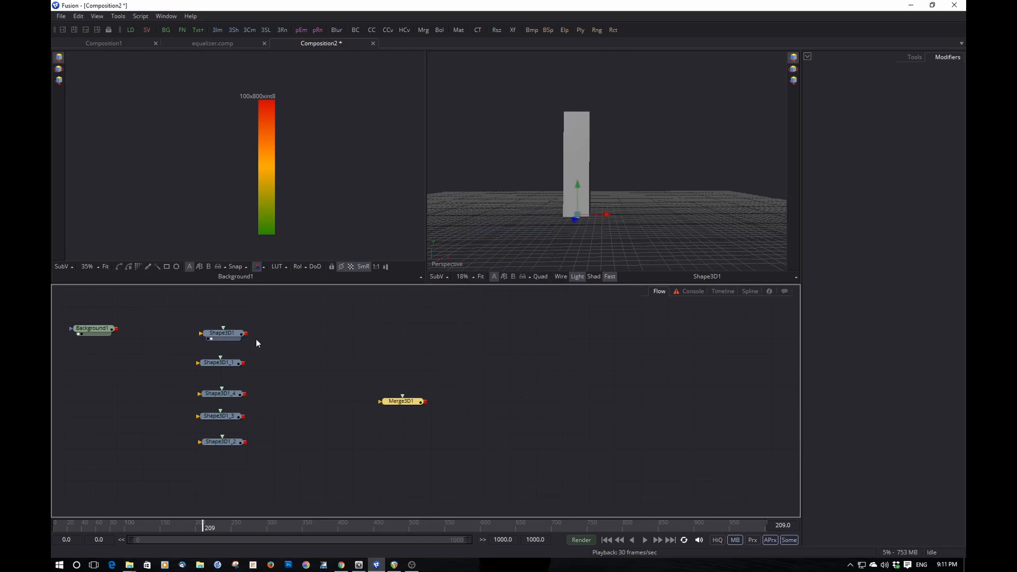
- Wire all five Shape3D bar outputs into Merge3D1
{"action": "left_click_drag", "start_coordinate": [245, 333], "coordinate": [381, 401]}
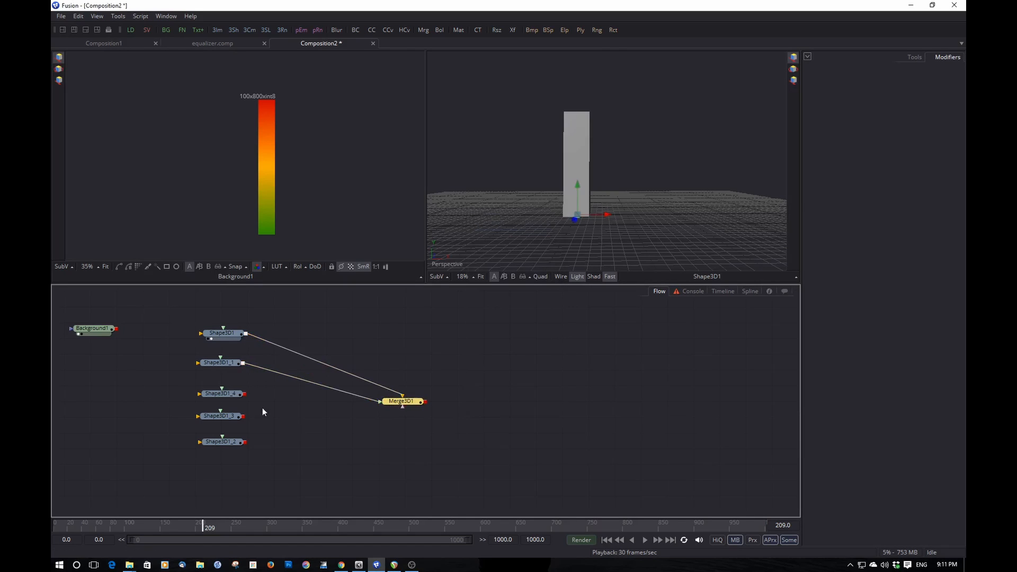
{"action": "left_click", "coordinate": [221, 395]}
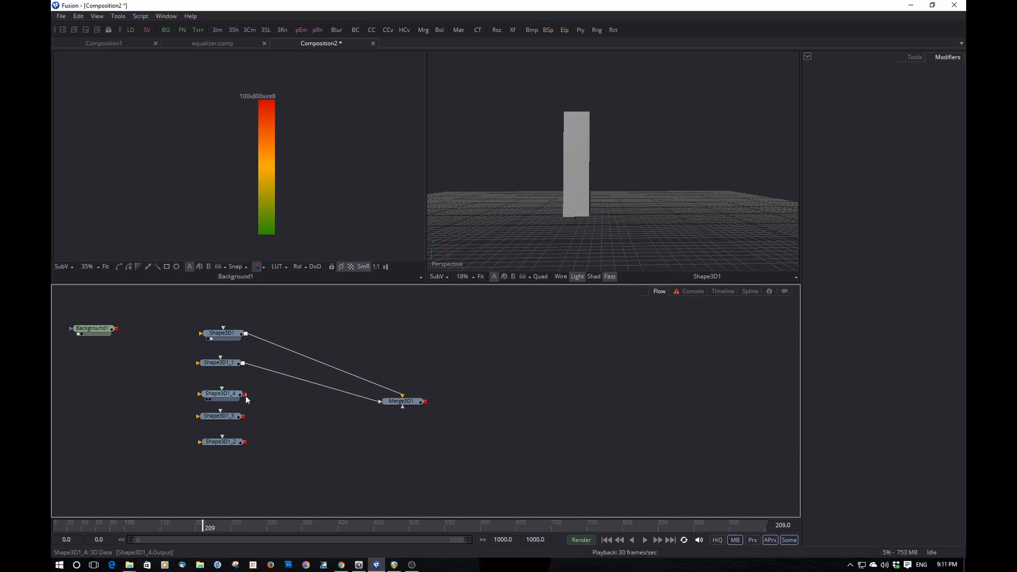
{"action": "left_click", "coordinate": [222, 416]}
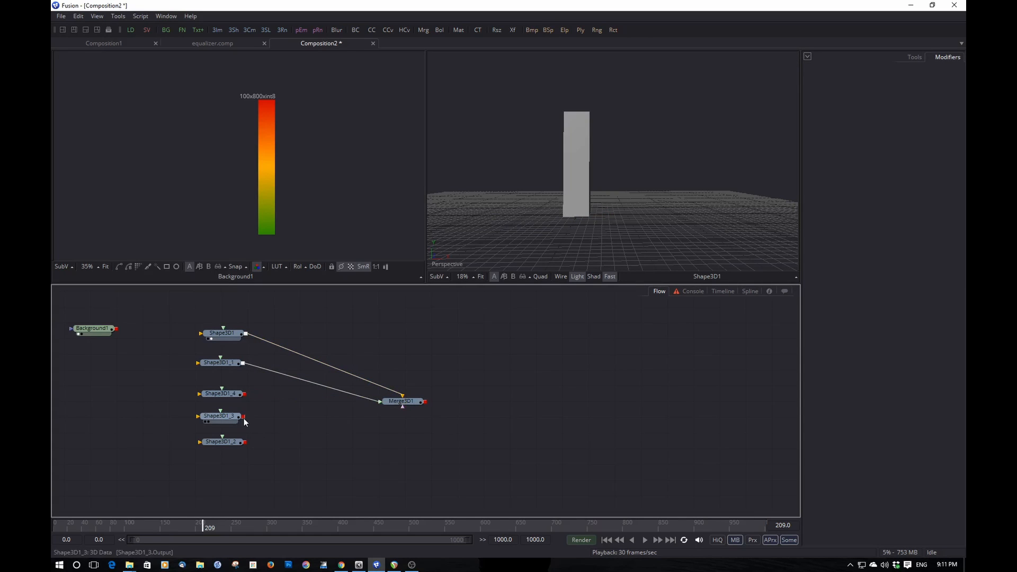
{"action": "left_click_drag", "start_coordinate": [243, 395], "coordinate": [400, 401]}
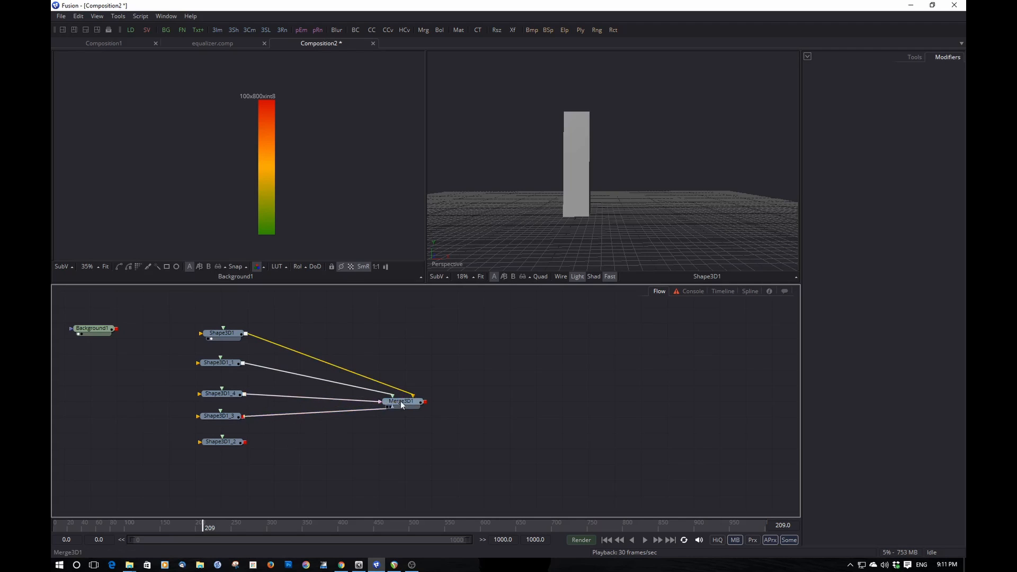
{"action": "left_click", "coordinate": [222, 442]}
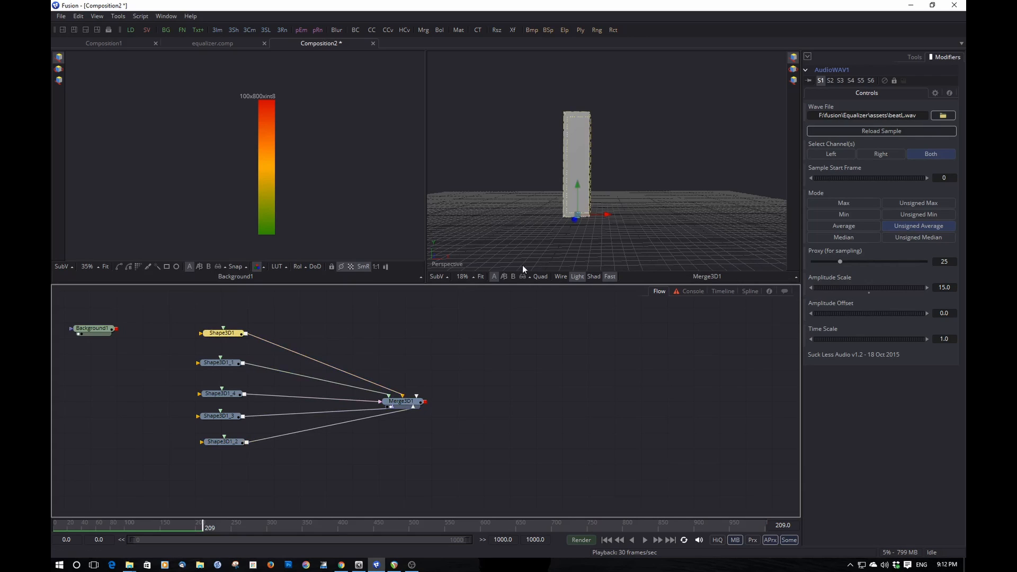
- Switch the 3D viewer to Top and give the second bar an X offset of 1.5
{"action": "left_click", "coordinate": [439, 264]}
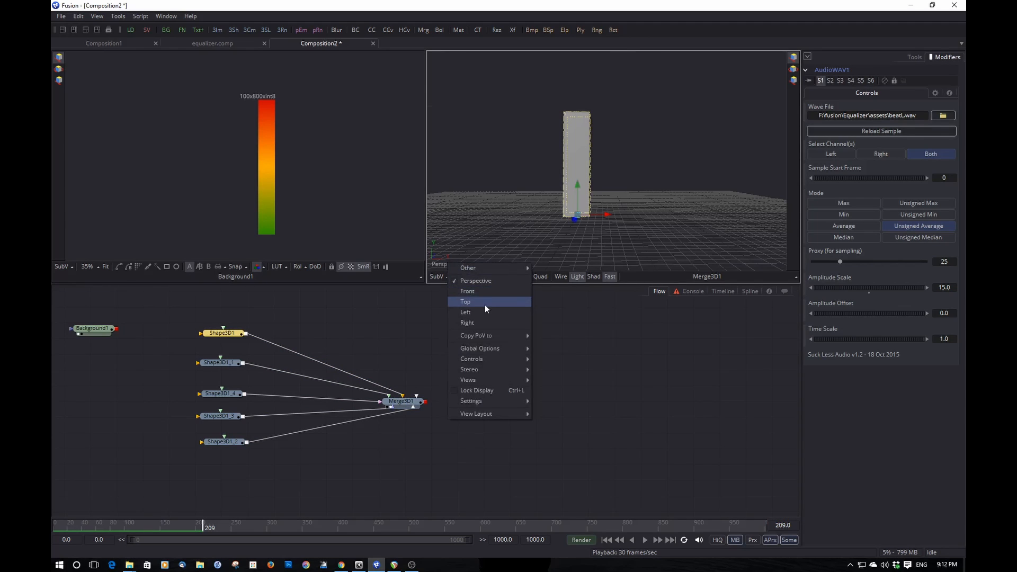
{"action": "left_click", "coordinate": [465, 302]}
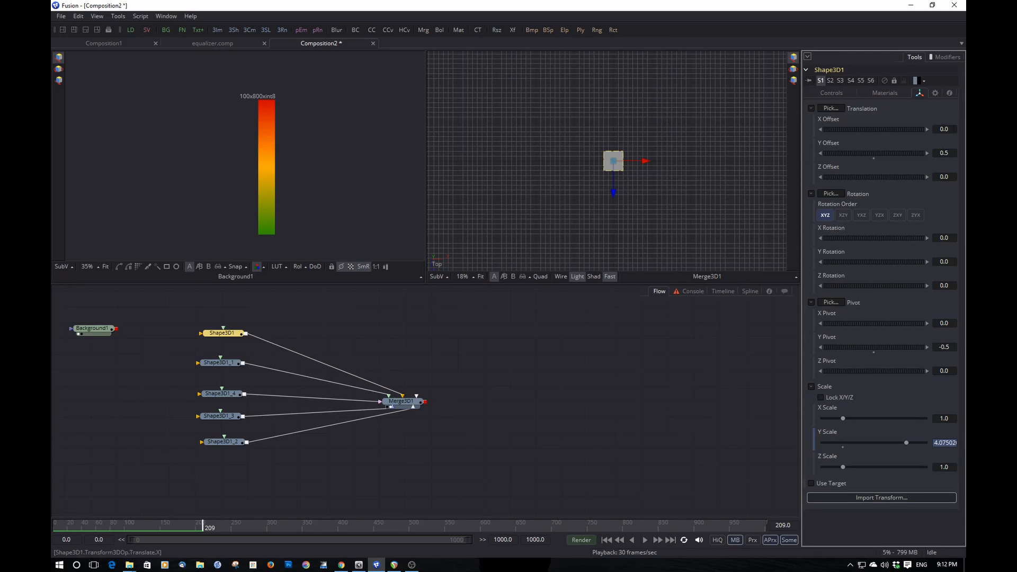
{"action": "left_click", "coordinate": [220, 362]}
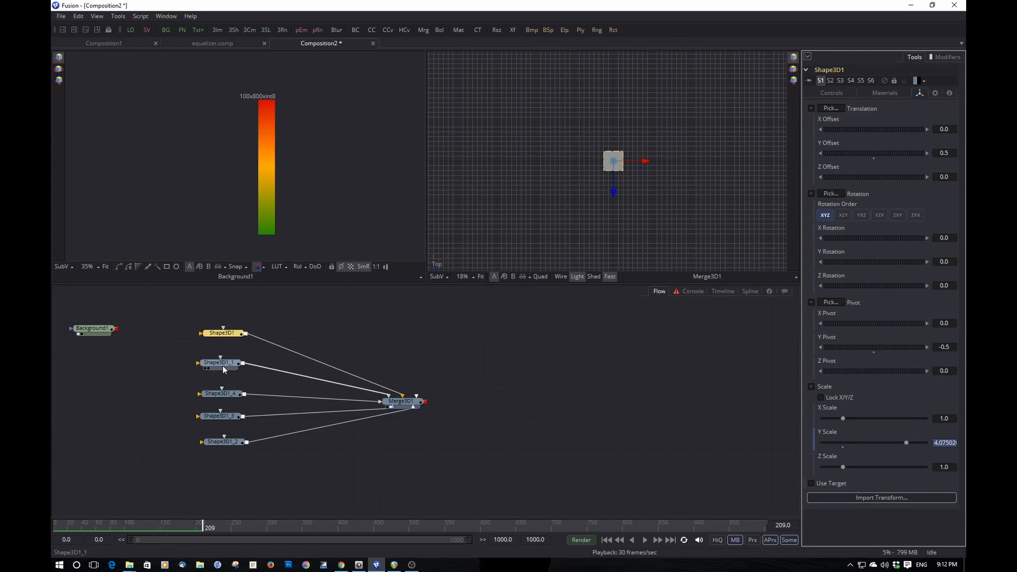
{"action": "left_click", "coordinate": [220, 363]}
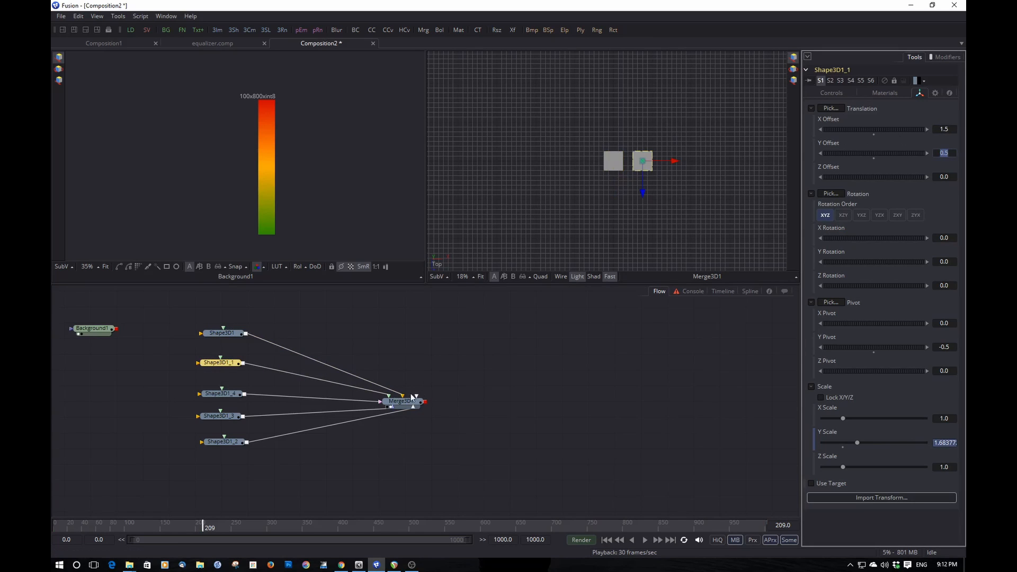
{"action": "left_click", "coordinate": [400, 400]}
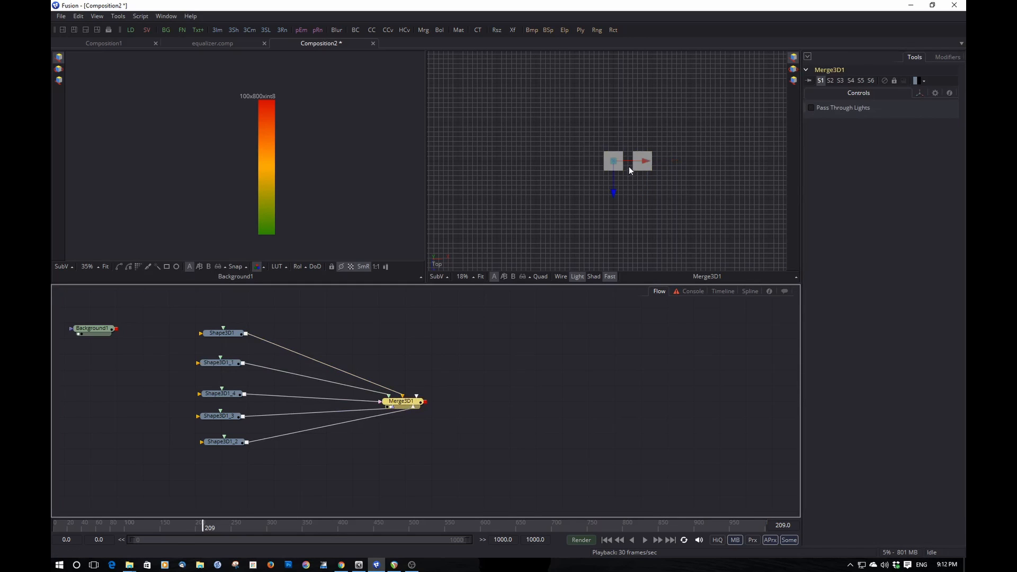
- Offset the remaining bars along X by 3, 4.5 and 6 to form an even row
{"action": "left_click", "coordinate": [220, 395]}
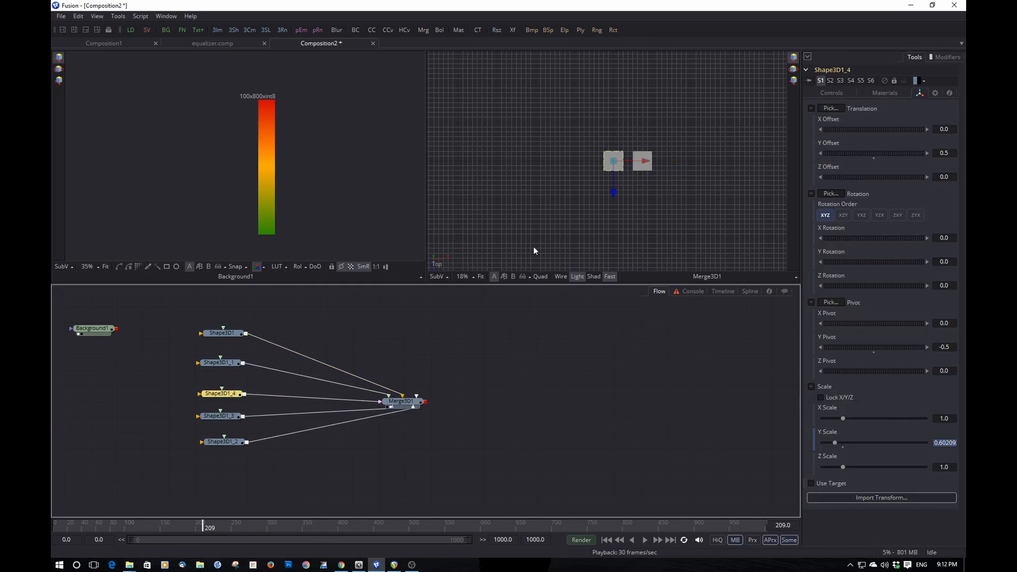
{"action": "left_click", "coordinate": [944, 130]}
{"action": "type", "text": "3"}
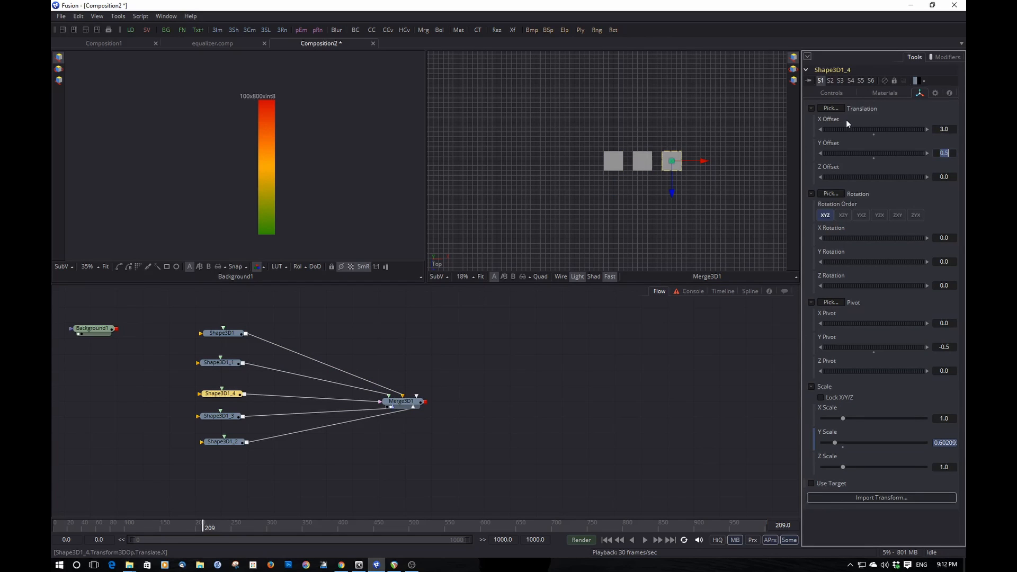
{"action": "left_click", "coordinate": [221, 415]}
{"action": "type", "text": "4.5"}
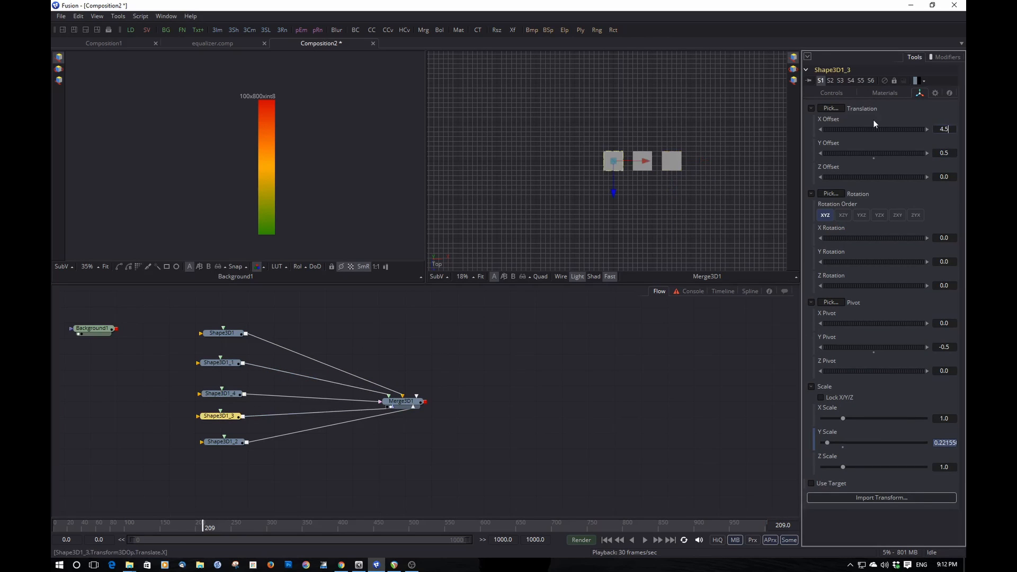
{"action": "left_click", "coordinate": [223, 442]}
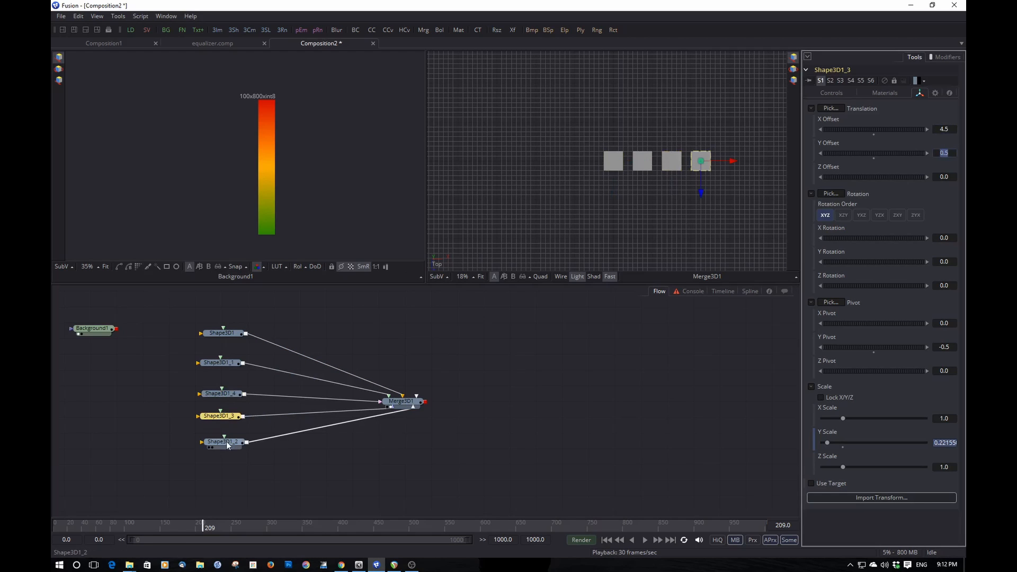
{"action": "left_click", "coordinate": [224, 442]}
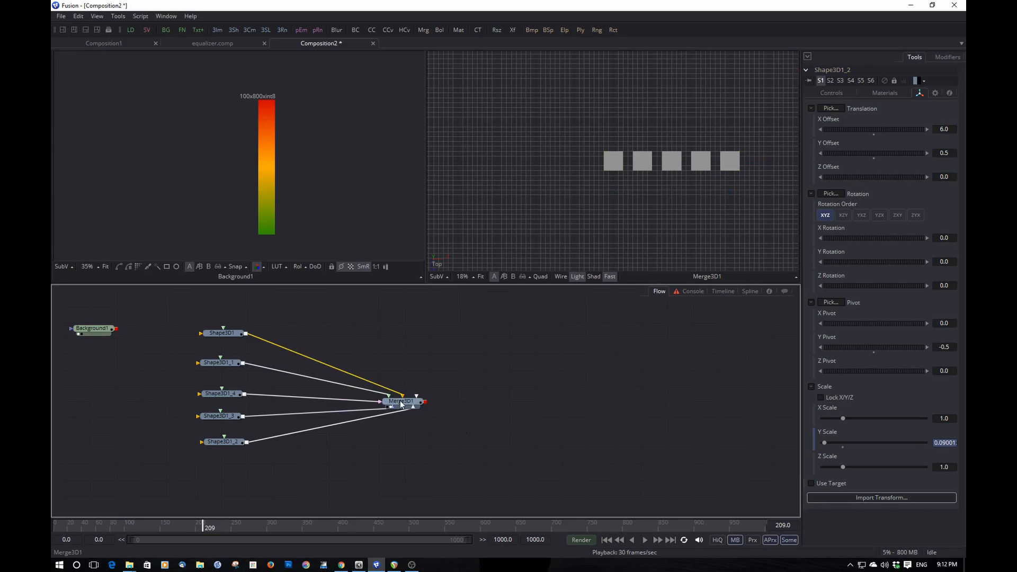
- Offset Merge3D1 by -3 along X and play the pulsing row back in Perspective view
{"action": "left_click", "coordinate": [400, 400]}
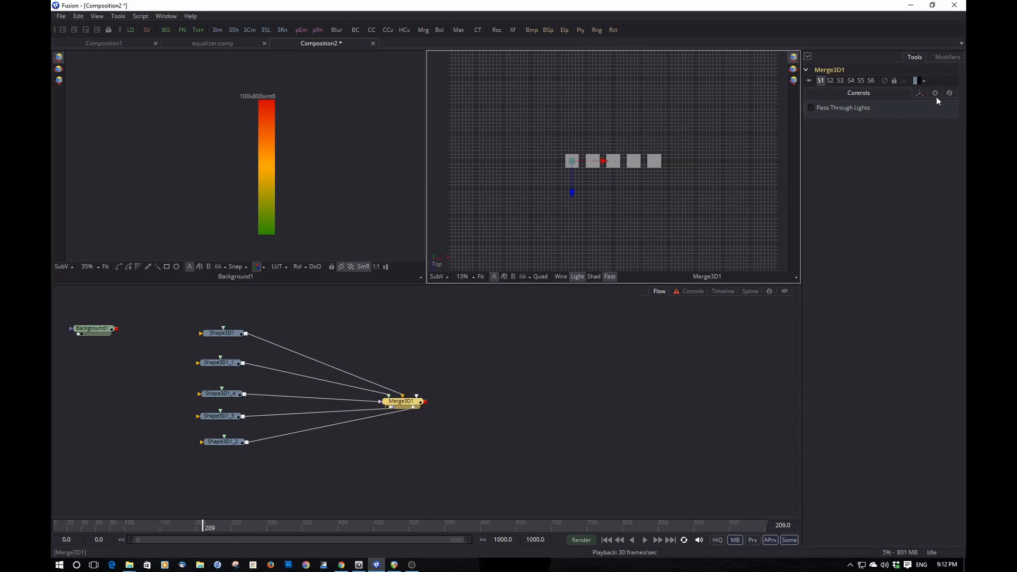
{"action": "left_click", "coordinate": [920, 81]}
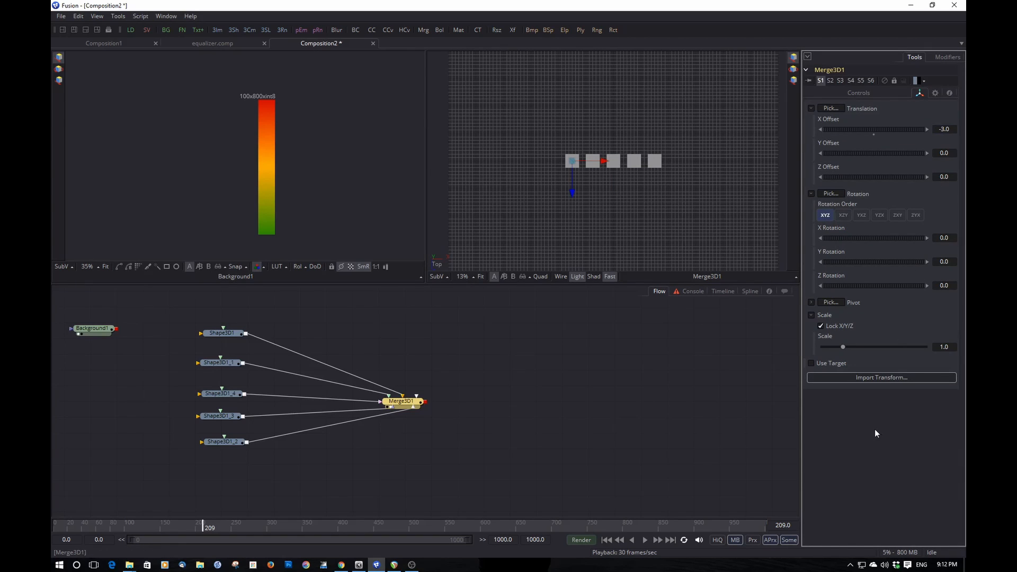
{"action": "mouse_move", "coordinate": [582, 356]}
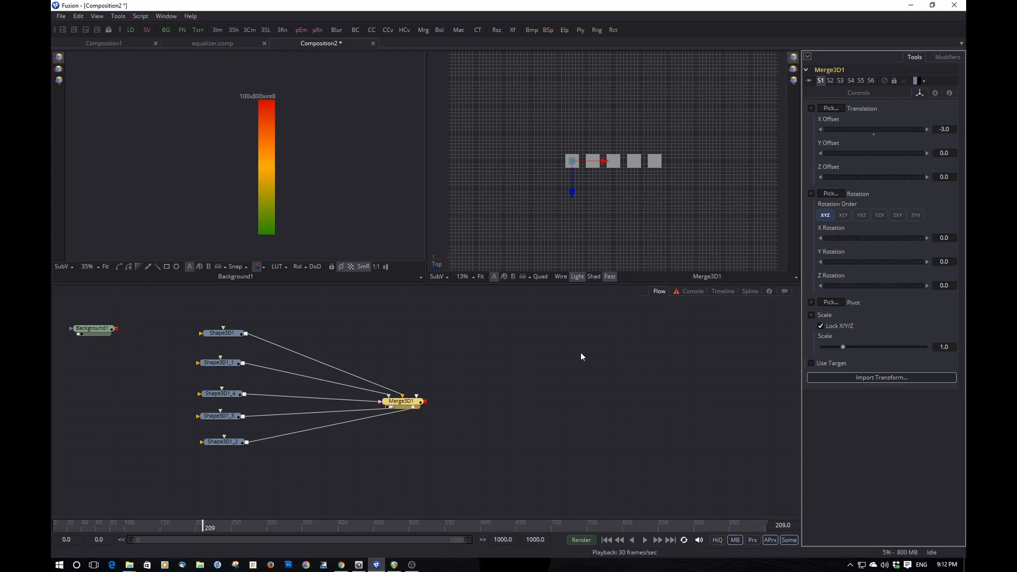
{"action": "mouse_move", "coordinate": [501, 371]}
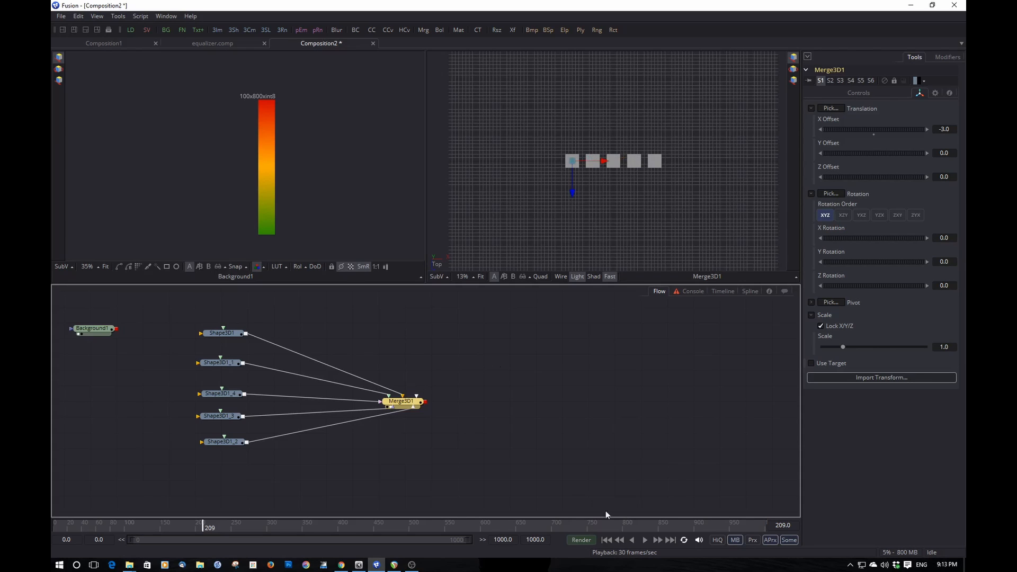
{"action": "mouse_move", "coordinate": [597, 247]}
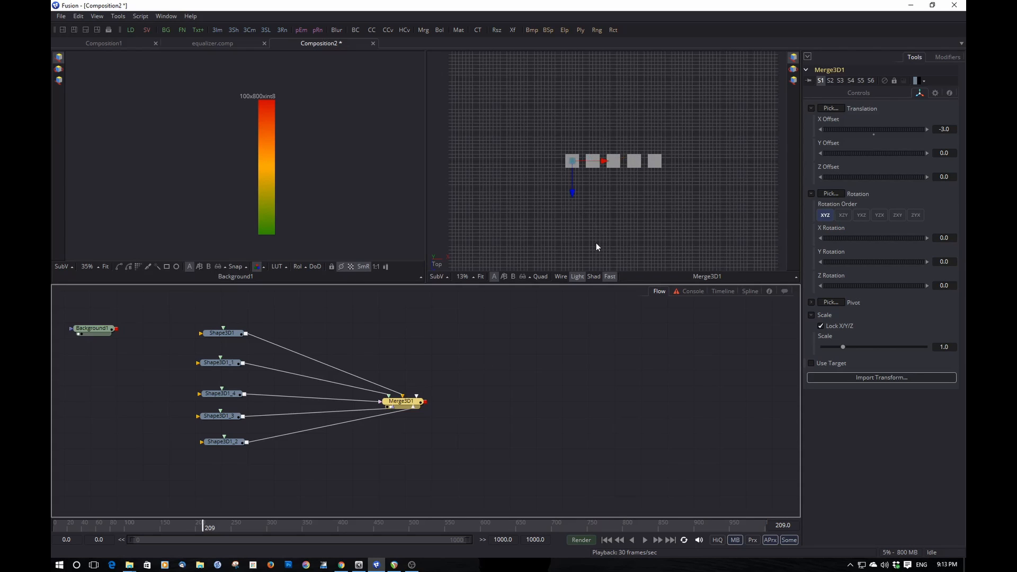
{"action": "mouse_move", "coordinate": [458, 269]}
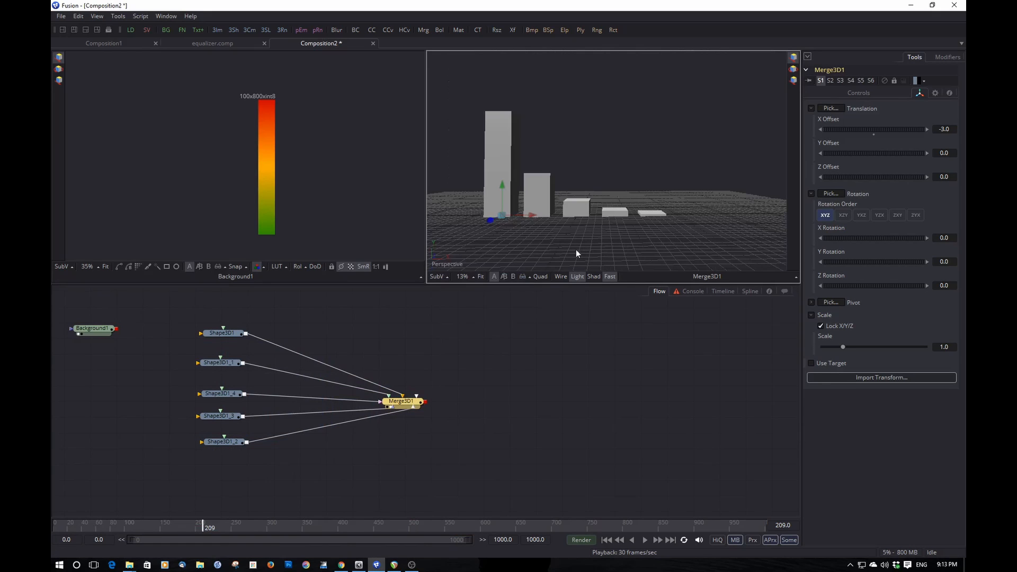
{"action": "left_click", "coordinate": [643, 540]}
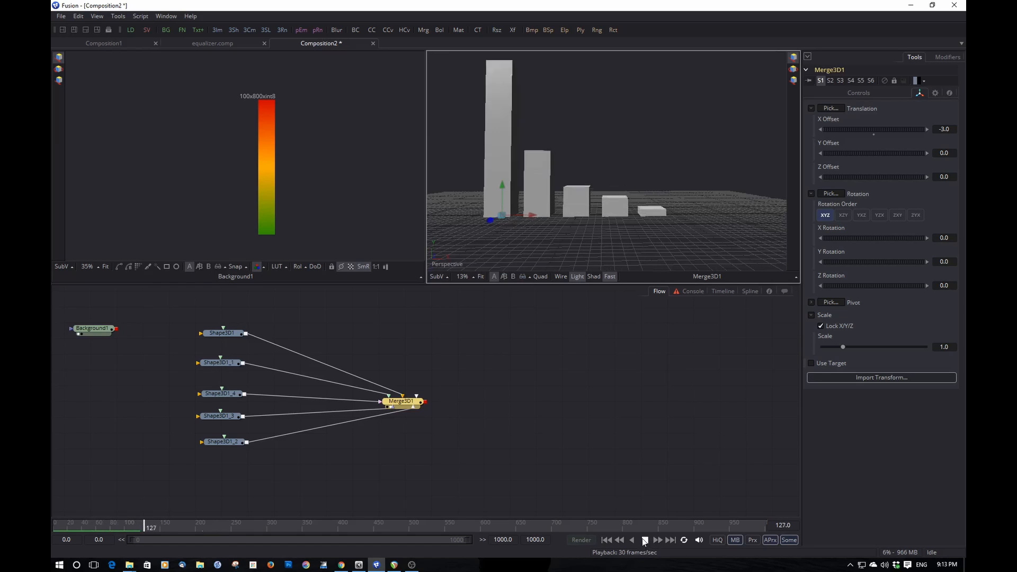
{"action": "left_click", "coordinate": [644, 539]}
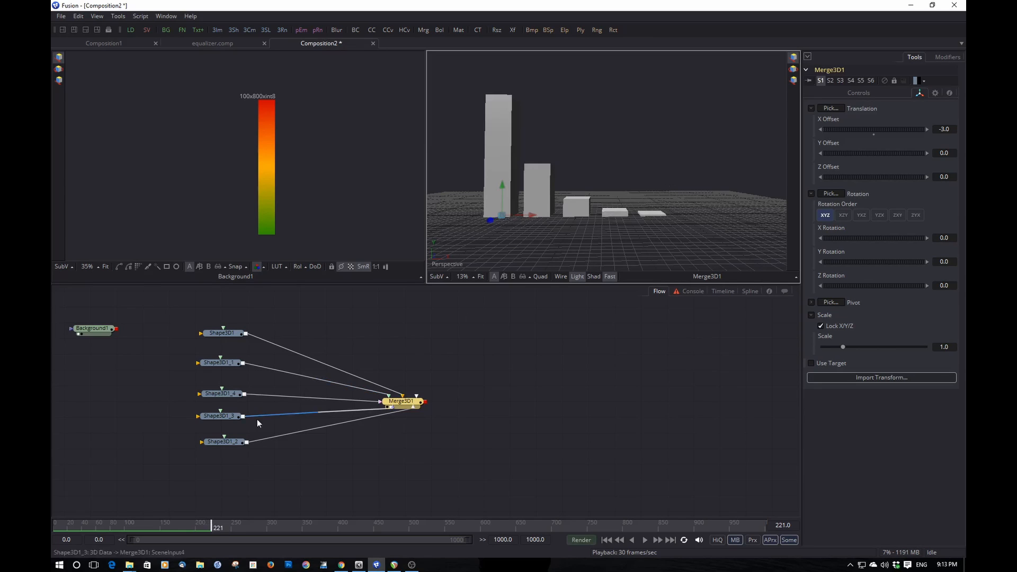
- Raise the AudioWAV5 Amplitude Scale on Shape3D1_2 to 30.0 and play back
{"action": "left_click", "coordinate": [223, 442]}
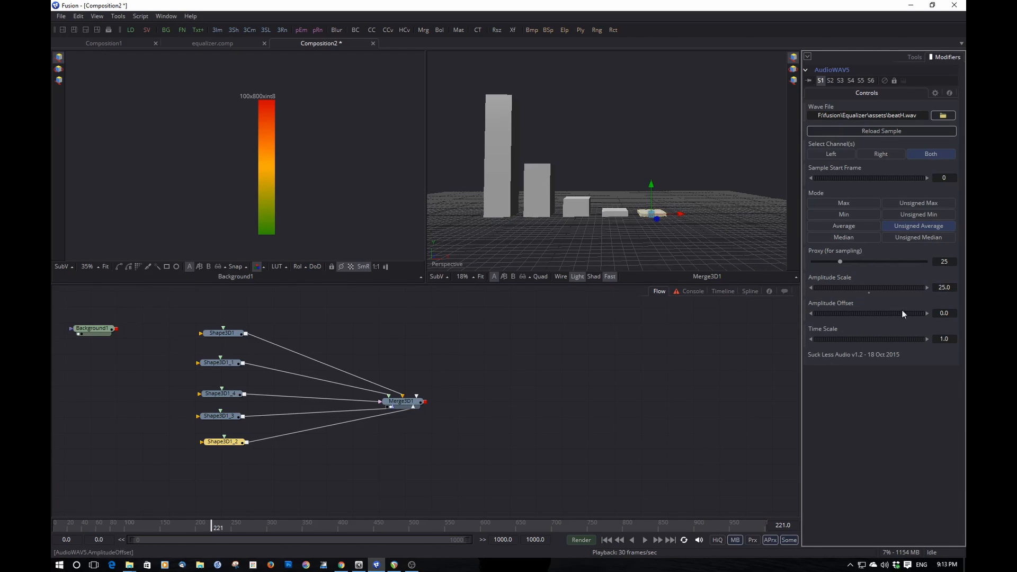
{"action": "type", "text": "309"}
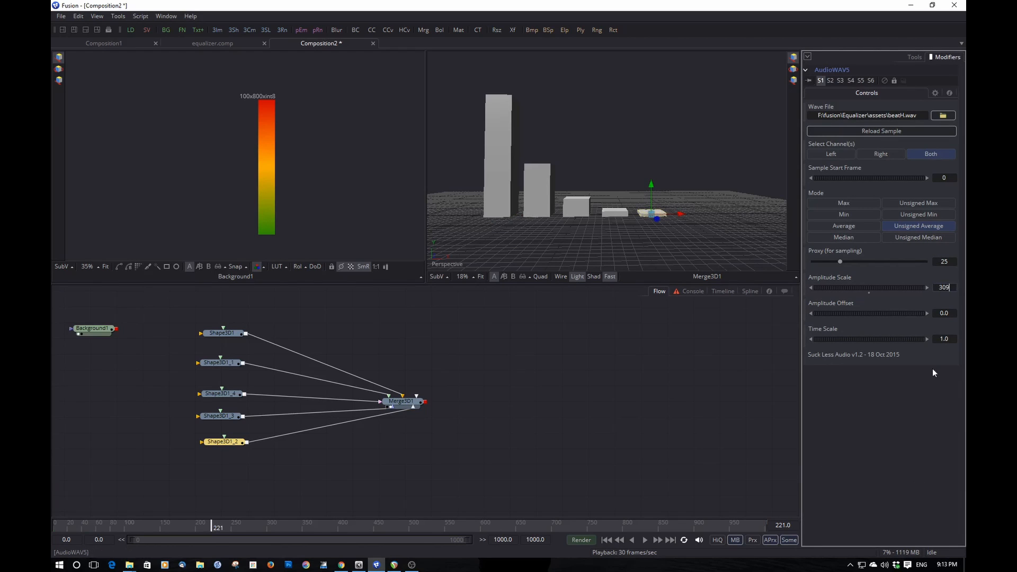
{"action": "type", "text": "30.0"}
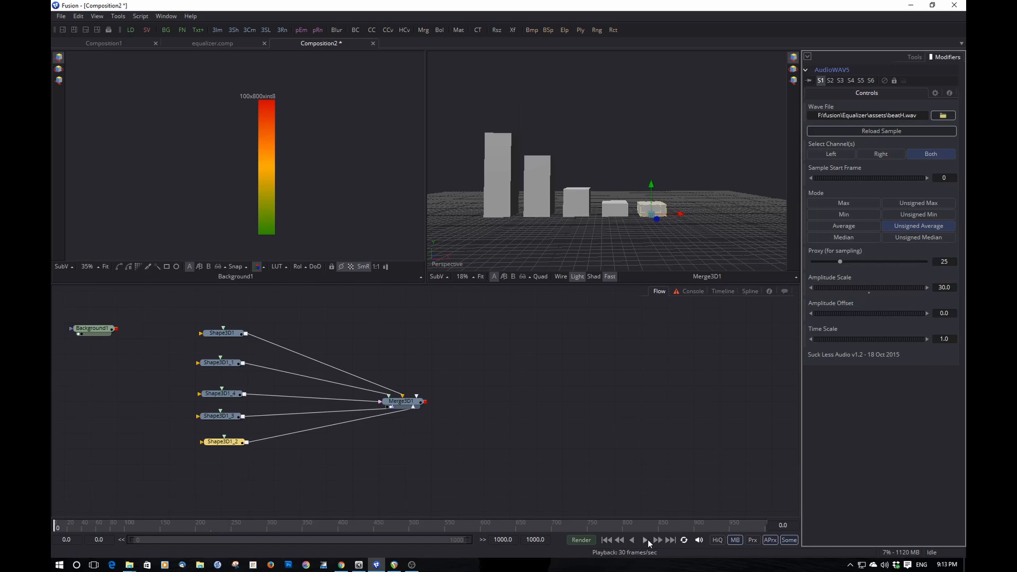
{"action": "left_click", "coordinate": [647, 539]}
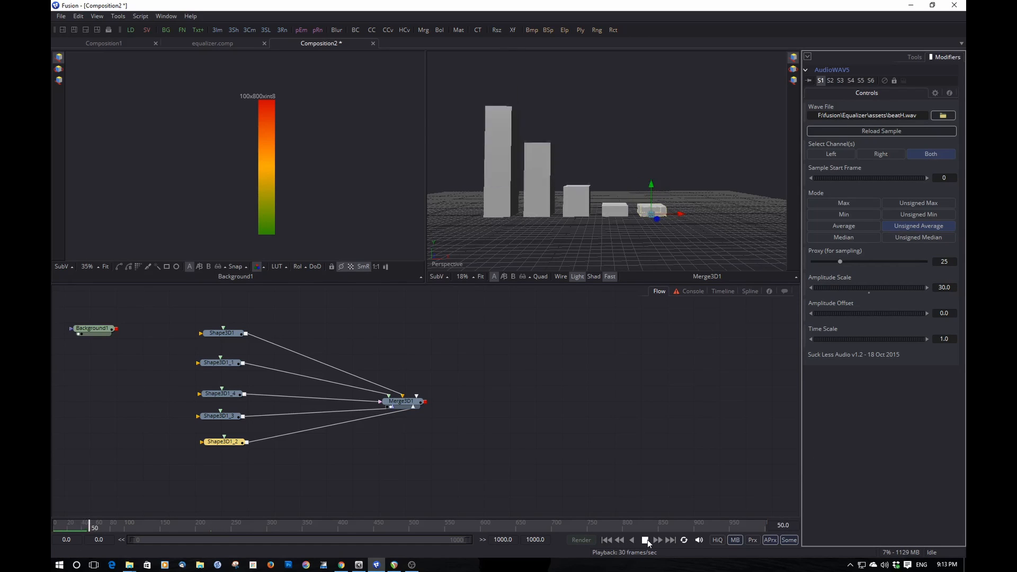
{"action": "left_click", "coordinate": [645, 539]}
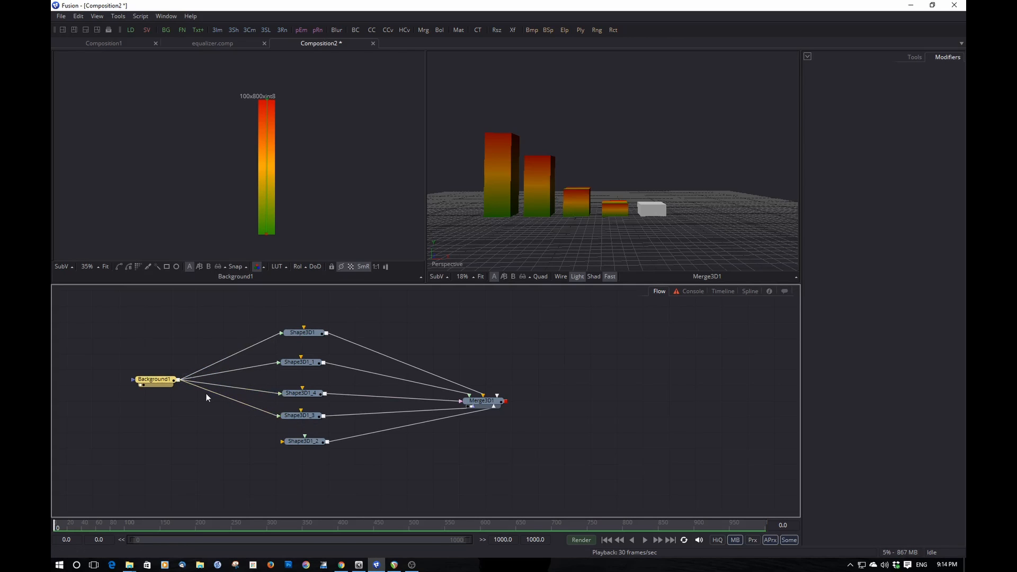
- Feed Background1's gradient into the last bar's material and preview all five coloured bars
{"action": "left_click", "coordinate": [302, 441]}
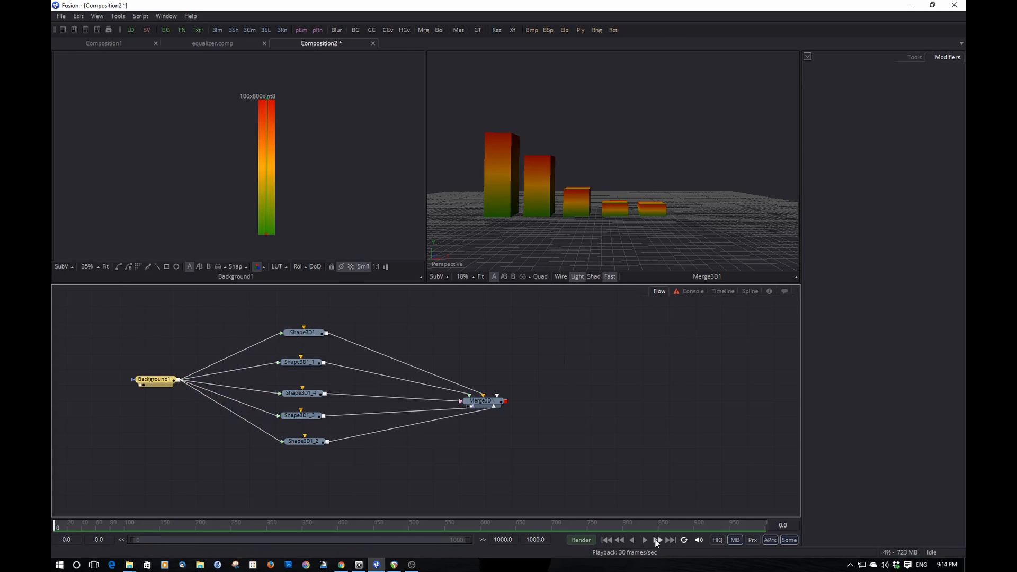
{"action": "left_click", "coordinate": [645, 540]}
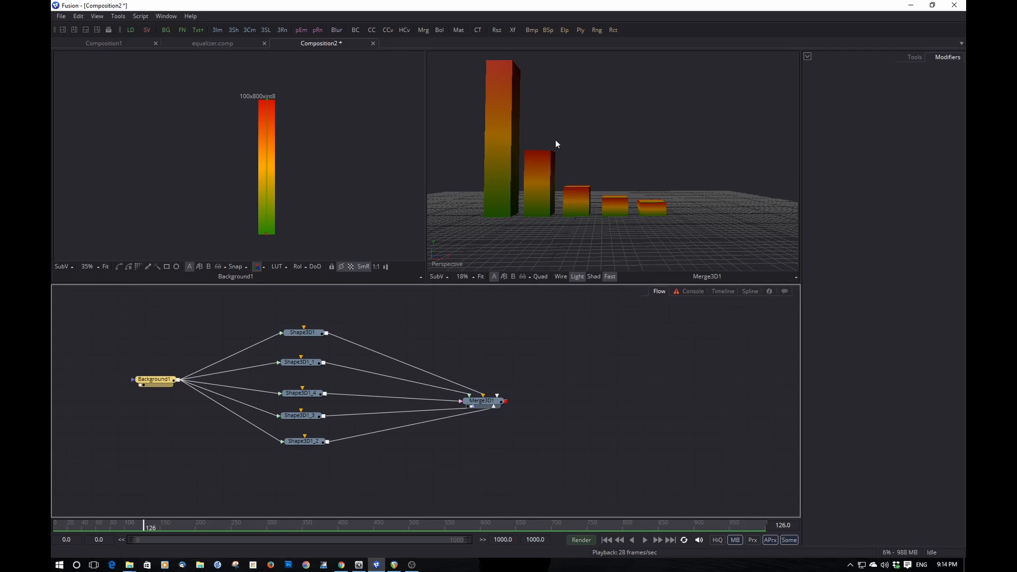
{"action": "mouse_move", "coordinate": [510, 208]}
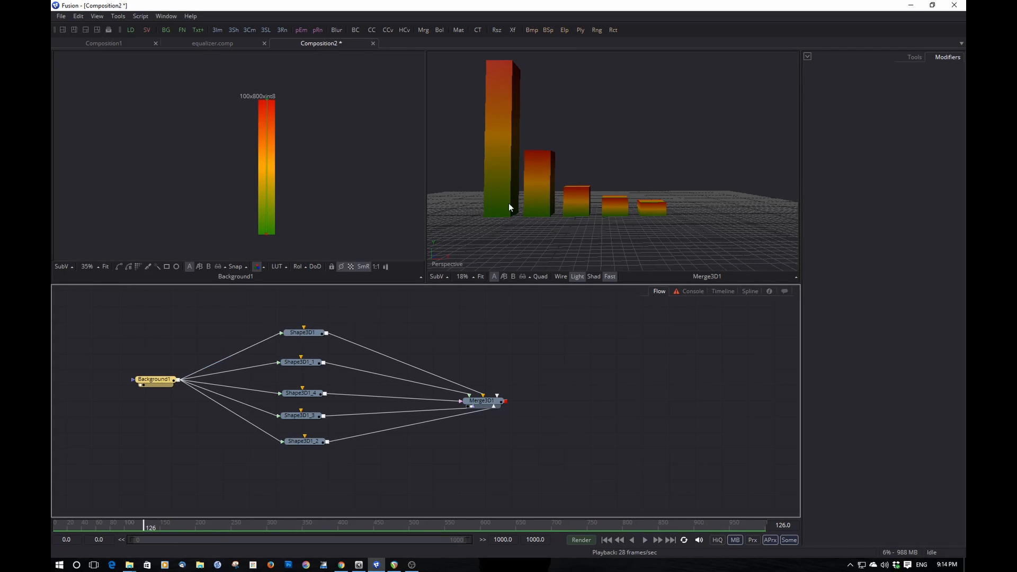
{"action": "mouse_move", "coordinate": [518, 80]}
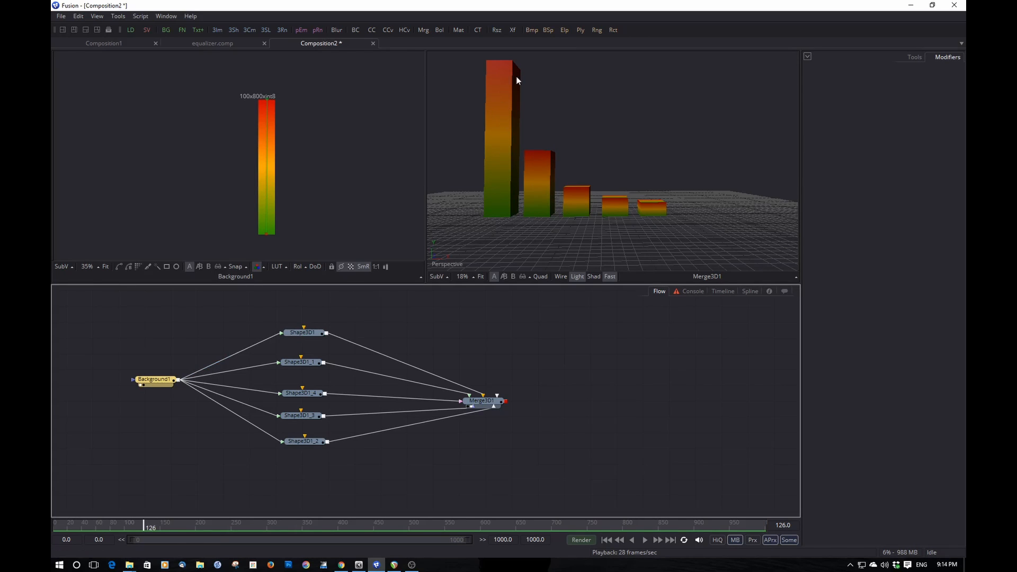
{"action": "mouse_move", "coordinate": [823, 96]}
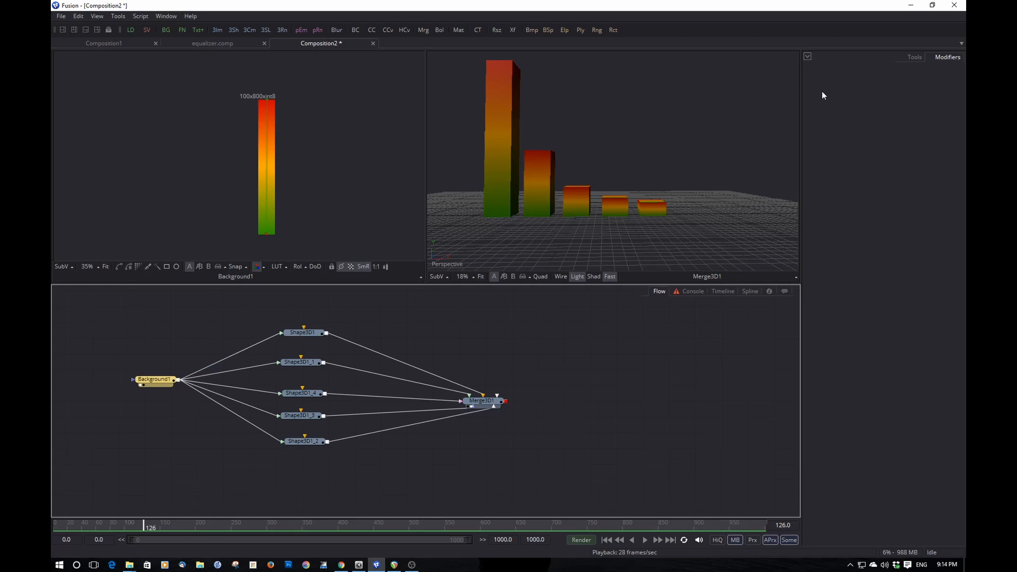
{"action": "mouse_move", "coordinate": [568, 175]}
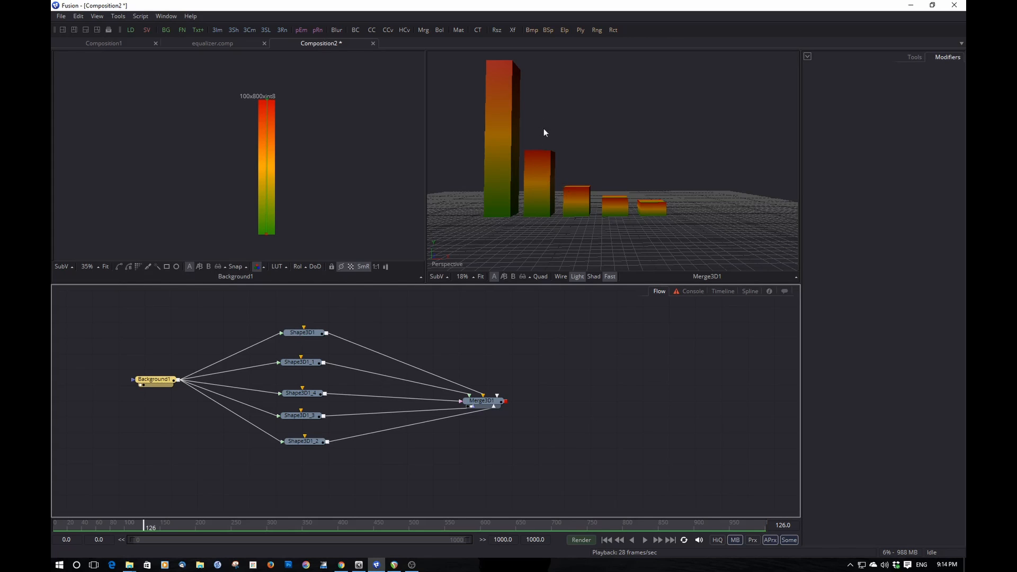
{"action": "left_click", "coordinate": [302, 333]}
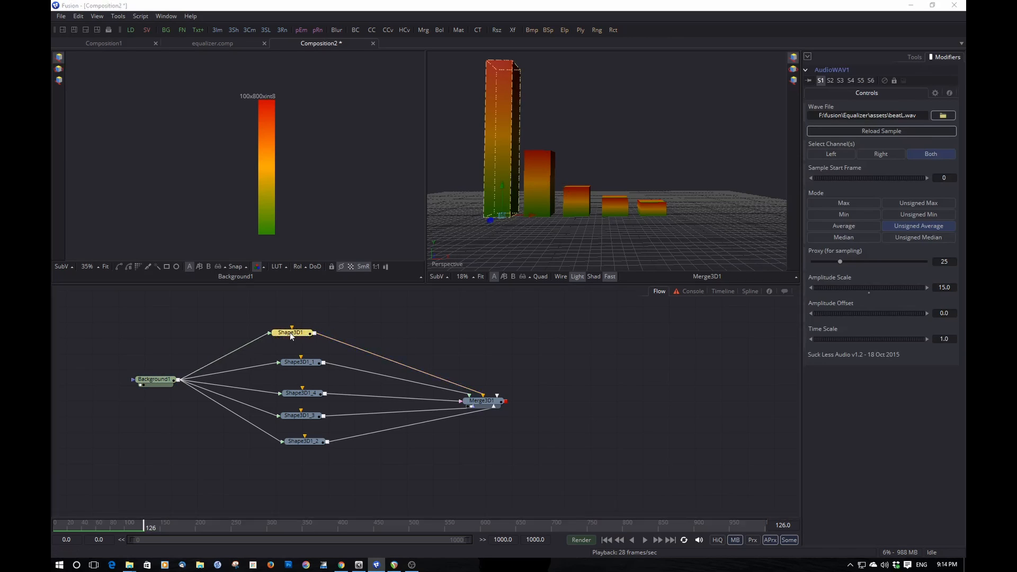
- Insert a UVMap3D after Shape3D1 with Orientation X and Y Size about 6.42
{"action": "type", "text": "uv"}
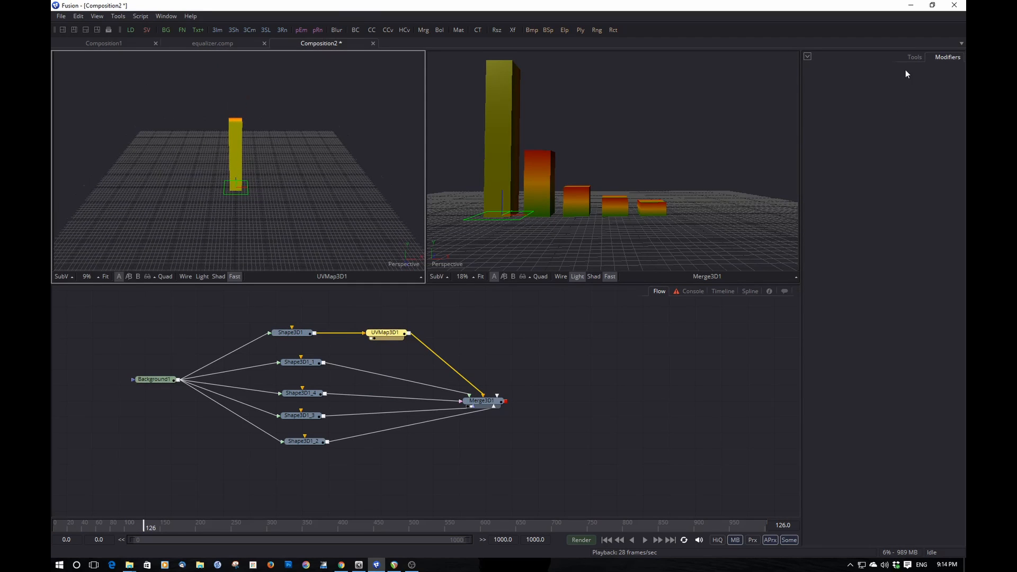
{"action": "left_click", "coordinate": [384, 332]}
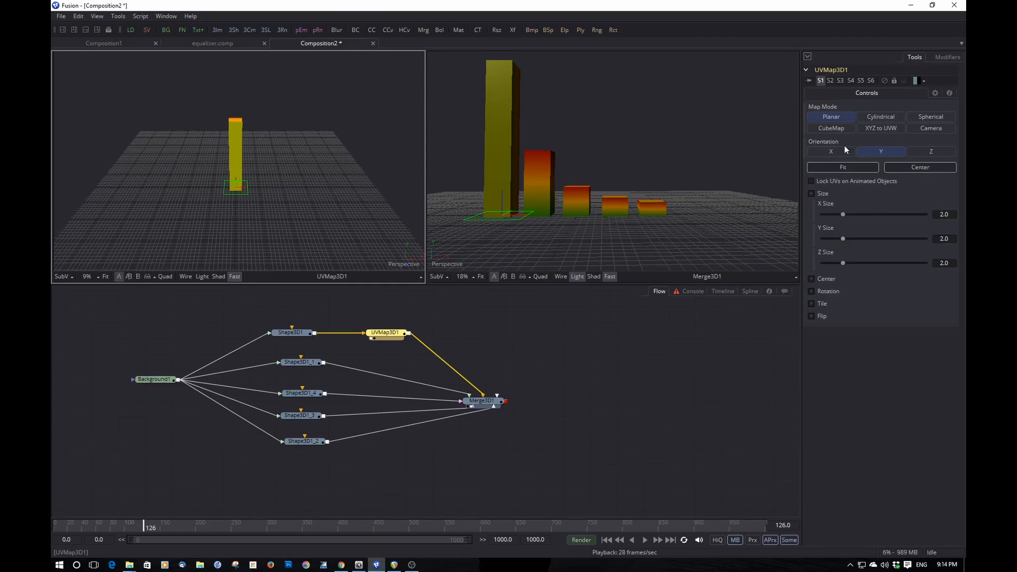
{"action": "left_click", "coordinate": [831, 151]}
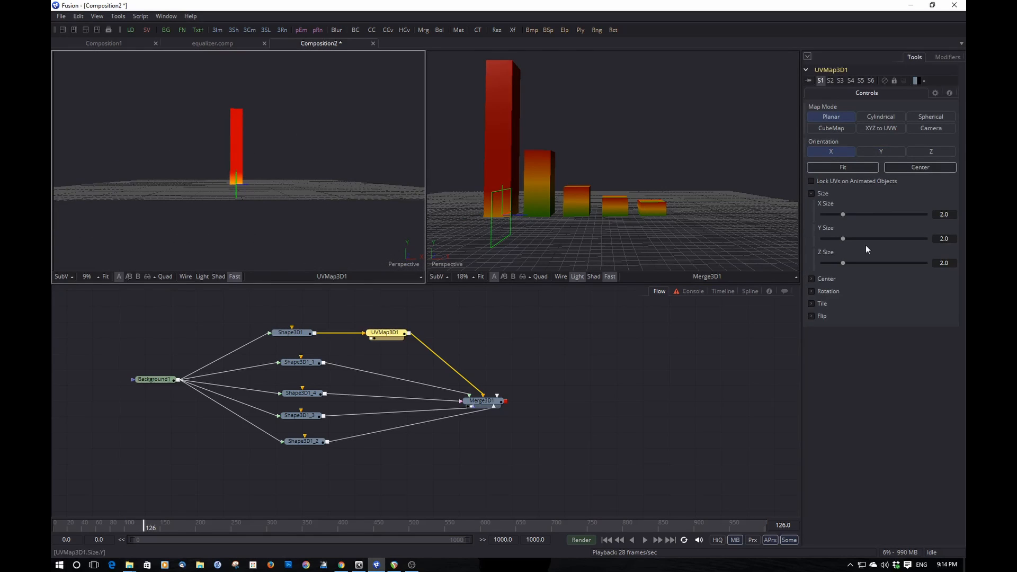
{"action": "mouse_move", "coordinate": [844, 242]}
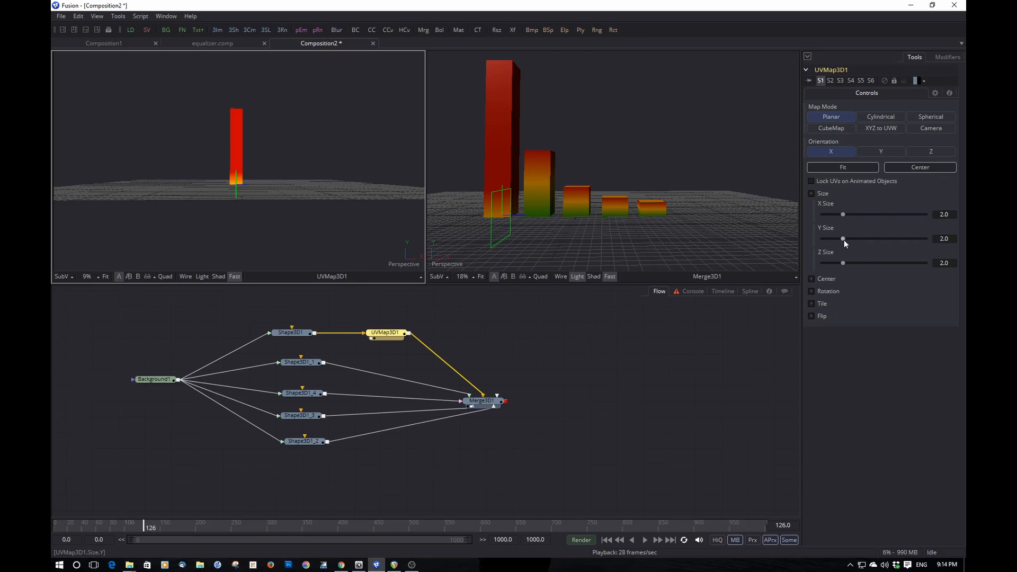
{"action": "left_click_drag", "start_coordinate": [844, 238], "coordinate": [872, 238]}
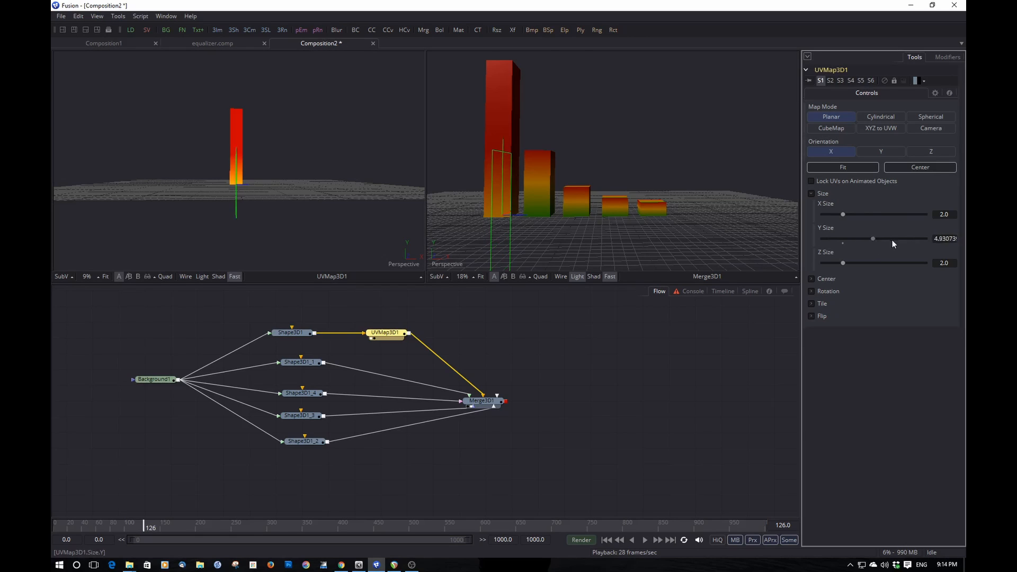
{"action": "left_click_drag", "start_coordinate": [873, 238], "coordinate": [889, 239]}
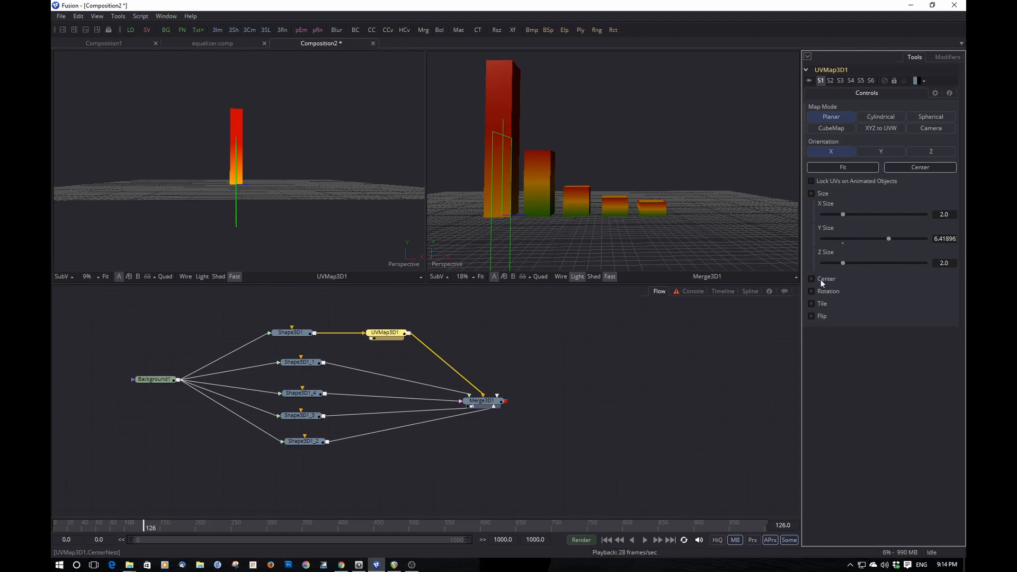
- Enable Center with Y Center about 3.92 and play back the remapped gradient
{"action": "left_click", "coordinate": [812, 278]}
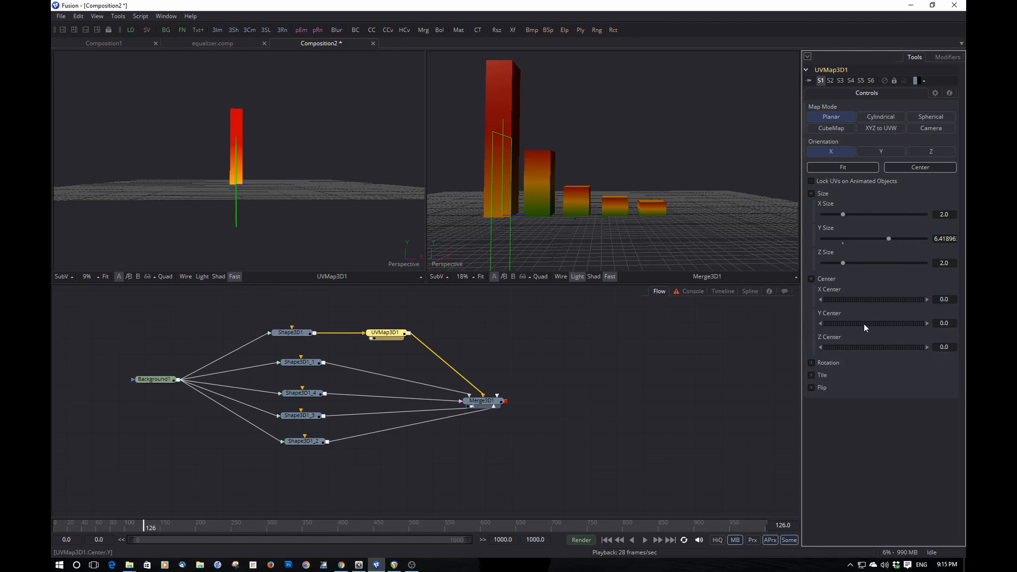
{"action": "left_click_drag", "start_coordinate": [843, 323], "coordinate": [874, 323]}
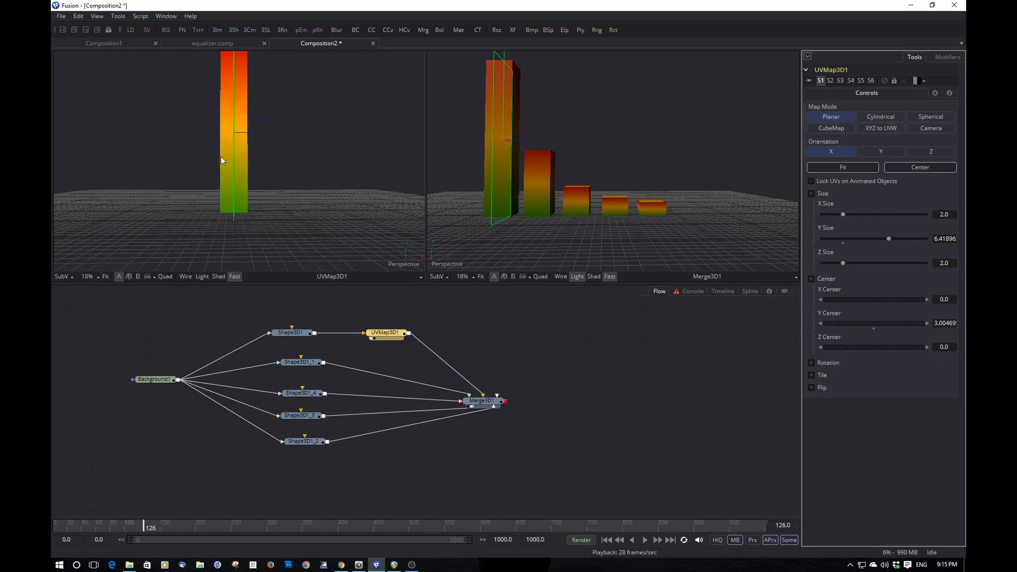
{"action": "left_click_drag", "start_coordinate": [869, 323], "coordinate": [879, 324]}
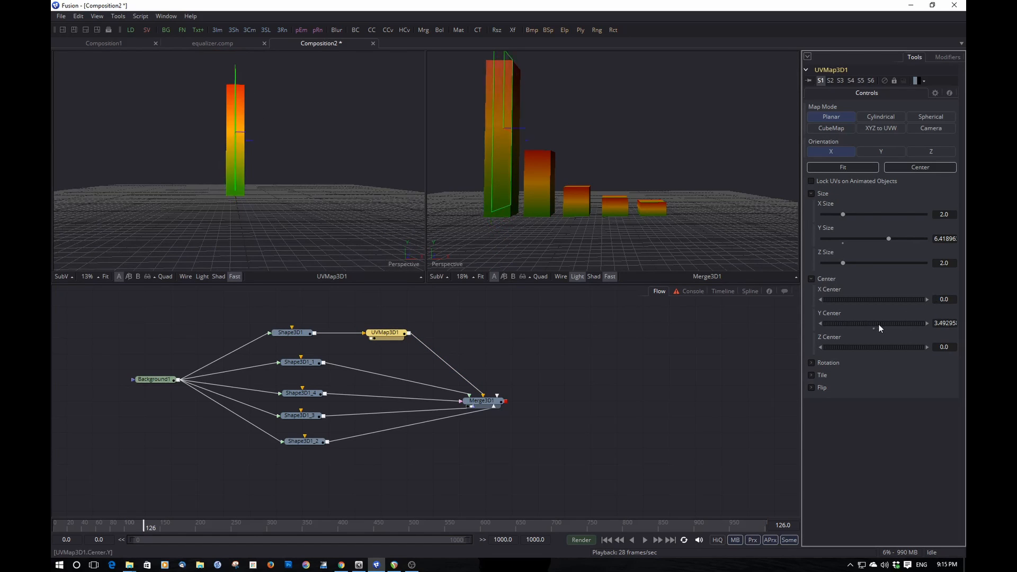
{"action": "left_click_drag", "start_coordinate": [872, 323], "coordinate": [883, 323]}
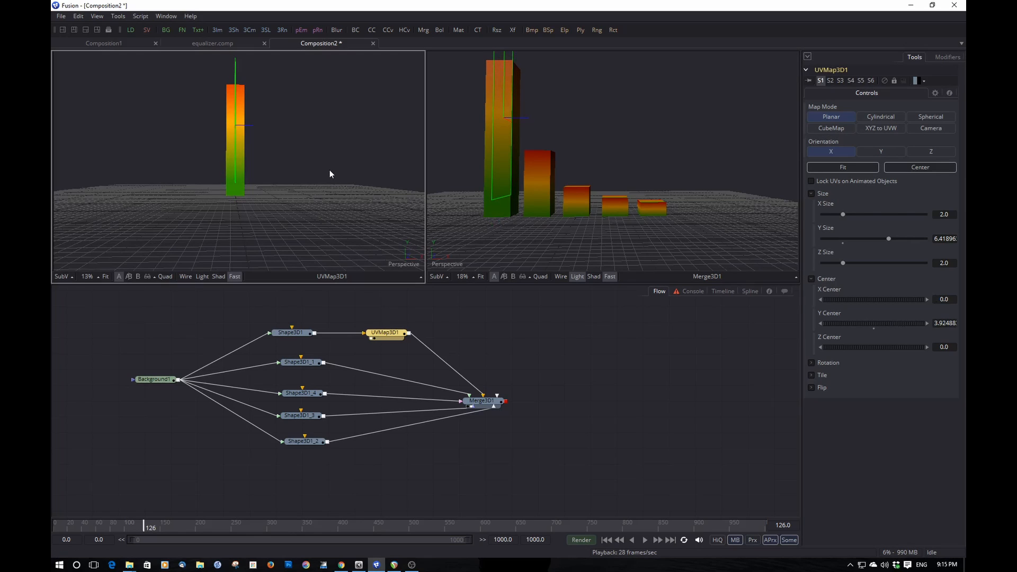
{"action": "mouse_move", "coordinate": [607, 544]}
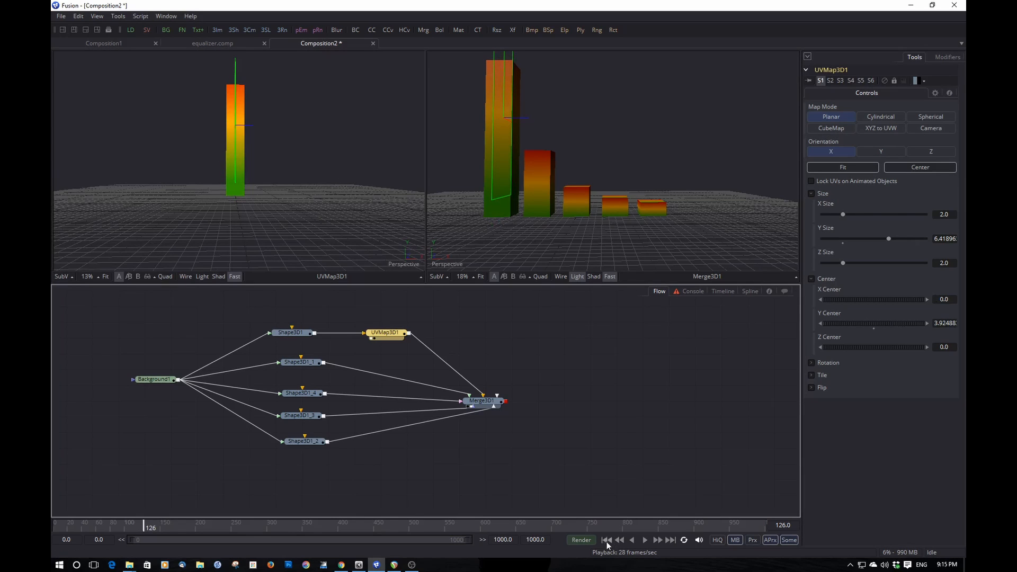
{"action": "left_click", "coordinate": [644, 539]}
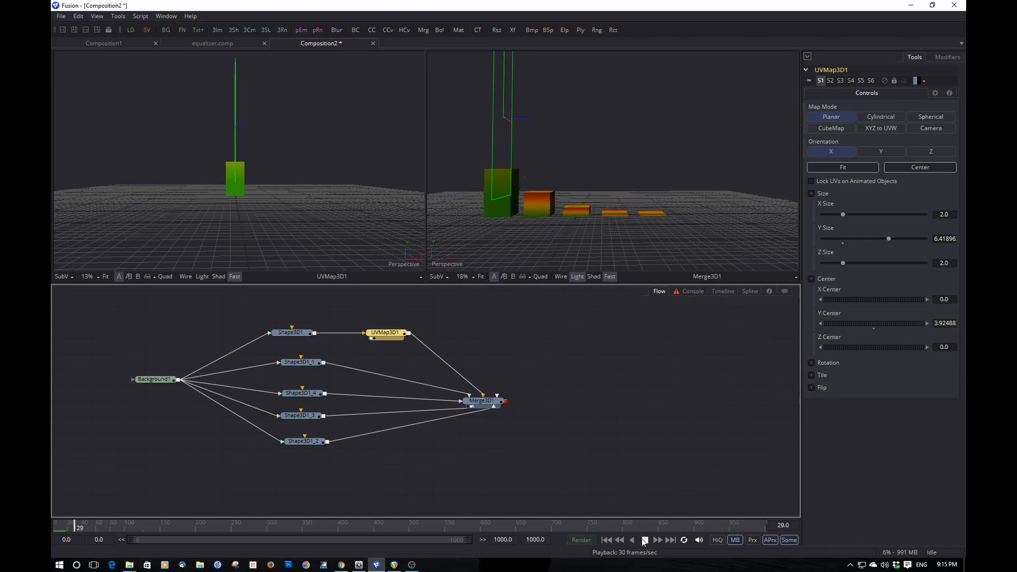
{"action": "left_click", "coordinate": [645, 540]}
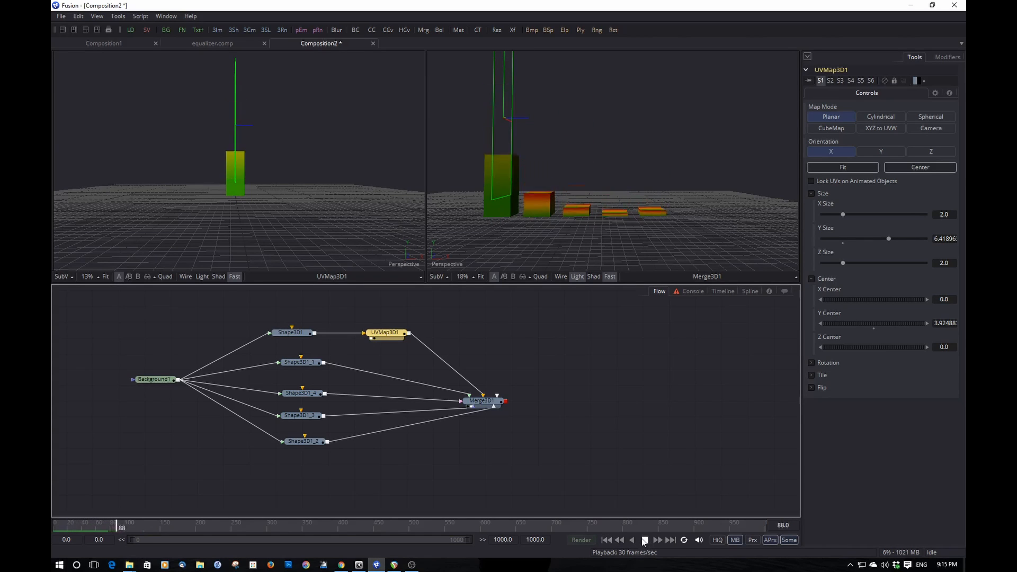
- Pick a brighter green for Background1's gradient start colour and preview the bars
{"action": "left_click", "coordinate": [645, 540]}
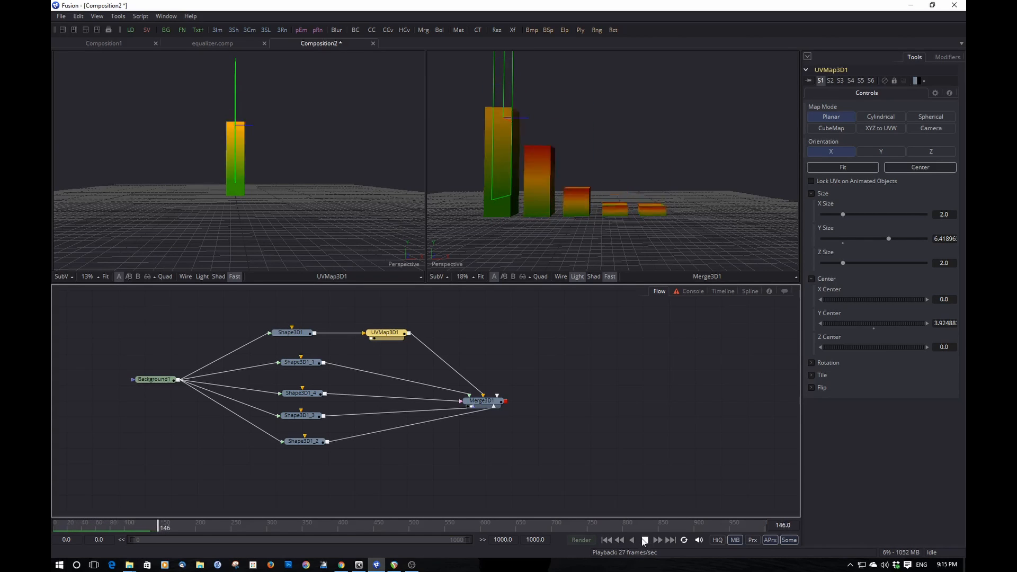
{"action": "left_click", "coordinate": [644, 539]}
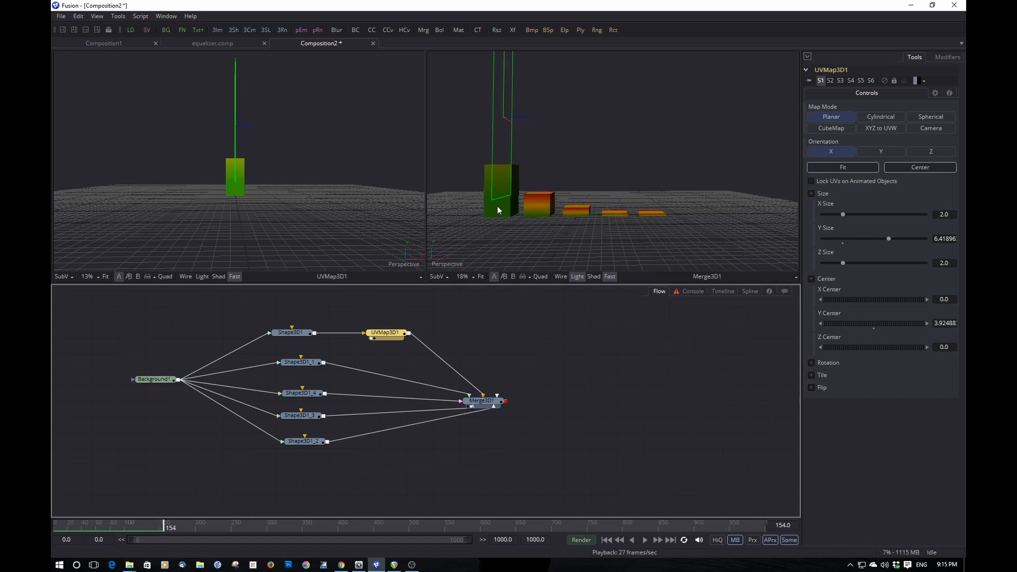
{"action": "left_click", "coordinate": [155, 380]}
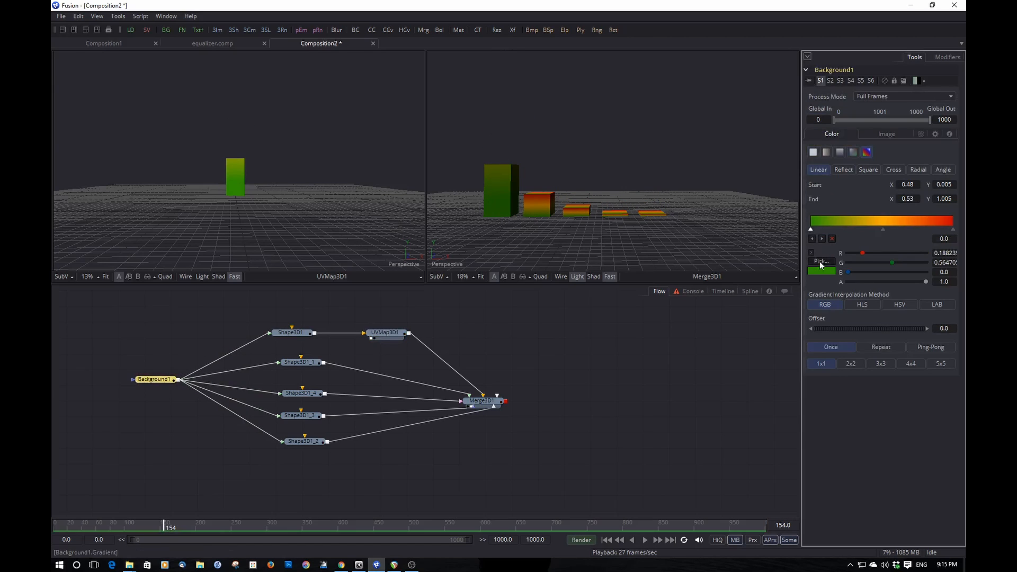
{"action": "left_click", "coordinate": [821, 262]}
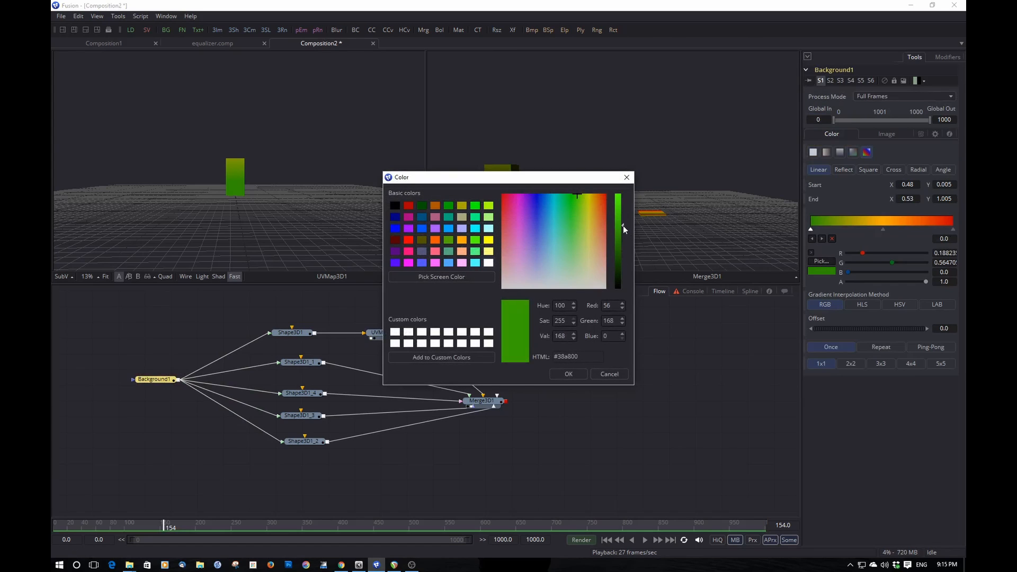
{"action": "left_click", "coordinate": [568, 374]}
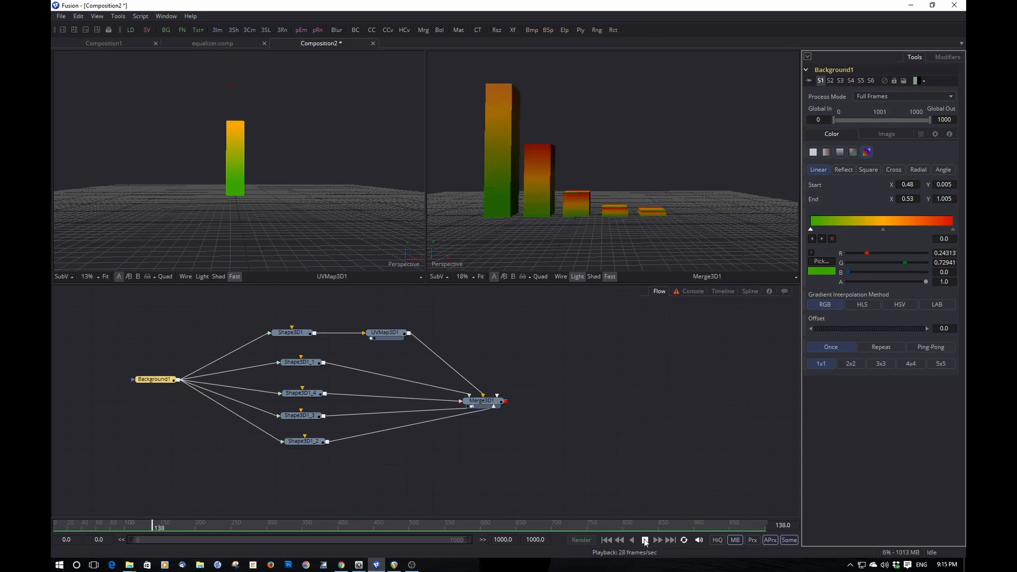
{"action": "left_click", "coordinate": [645, 540]}
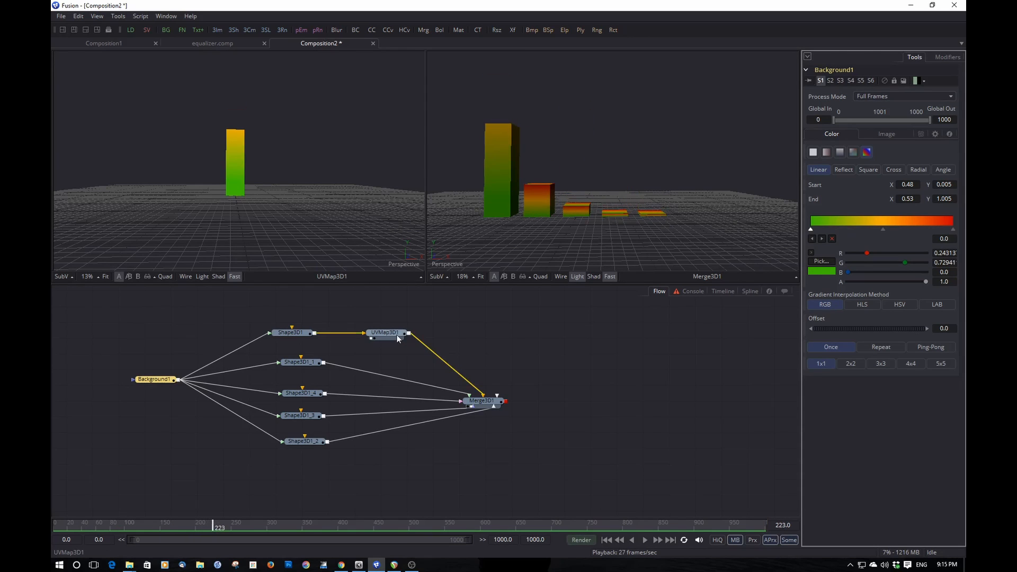
- Copy UVMap3D1 and insert pasted copies into the second and fourth bars' branches before Merge3D1
{"action": "right_click", "coordinate": [384, 333]}
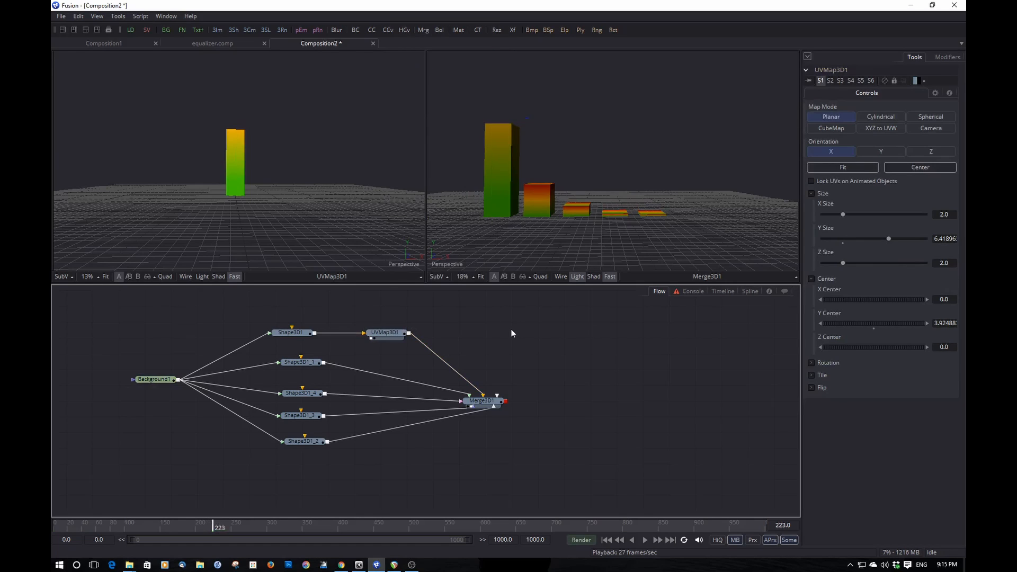
{"action": "right_click", "coordinate": [511, 334]}
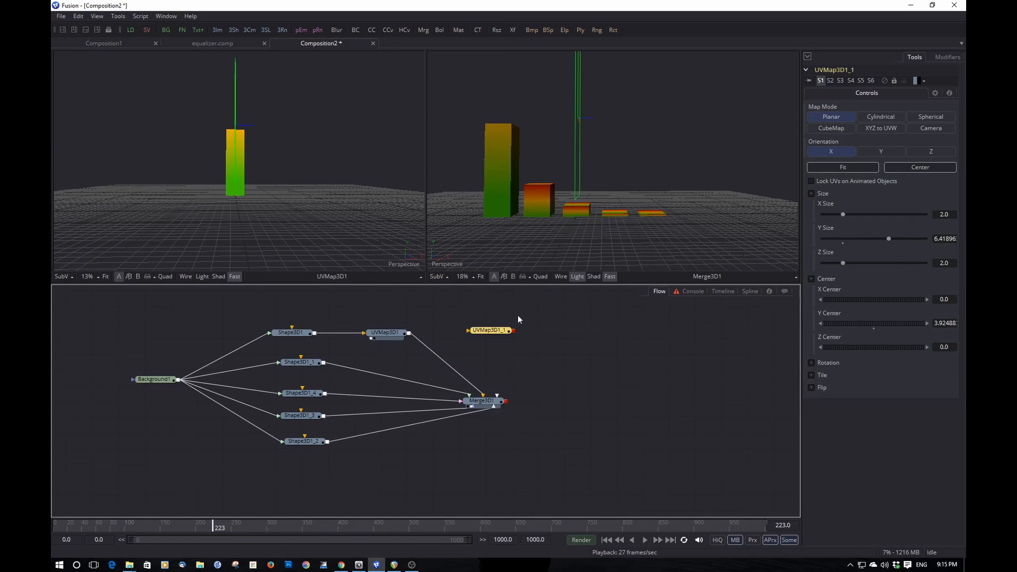
{"action": "left_click_drag", "start_coordinate": [491, 330], "coordinate": [373, 377]}
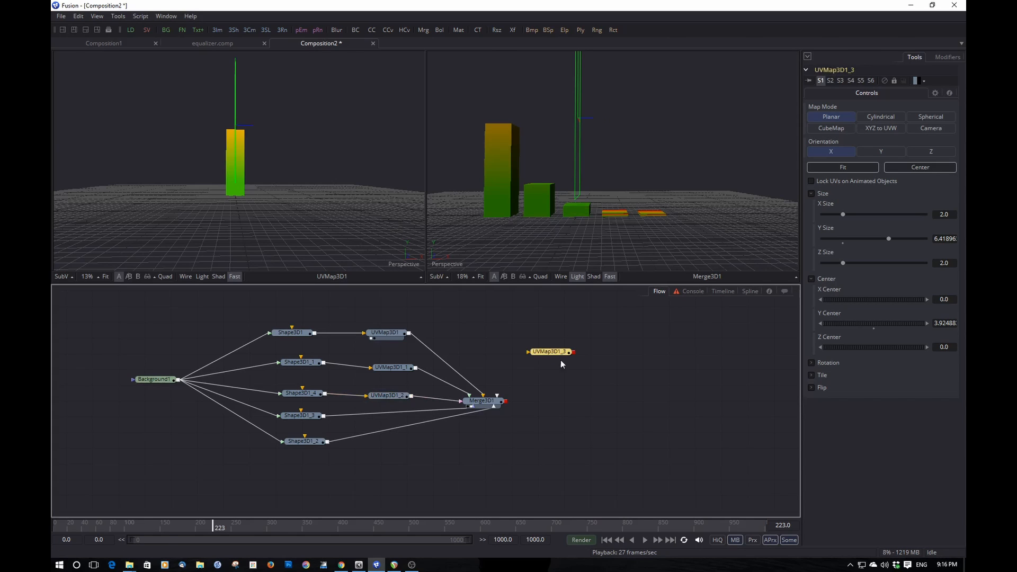
{"action": "left_click_drag", "start_coordinate": [550, 352], "coordinate": [394, 414]}
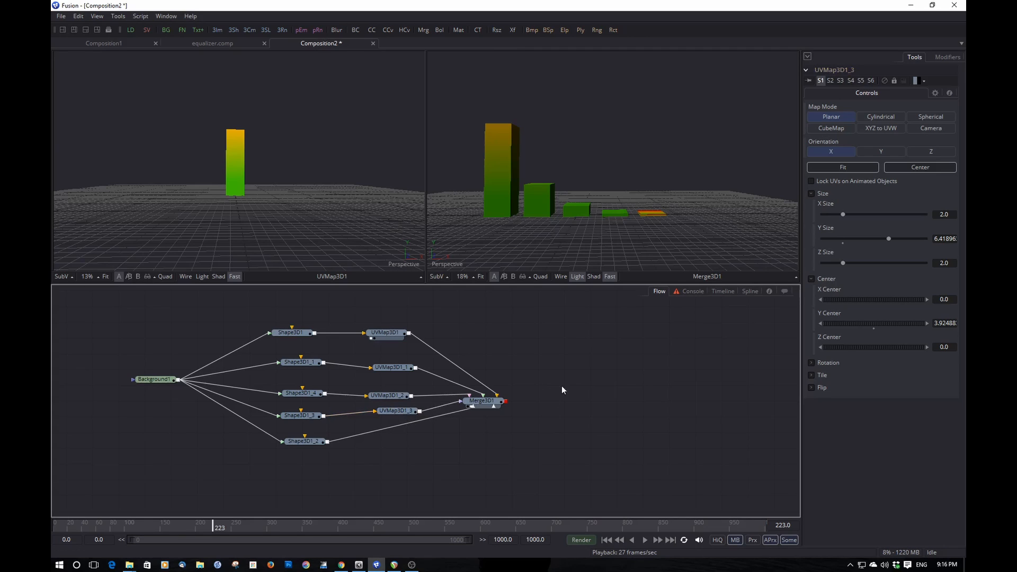
- Paste further UV map copies, wire one into the fifth bar's branch and play back
{"action": "left_click", "coordinate": [395, 411]}
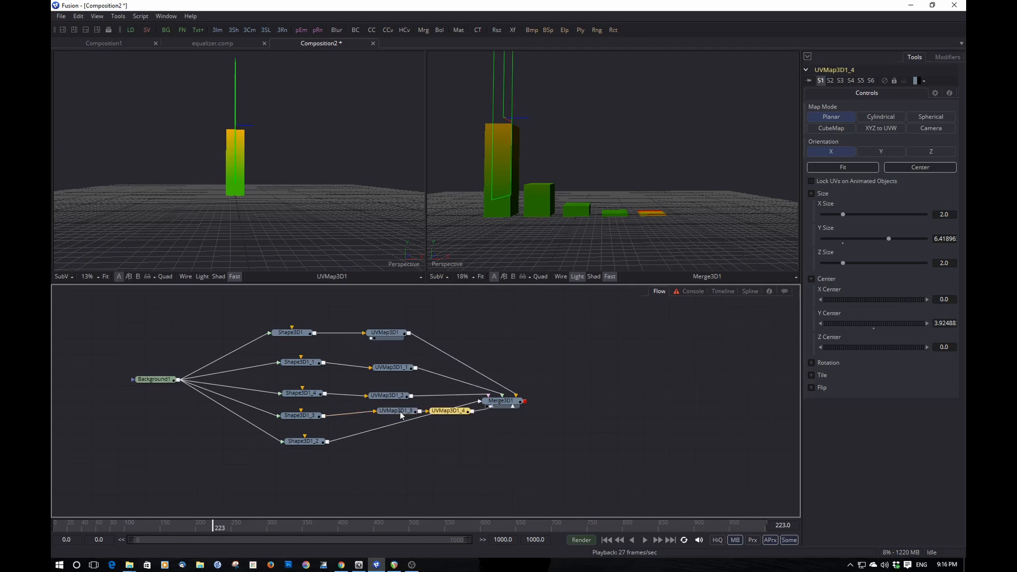
{"action": "left_click", "coordinate": [395, 410]}
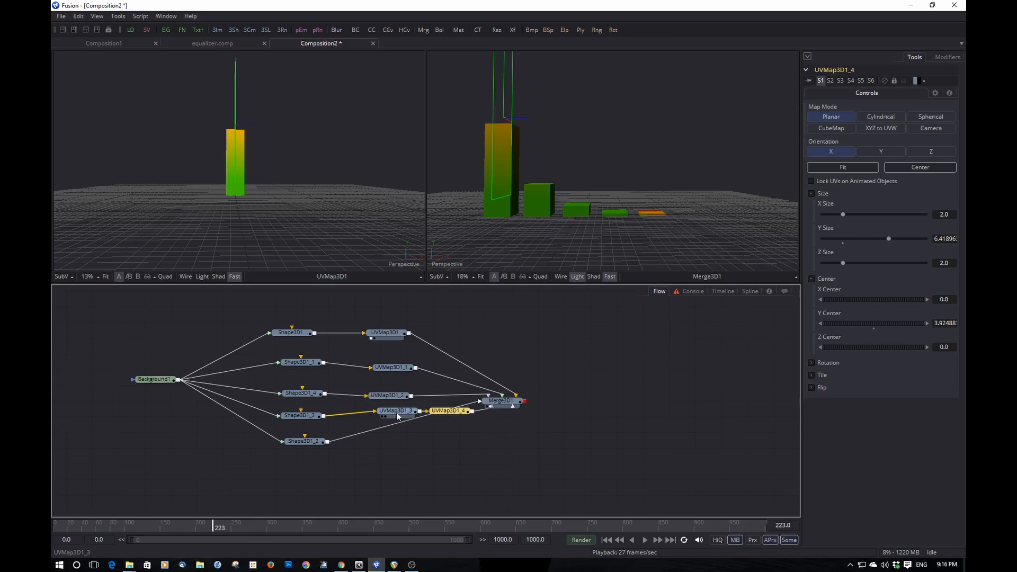
{"action": "mouse_move", "coordinate": [400, 412]}
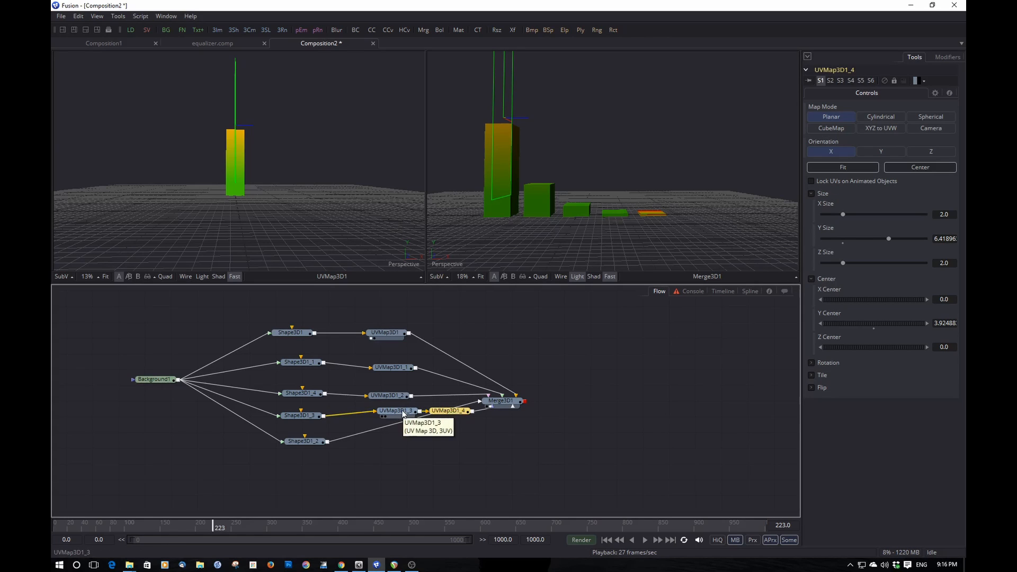
{"action": "left_click_drag", "start_coordinate": [447, 411], "coordinate": [506, 474]}
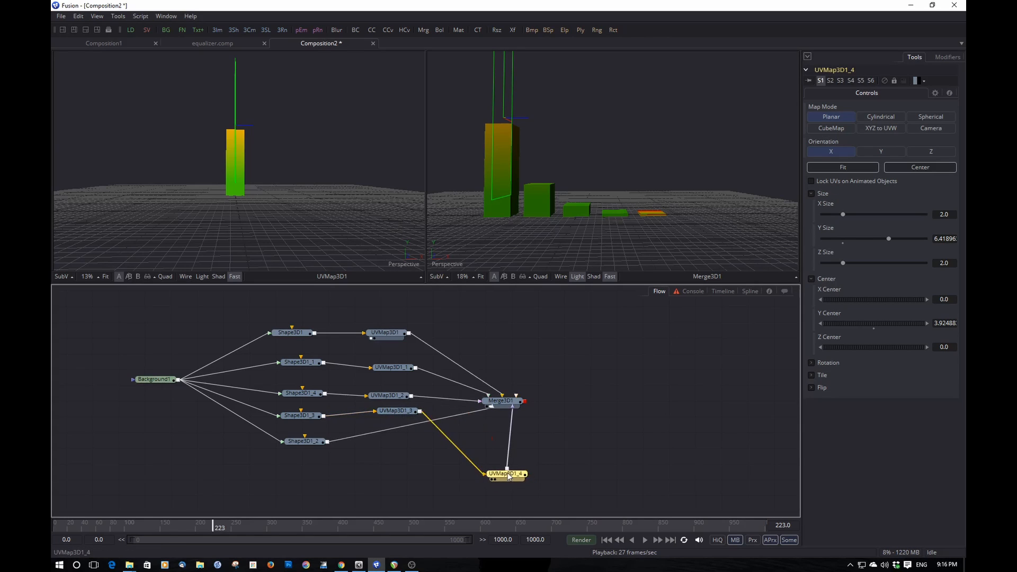
{"action": "left_click_drag", "start_coordinate": [507, 473], "coordinate": [729, 466]}
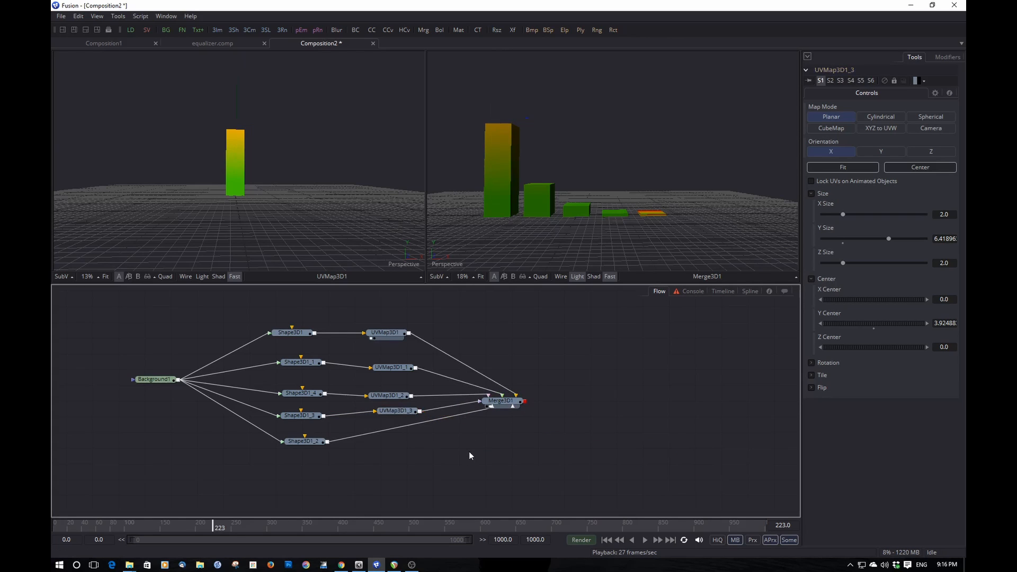
{"action": "left_click", "coordinate": [398, 435]}
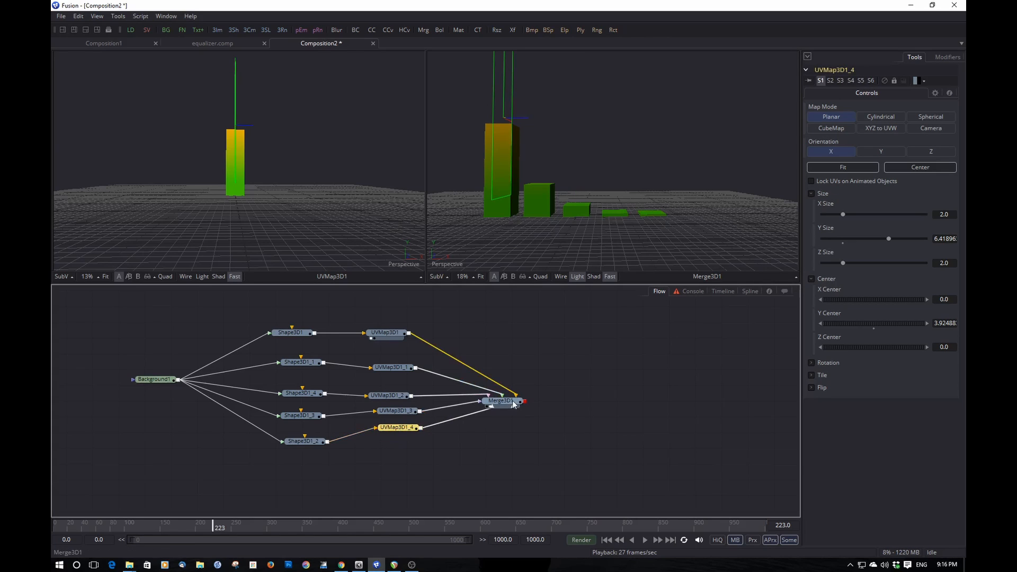
{"action": "left_click", "coordinate": [646, 539]}
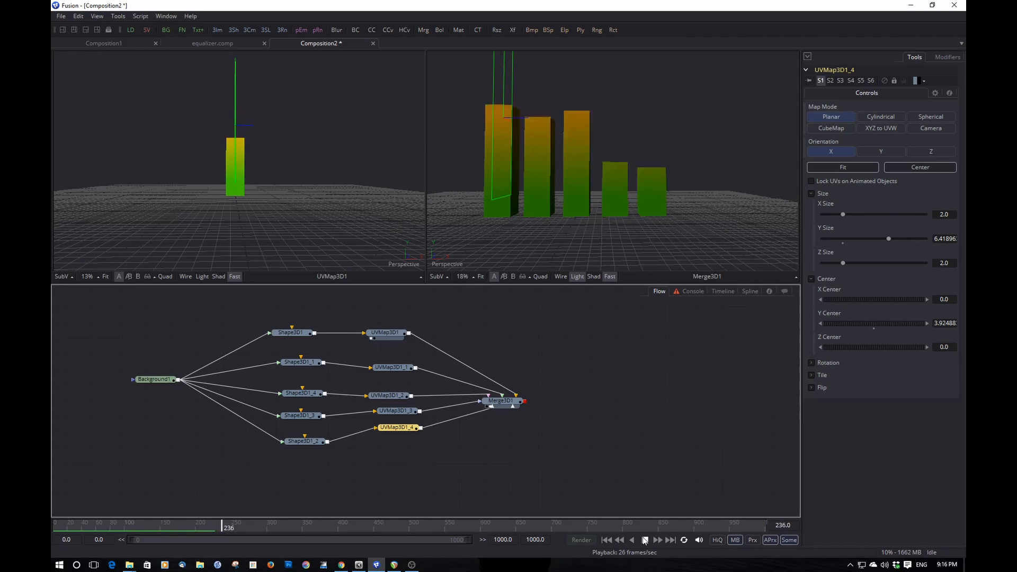
- Set UVMap3D1's Y Size to 6.0 and Y Center to 3.0, previewing with playback
{"action": "left_click", "coordinate": [646, 540]}
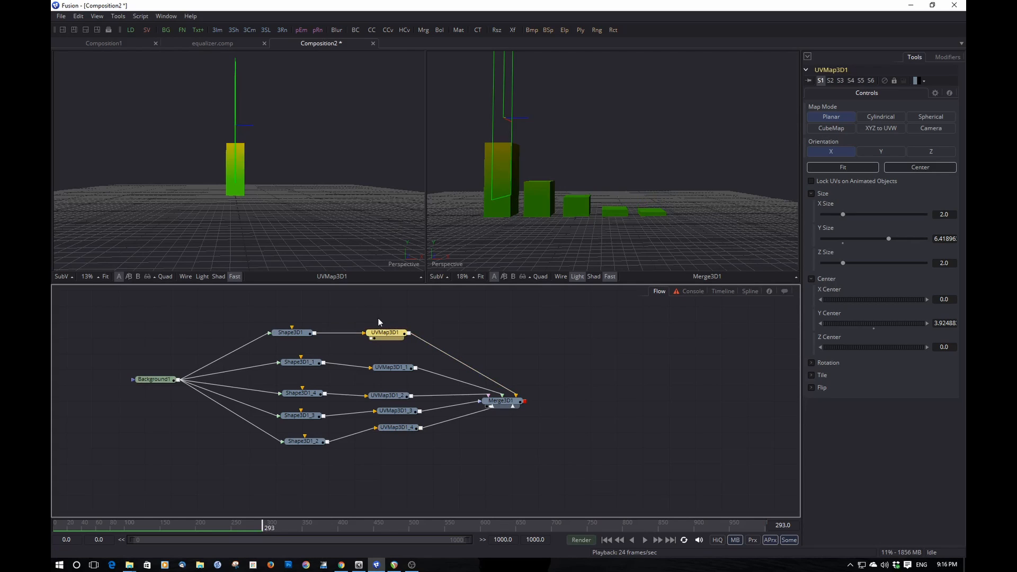
{"action": "mouse_move", "coordinate": [363, 113]}
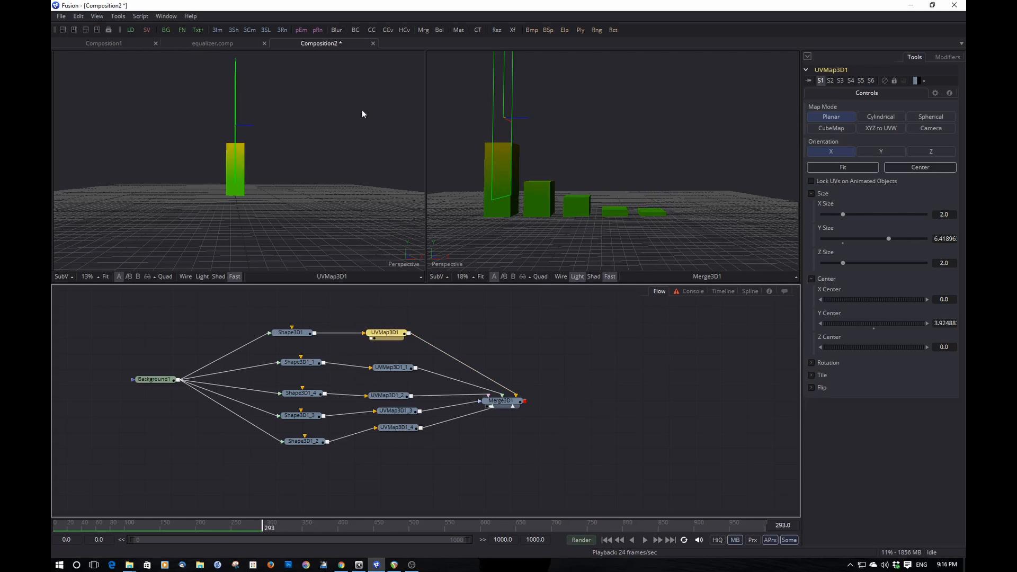
{"action": "mouse_move", "coordinate": [798, 253]}
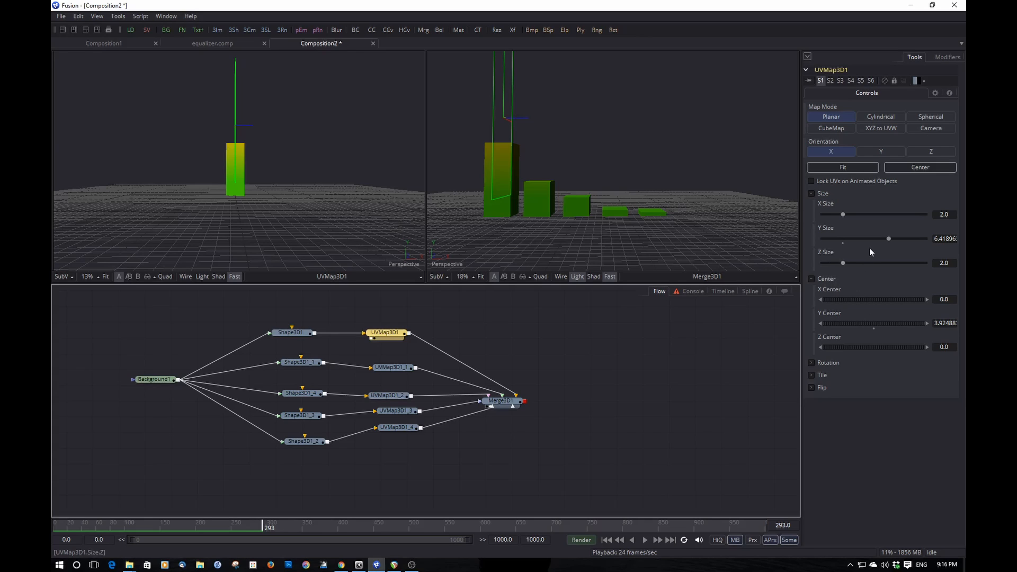
{"action": "left_click_drag", "start_coordinate": [857, 323], "coordinate": [872, 324]}
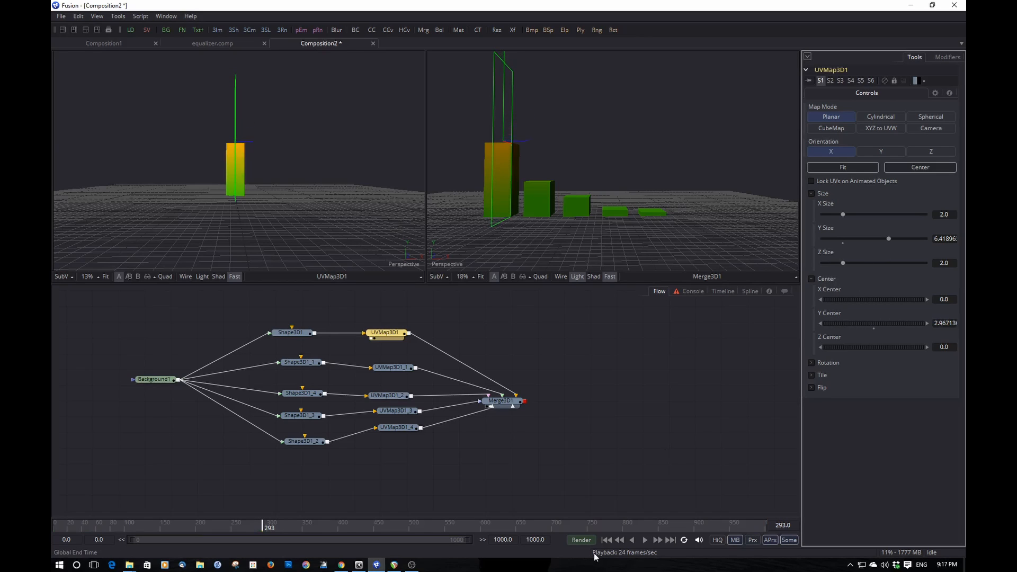
{"action": "left_click", "coordinate": [644, 539]}
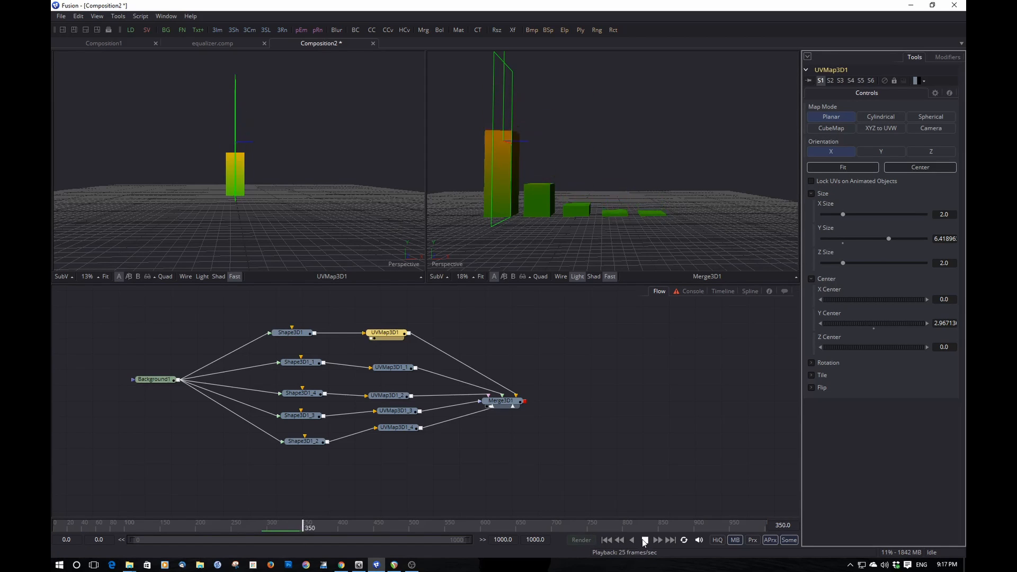
{"action": "left_click", "coordinate": [644, 540]}
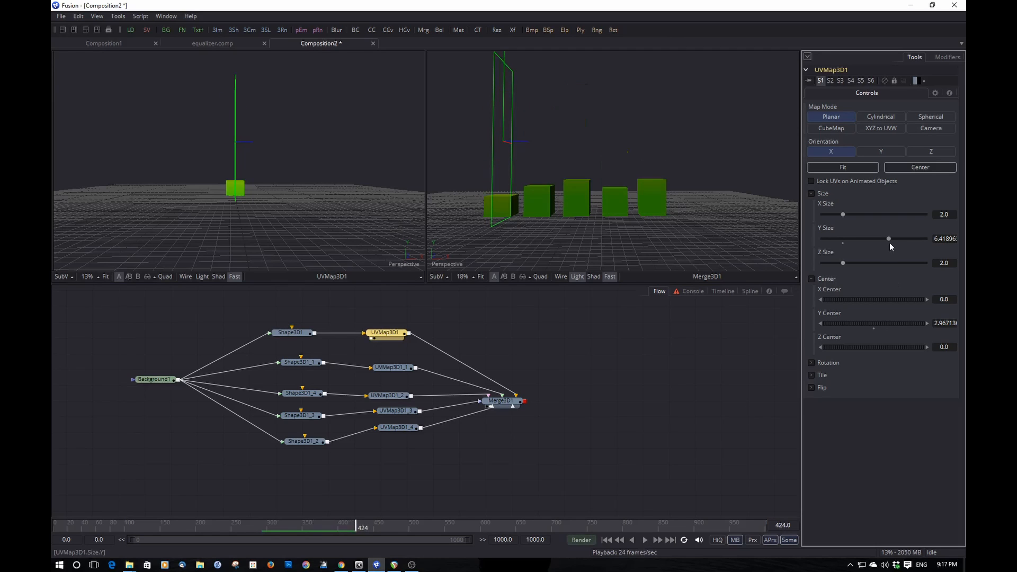
{"action": "left_click_drag", "start_coordinate": [889, 238], "coordinate": [884, 238]}
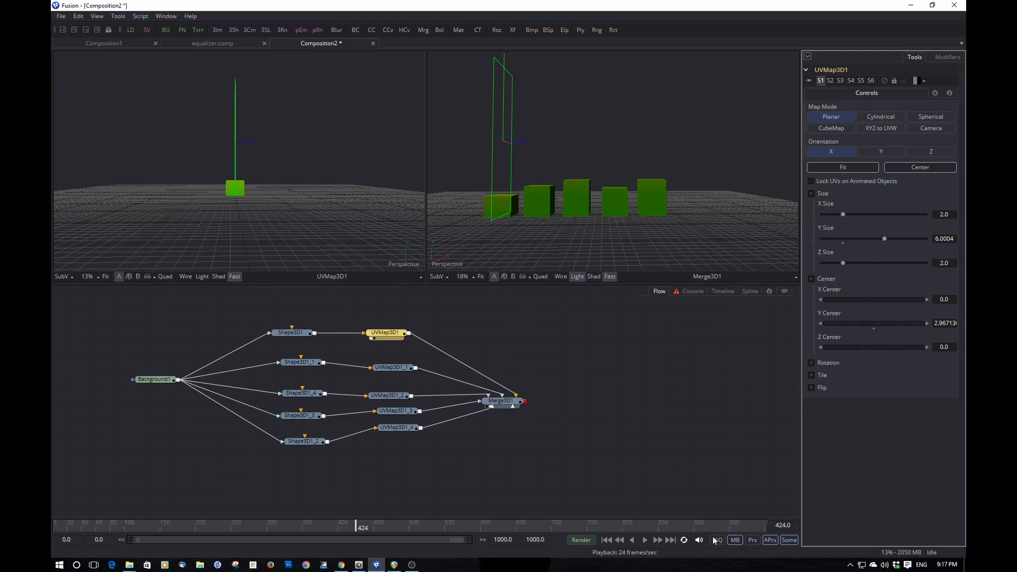
{"action": "left_click", "coordinate": [645, 539]}
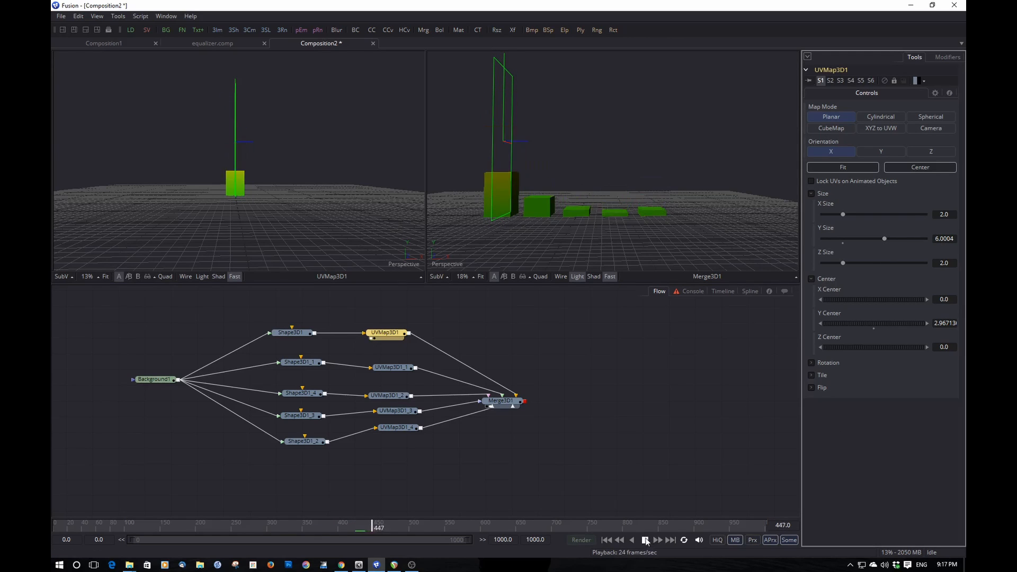
{"action": "left_click", "coordinate": [645, 539]}
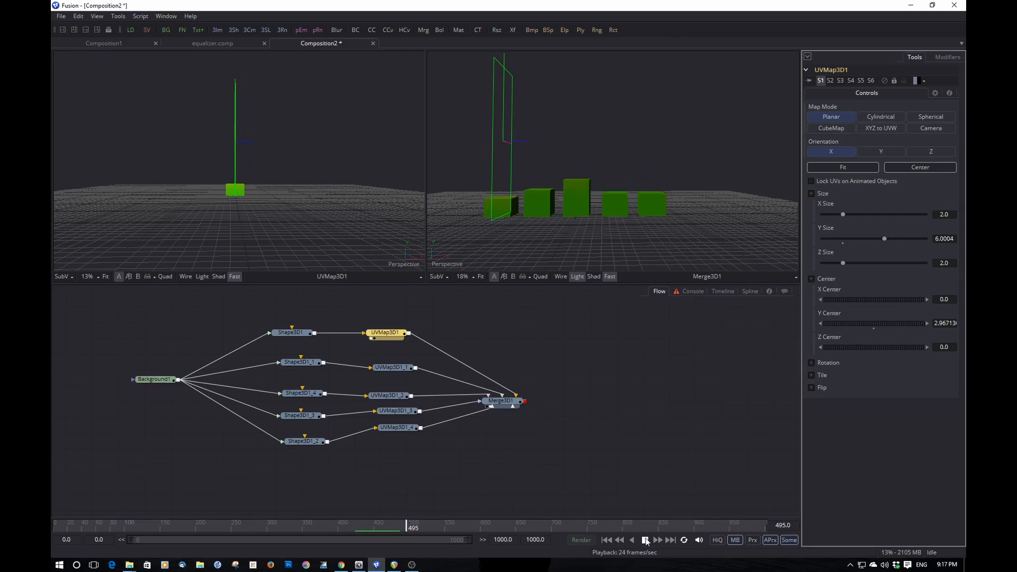
{"action": "left_click", "coordinate": [645, 540]}
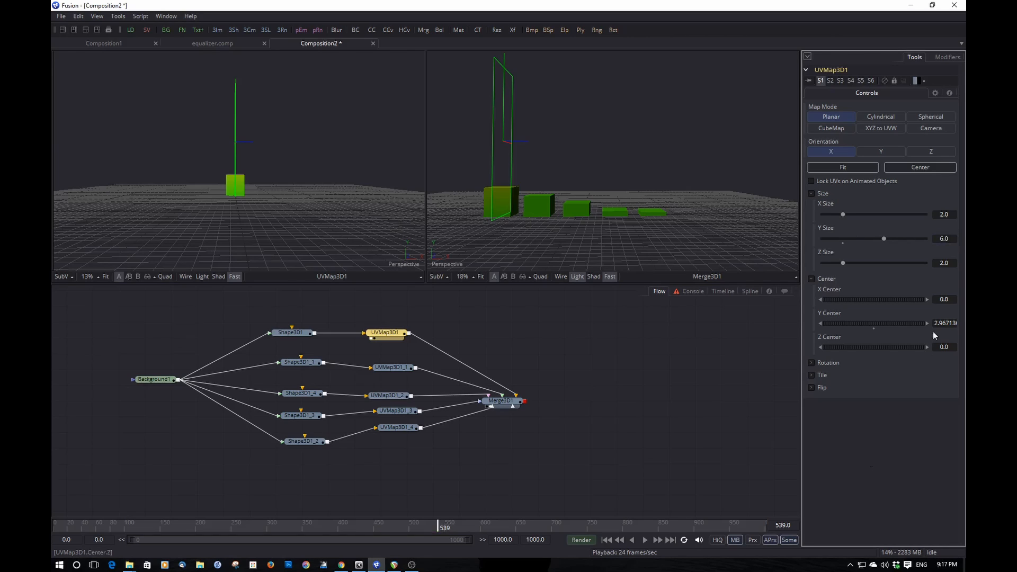
{"action": "left_click", "coordinate": [943, 324]}
{"action": "type", "text": "3"}
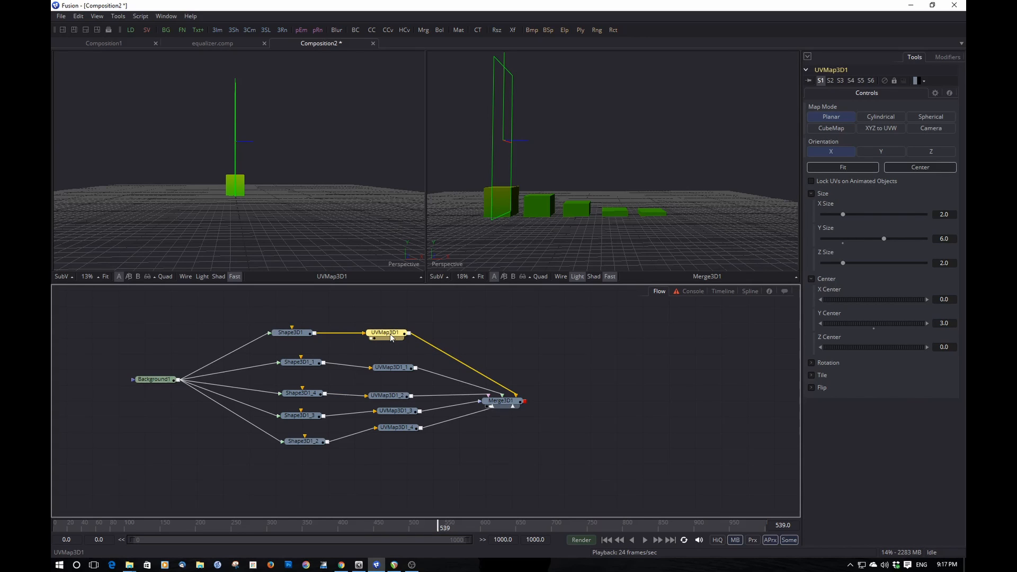
- Select UVMap3D1 and paste an instanced copy of it into the flow
{"action": "left_click", "coordinate": [391, 367]}
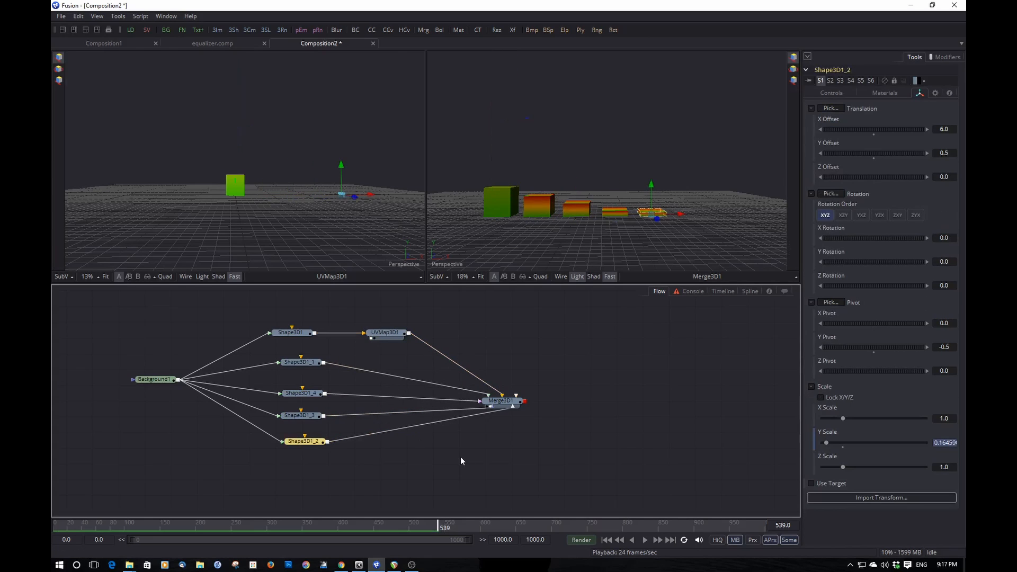
{"action": "left_click", "coordinate": [384, 333]}
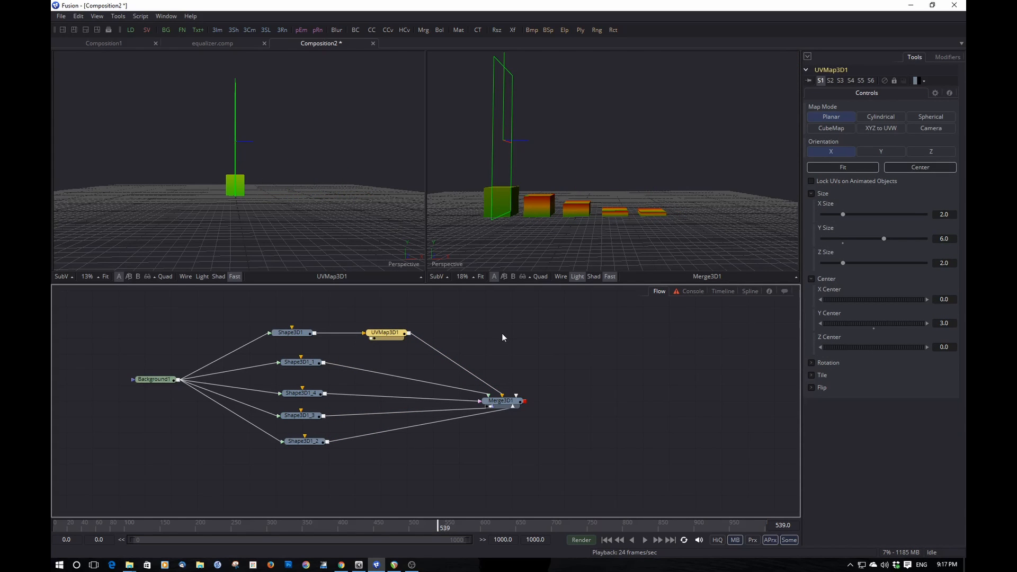
{"action": "right_click", "coordinate": [502, 338]}
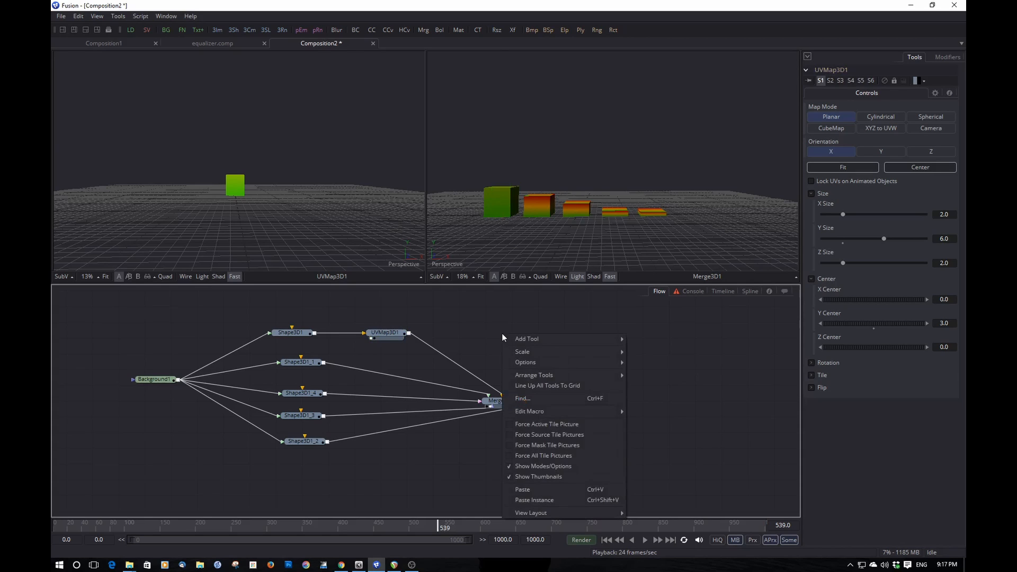
{"action": "mouse_move", "coordinate": [563, 500]}
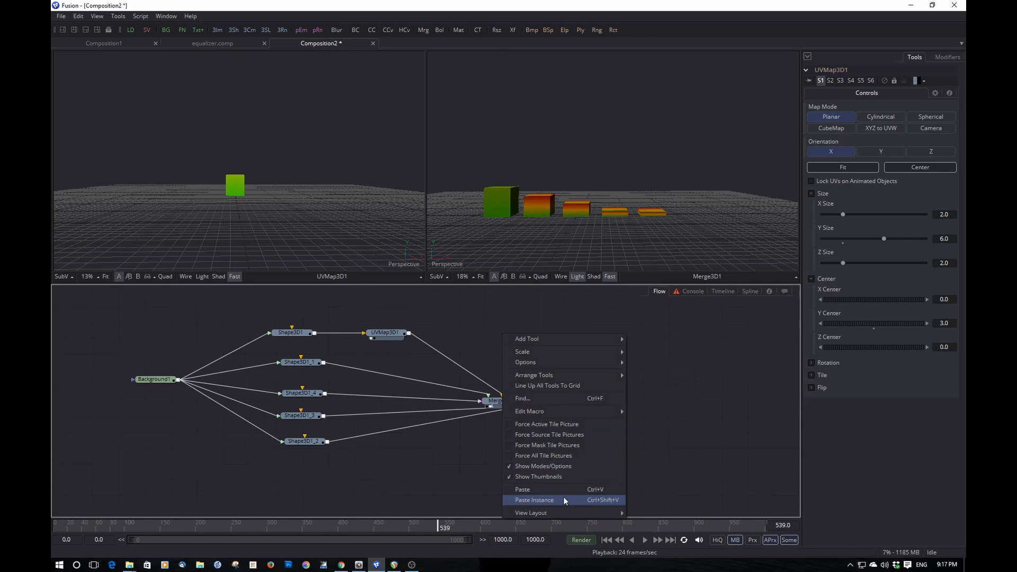
{"action": "mouse_move", "coordinate": [596, 504]}
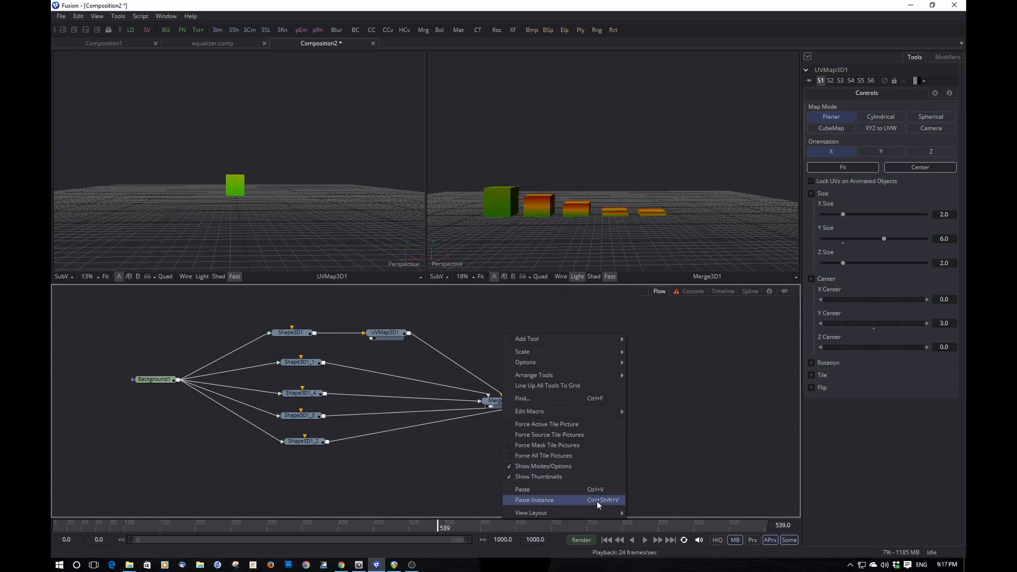
{"action": "left_click", "coordinate": [534, 499]}
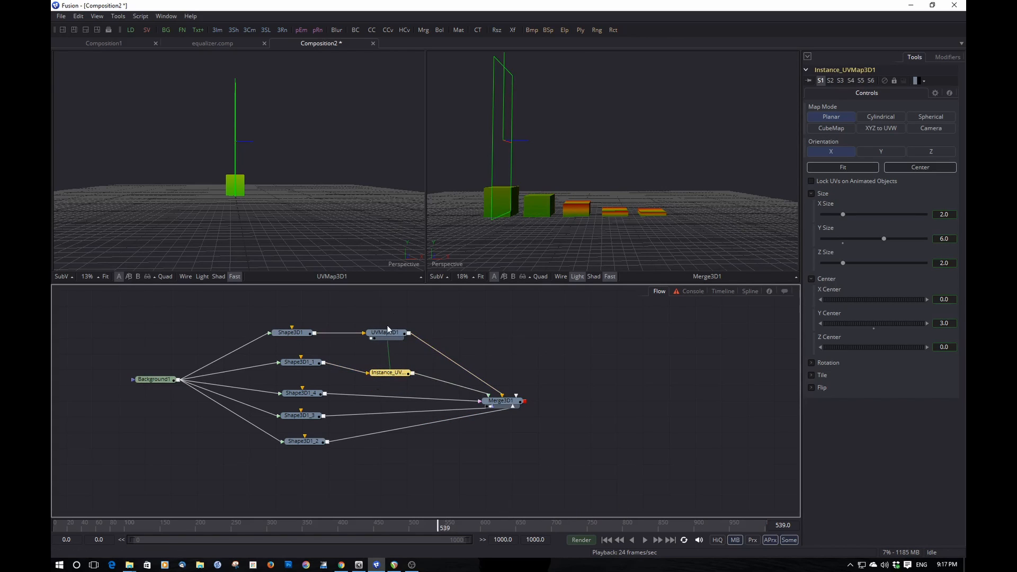
{"action": "mouse_move", "coordinate": [383, 333]}
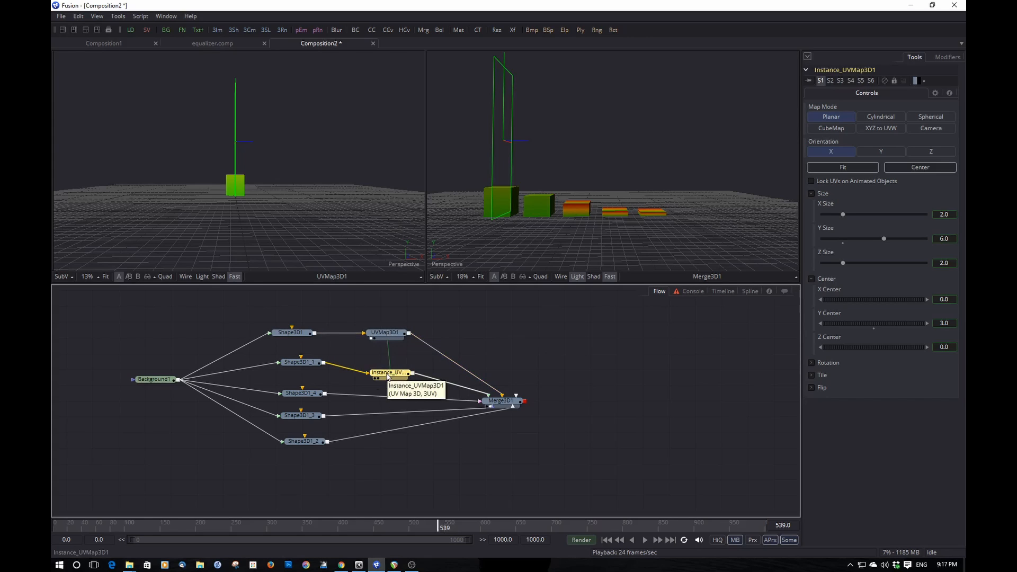
{"action": "mouse_move", "coordinate": [532, 369]}
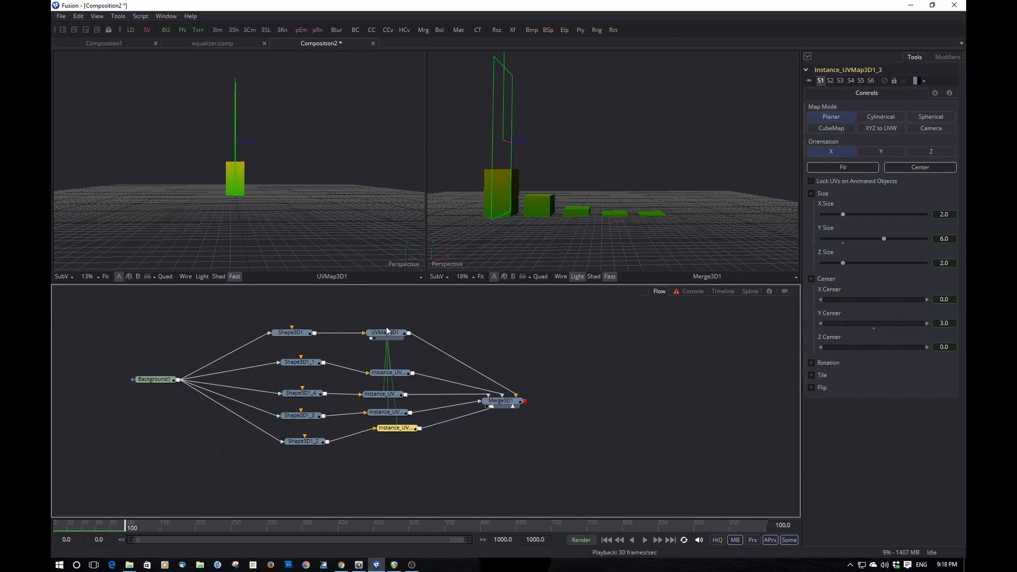
- Set UVMap3D1's Y Size to about 4.65 and Y Center to about 2.19, then preview playback
{"action": "left_click", "coordinate": [386, 331]}
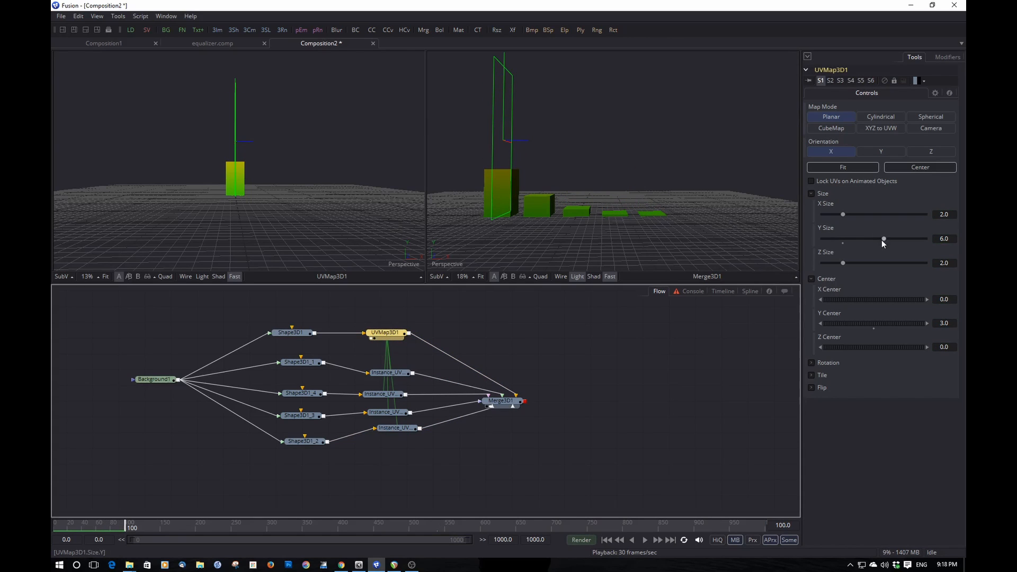
{"action": "left_click_drag", "start_coordinate": [883, 239], "coordinate": [872, 239]}
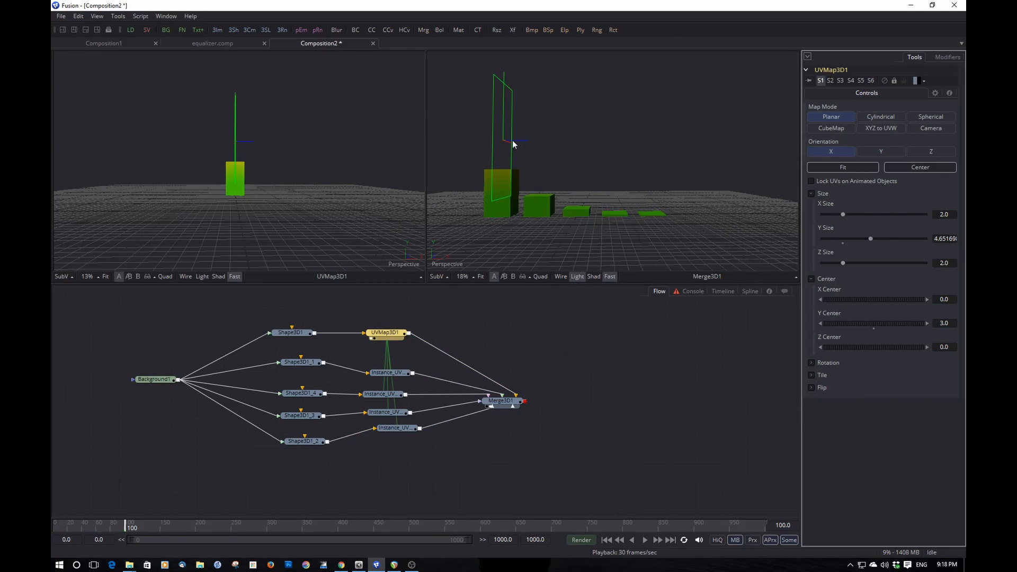
{"action": "left_click_drag", "start_coordinate": [874, 323], "coordinate": [868, 323]}
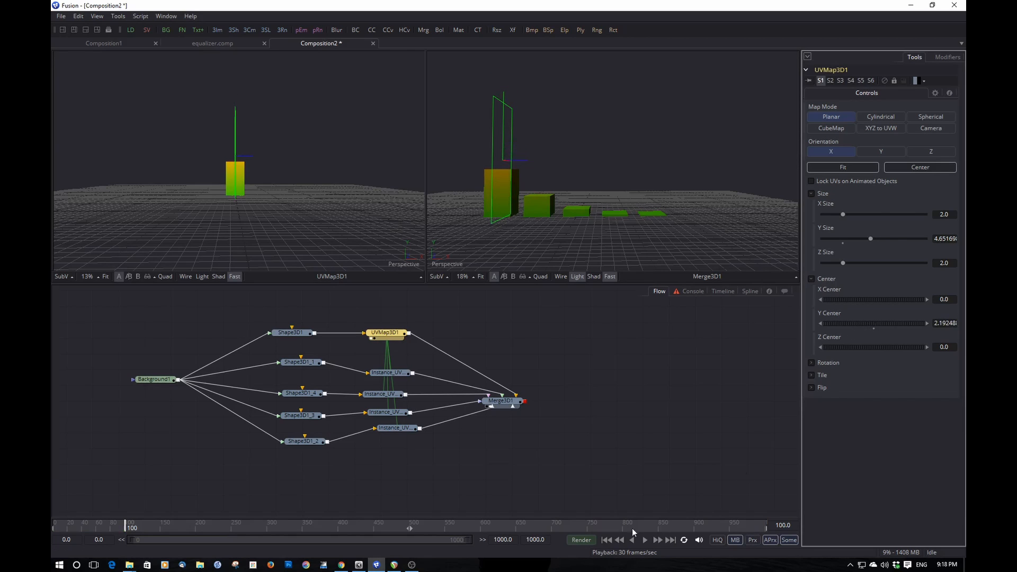
{"action": "left_click", "coordinate": [645, 540]}
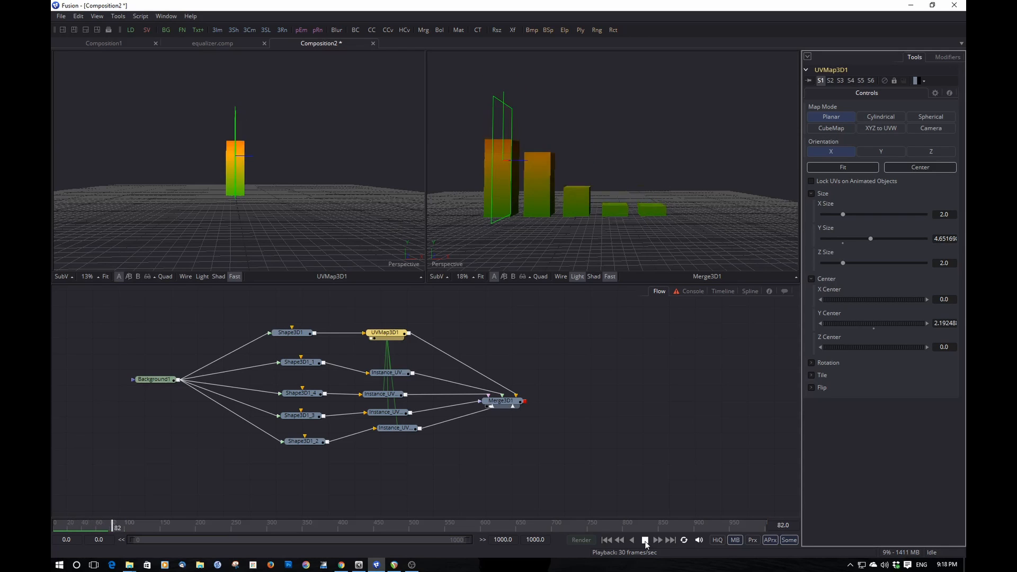
{"action": "left_click", "coordinate": [645, 539]}
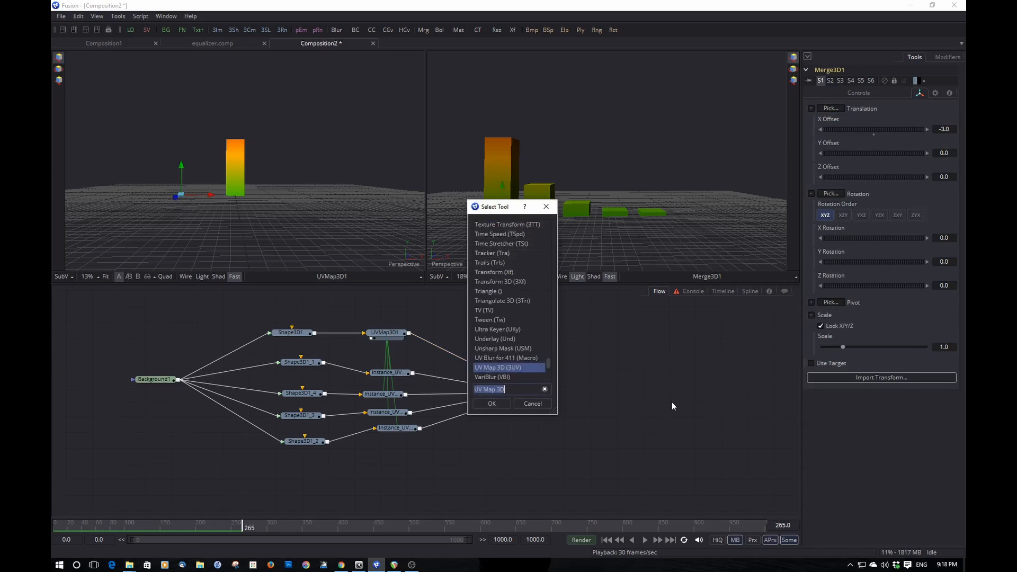
- Add a Merge 3D and a Camera 3D, connecting the camera into Merge3D2
{"action": "type", "text": "merg"}
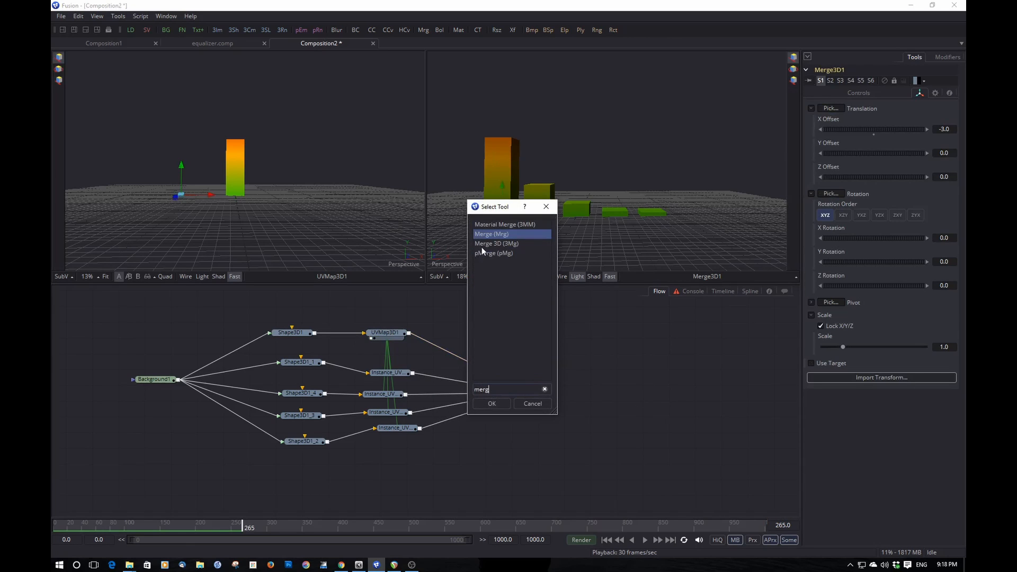
{"action": "left_click", "coordinate": [490, 404]}
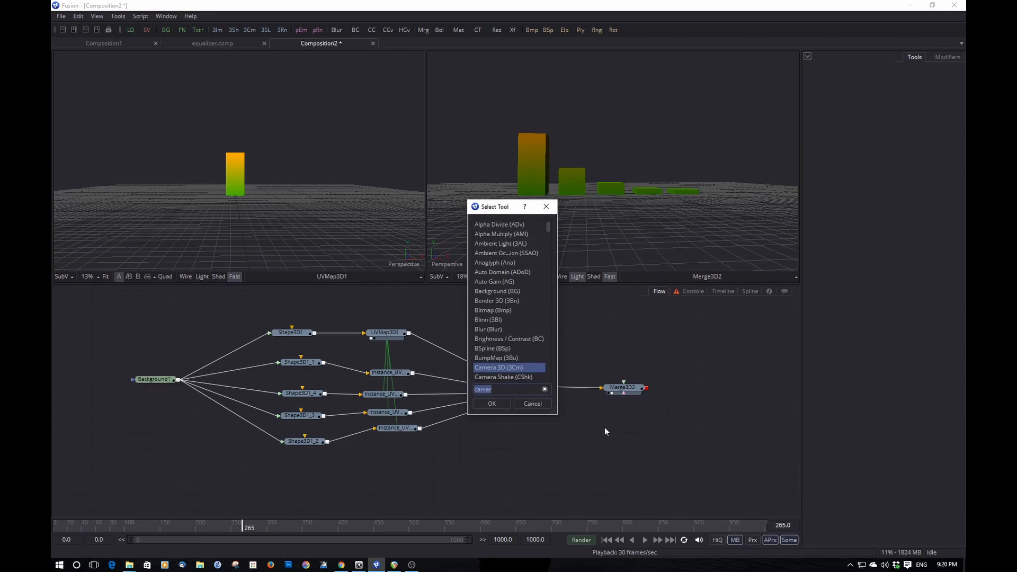
{"action": "type", "text": "a"}
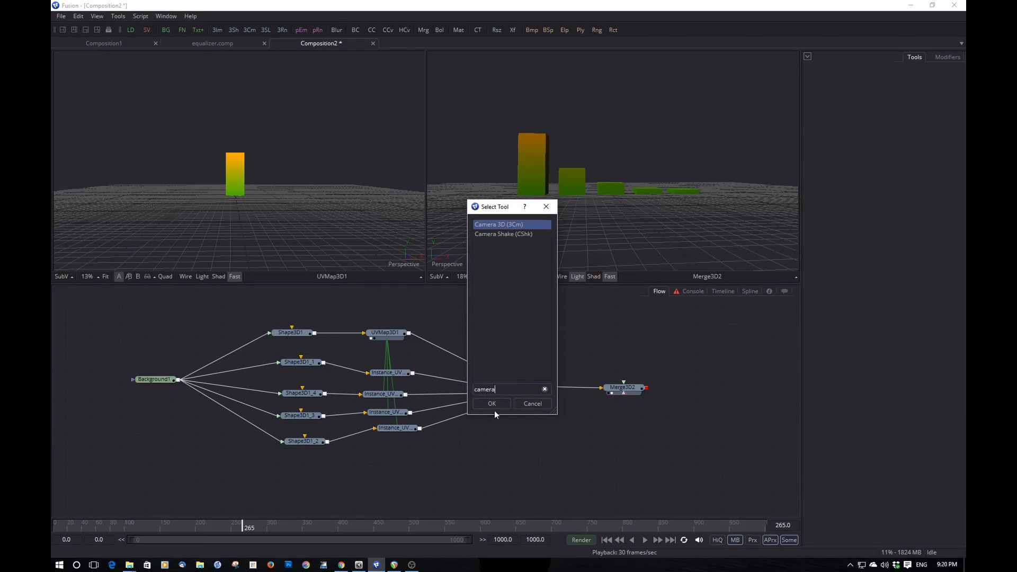
{"action": "left_click", "coordinate": [492, 404]}
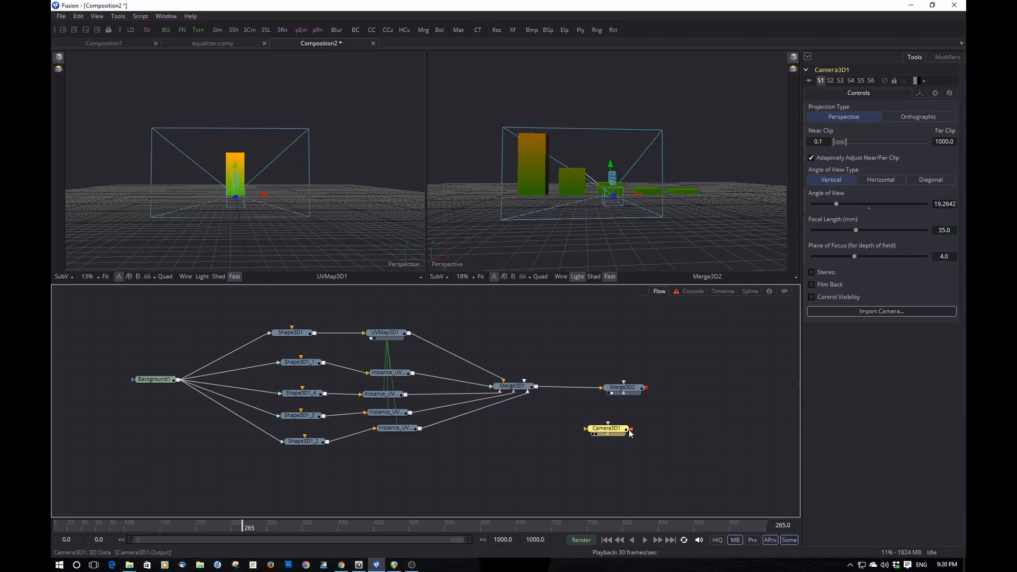
{"action": "left_click_drag", "start_coordinate": [607, 428], "coordinate": [625, 456]}
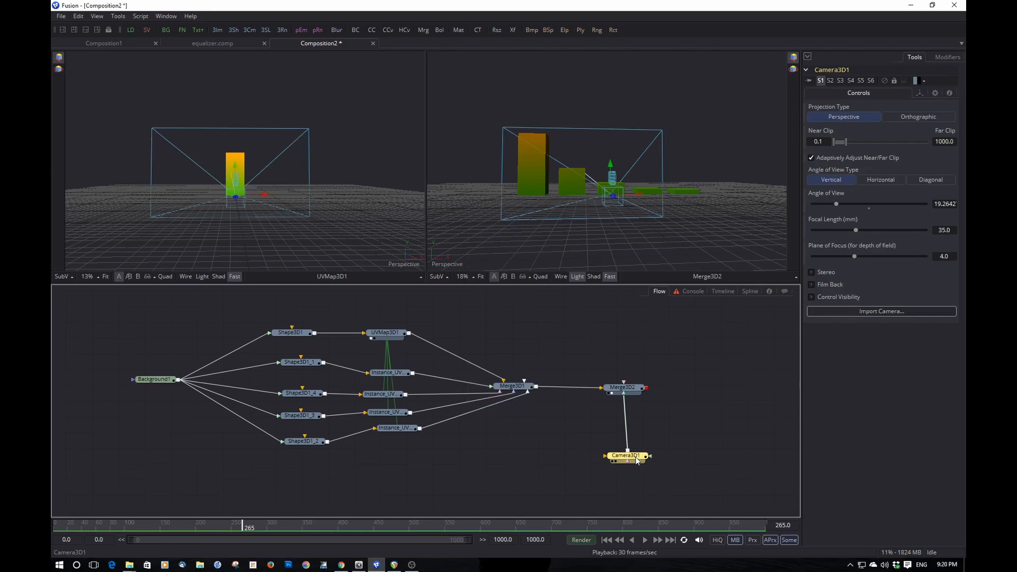
- Copy the viewer's perspective point of view onto Camera3D1
{"action": "left_click", "coordinate": [622, 388]}
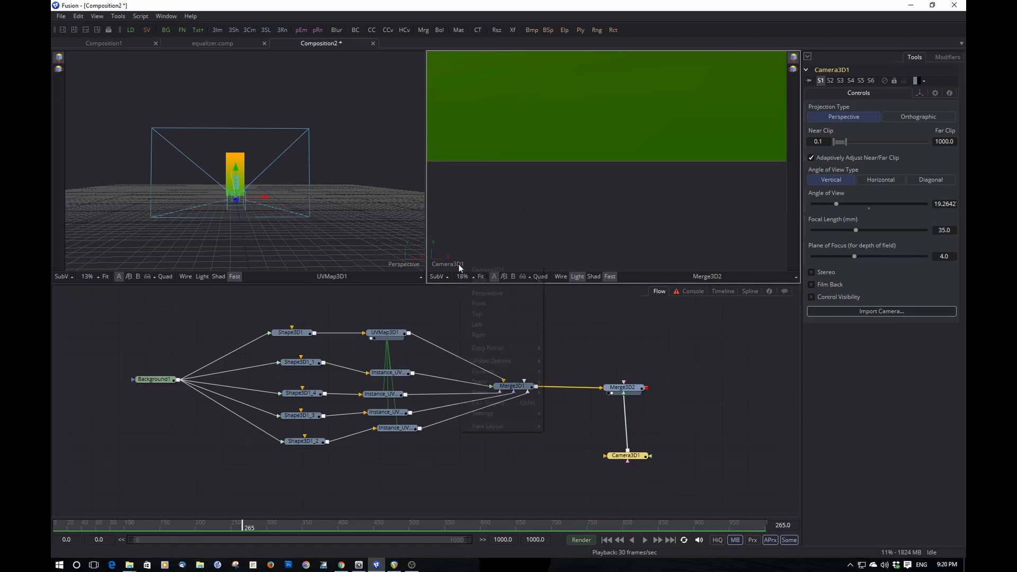
{"action": "left_click", "coordinate": [487, 292]}
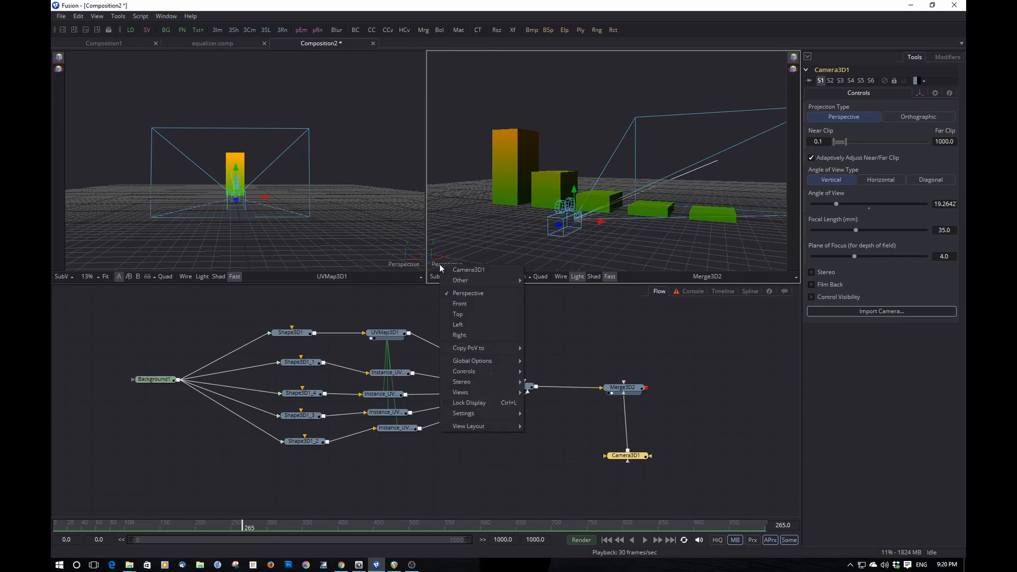
{"action": "mouse_move", "coordinate": [468, 348]}
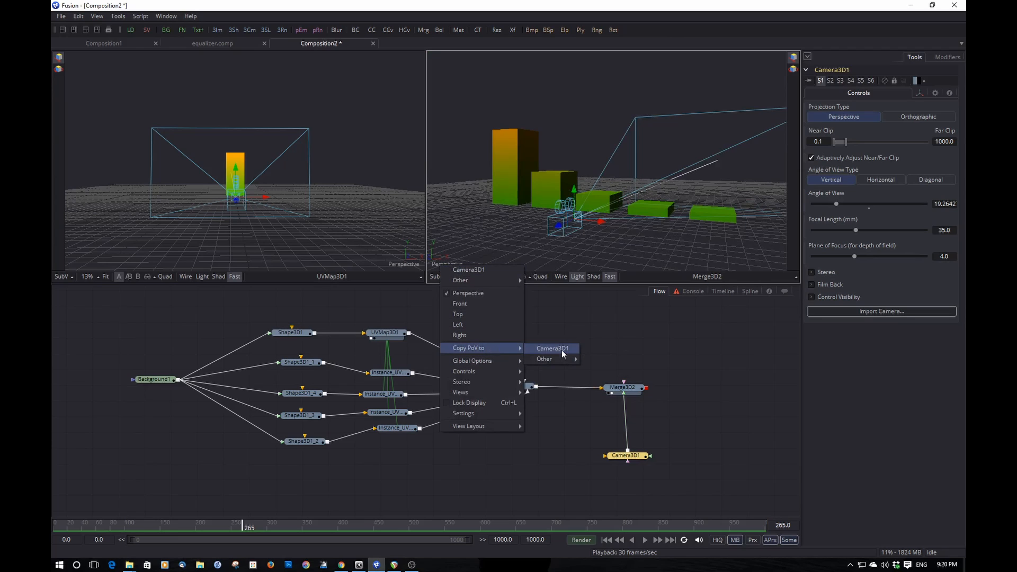
{"action": "left_click", "coordinate": [553, 348]}
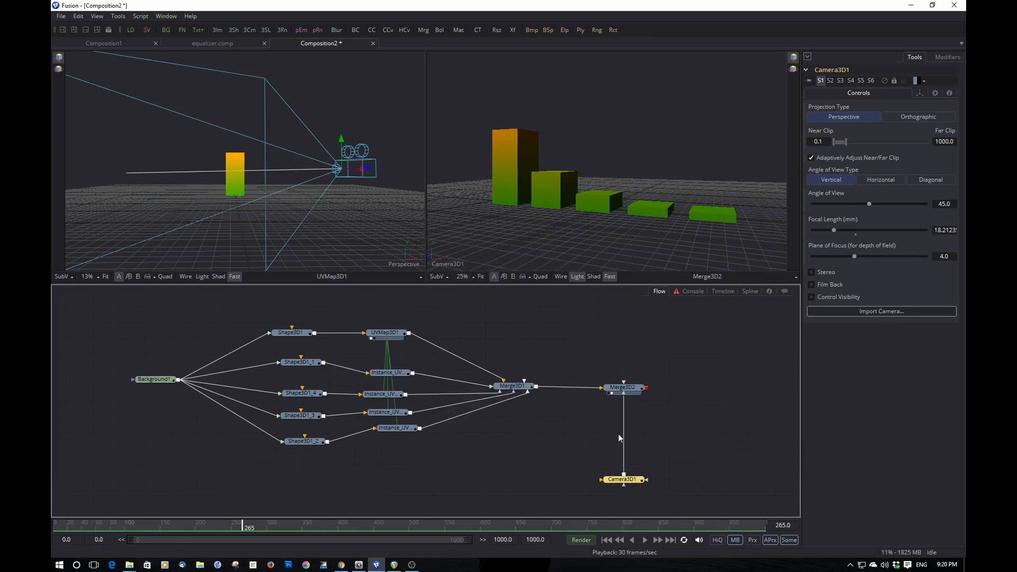
{"action": "mouse_move", "coordinate": [610, 212]}
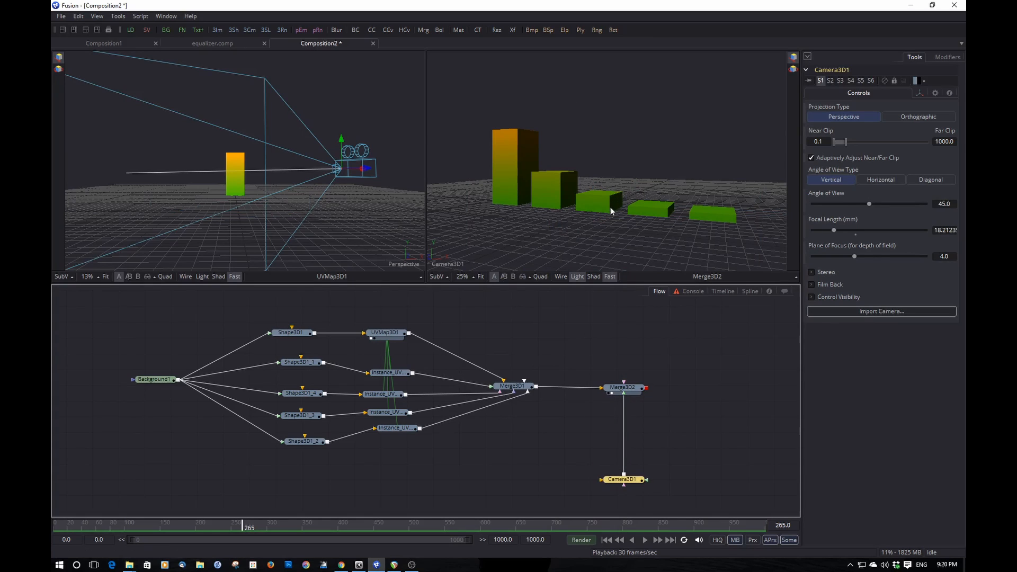
- Insert a Transform 3D between Camera3D1 and Merge3D2
{"action": "left_click", "coordinate": [622, 479]}
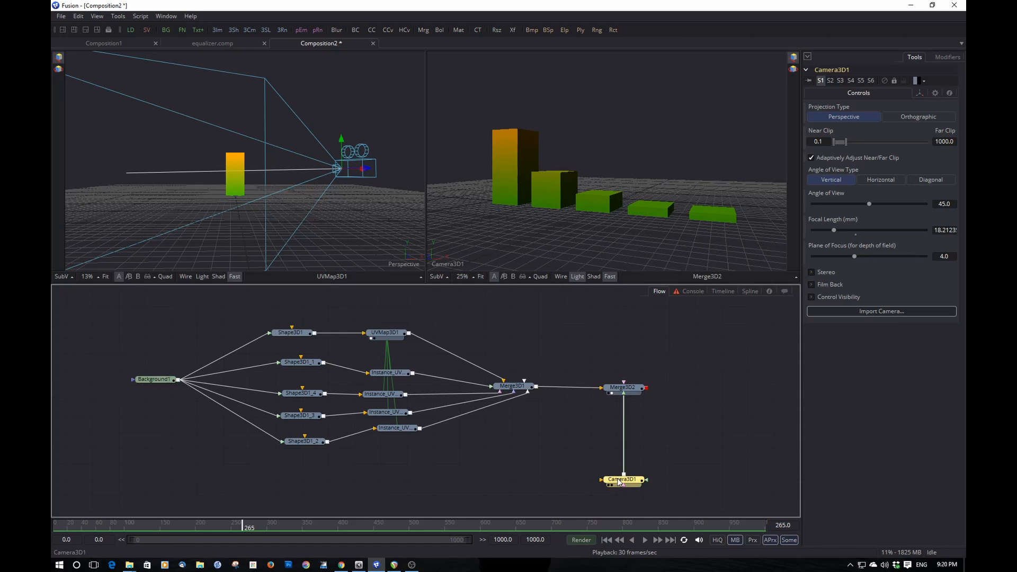
{"action": "type", "text": "tra"}
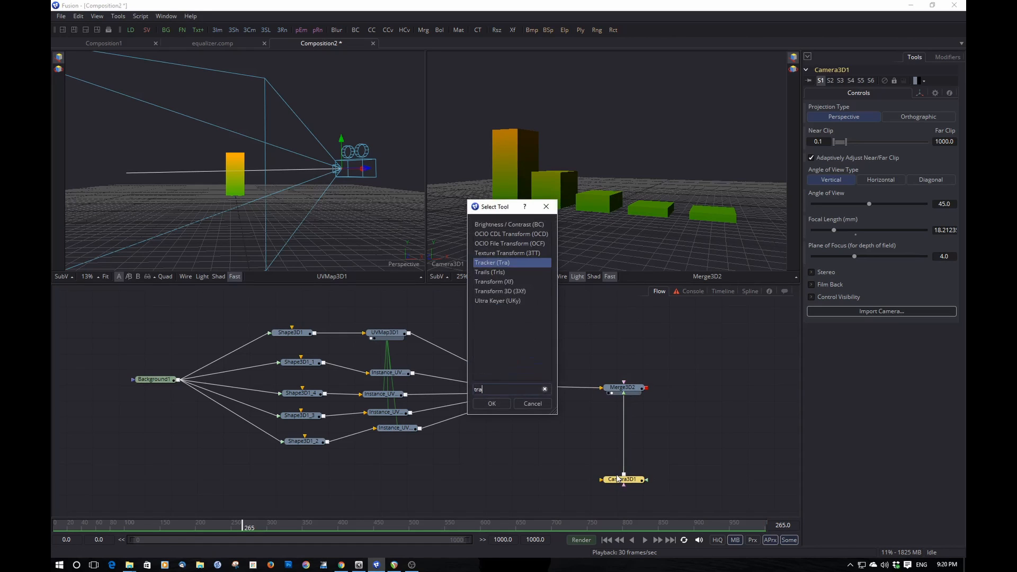
{"action": "type", "text": "Transform 3D"}
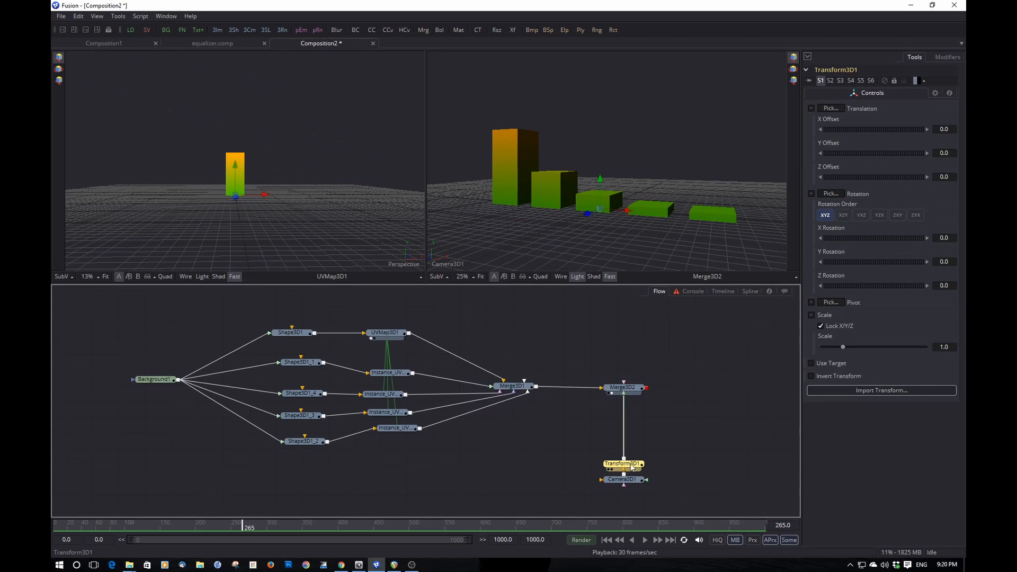
{"action": "left_click_drag", "start_coordinate": [623, 464], "coordinate": [623, 447]}
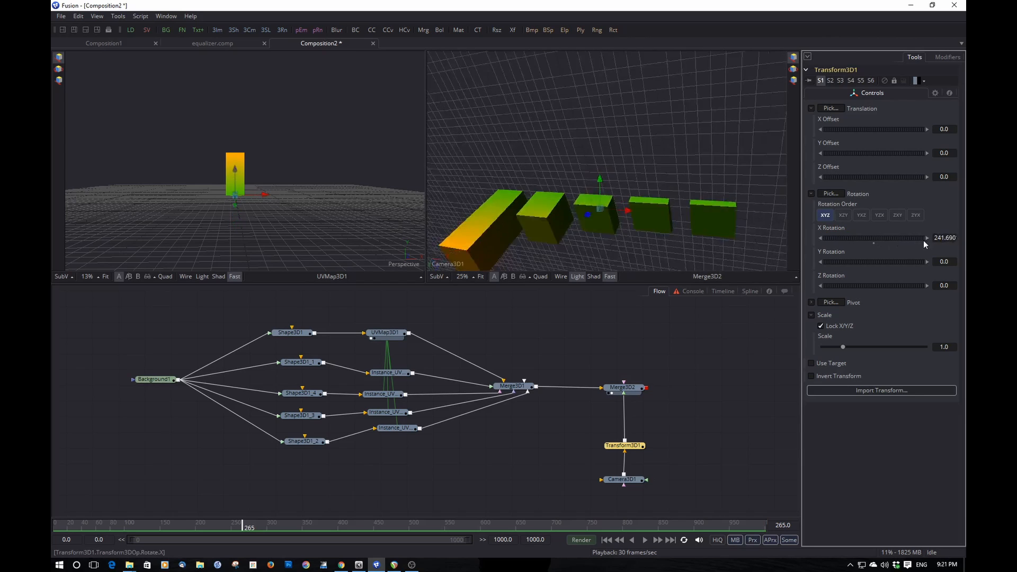
- Animate the transform's Y Rotation from about -711 to a second key at frame 216 and play the orbit
{"action": "left_click_drag", "start_coordinate": [925, 238], "coordinate": [877, 238]}
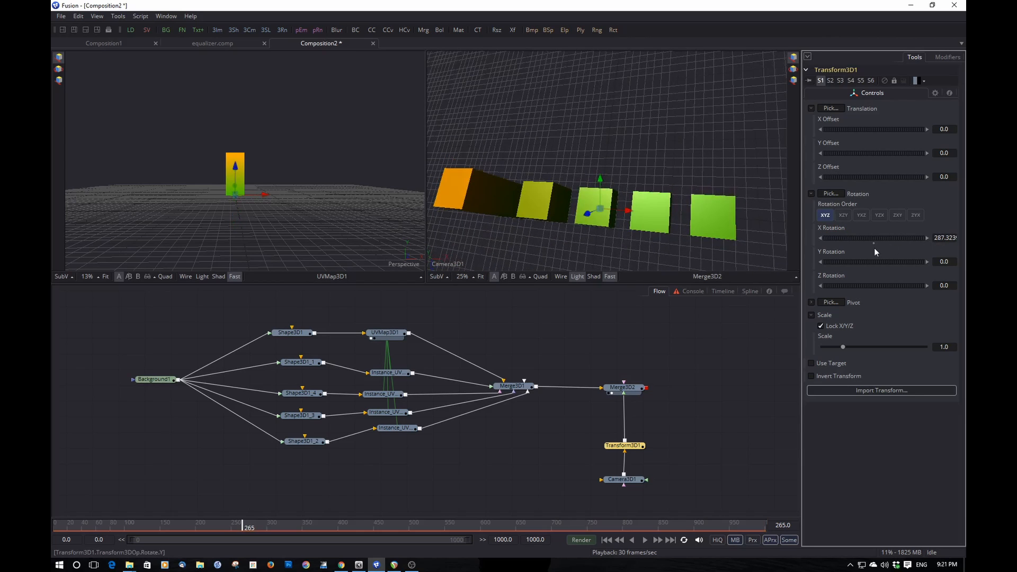
{"action": "left_click_drag", "start_coordinate": [872, 262], "coordinate": [844, 261]}
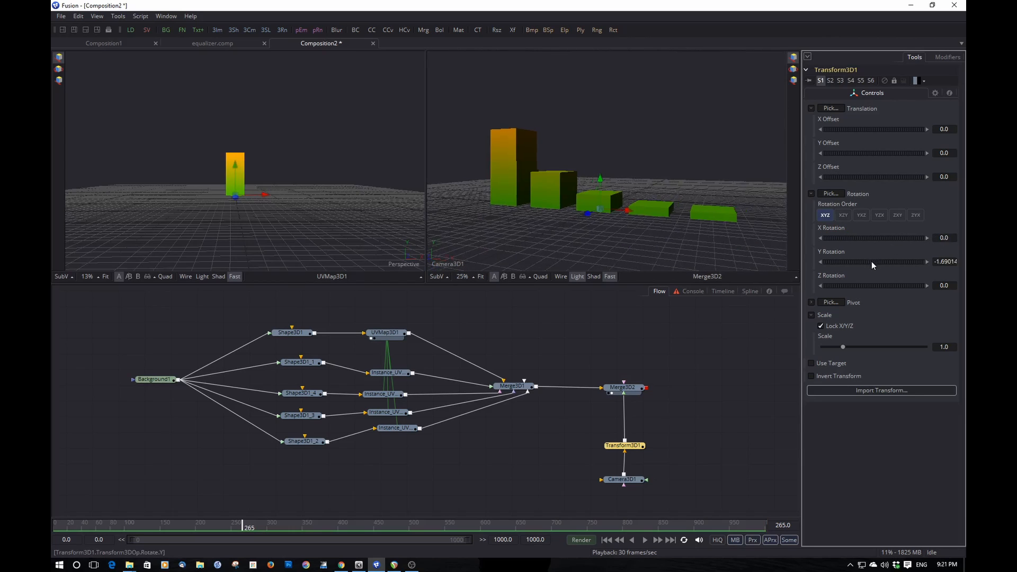
{"action": "left_click_drag", "start_coordinate": [873, 262], "coordinate": [844, 262]}
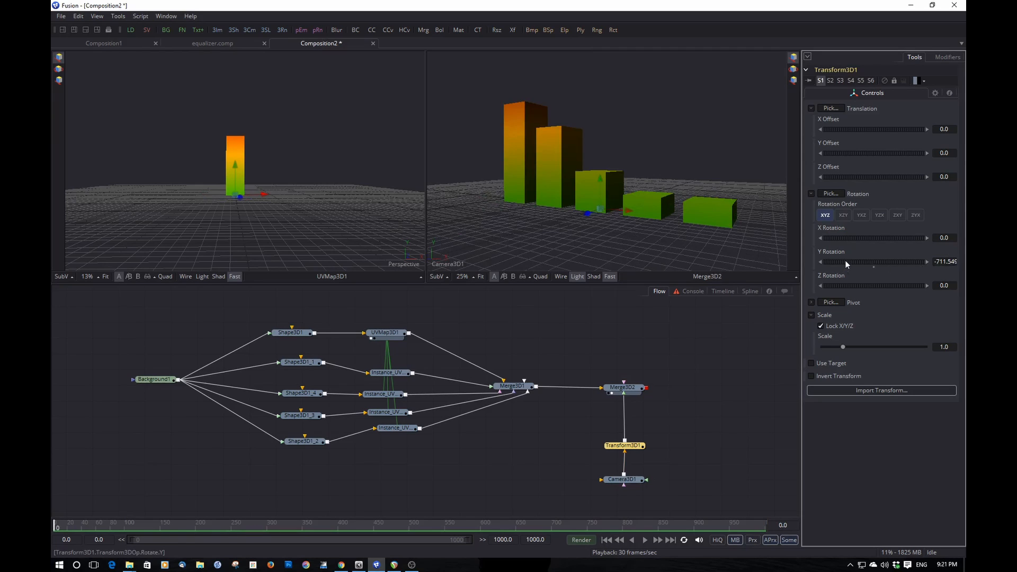
{"action": "right_click", "coordinate": [872, 262]}
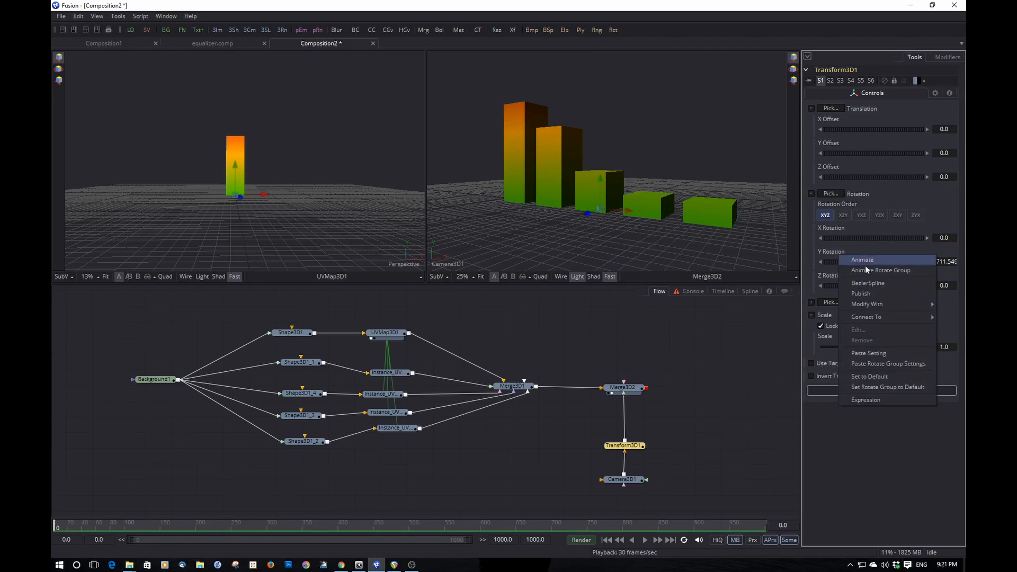
{"action": "left_click", "coordinate": [862, 259]}
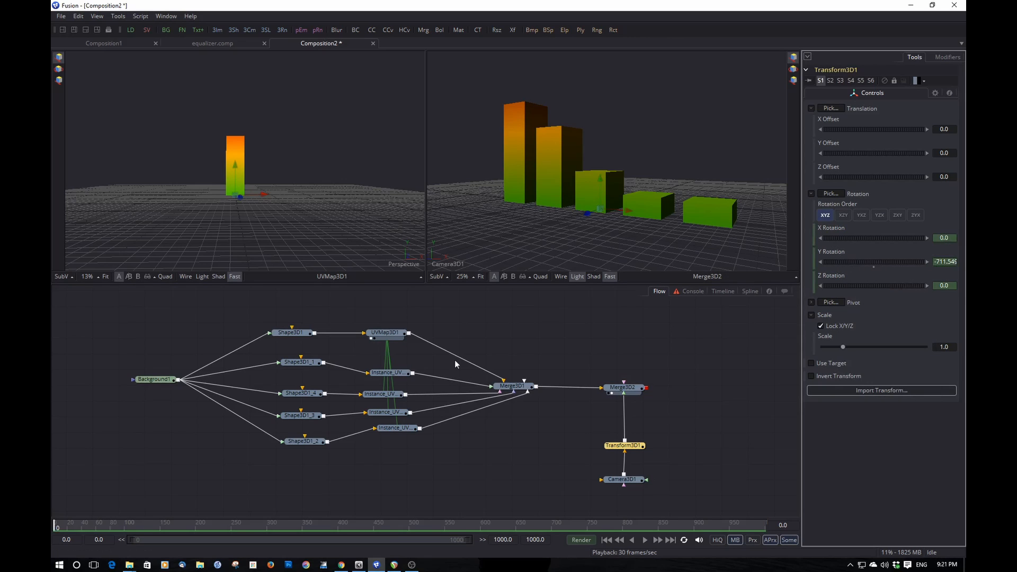
{"action": "left_click", "coordinate": [211, 527]}
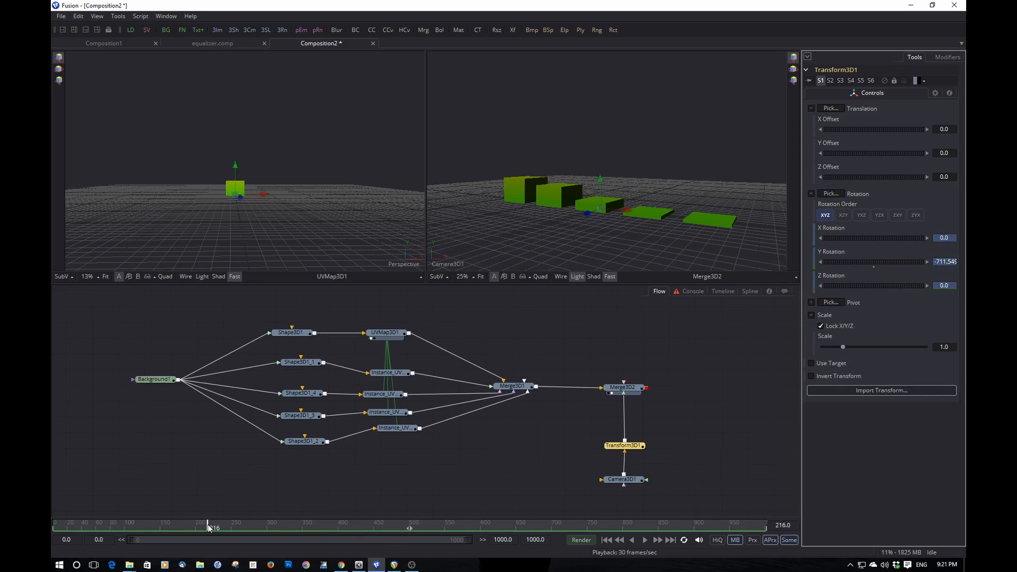
{"action": "left_click_drag", "start_coordinate": [874, 262], "coordinate": [843, 262]}
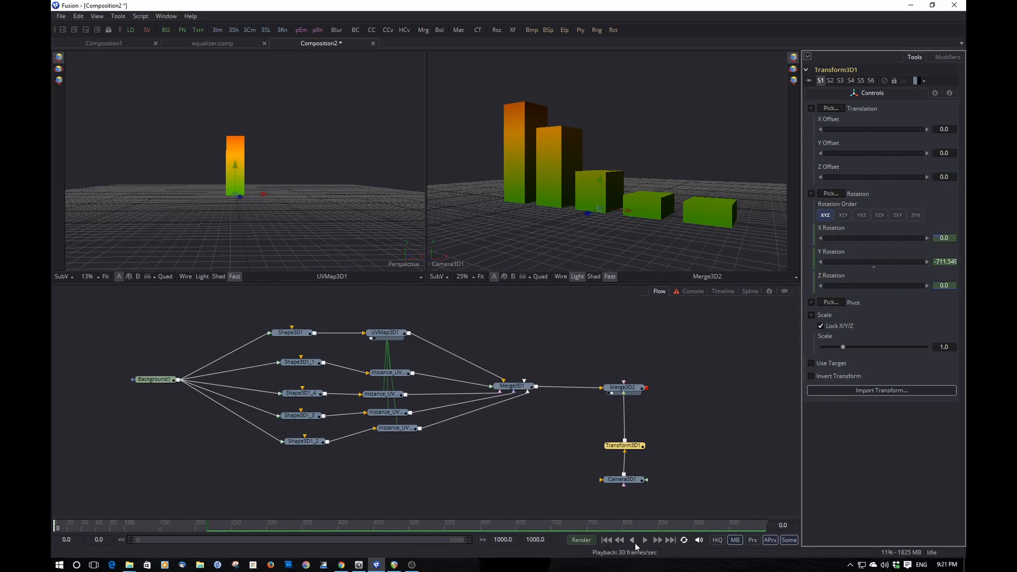
{"action": "left_click", "coordinate": [644, 540]}
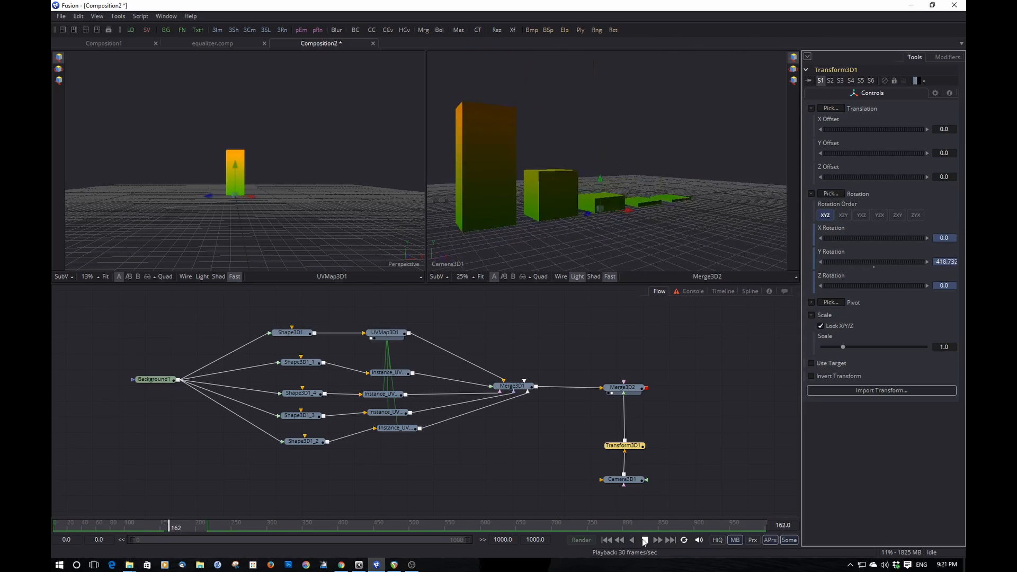
{"action": "left_click", "coordinate": [644, 539]}
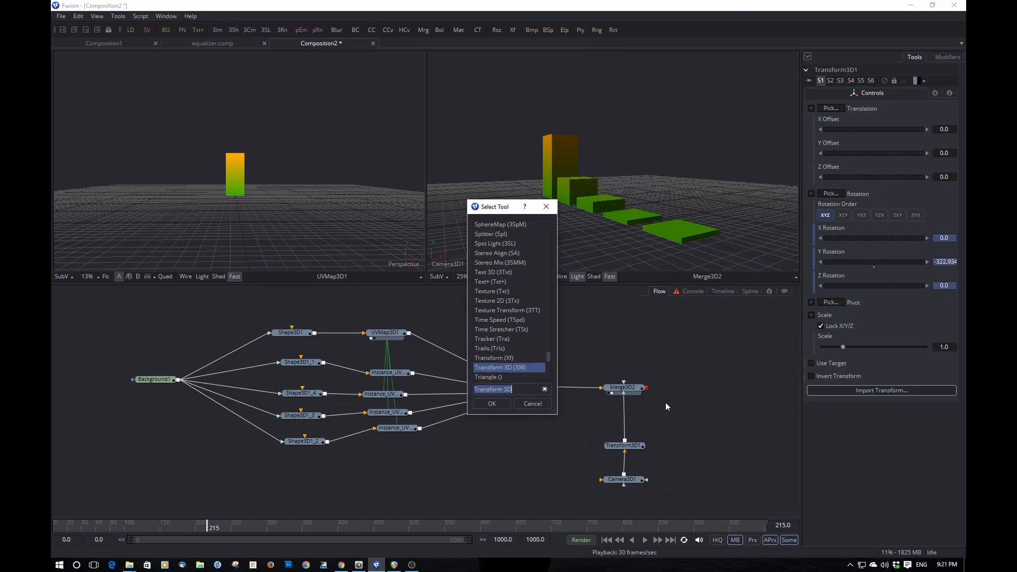
- Add a Shape3D plane into Merge3D2, rotated -90 on X and scaled to 14 as a floor
{"action": "type", "text": "shape"}
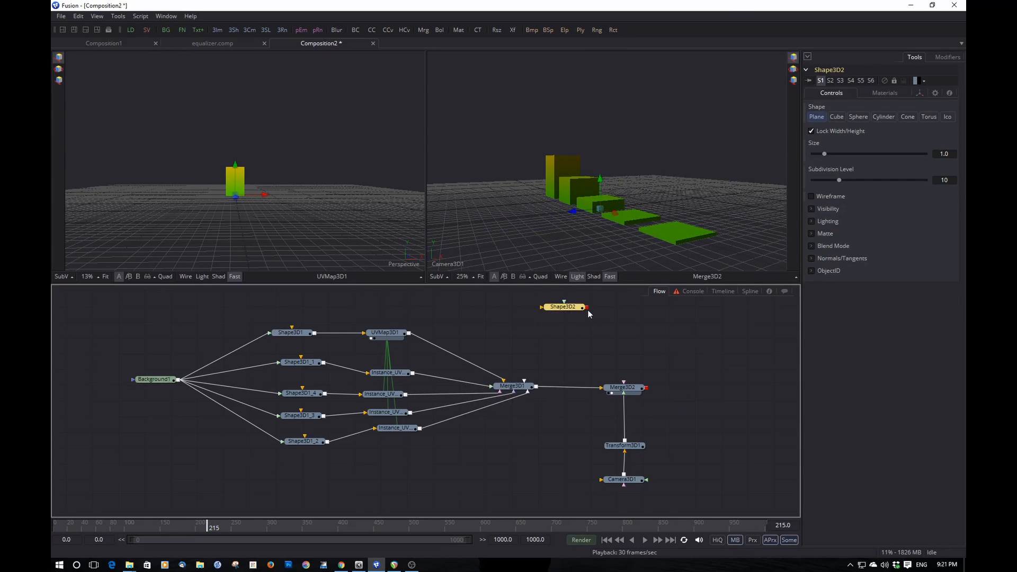
{"action": "left_click_drag", "start_coordinate": [584, 308], "coordinate": [613, 388]}
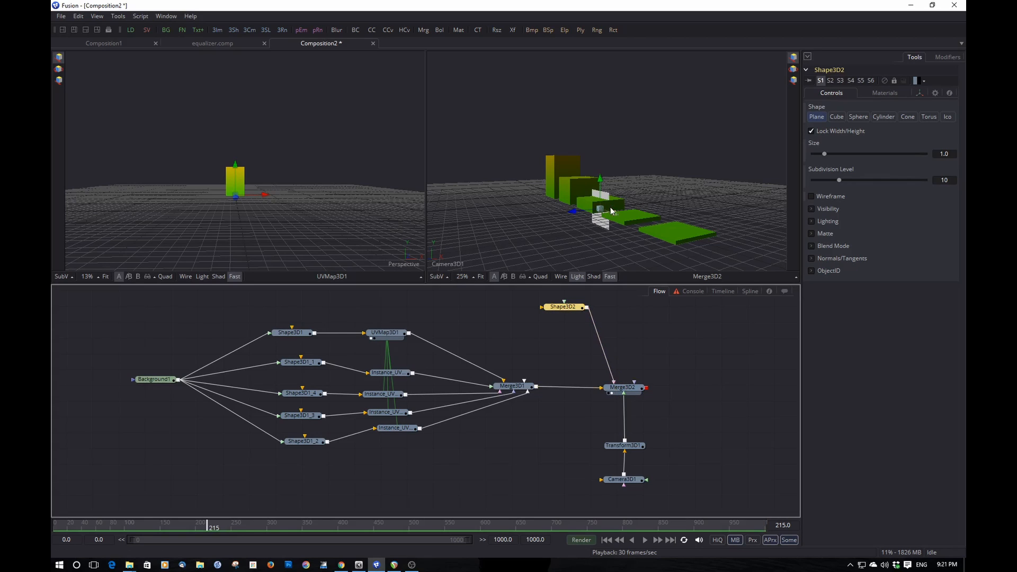
{"action": "left_click", "coordinate": [920, 92]}
{"action": "type", "text": "-90"}
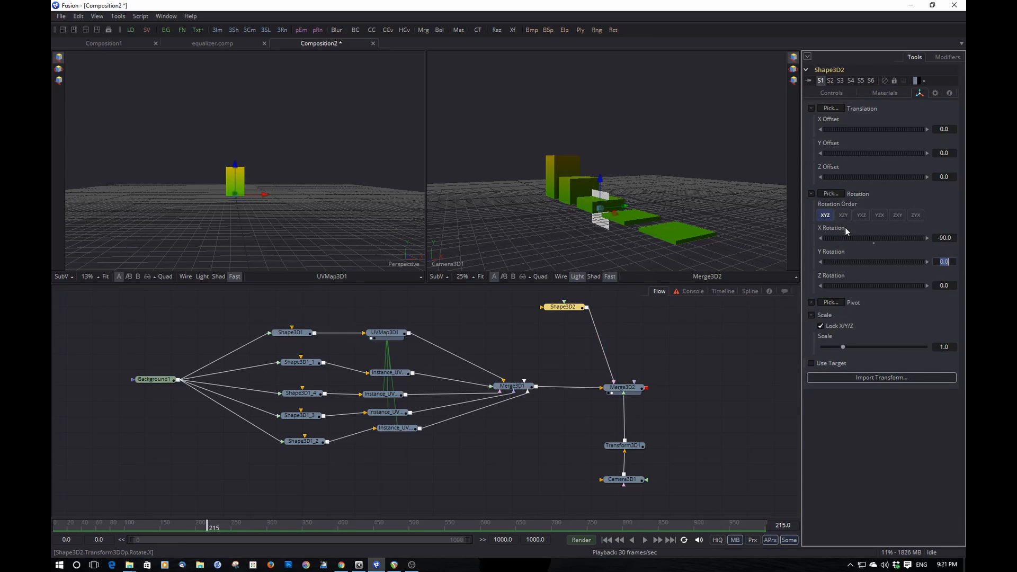
{"action": "left_click", "coordinate": [563, 306]}
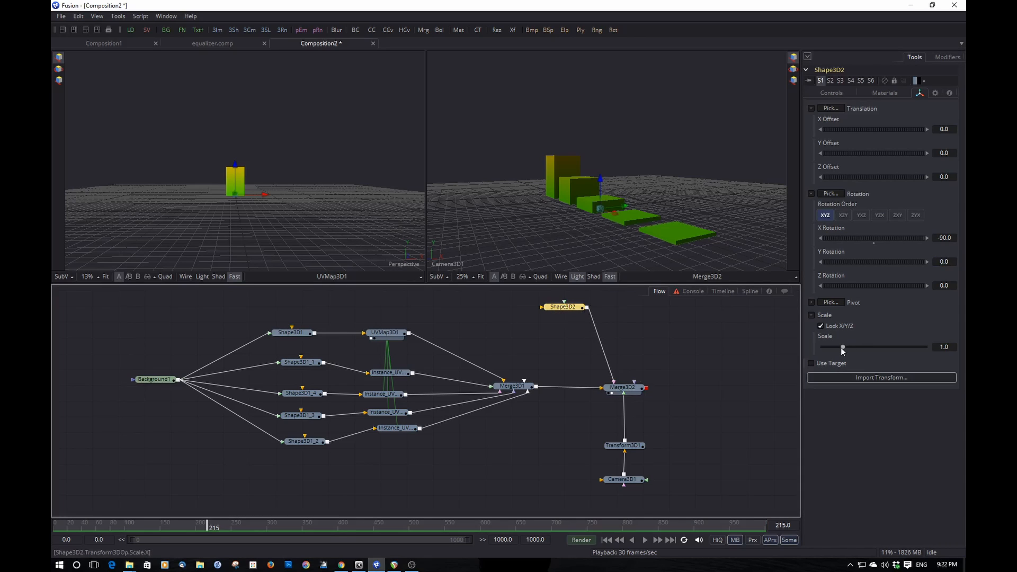
{"action": "left_click_drag", "start_coordinate": [843, 347], "coordinate": [924, 347]}
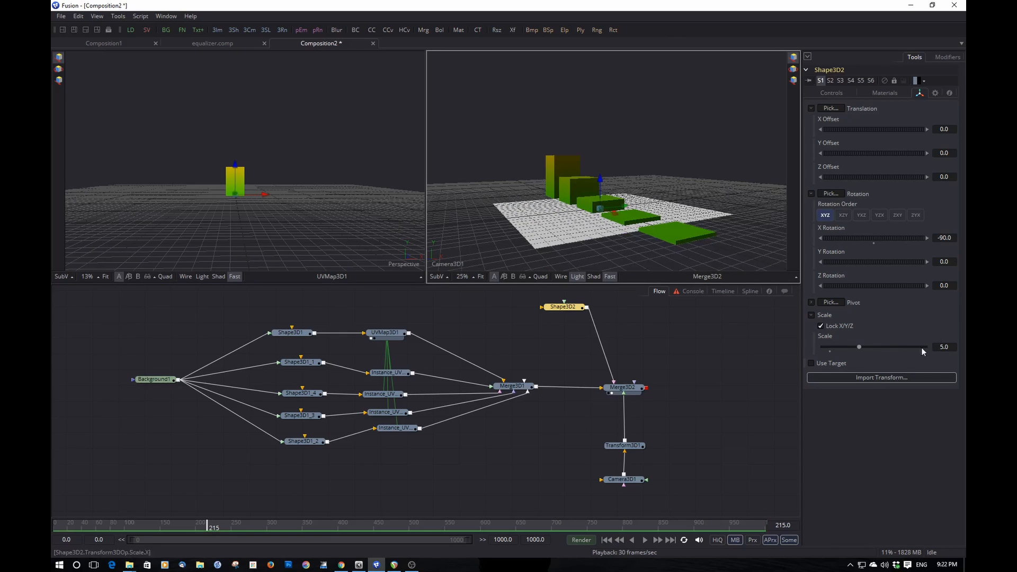
{"action": "left_click_drag", "start_coordinate": [859, 347], "coordinate": [924, 346]}
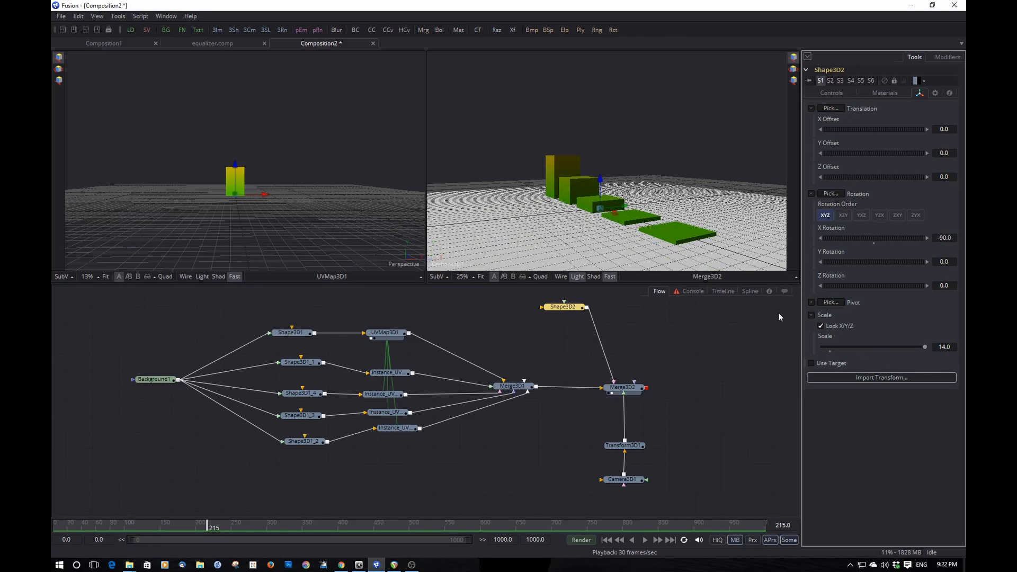
{"action": "mouse_move", "coordinate": [658, 298]}
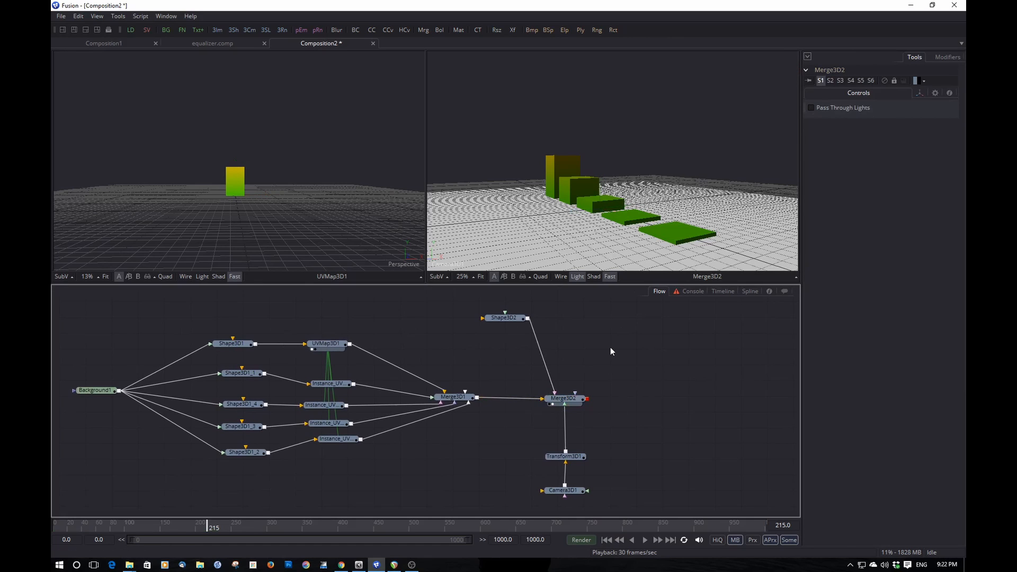
- Add an Ambient Light with intensity lowered to about 0.4
{"action": "type", "text": "ambien"}
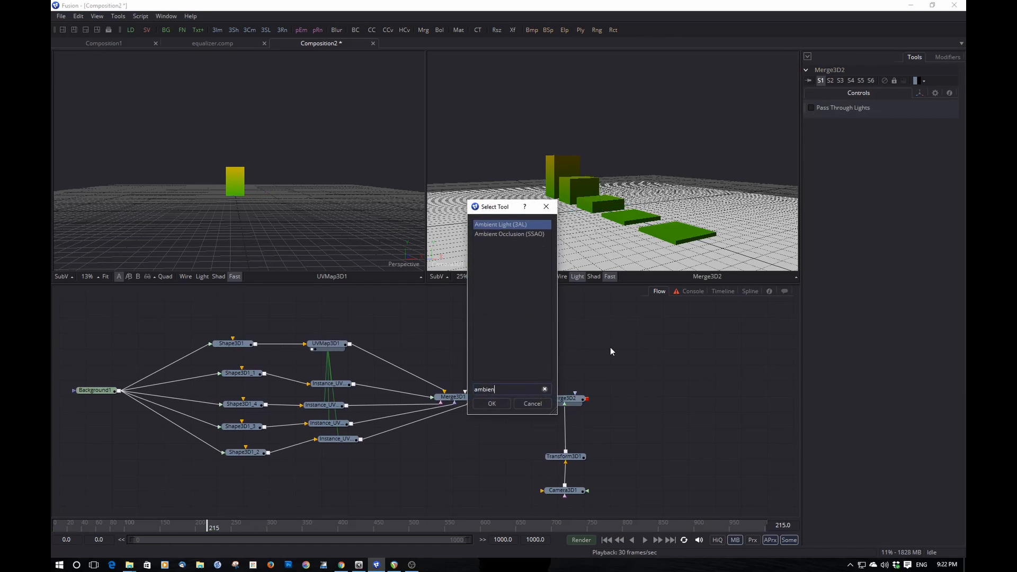
{"action": "left_click", "coordinate": [490, 404]}
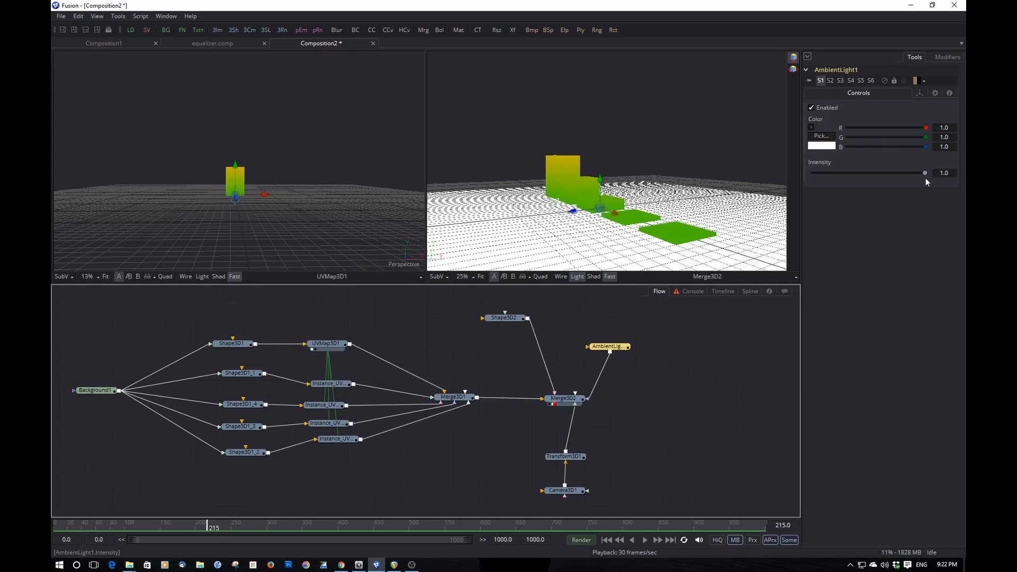
{"action": "left_click_drag", "start_coordinate": [924, 173], "coordinate": [859, 173]}
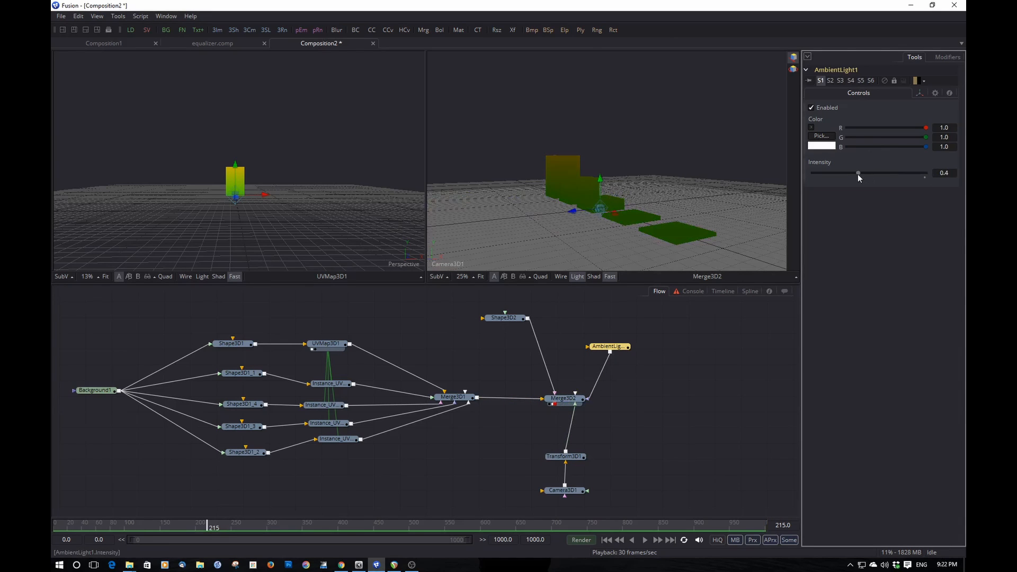
{"action": "left_click_drag", "start_coordinate": [859, 173], "coordinate": [861, 172]}
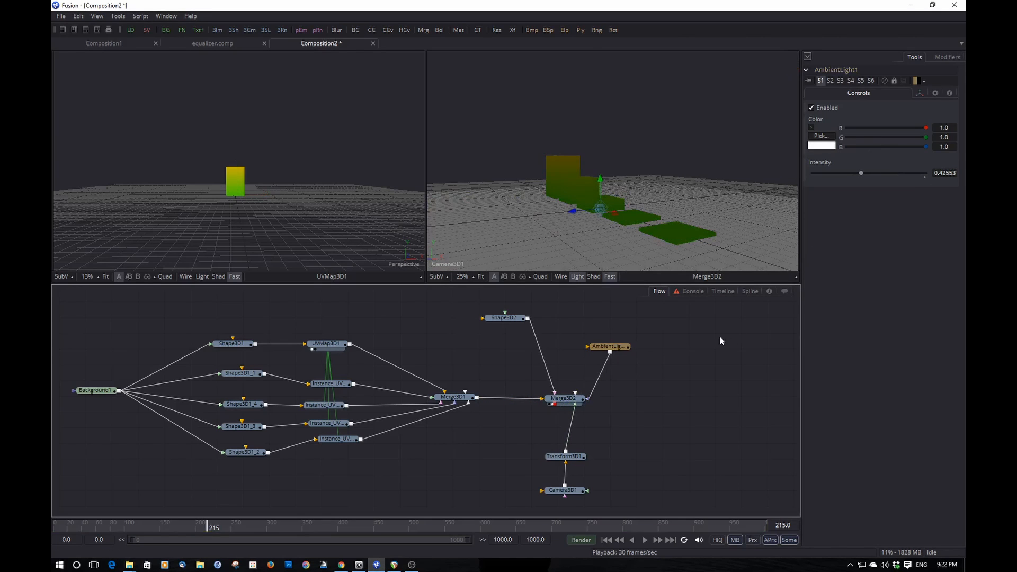
- Add a Point Light into Merge3D2 at about half intensity and play back the lighting
{"action": "type", "text": "point"}
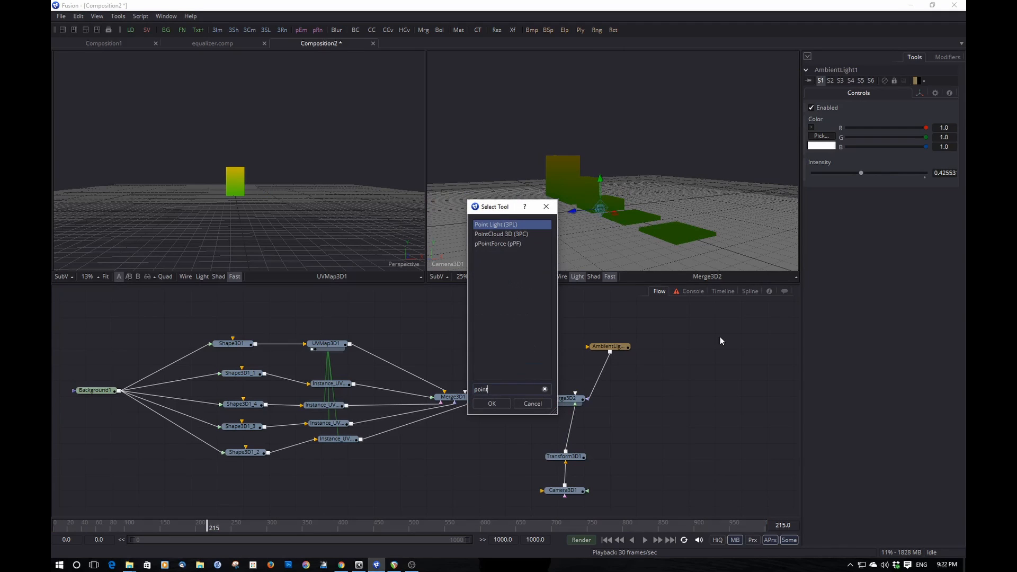
{"action": "left_click", "coordinate": [491, 404]}
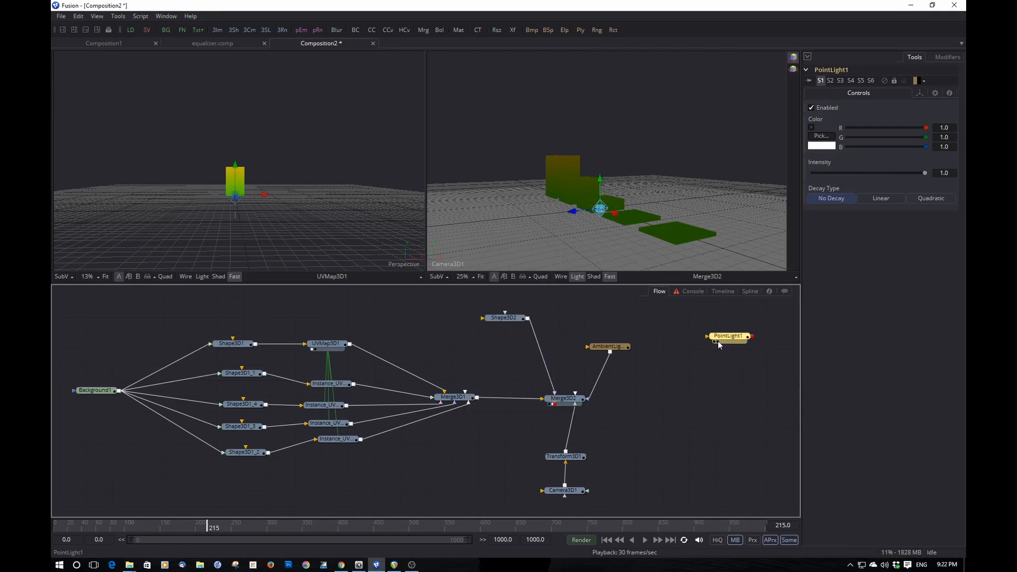
{"action": "left_click_drag", "start_coordinate": [727, 336], "coordinate": [661, 367]}
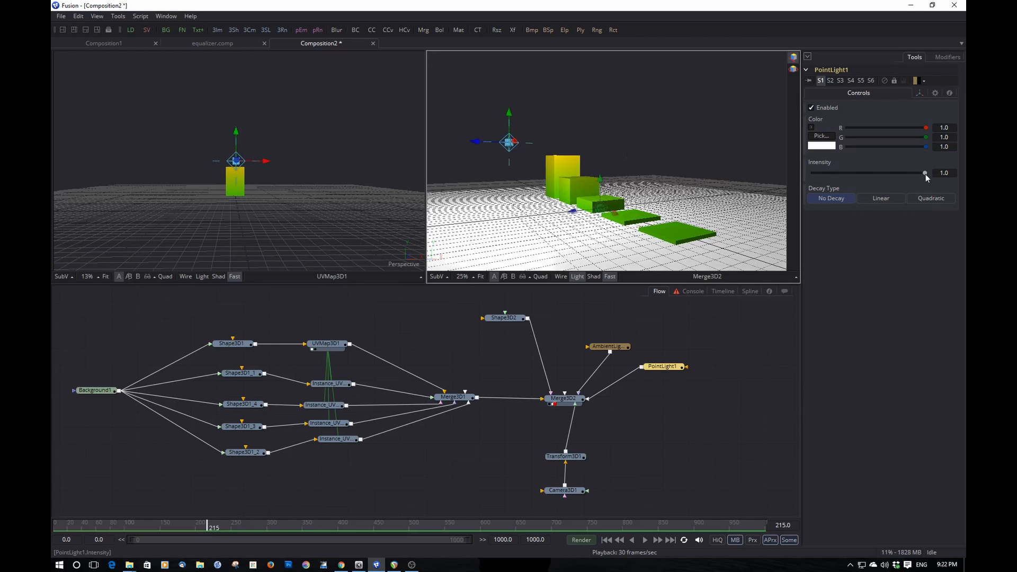
{"action": "left_click_drag", "start_coordinate": [924, 173], "coordinate": [869, 173]}
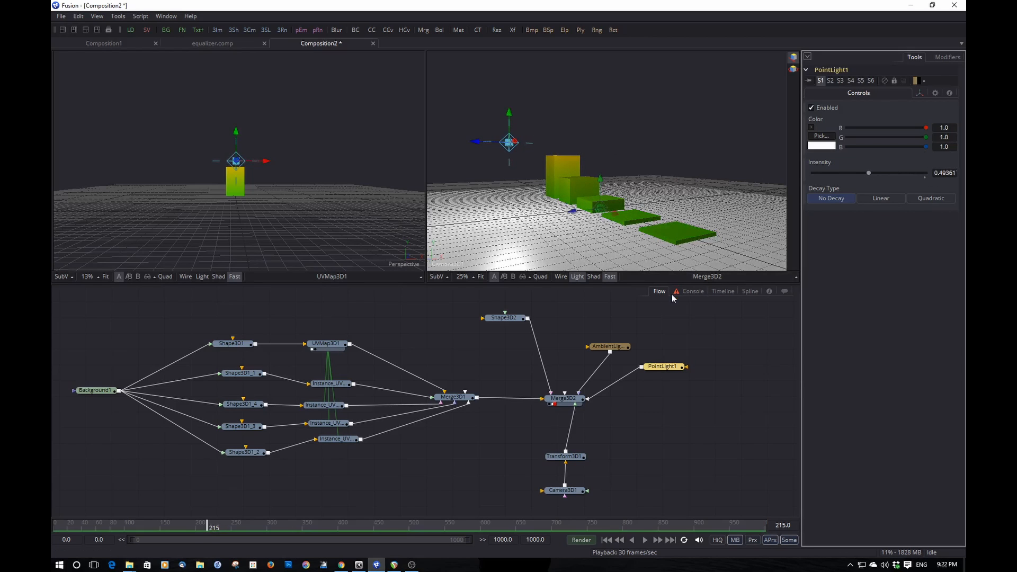
{"action": "left_click", "coordinate": [646, 539]}
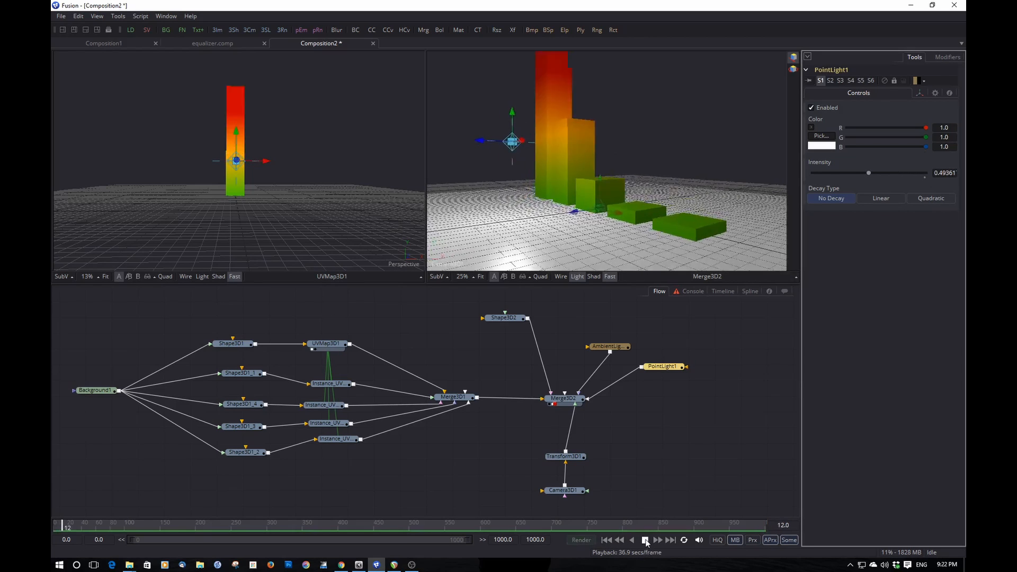
{"action": "left_click", "coordinate": [645, 539]}
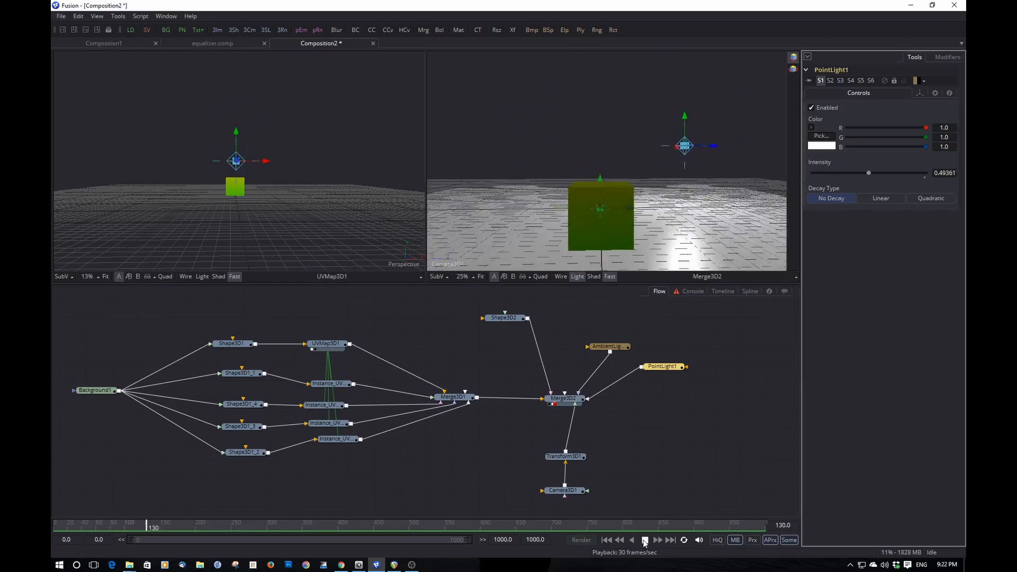
{"action": "left_click", "coordinate": [645, 540]}
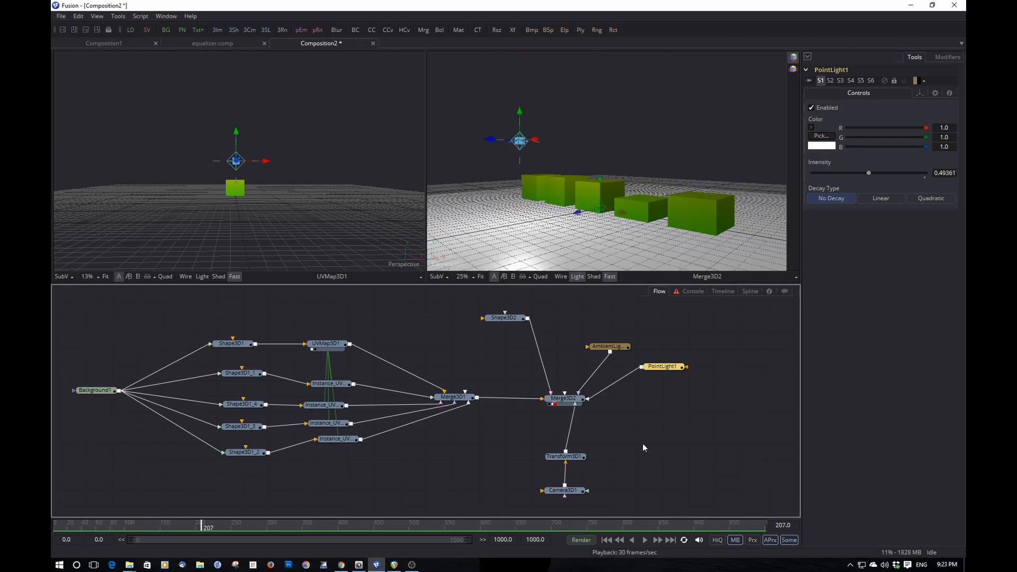
- Add a Text3D reading EQUALIZER in Bauhaus 93 and connect it into the scene
{"action": "type", "text": "text"}
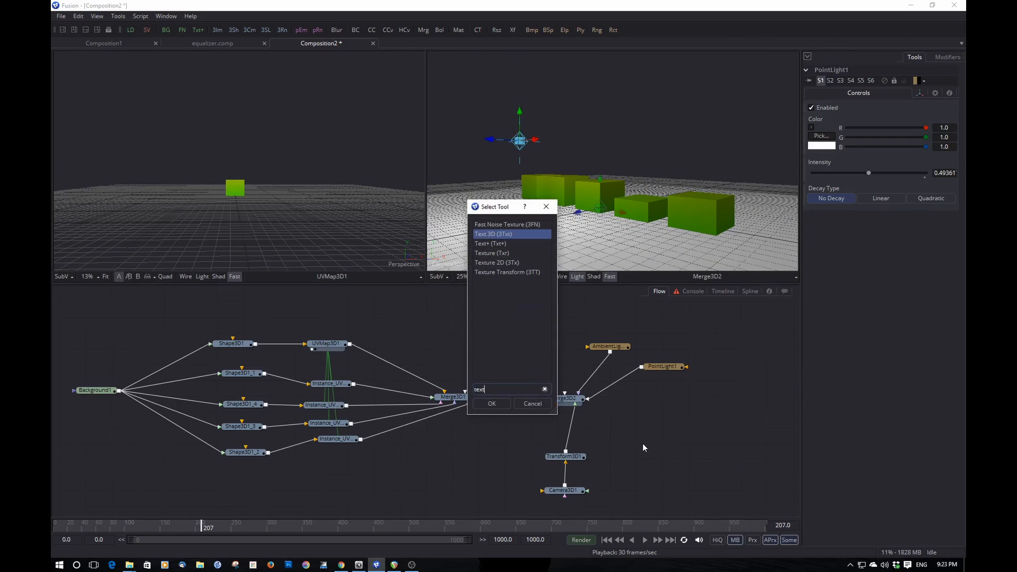
{"action": "left_click", "coordinate": [492, 404]}
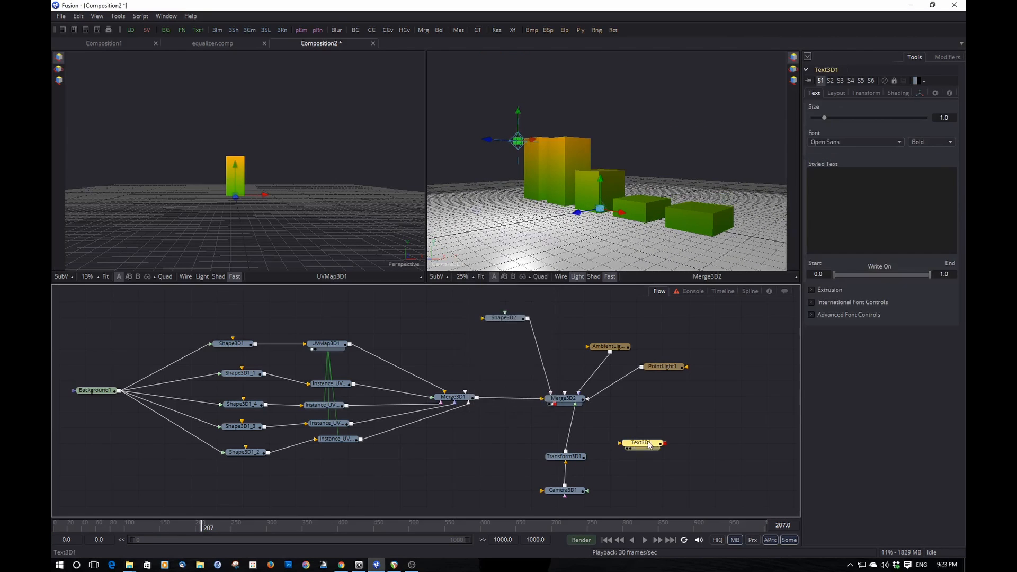
{"action": "left_click_drag", "start_coordinate": [641, 443], "coordinate": [672, 479]}
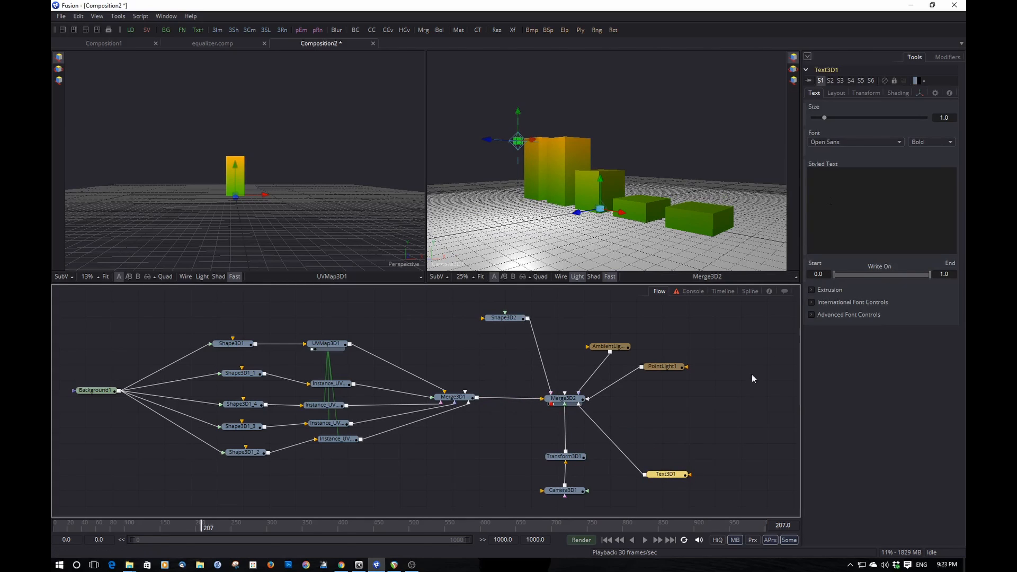
{"action": "left_click", "coordinate": [879, 181]}
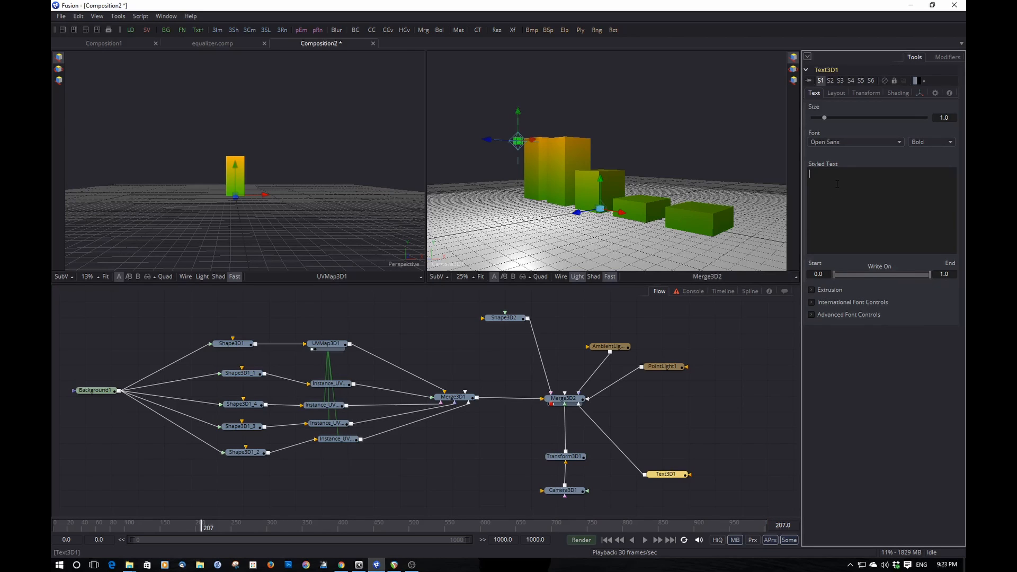
{"action": "type", "text": "EQU"}
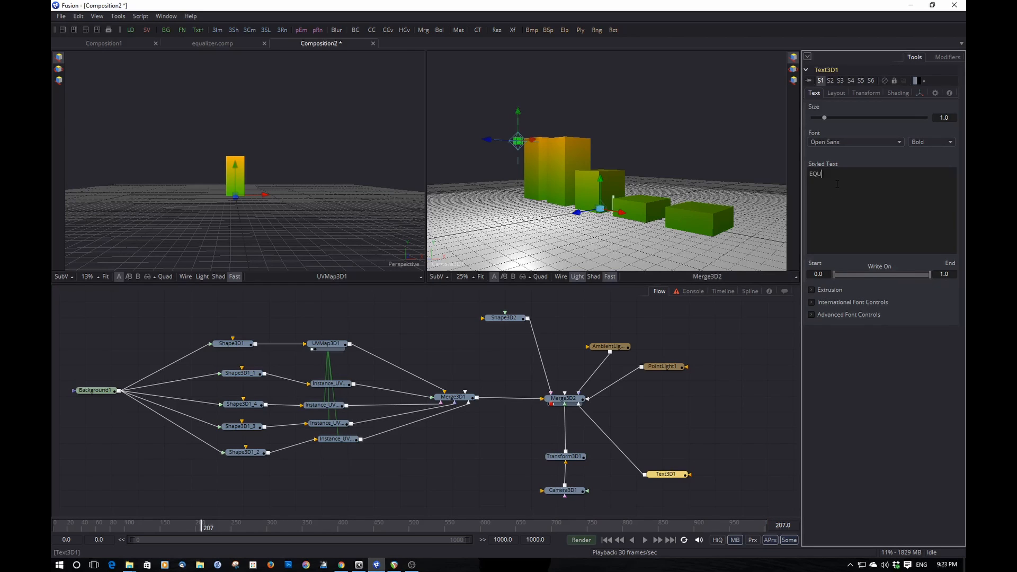
{"action": "type", "text": "AK"}
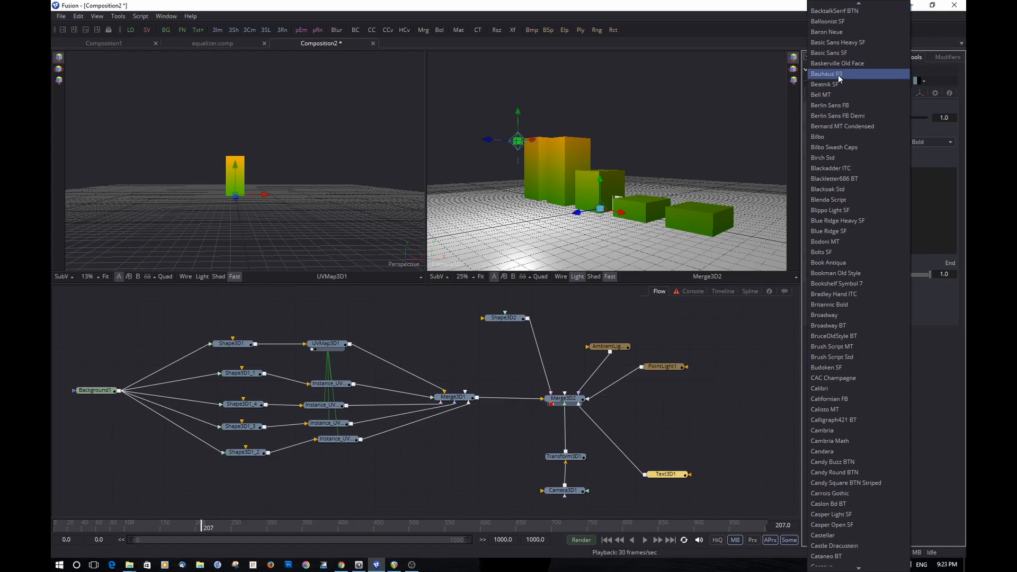
{"action": "left_click", "coordinate": [828, 73]}
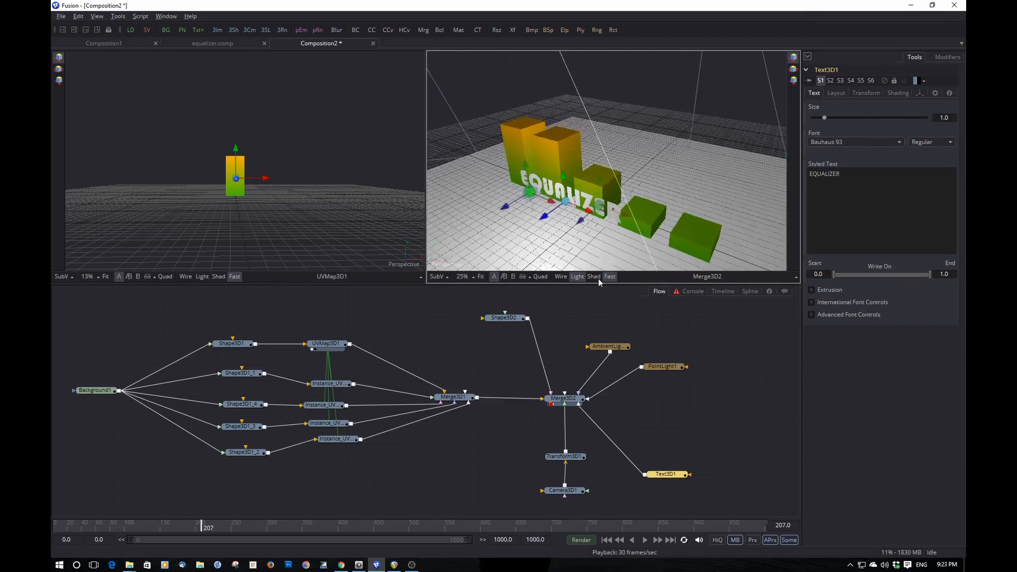
- Give the text a slight extrusion depth and wider bevel, preview playback and select the point light
{"action": "left_click", "coordinate": [831, 290]}
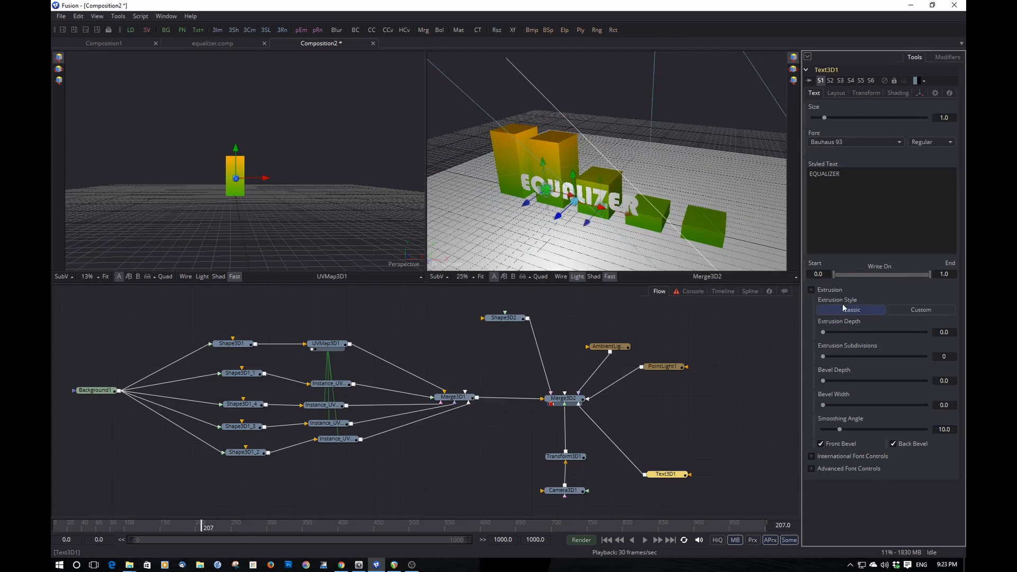
{"action": "left_click_drag", "start_coordinate": [825, 332], "coordinate": [865, 332]}
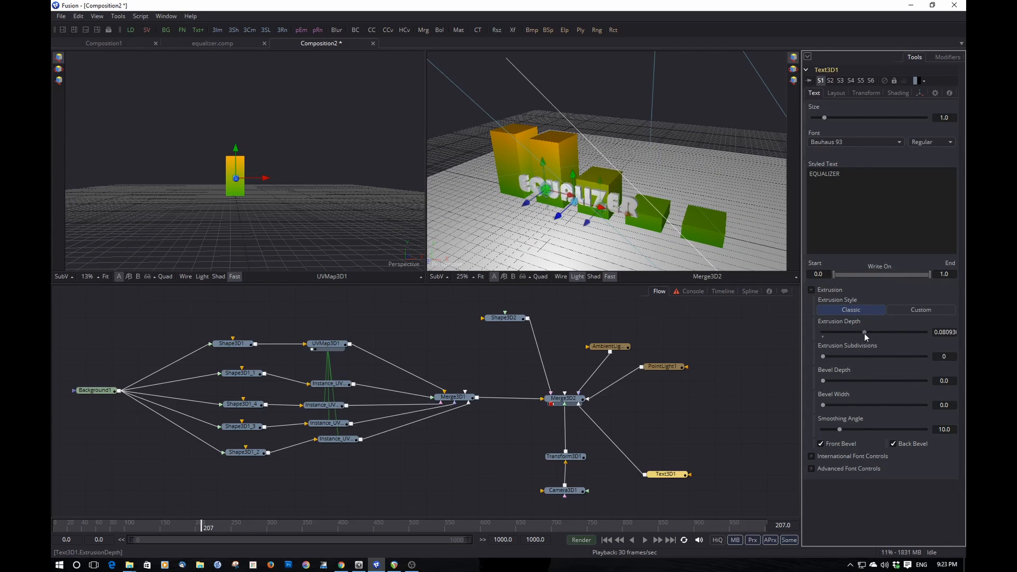
{"action": "left_click_drag", "start_coordinate": [864, 331], "coordinate": [874, 332]}
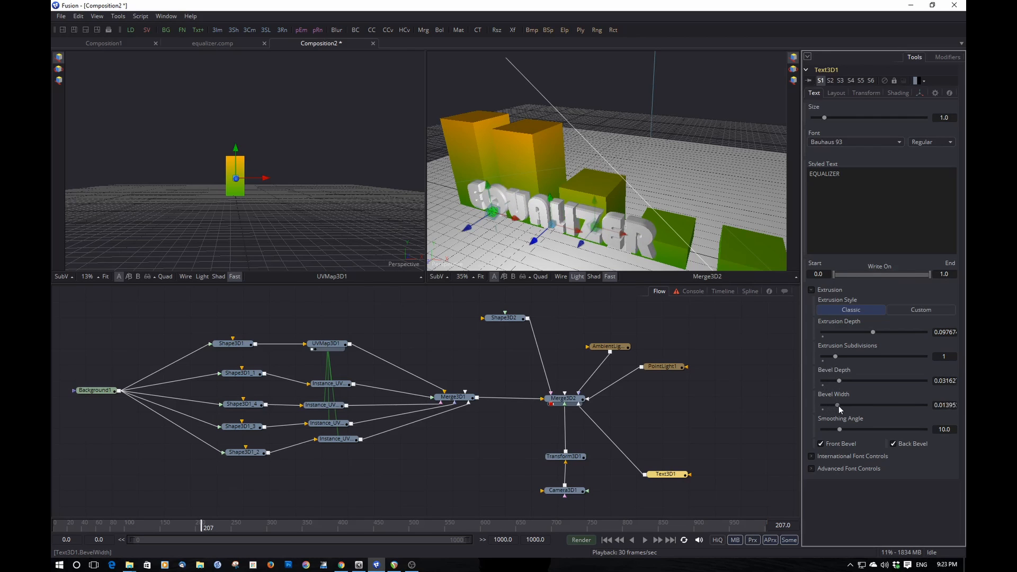
{"action": "left_click_drag", "start_coordinate": [840, 405], "coordinate": [850, 404]}
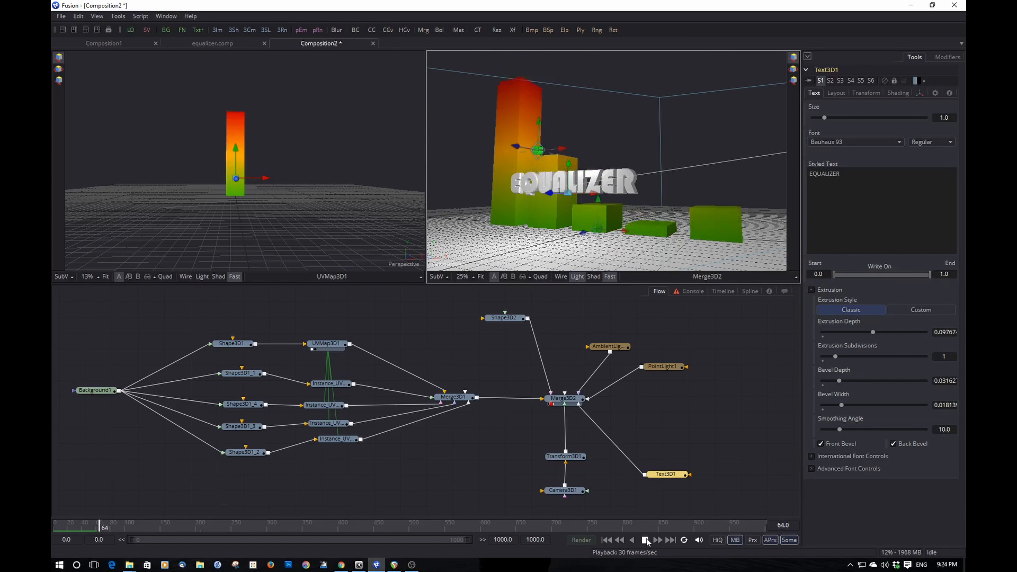
{"action": "left_click", "coordinate": [645, 540]}
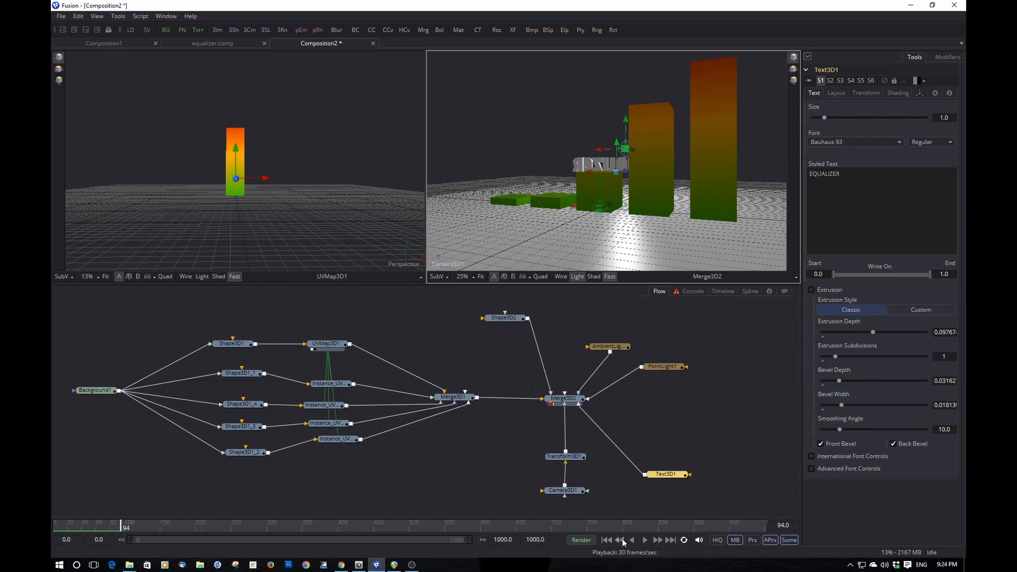
{"action": "left_click", "coordinate": [645, 539]}
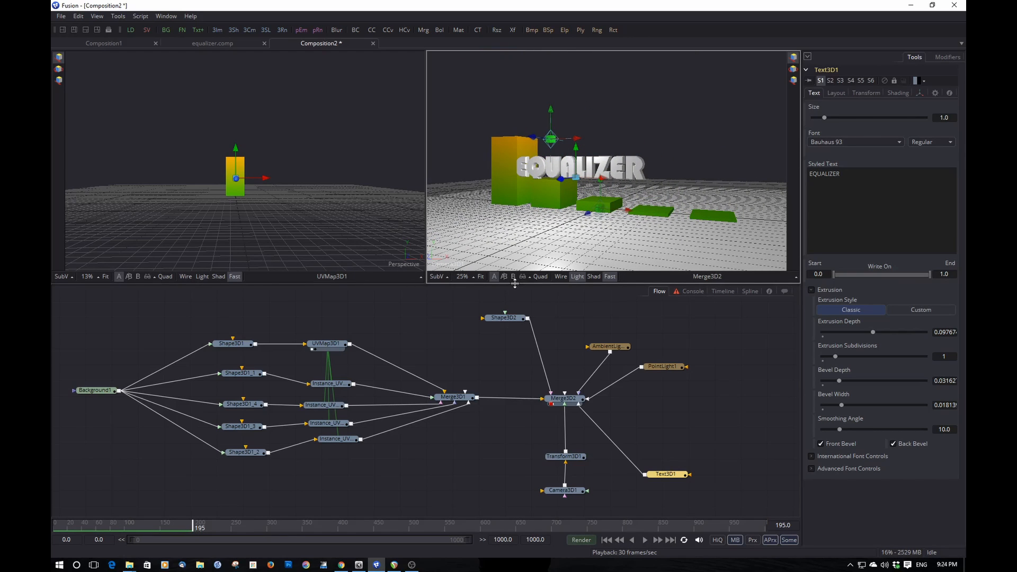
{"action": "left_click", "coordinate": [608, 345]}
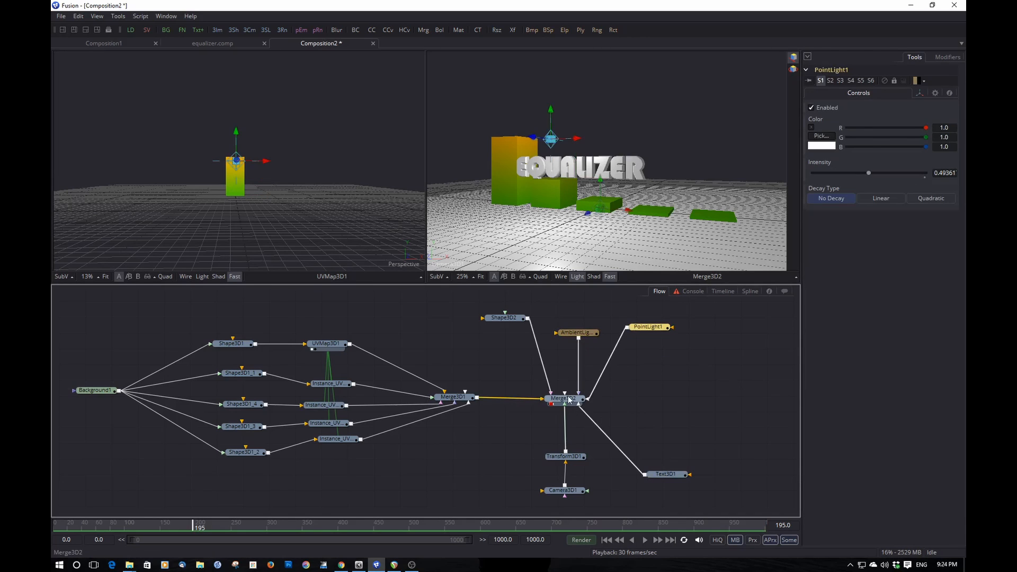
- Add a Renderer 3D after Merge3D2 set to OpenGL Renderer with lighting enabled
{"action": "type", "text": "render"}
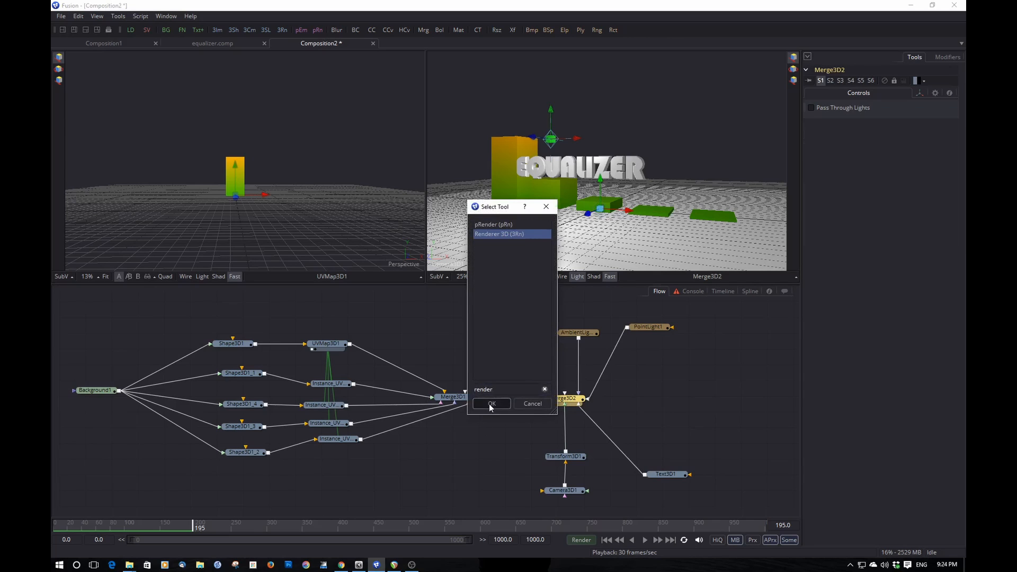
{"action": "left_click", "coordinate": [491, 403]}
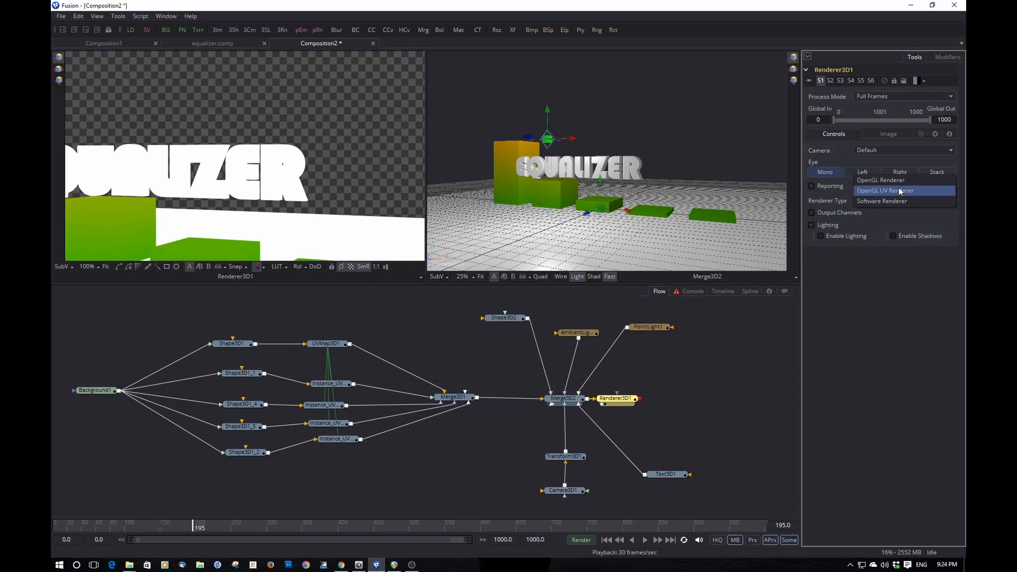
{"action": "left_click", "coordinate": [881, 180]}
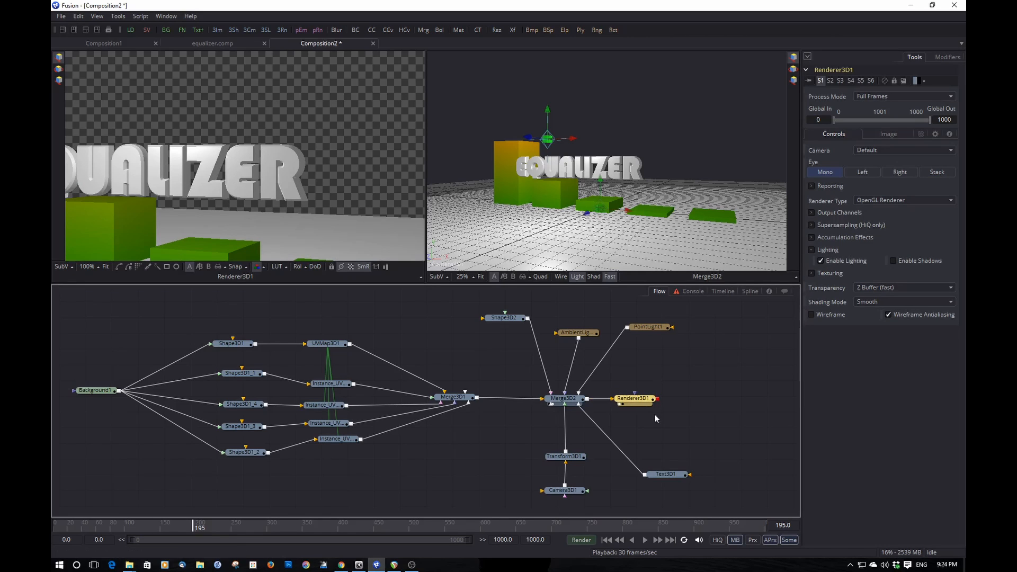
{"action": "mouse_move", "coordinate": [606, 498]}
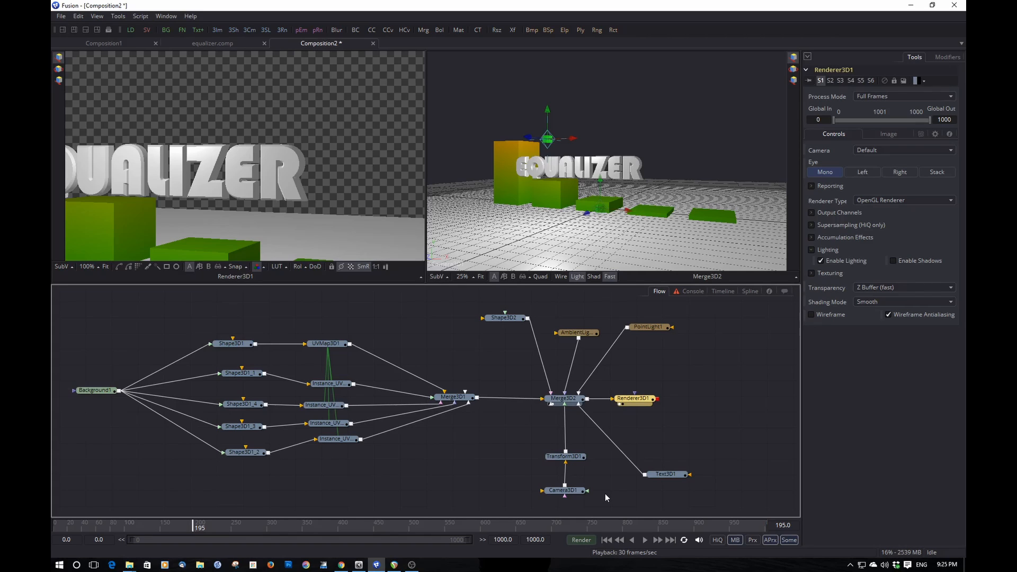
{"action": "left_click", "coordinate": [666, 475]}
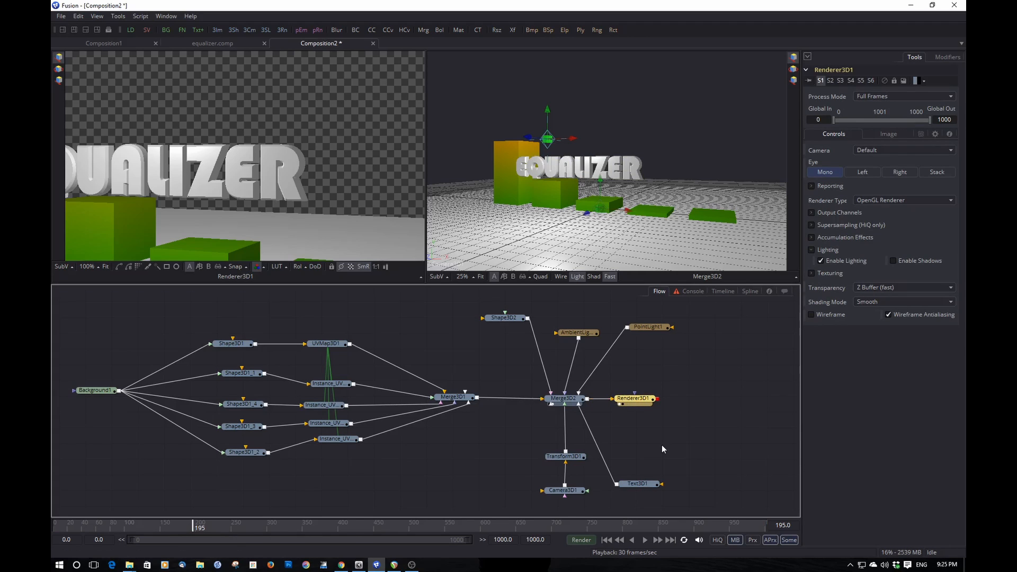
- Add an Ambient Occlusion tool after Renderer3D1
{"action": "type", "text": "ambien"}
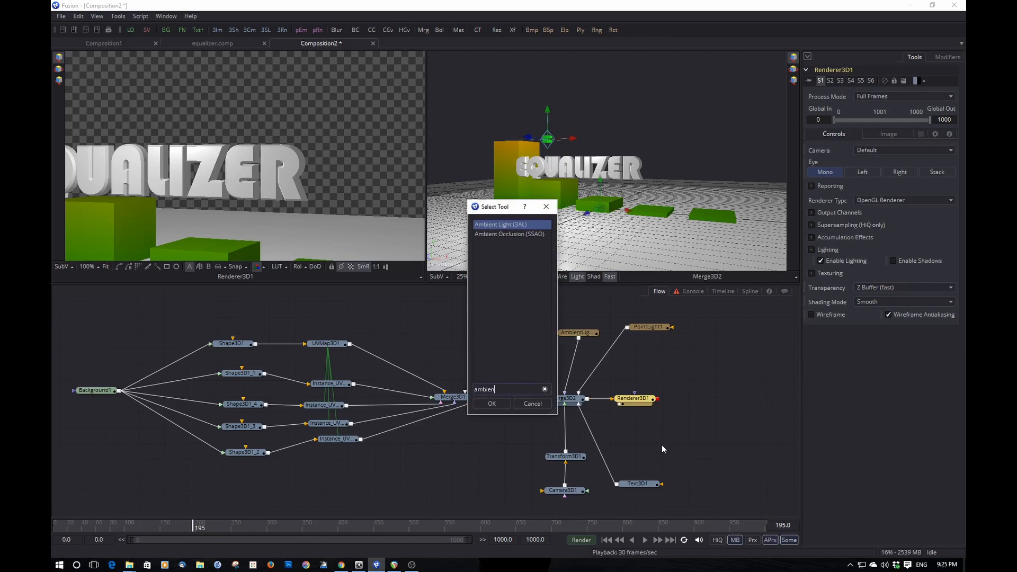
{"action": "left_click", "coordinate": [511, 233]}
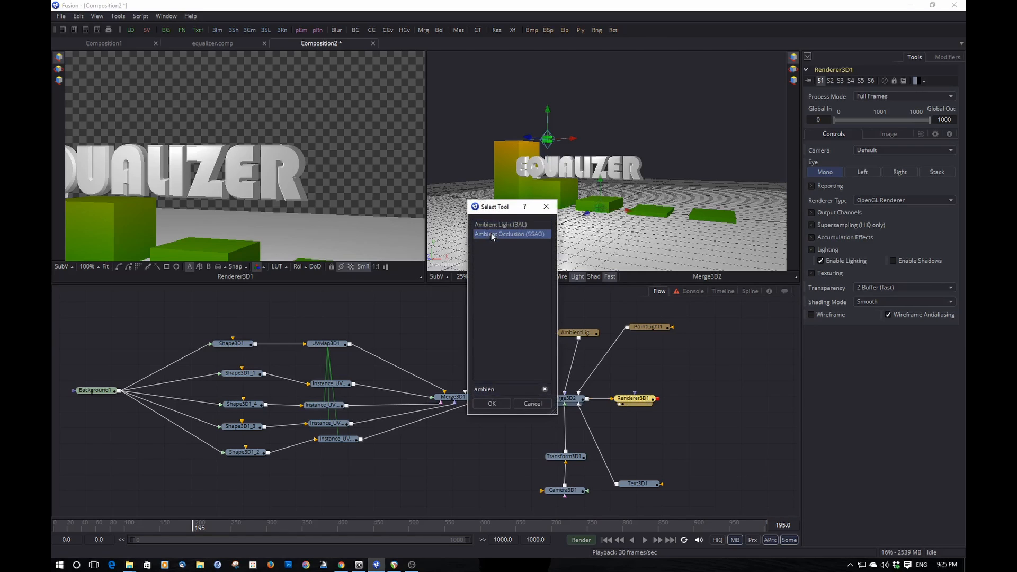
{"action": "left_click", "coordinate": [510, 233]}
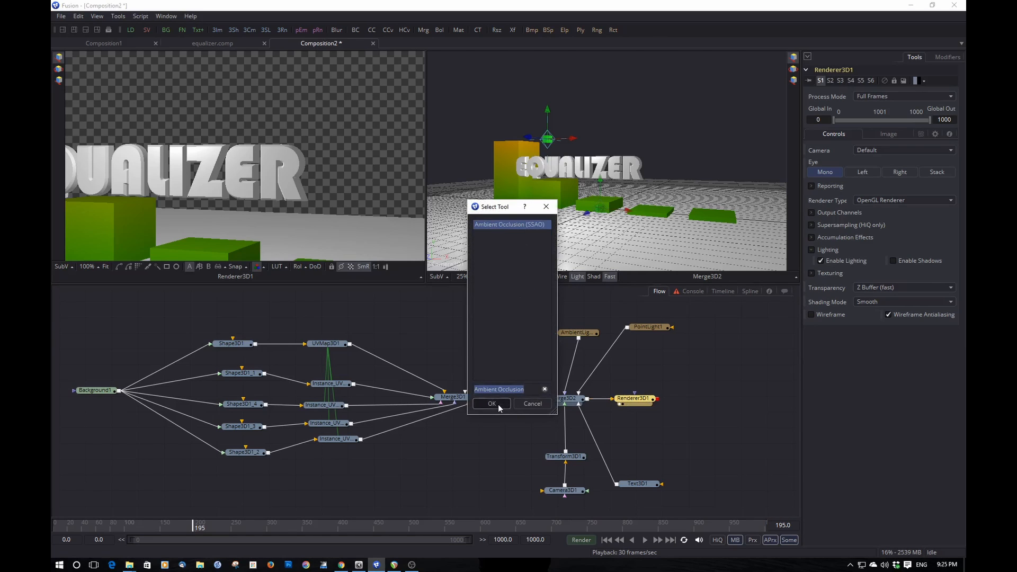
{"action": "left_click", "coordinate": [491, 404]}
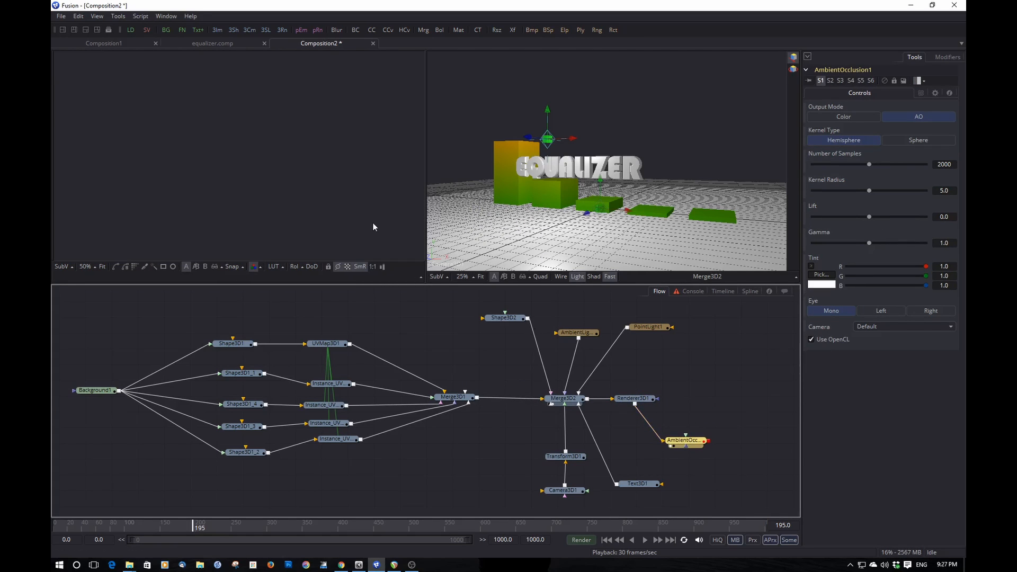
{"action": "mouse_move", "coordinate": [694, 416]}
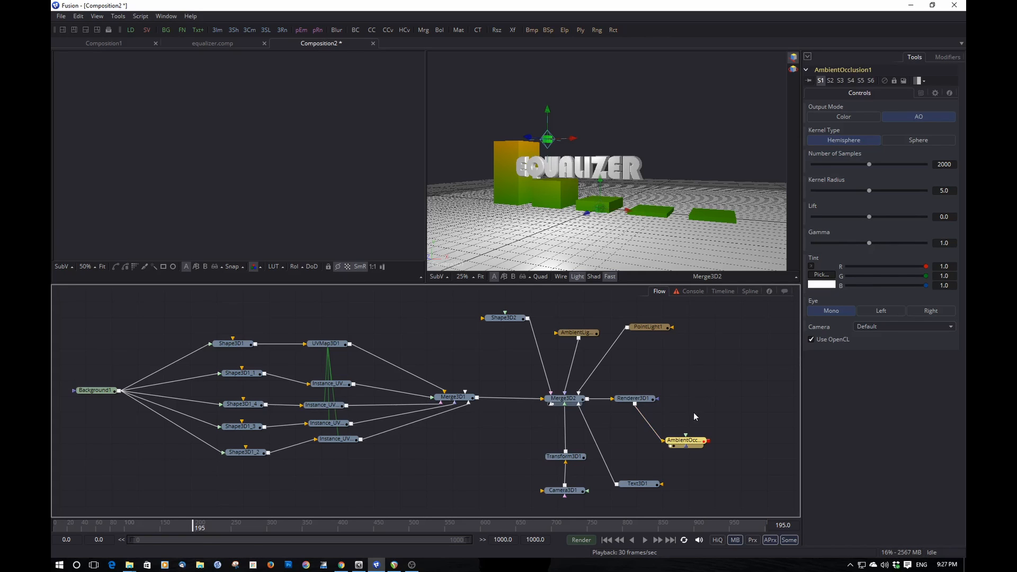
{"action": "mouse_move", "coordinate": [658, 414]}
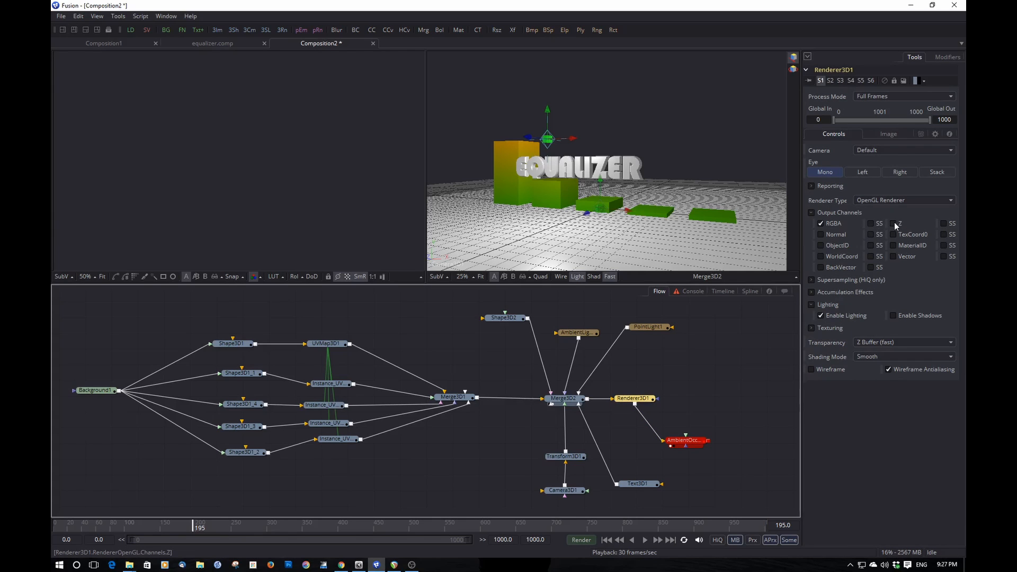
- Enable the renderer's Z and Normal output channels and feed Camera3D1 into the occlusion node
{"action": "left_click", "coordinate": [893, 223]}
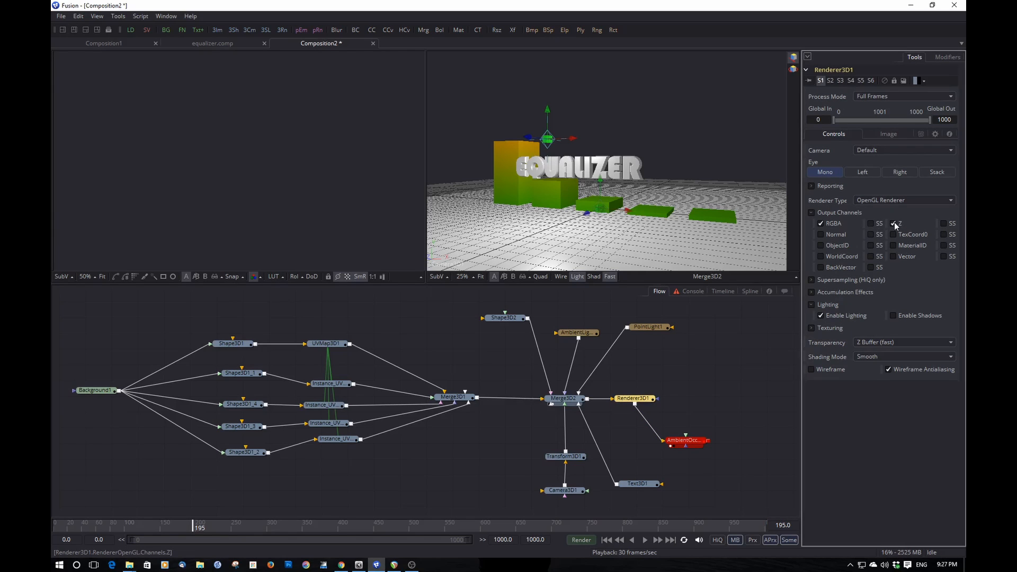
{"action": "left_click", "coordinate": [894, 223]}
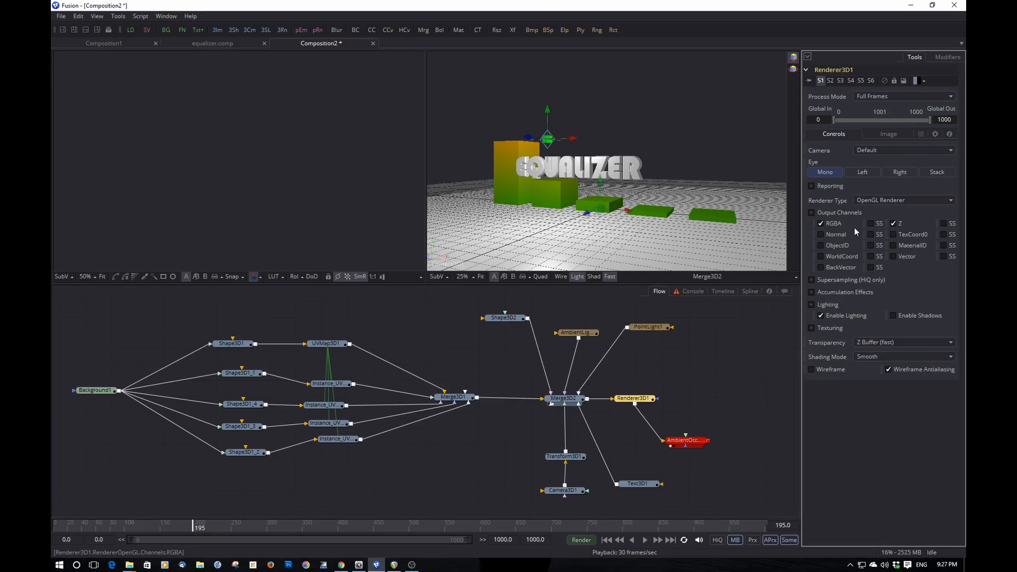
{"action": "left_click", "coordinate": [821, 234]}
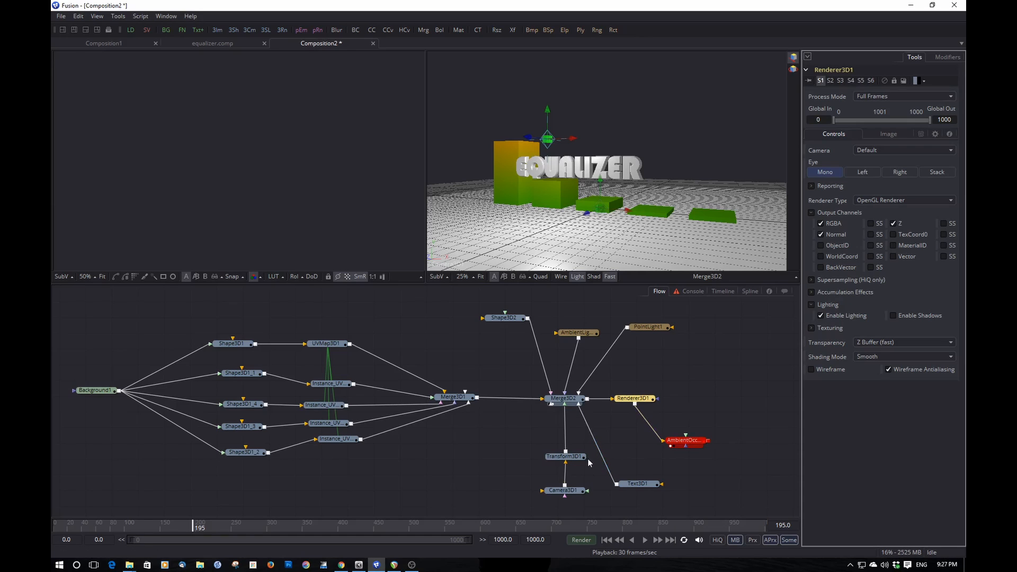
{"action": "left_click", "coordinate": [564, 491]}
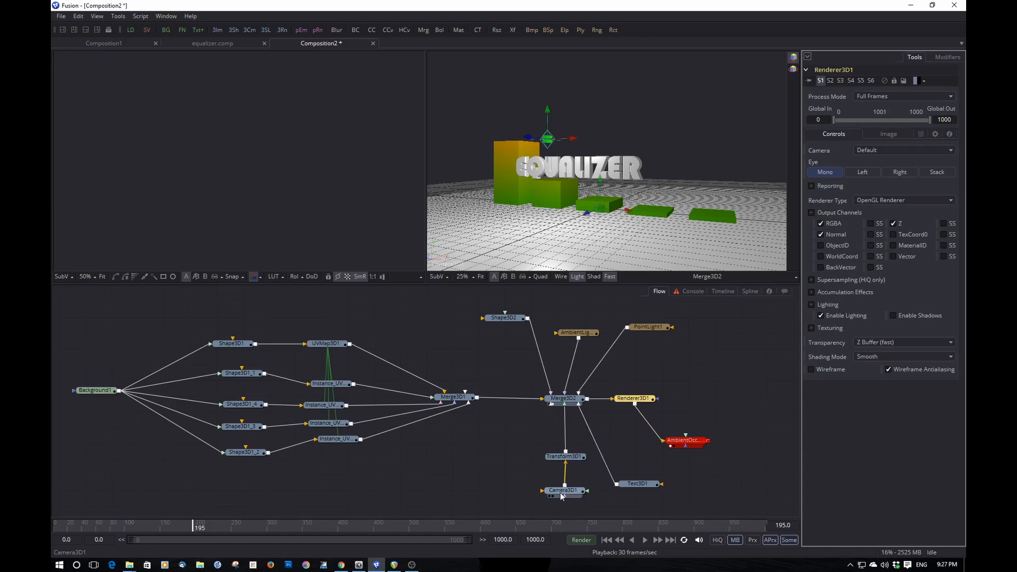
{"action": "left_click", "coordinate": [565, 457]}
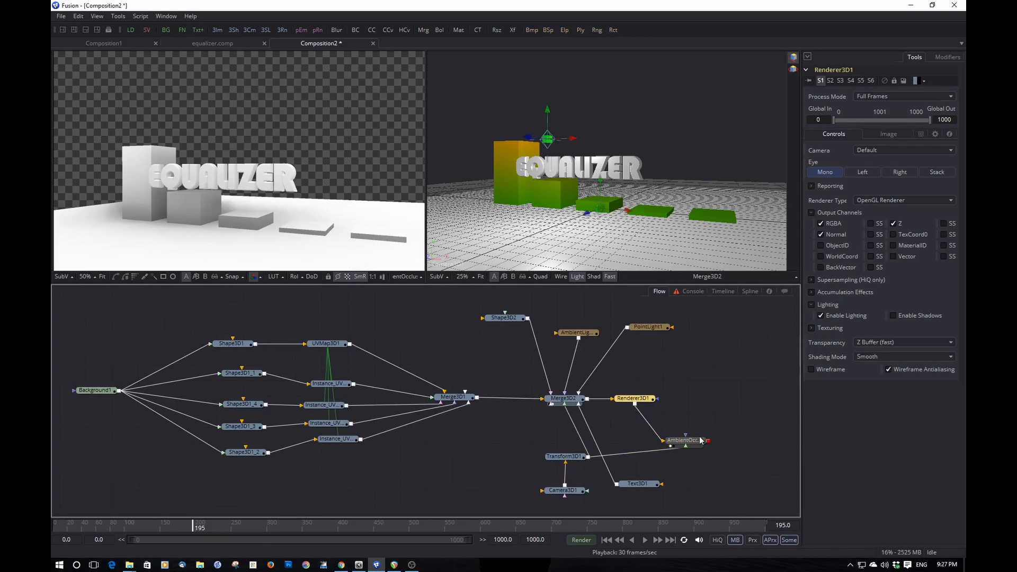
{"action": "mouse_move", "coordinate": [258, 182]}
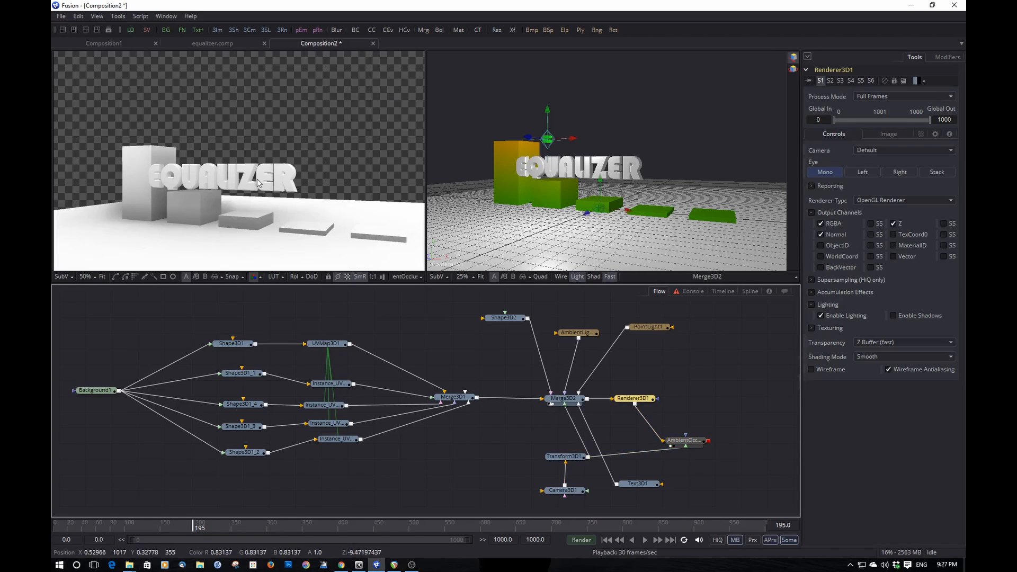
{"action": "mouse_move", "coordinate": [279, 210]}
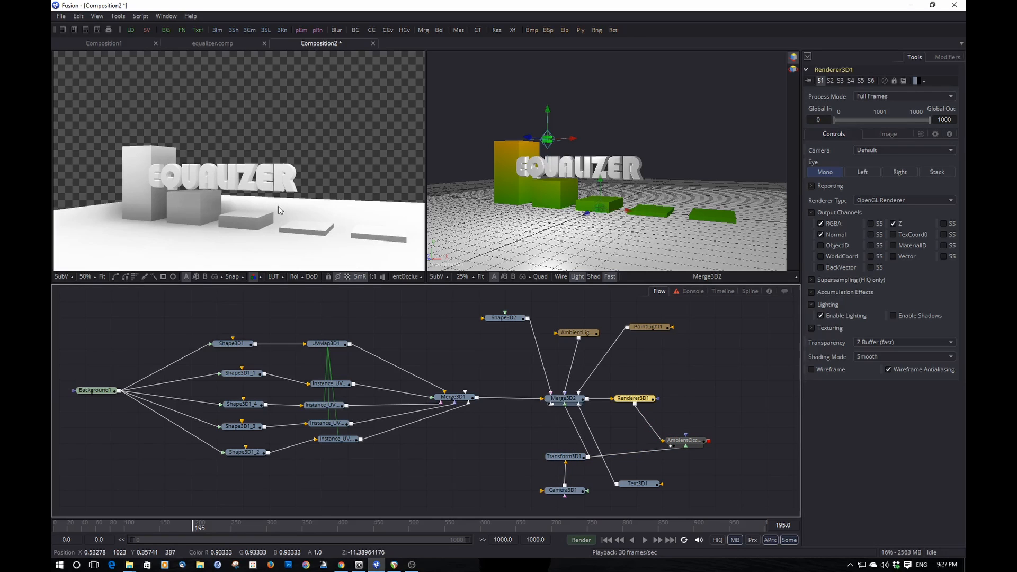
- Set AmbientOcclusion1 kernel radius ~1.83, lift ~-0.46 and gamma ~0.77
{"action": "left_click", "coordinate": [682, 441]}
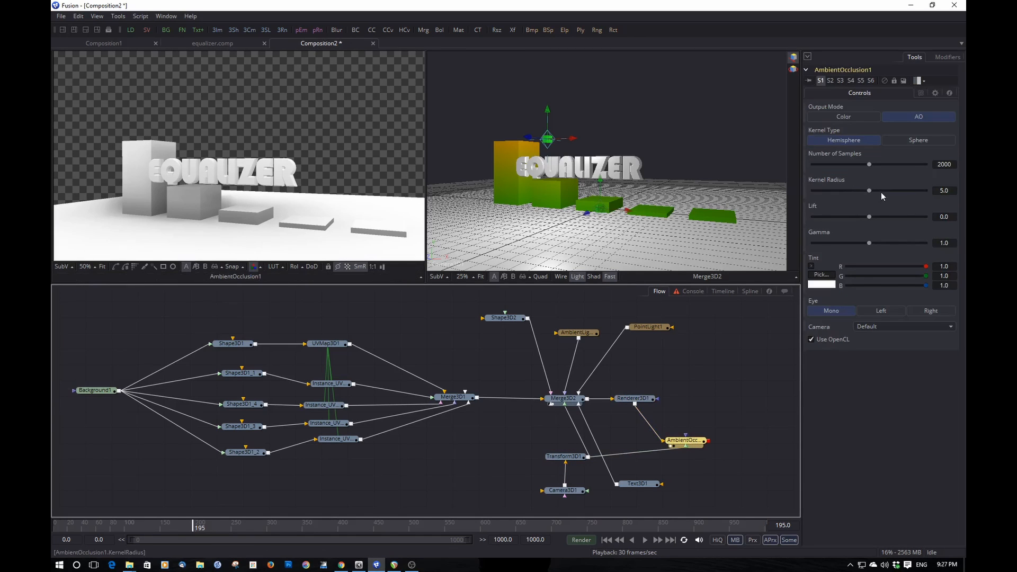
{"action": "left_click_drag", "start_coordinate": [869, 190], "coordinate": [833, 190]}
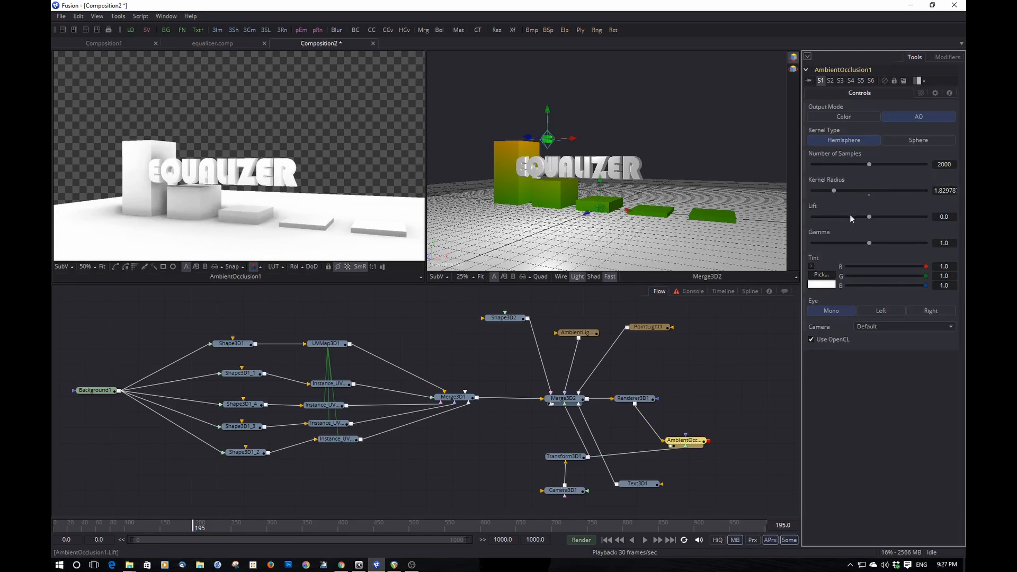
{"action": "left_click_drag", "start_coordinate": [869, 216], "coordinate": [868, 220]}
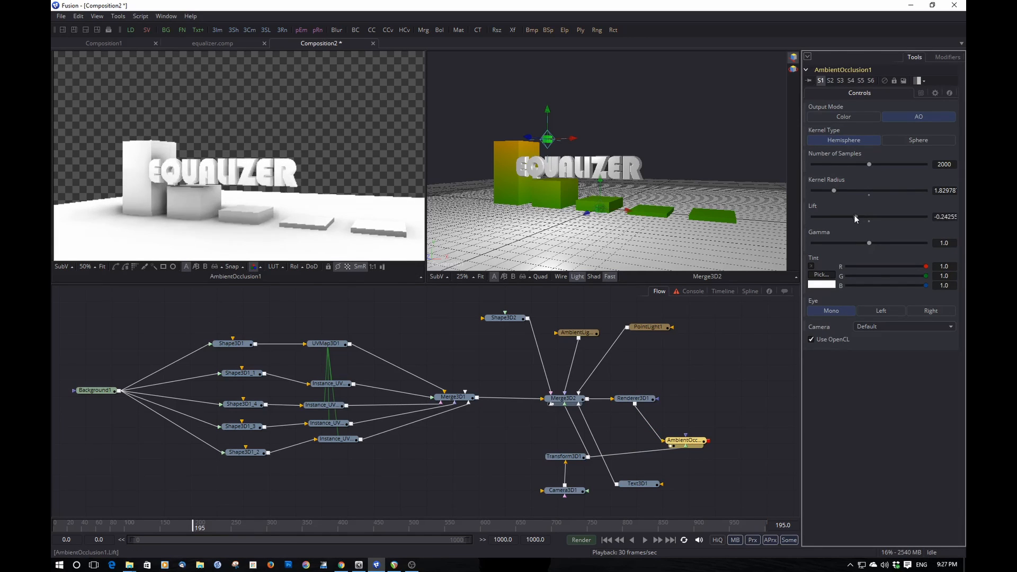
{"action": "left_click_drag", "start_coordinate": [868, 216], "coordinate": [836, 216]}
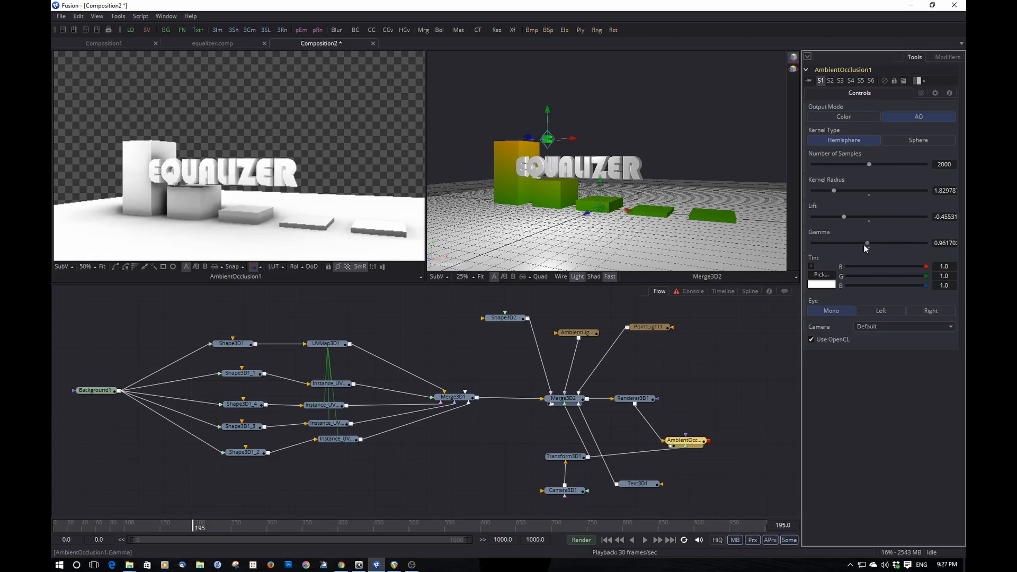
{"action": "left_click_drag", "start_coordinate": [868, 242], "coordinate": [856, 243]}
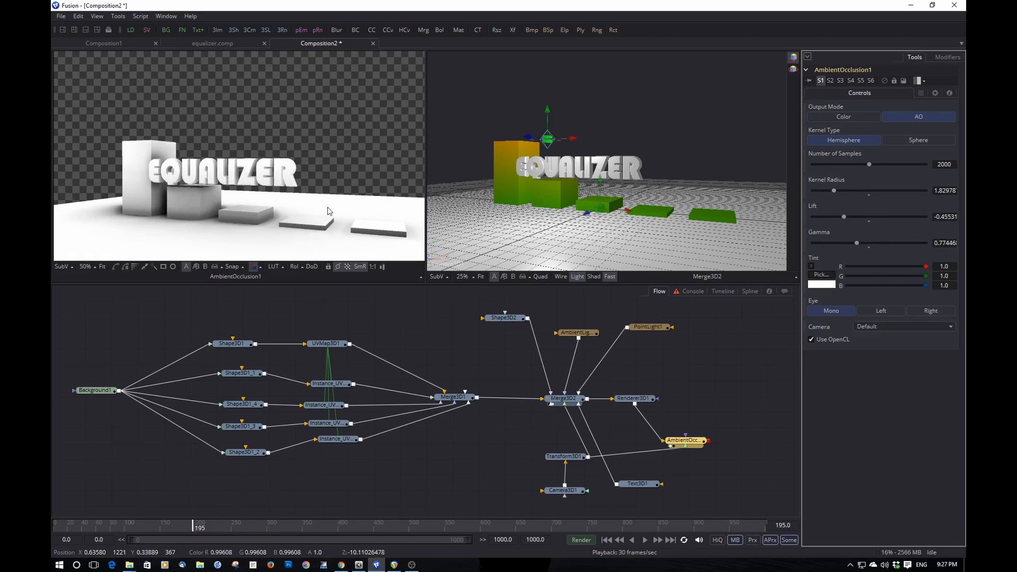
{"action": "left_click", "coordinate": [685, 441]}
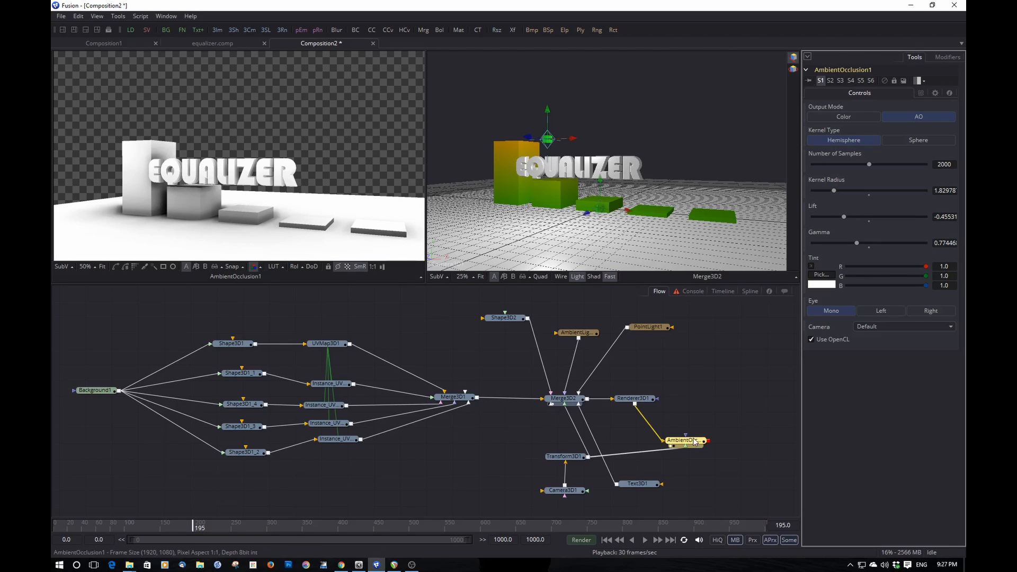
- Add a Channel Booleans node after the renderer and wire it into the flow
{"action": "left_click", "coordinate": [633, 398]}
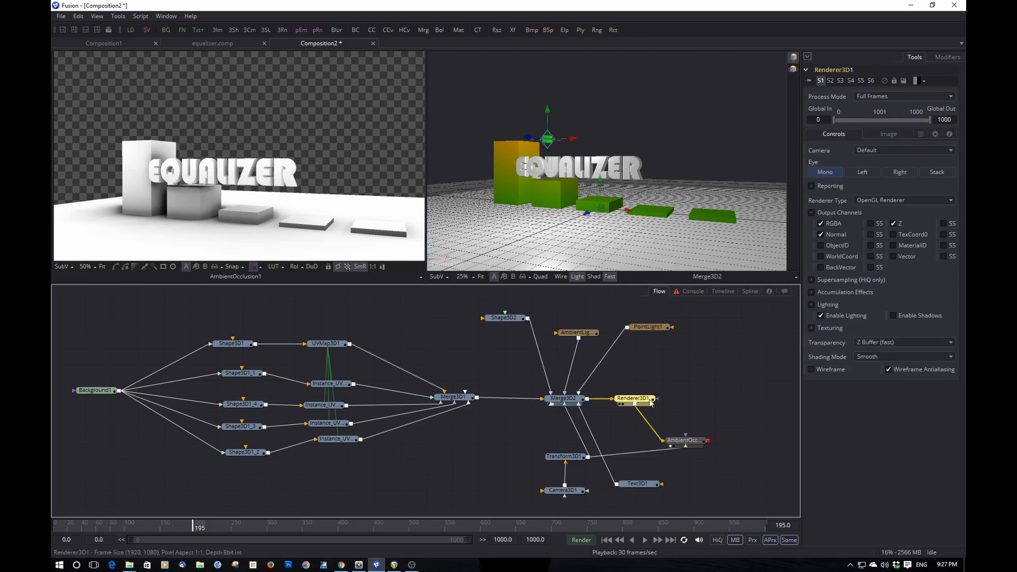
{"action": "type", "text": "c"}
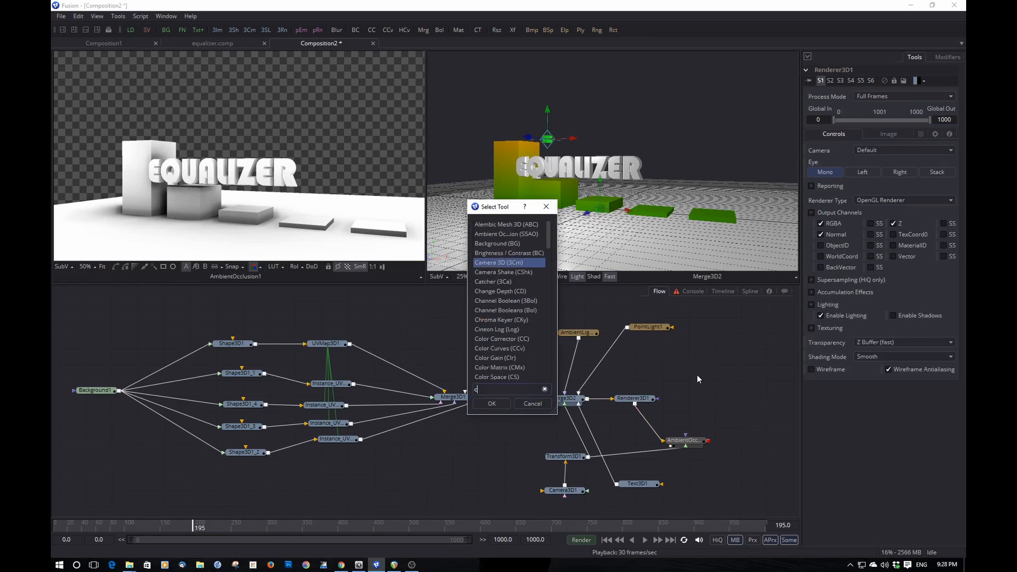
{"action": "type", "text": "hann"}
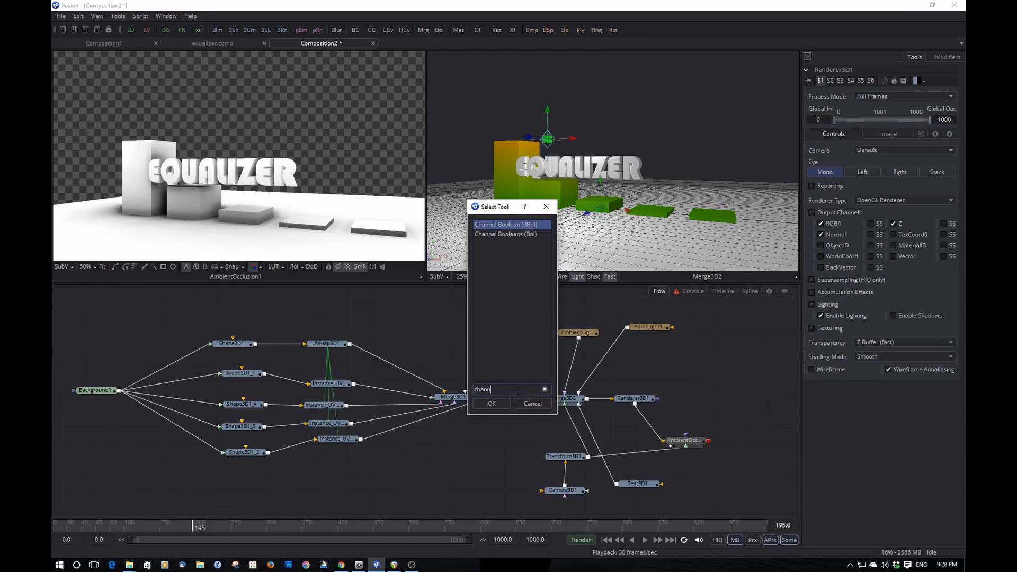
{"action": "left_click", "coordinate": [491, 403]}
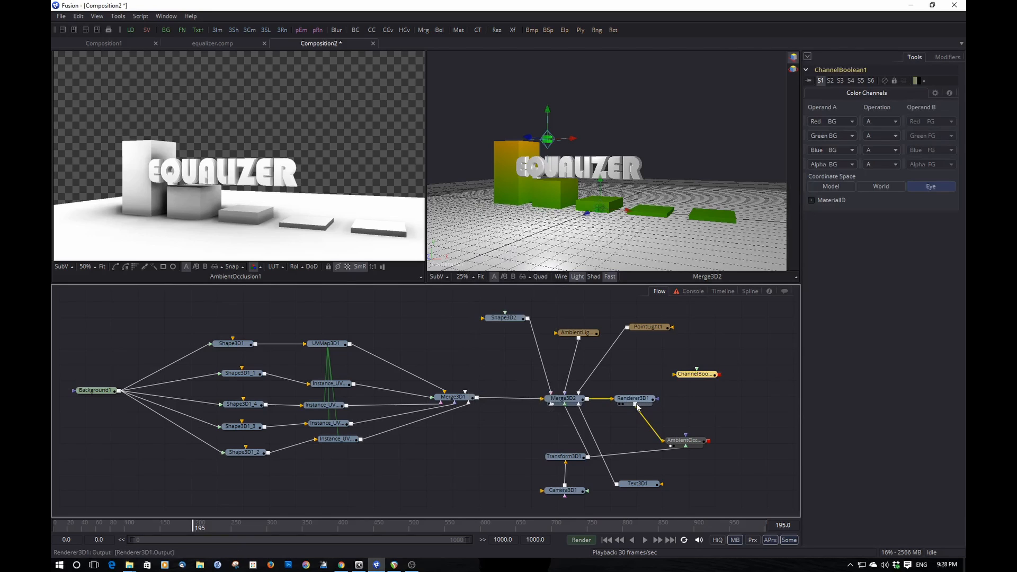
{"action": "left_click_drag", "start_coordinate": [696, 374], "coordinate": [718, 399]}
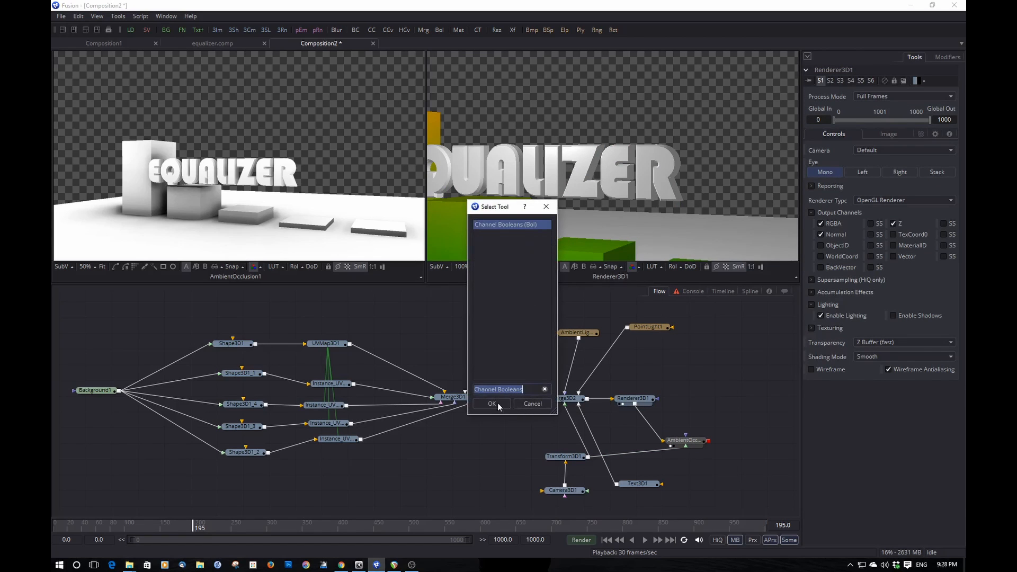
{"action": "left_click", "coordinate": [491, 404]}
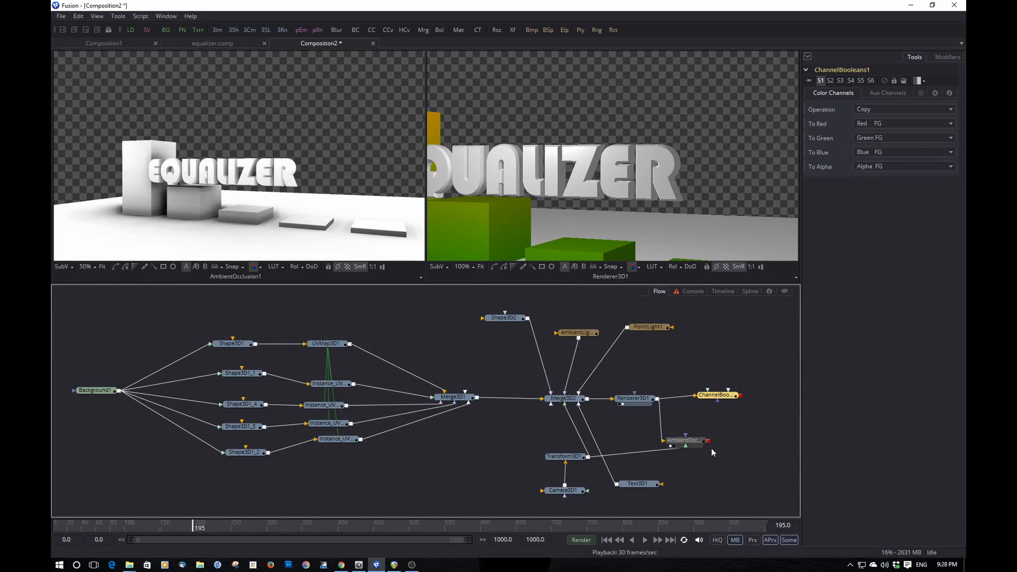
- View ChannelBooleans1 and set its operation to Multiply so the occlusion darkens the colour render
{"action": "left_click", "coordinate": [715, 396]}
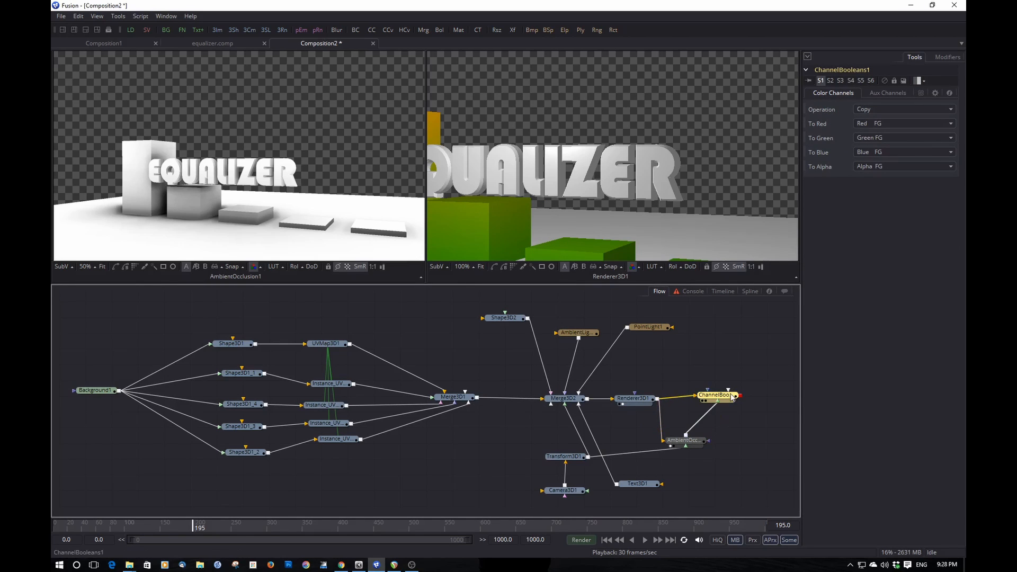
{"action": "left_click", "coordinate": [716, 395]}
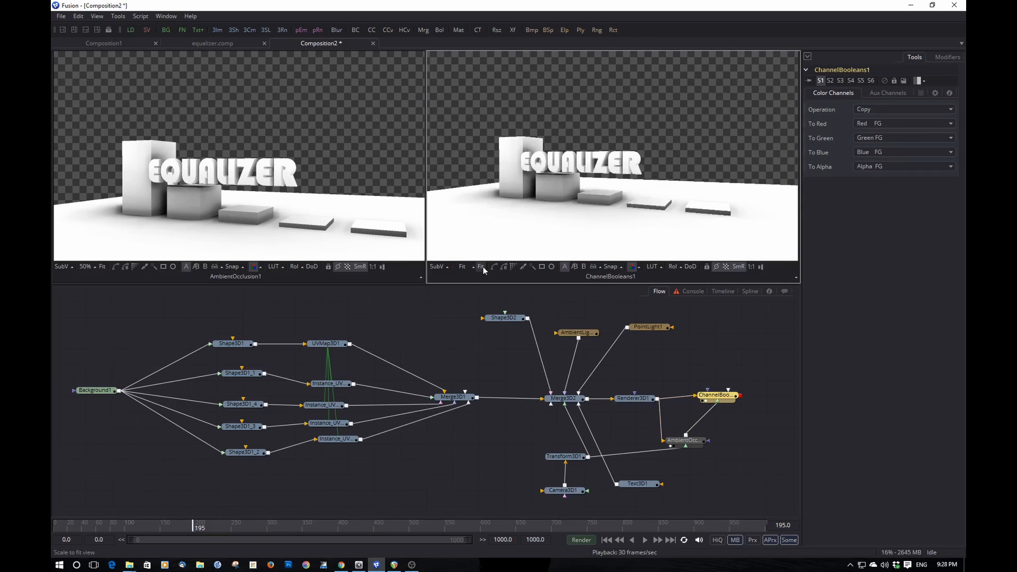
{"action": "left_click", "coordinate": [904, 109]}
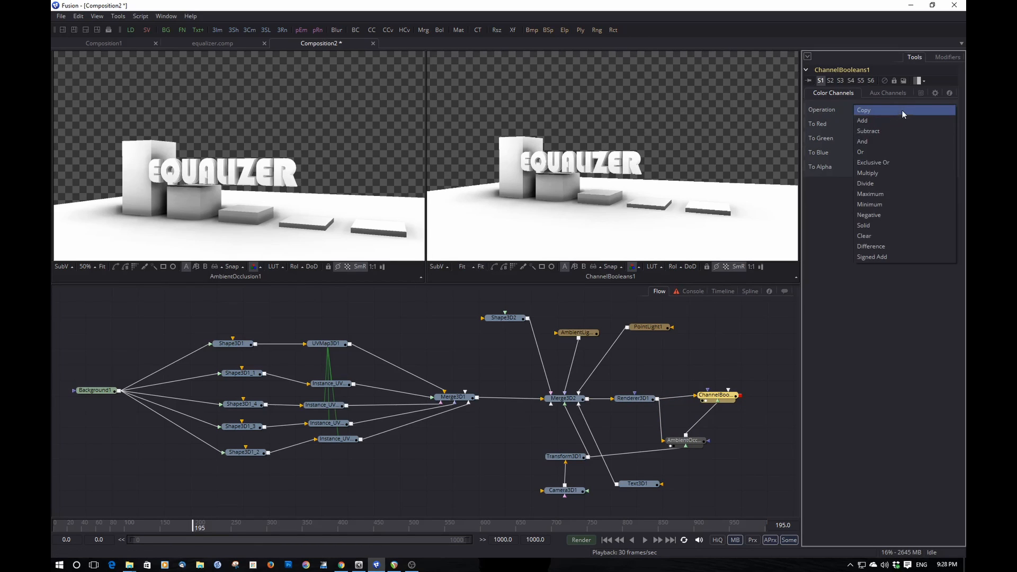
{"action": "left_click", "coordinate": [868, 173]}
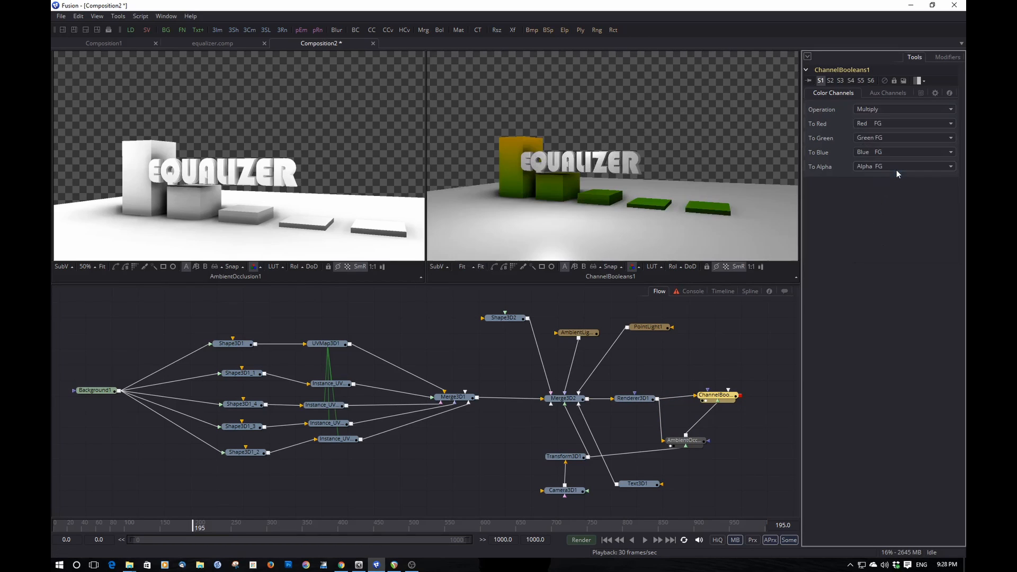
{"action": "left_click", "coordinate": [716, 396]}
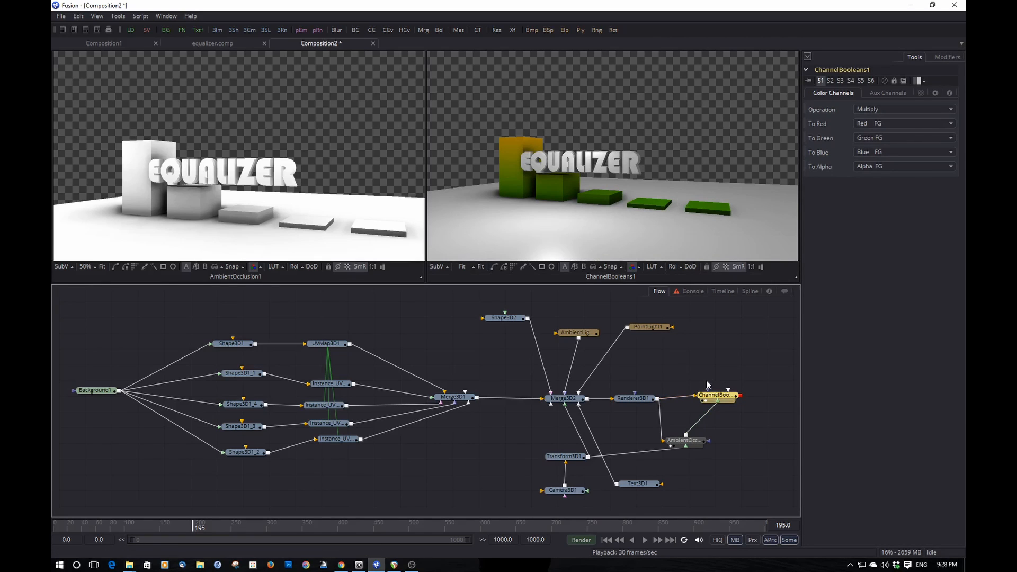
{"action": "mouse_move", "coordinate": [719, 447]}
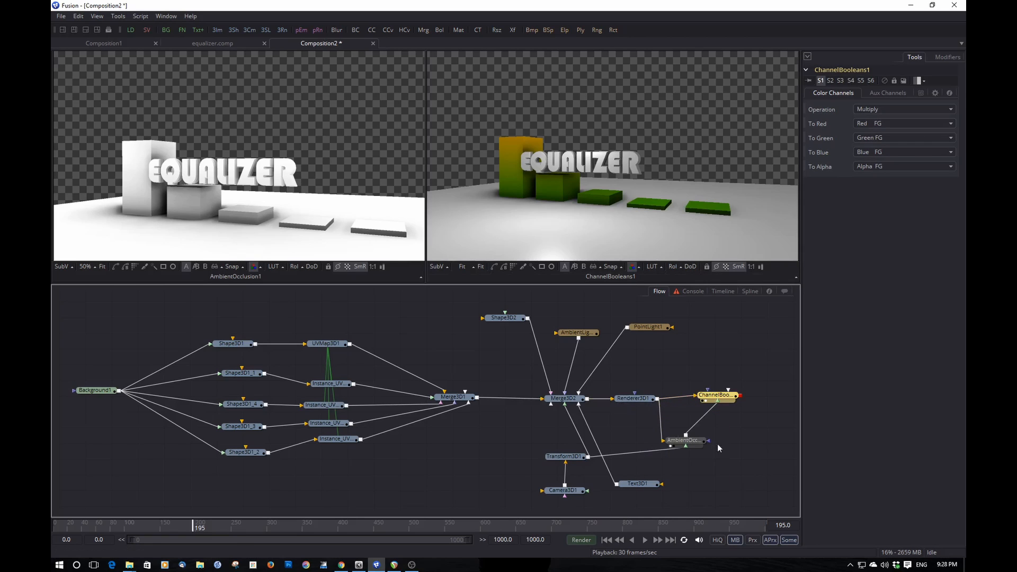
- Ease AmbientOcclusion1 to kernel radius ~1.40, lift ~-0.22 and gamma ~0.89
{"action": "left_click", "coordinate": [684, 441]}
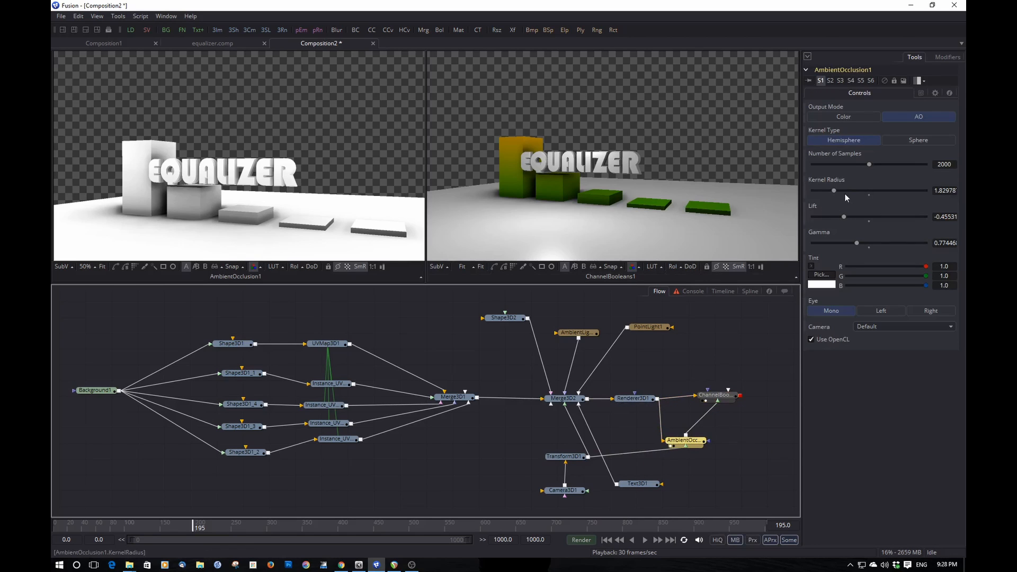
{"action": "left_click_drag", "start_coordinate": [841, 191], "coordinate": [833, 191]}
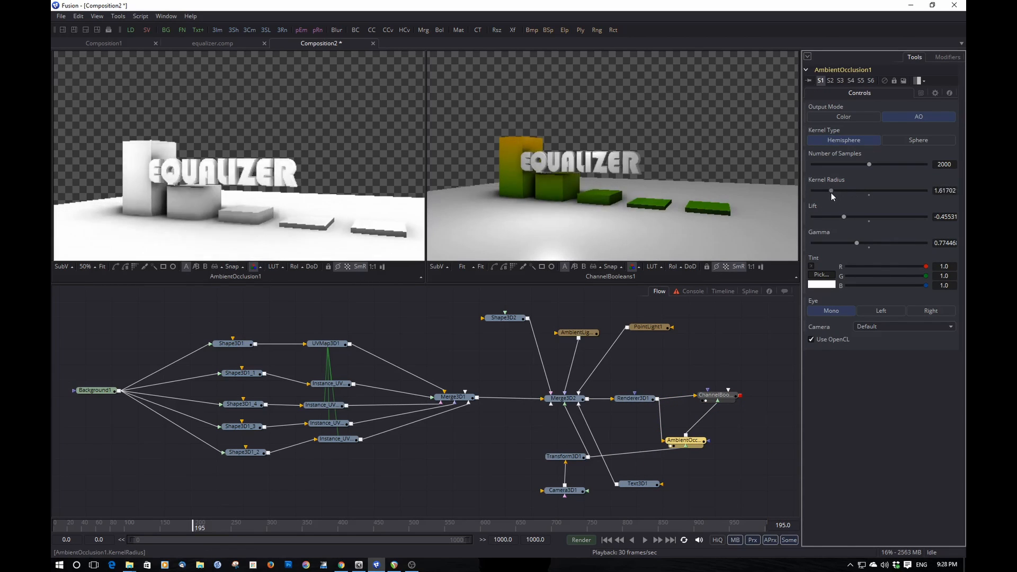
{"action": "left_click_drag", "start_coordinate": [833, 190], "coordinate": [829, 190]}
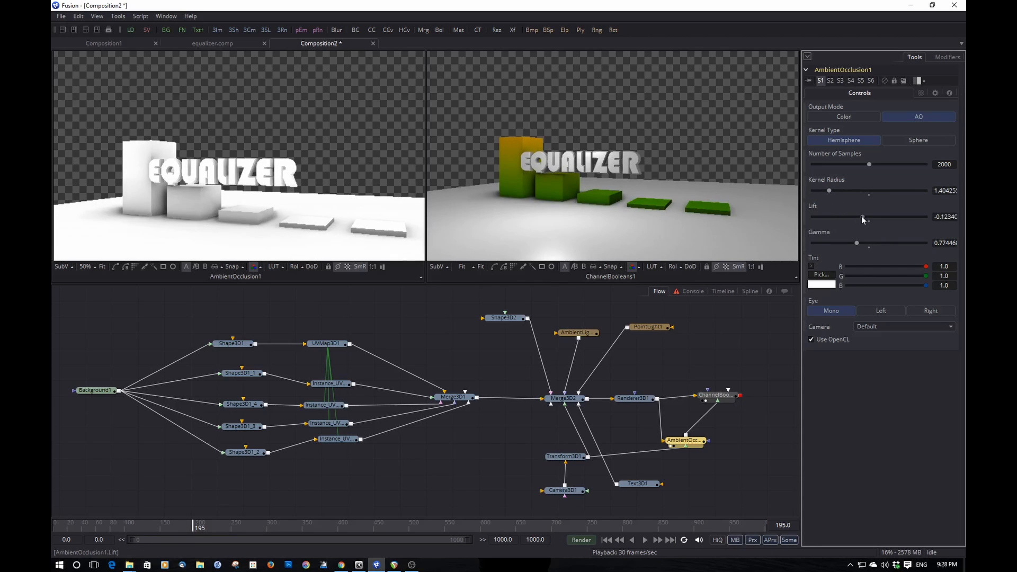
{"action": "left_click_drag", "start_coordinate": [863, 216], "coordinate": [857, 216]}
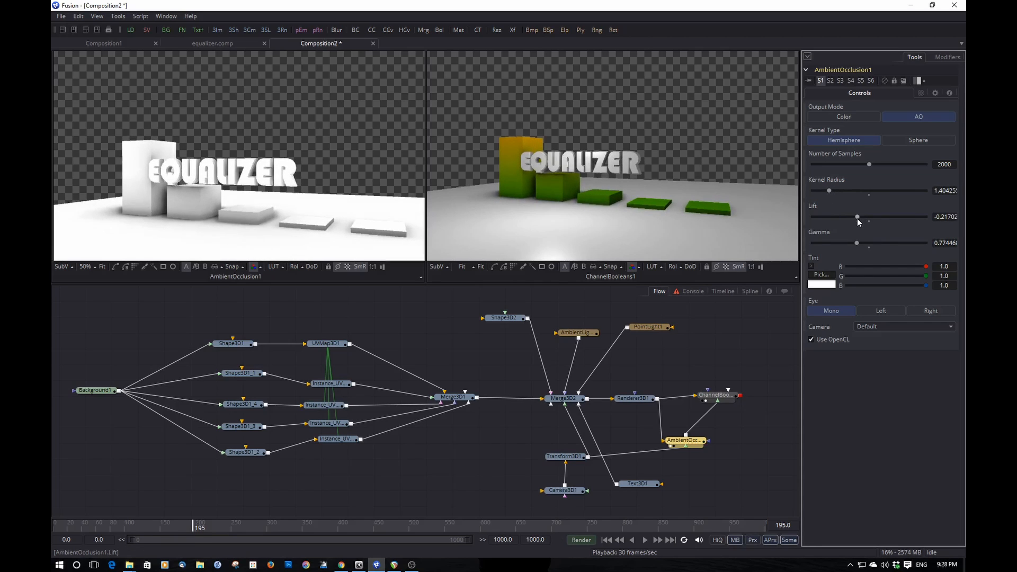
{"action": "left_click_drag", "start_coordinate": [858, 242], "coordinate": [866, 242]}
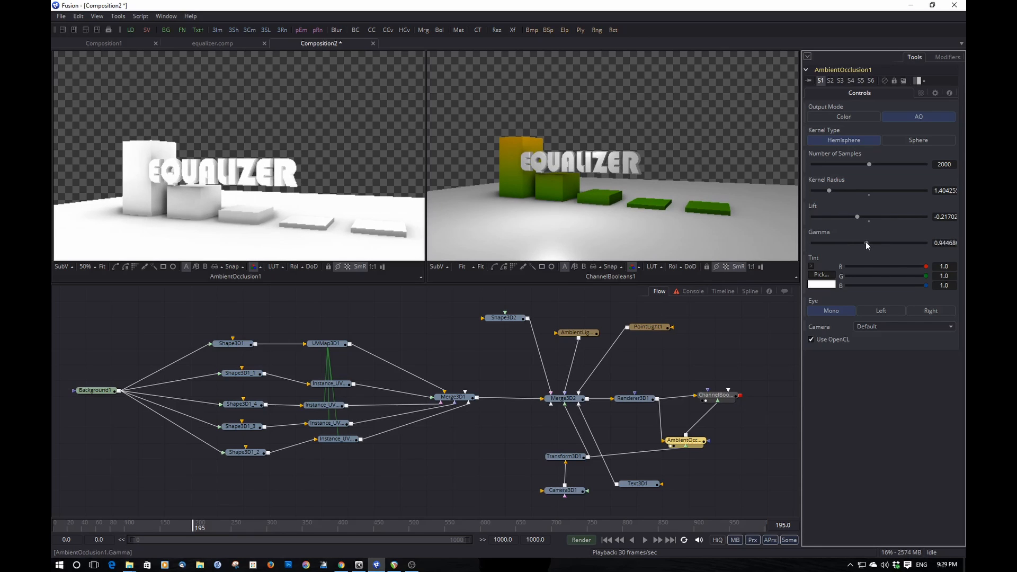
{"action": "left_click_drag", "start_coordinate": [866, 244], "coordinate": [861, 243]}
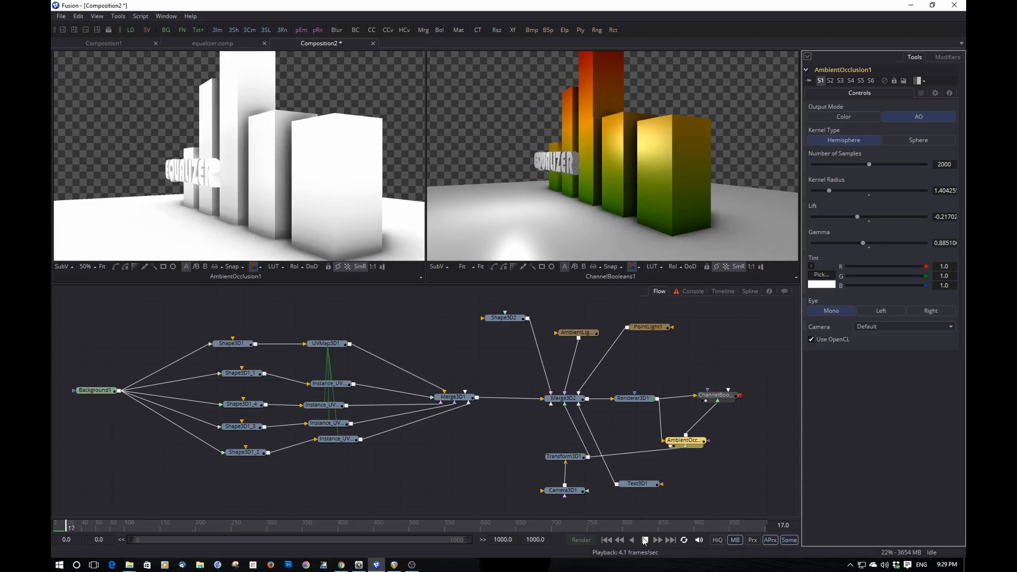
- Stop the preview playback, return to frame 0 and reselect ChannelBooleans1
{"action": "left_click", "coordinate": [645, 539]}
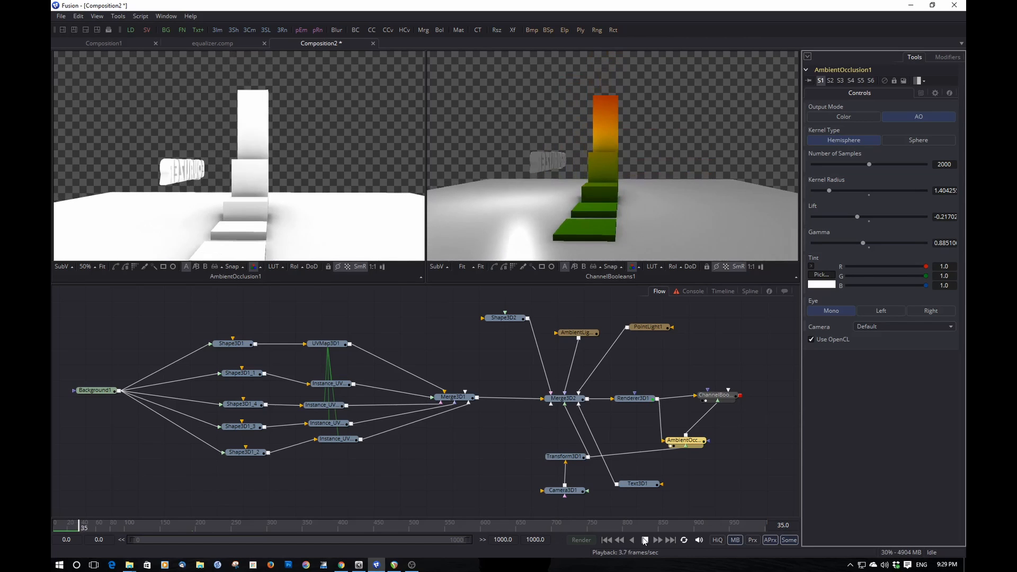
{"action": "left_click", "coordinate": [604, 540]}
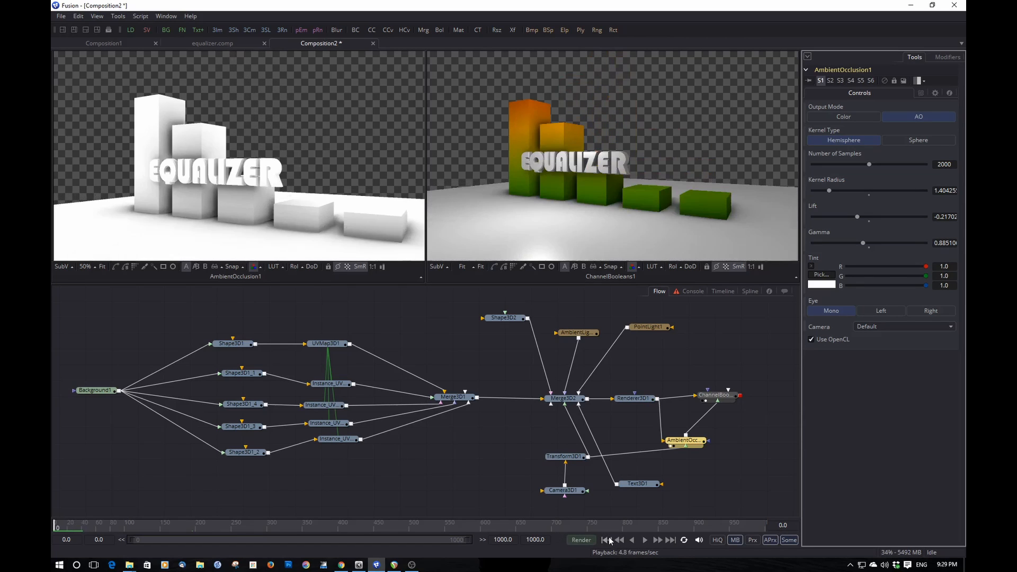
{"action": "left_click", "coordinate": [719, 398]}
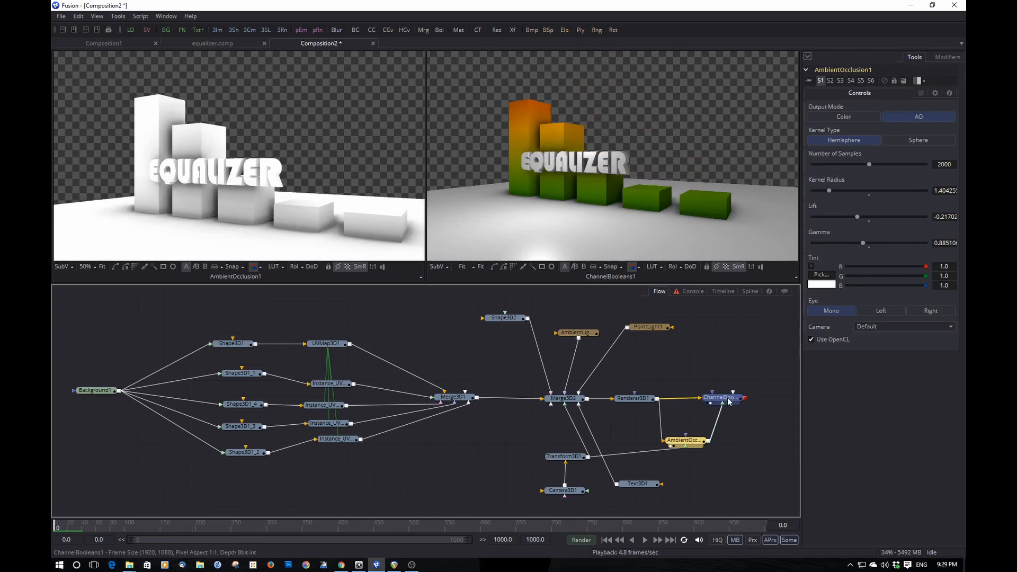
{"action": "left_click", "coordinate": [716, 398]}
{"action": "type", "text": "back"}
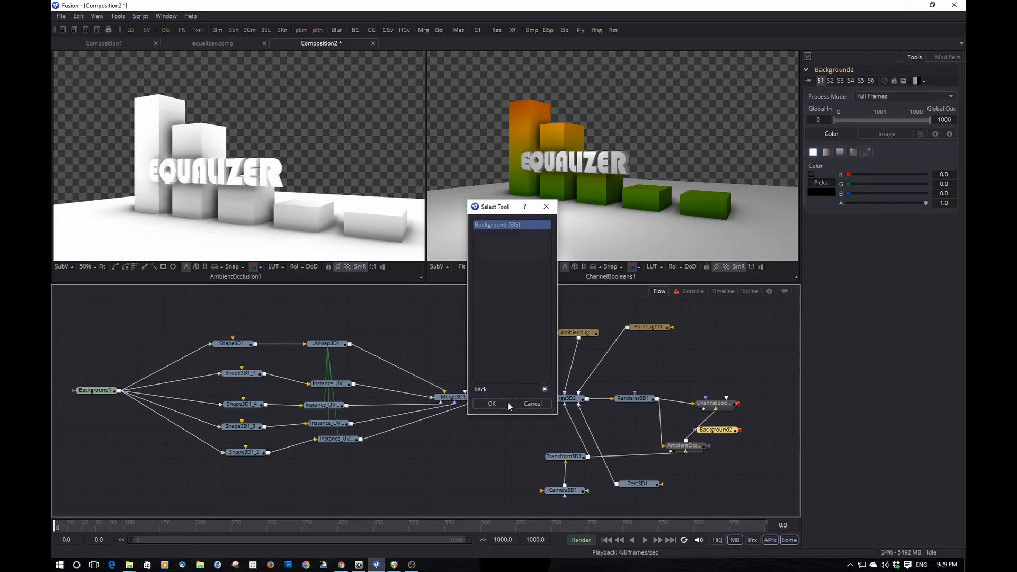
- Add a Background merged behind the render and make it a gradient with a light-blue stop
{"action": "left_click", "coordinate": [491, 404]}
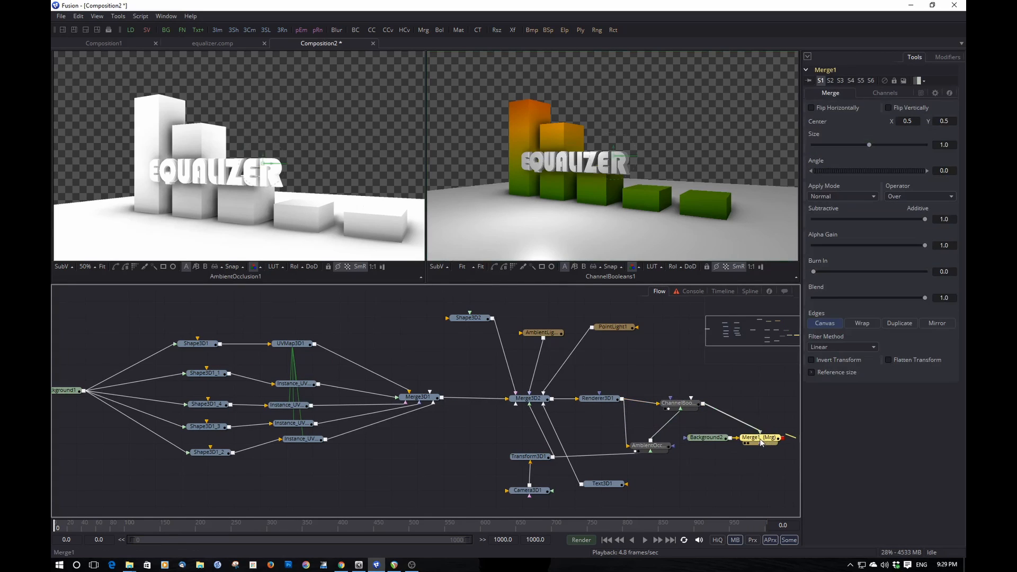
{"action": "left_click_drag", "start_coordinate": [759, 437], "coordinate": [759, 411]}
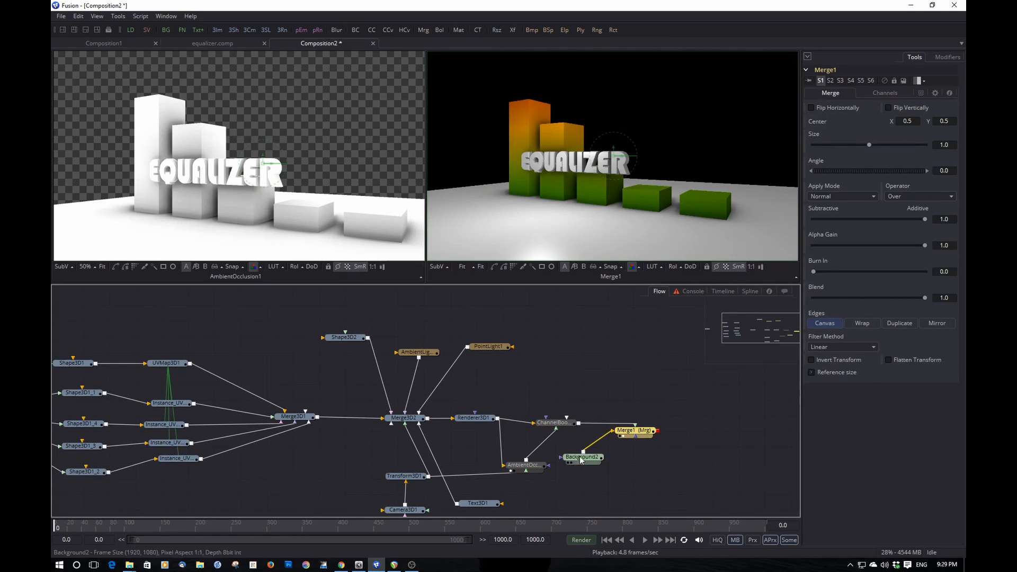
{"action": "left_click", "coordinate": [582, 458]}
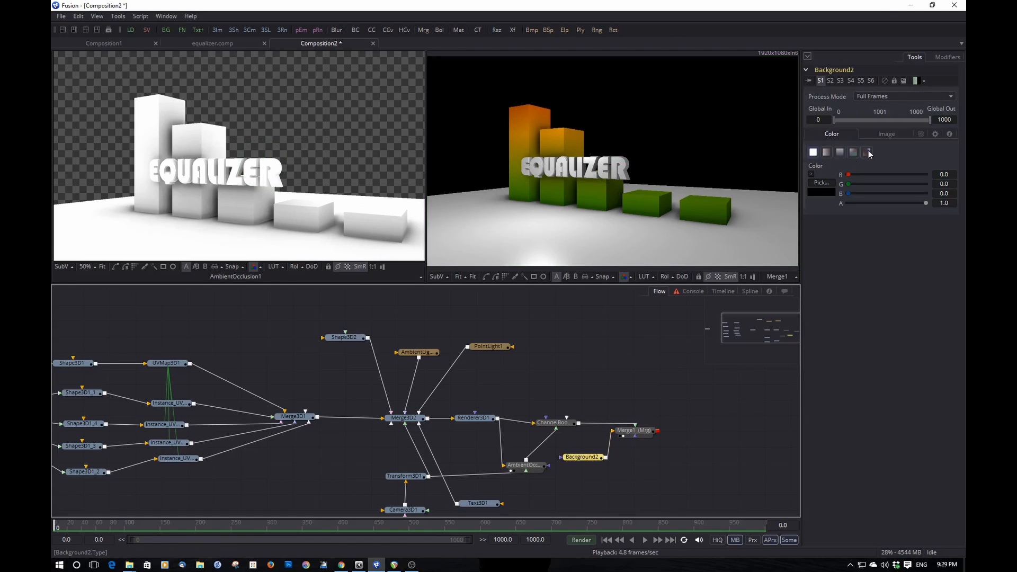
{"action": "left_click", "coordinate": [864, 152]}
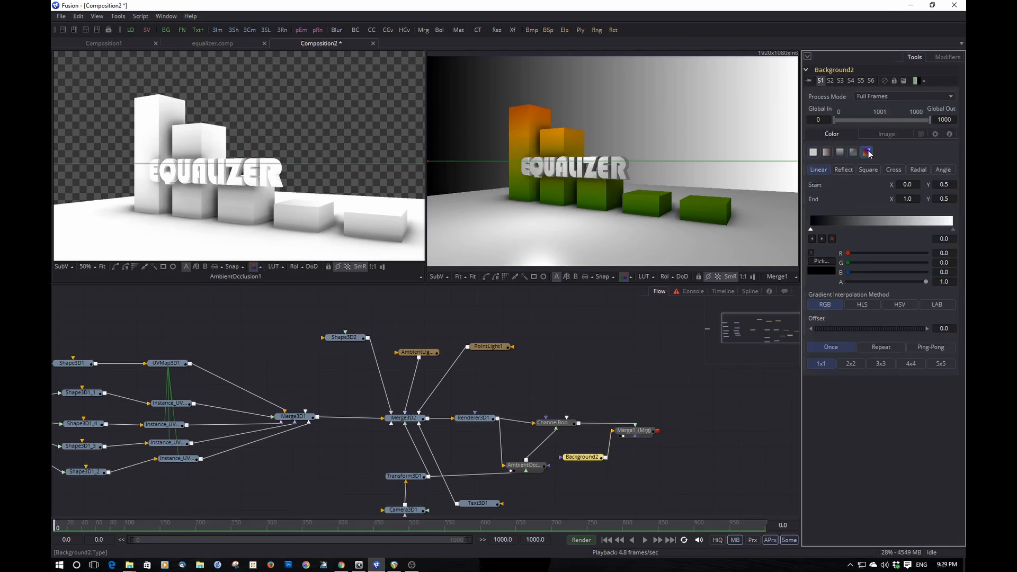
{"action": "left_click", "coordinate": [865, 152]}
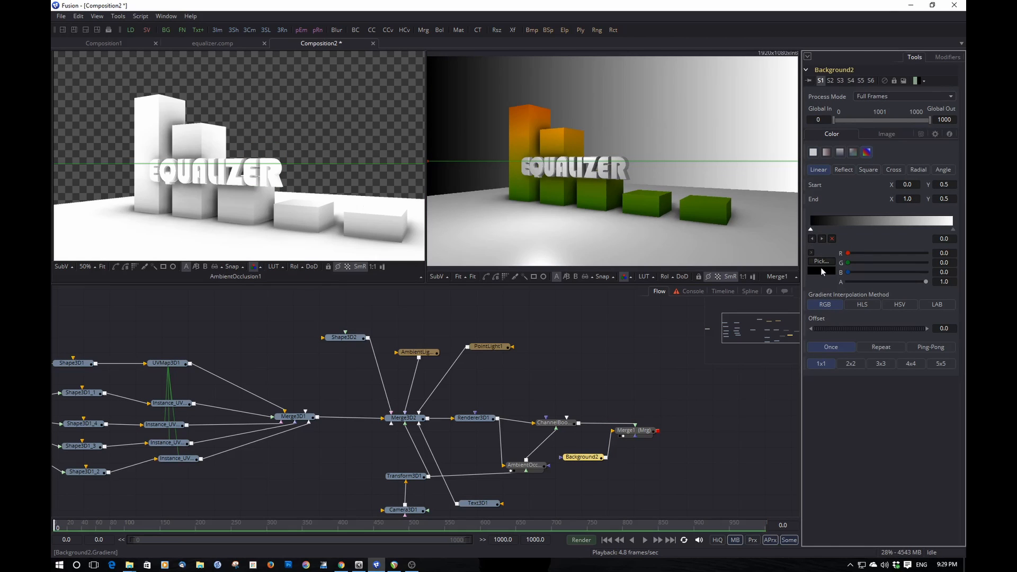
{"action": "left_click", "coordinate": [820, 261]}
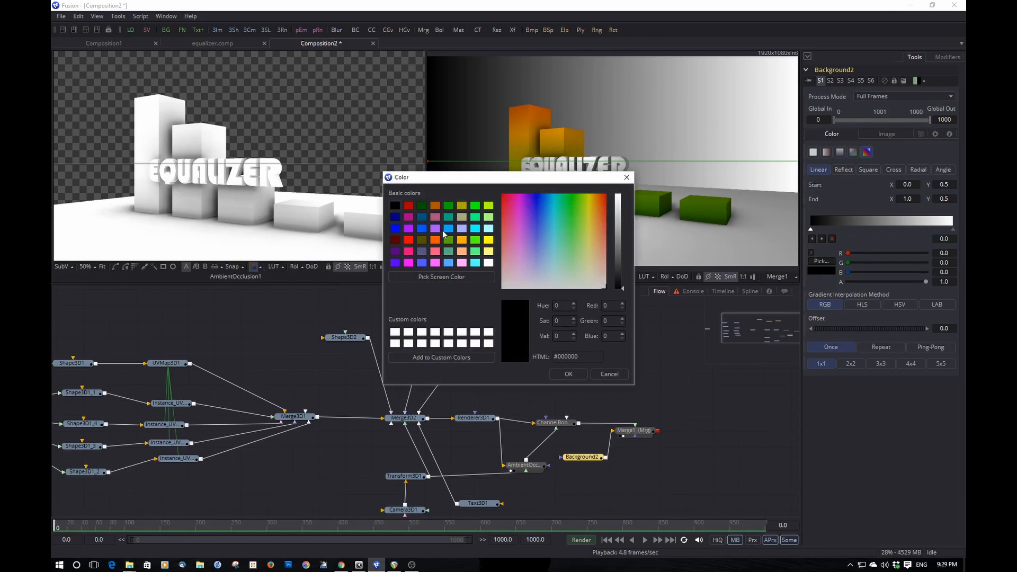
{"action": "left_click", "coordinate": [568, 374]}
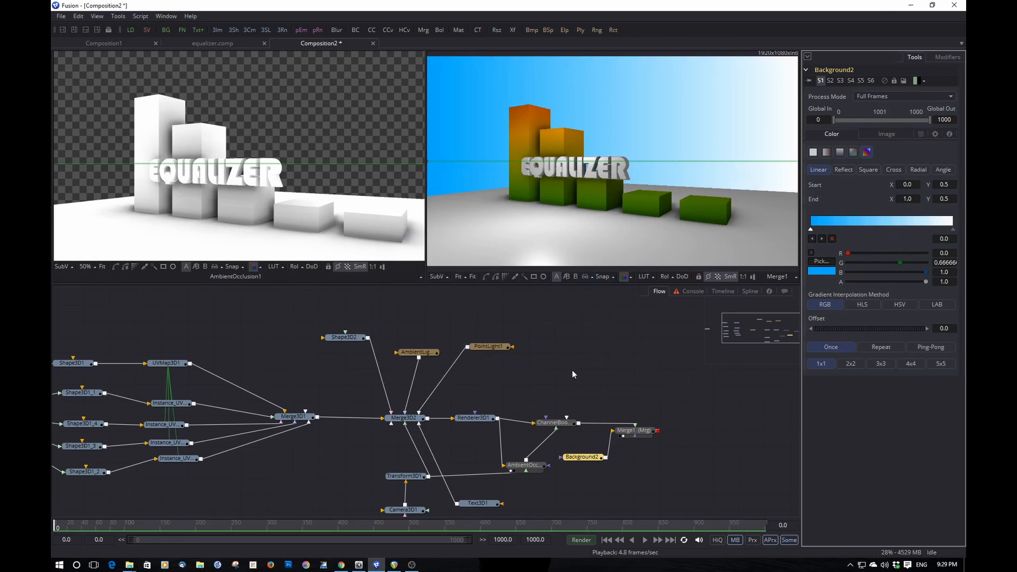
{"action": "mouse_move", "coordinate": [725, 202]}
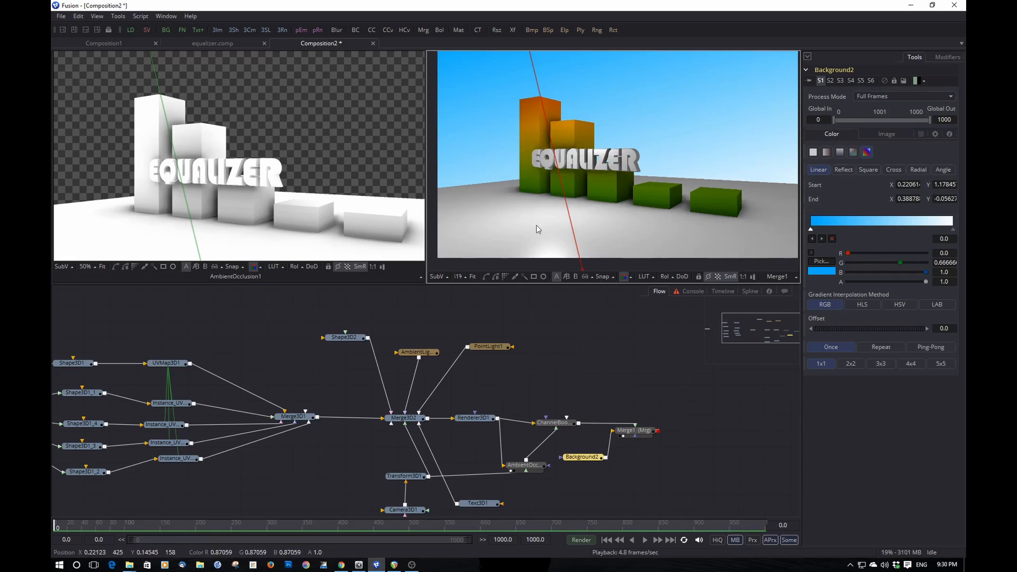
{"action": "mouse_move", "coordinate": [499, 215]}
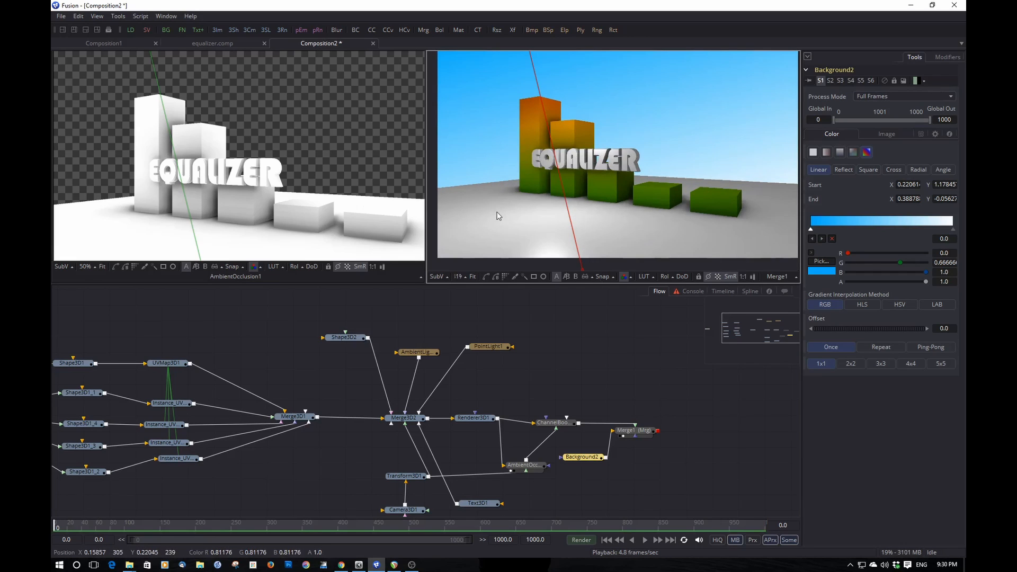
{"action": "left_click", "coordinate": [403, 418]}
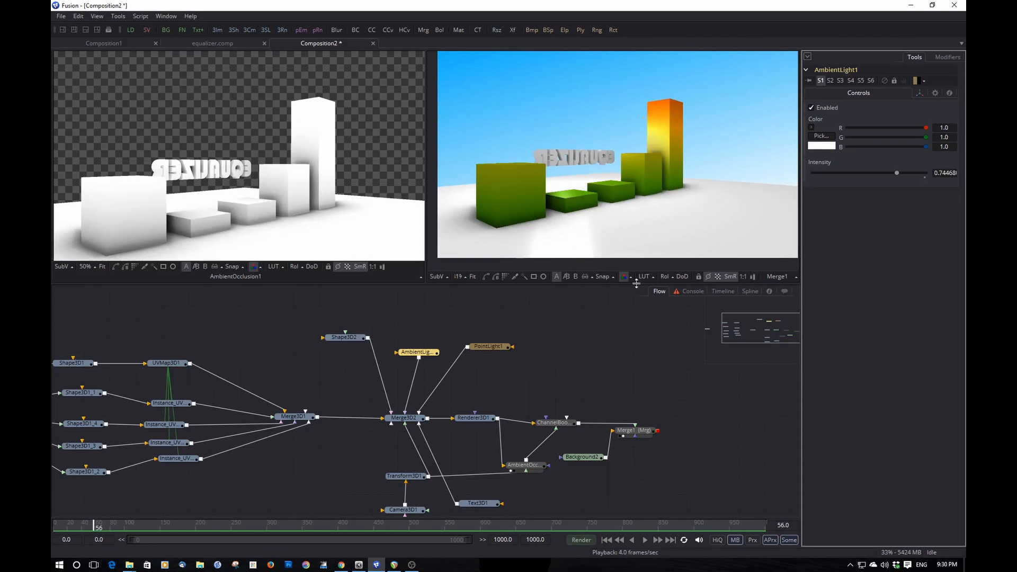
- Pull Camera3D1 back along Z to about 8.48 in its Transform settings
{"action": "left_click", "coordinate": [403, 493]}
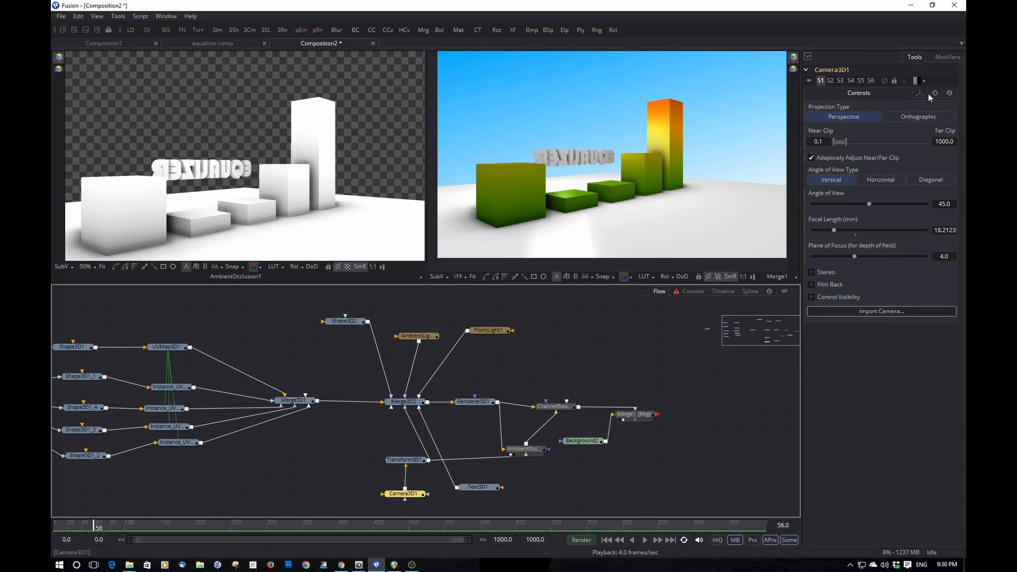
{"action": "left_click", "coordinate": [920, 92]}
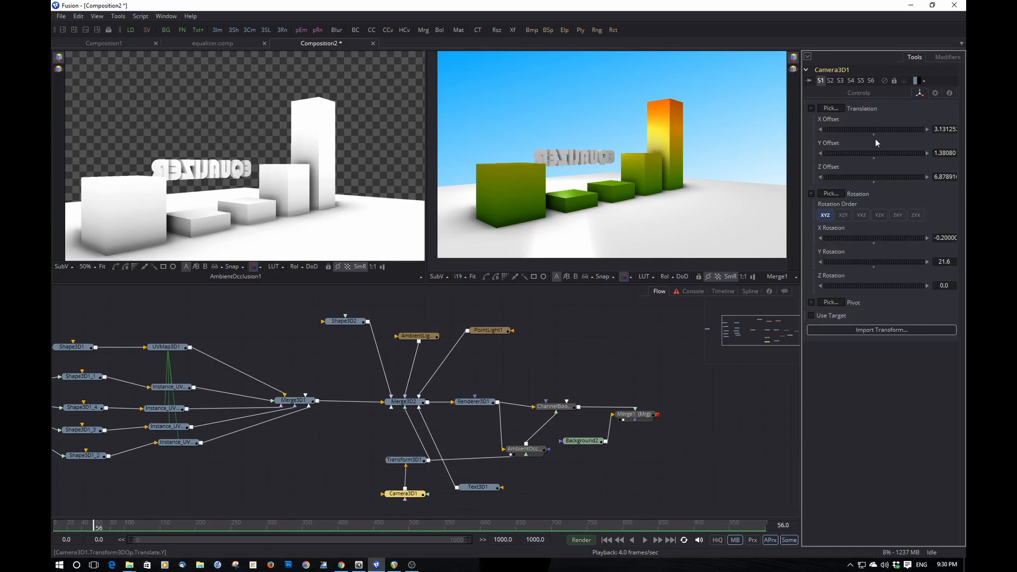
{"action": "left_click_drag", "start_coordinate": [883, 177], "coordinate": [873, 177]}
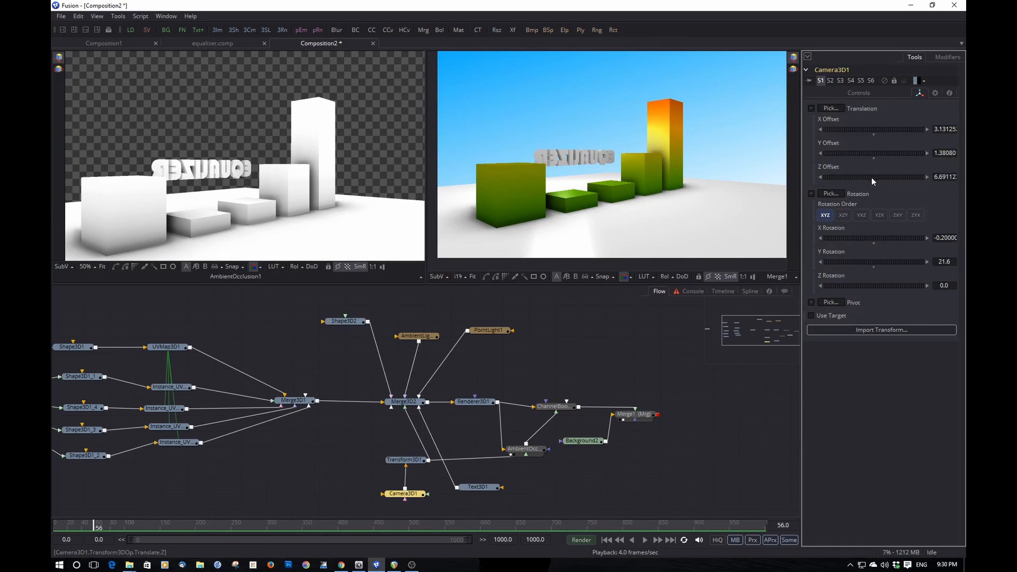
{"action": "left_click_drag", "start_coordinate": [869, 177], "coordinate": [881, 177]}
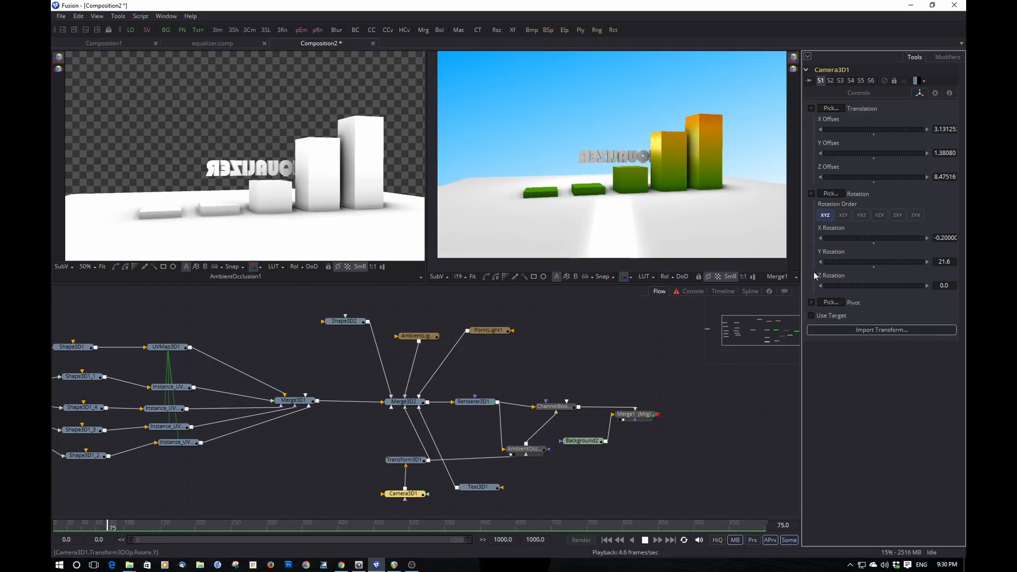
{"action": "left_click", "coordinate": [606, 539]}
{"action": "type", "text": "s"}
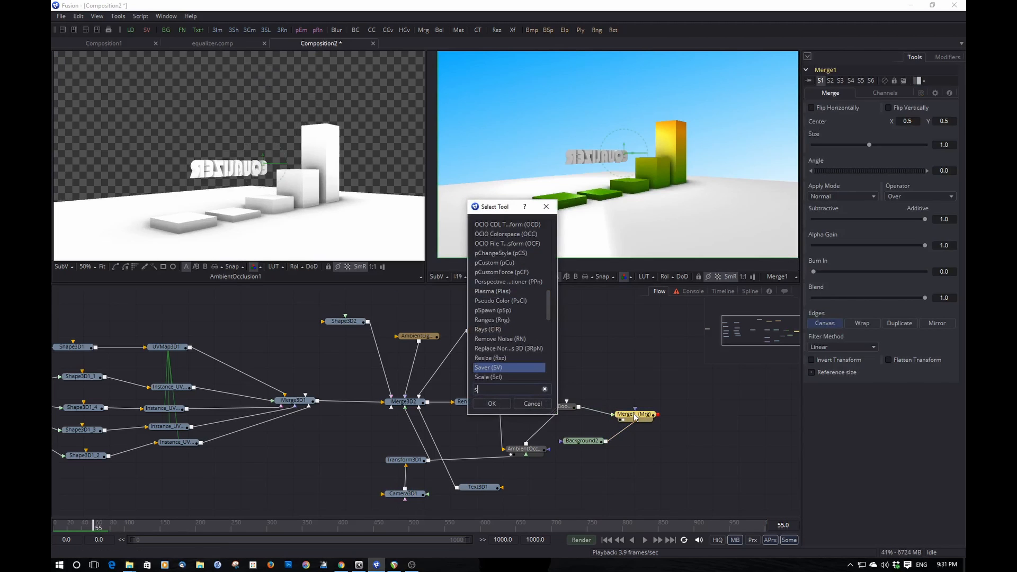
- Add a Saver tool writing to equalizer tut.mov
{"action": "left_click", "coordinate": [490, 404]}
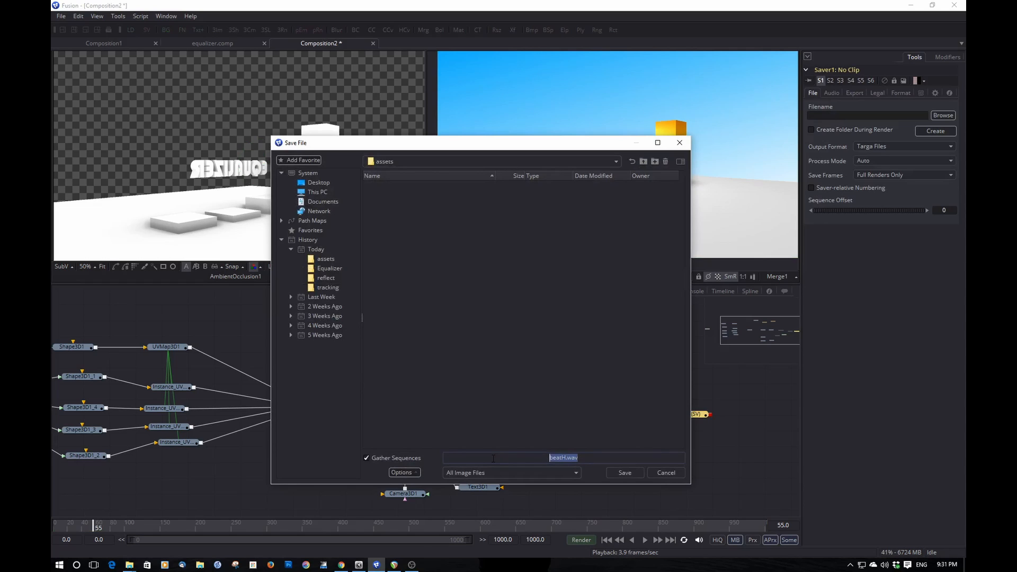
{"action": "type", "text": "e"}
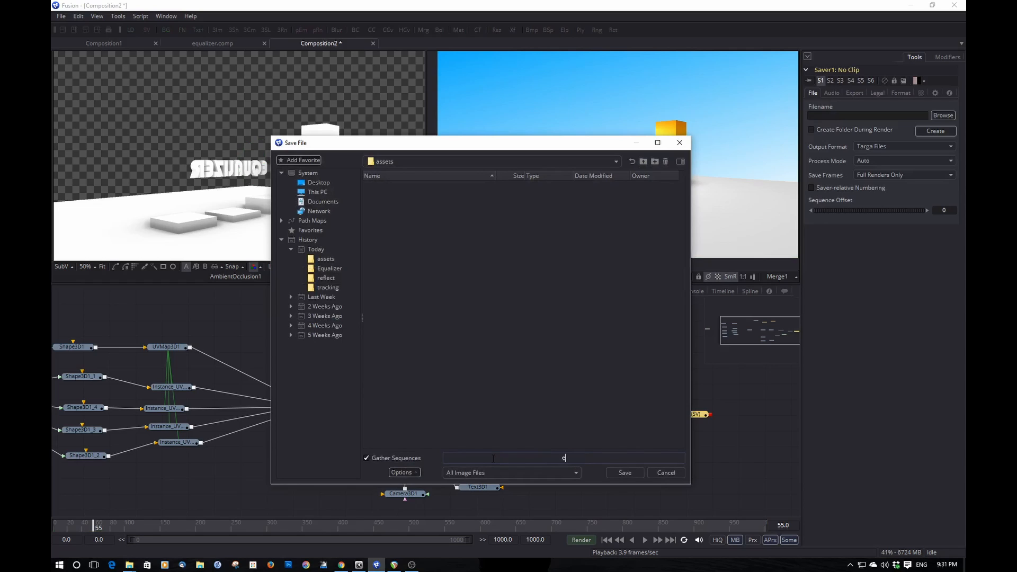
{"action": "type", "text": "equalizer"}
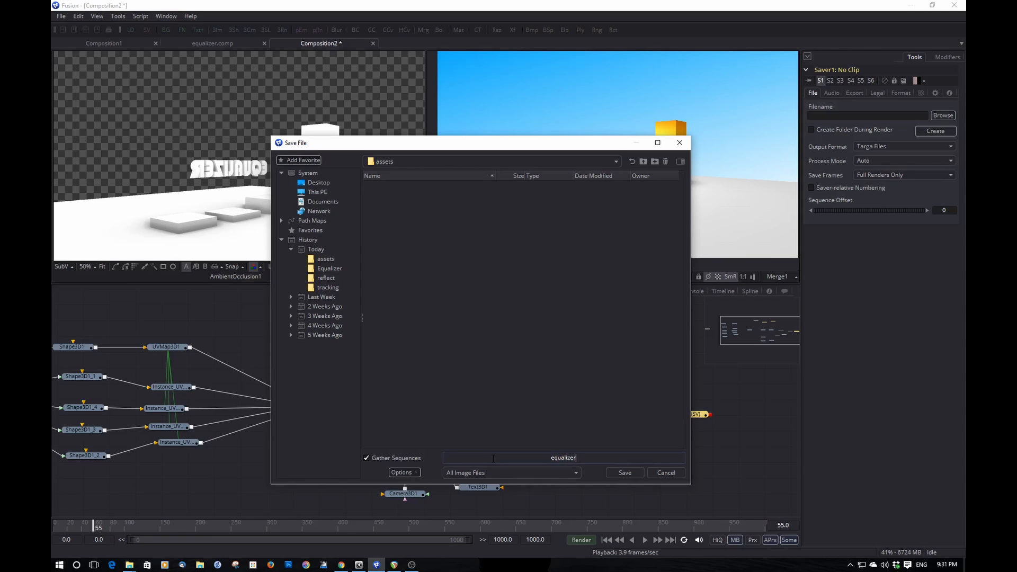
{"action": "type", "text": "tut.mov"}
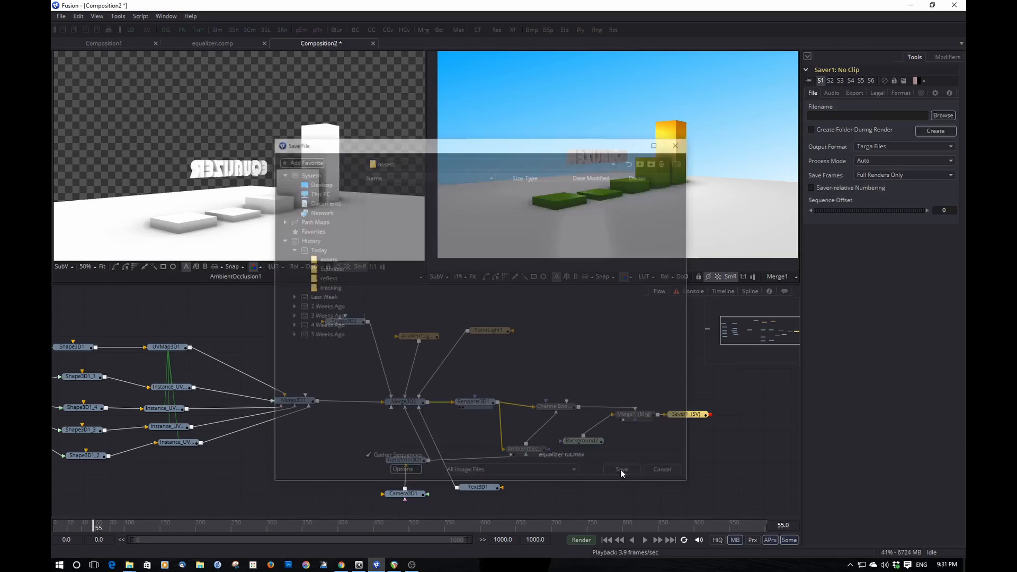
{"action": "left_click", "coordinate": [620, 469]}
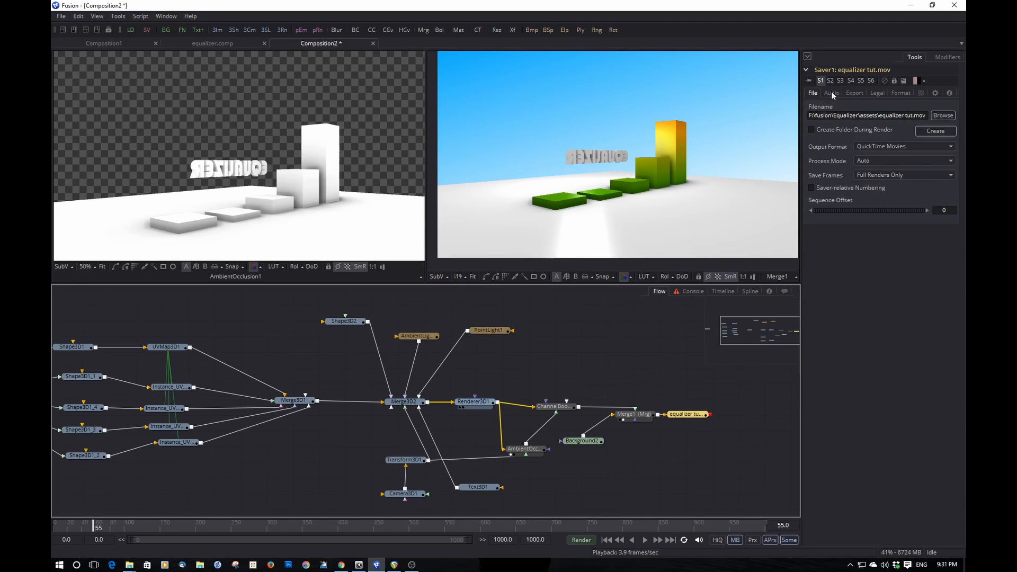
- Set the saver's sound filename to beatfull.wav on the Audio settings
{"action": "left_click", "coordinate": [833, 93]}
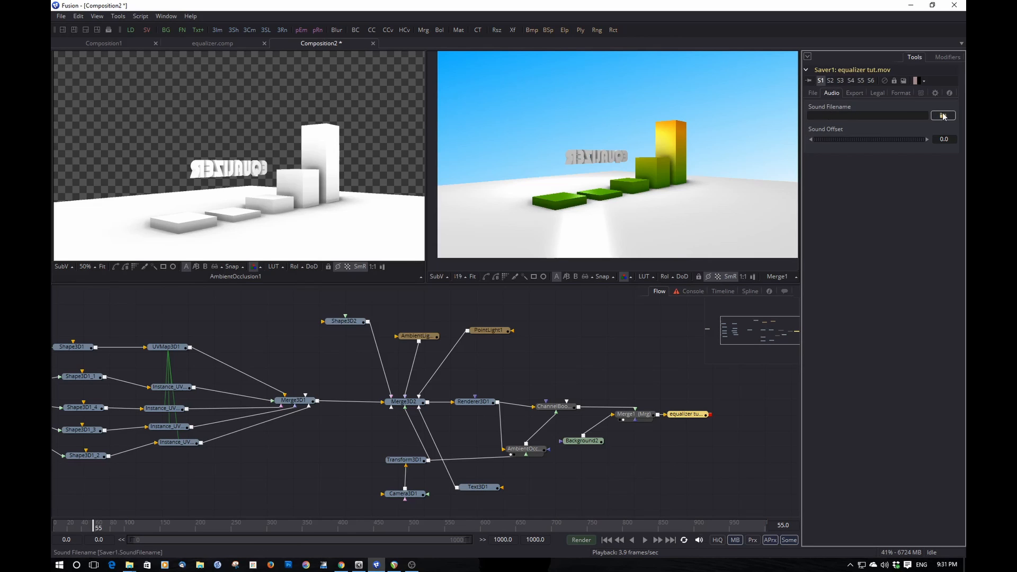
{"action": "left_click", "coordinate": [943, 116]}
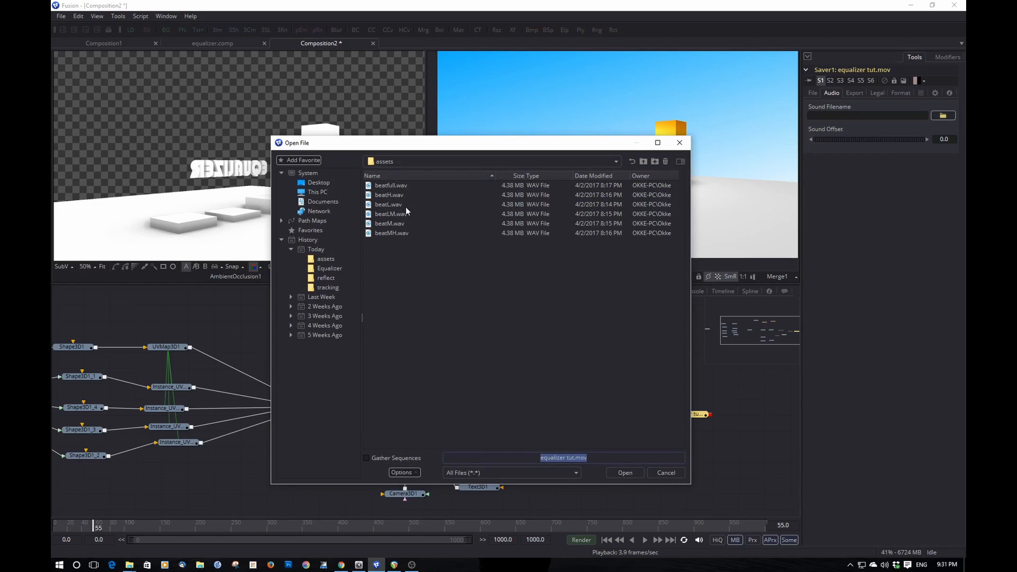
{"action": "left_click", "coordinate": [391, 184]}
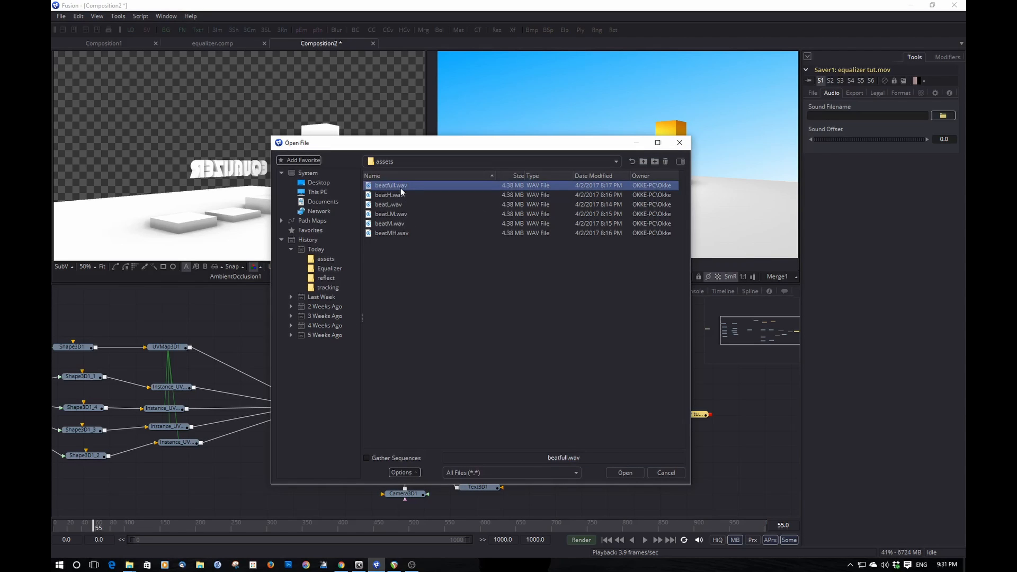
{"action": "left_click", "coordinate": [623, 472]}
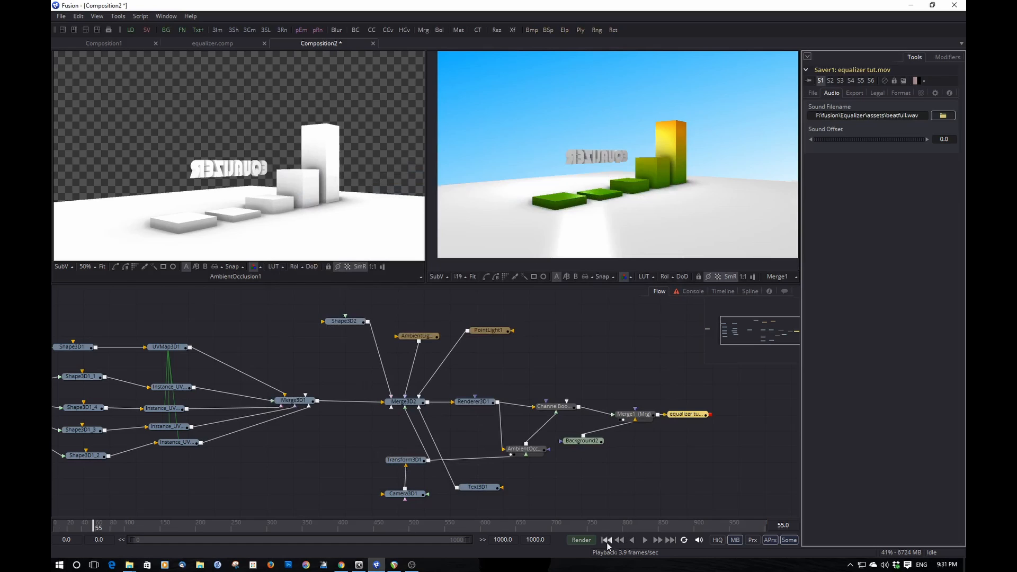
- Scrub through the animation to check it, then start the final render
{"action": "left_click_drag", "start_coordinate": [94, 526], "coordinate": [364, 525]}
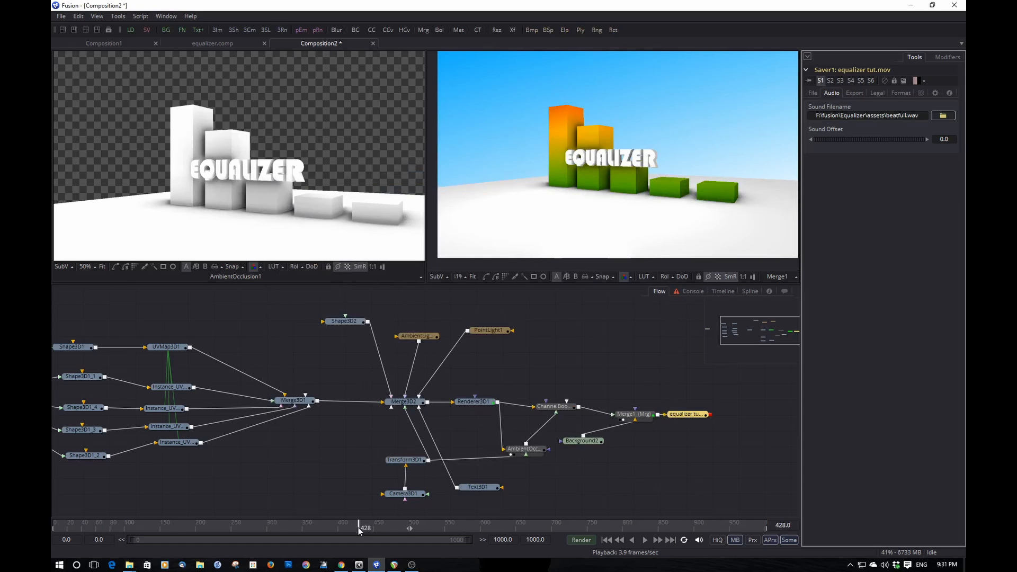
{"action": "left_click_drag", "start_coordinate": [365, 527], "coordinate": [278, 528]}
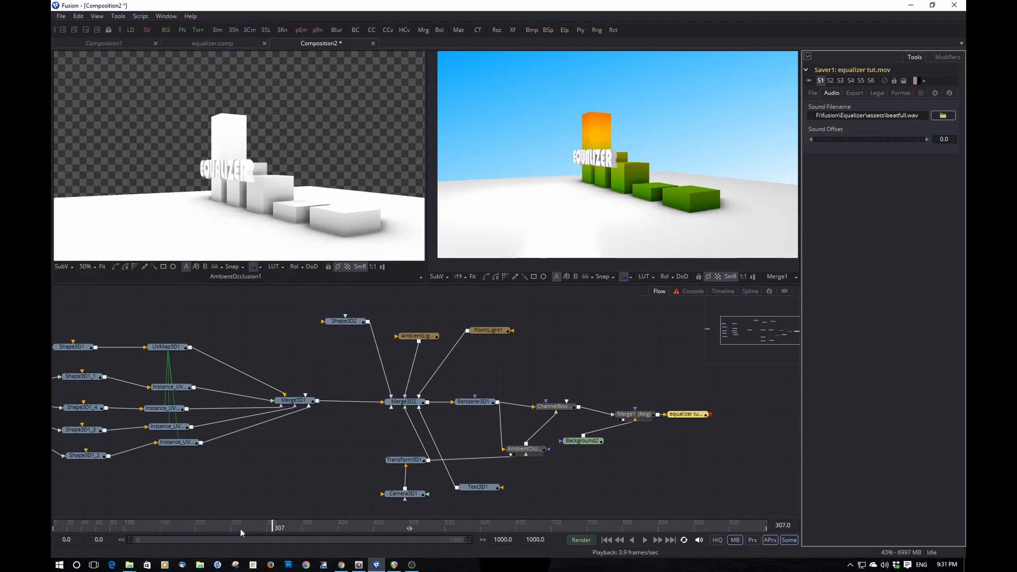
{"action": "left_click_drag", "start_coordinate": [279, 526], "coordinate": [232, 527]}
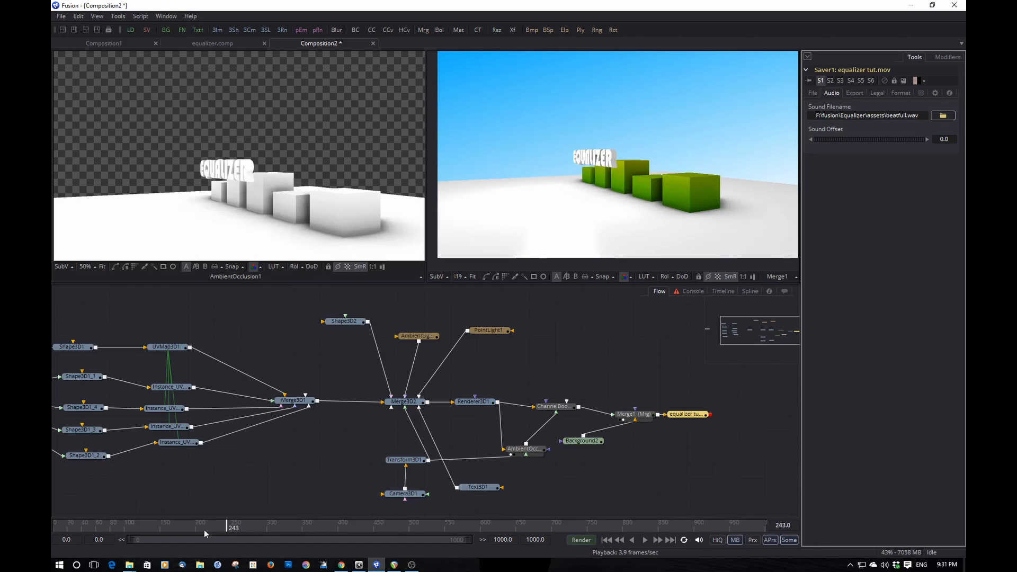
{"action": "left_click_drag", "start_coordinate": [226, 526], "coordinate": [201, 526]}
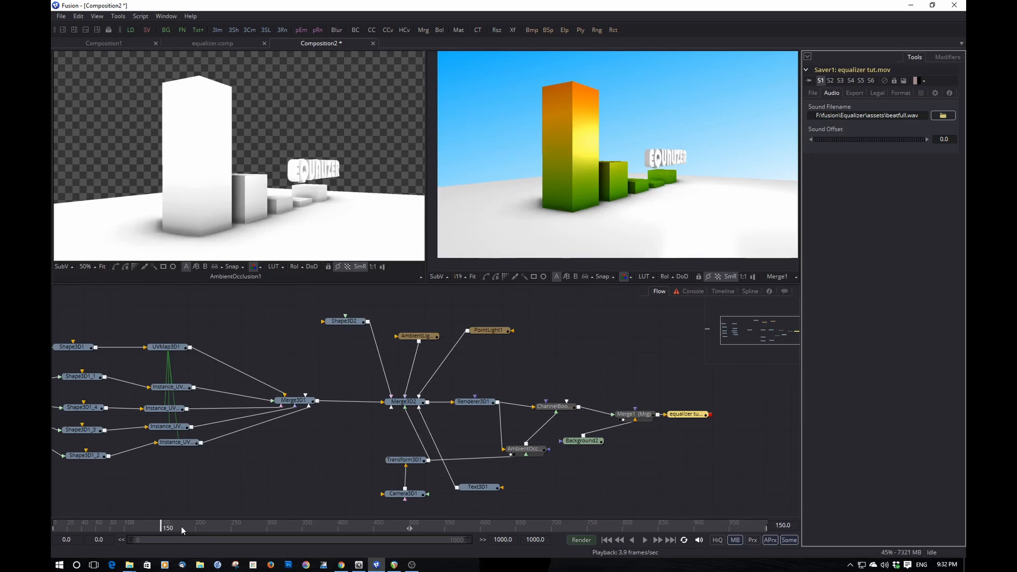
{"action": "left_click_drag", "start_coordinate": [166, 526], "coordinate": [189, 526]}
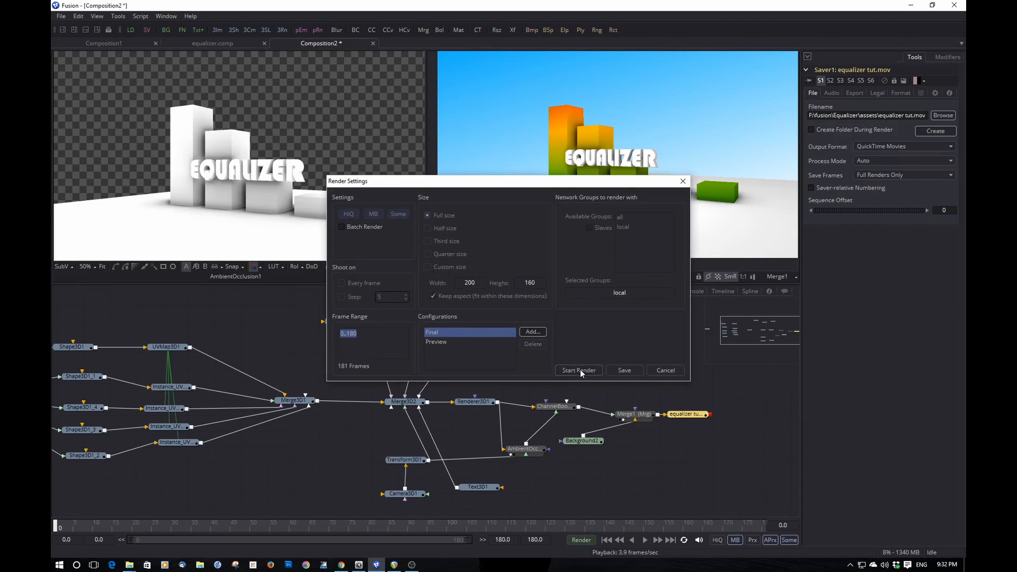
{"action": "left_click", "coordinate": [578, 370]}
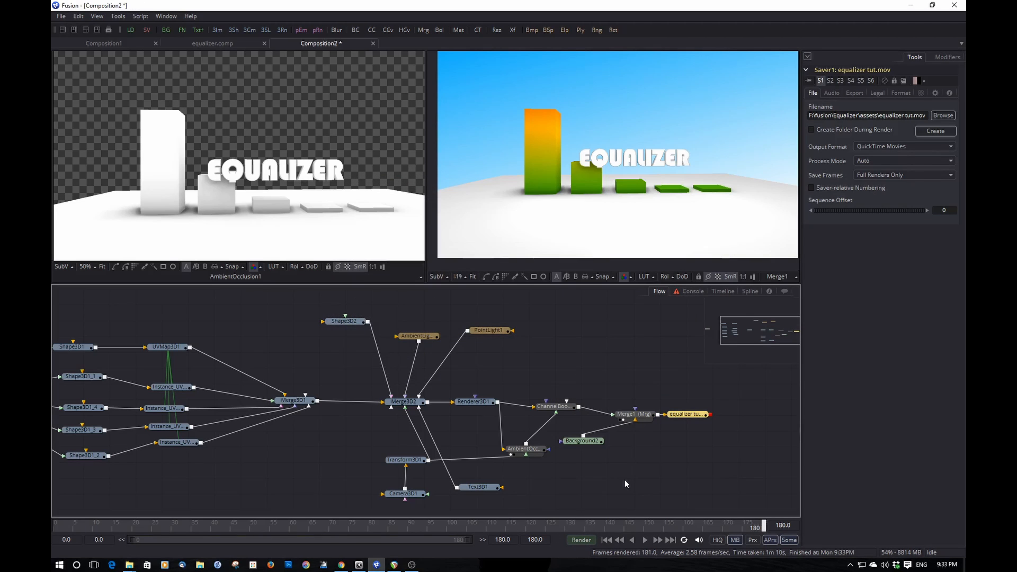
{"action": "mouse_move", "coordinate": [129, 565]}
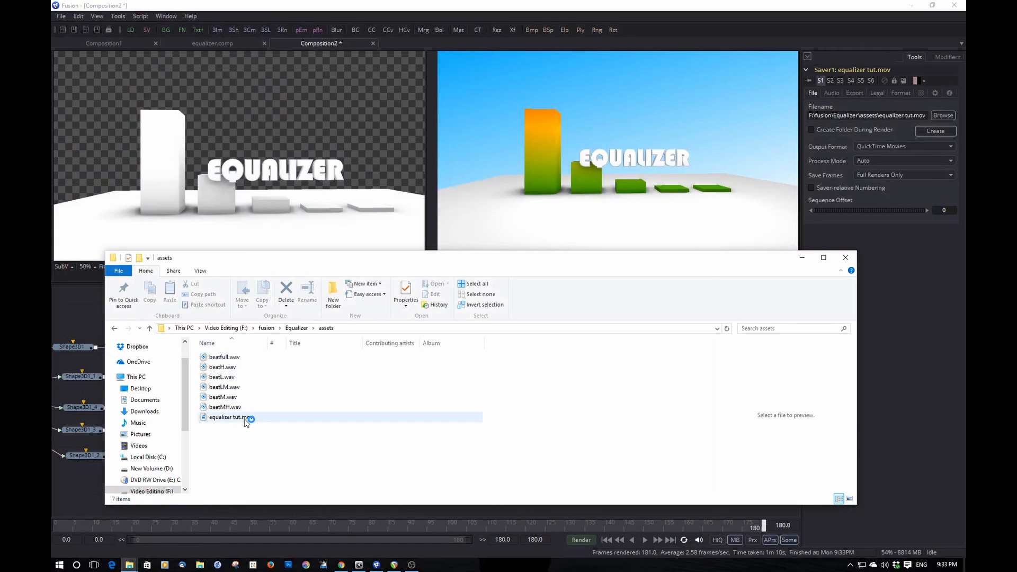
- Play the rendered equalizer tut.mov from the assets folder, then close the player
{"action": "double_click", "coordinate": [228, 418]}
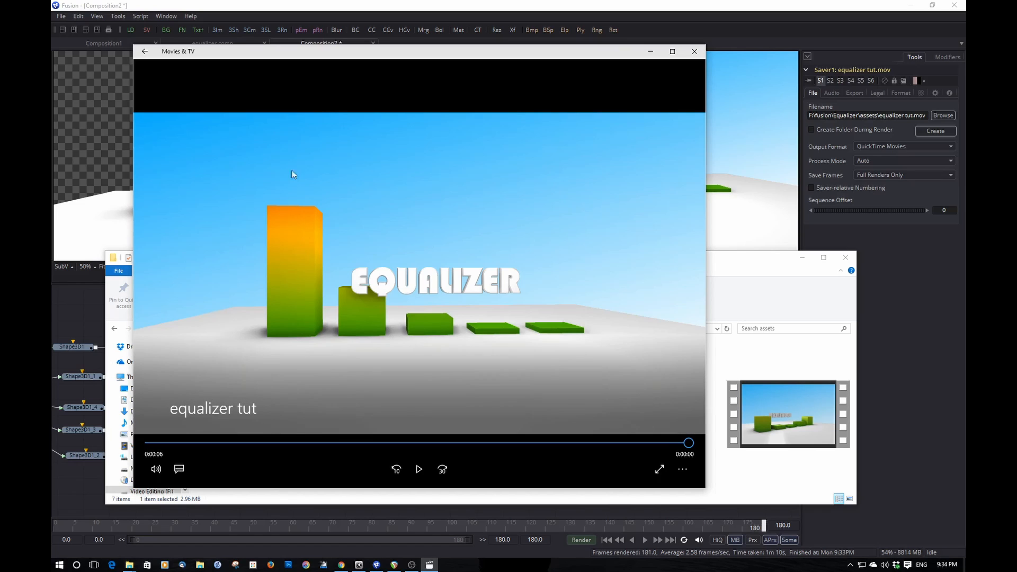
{"action": "mouse_move", "coordinate": [298, 146]}
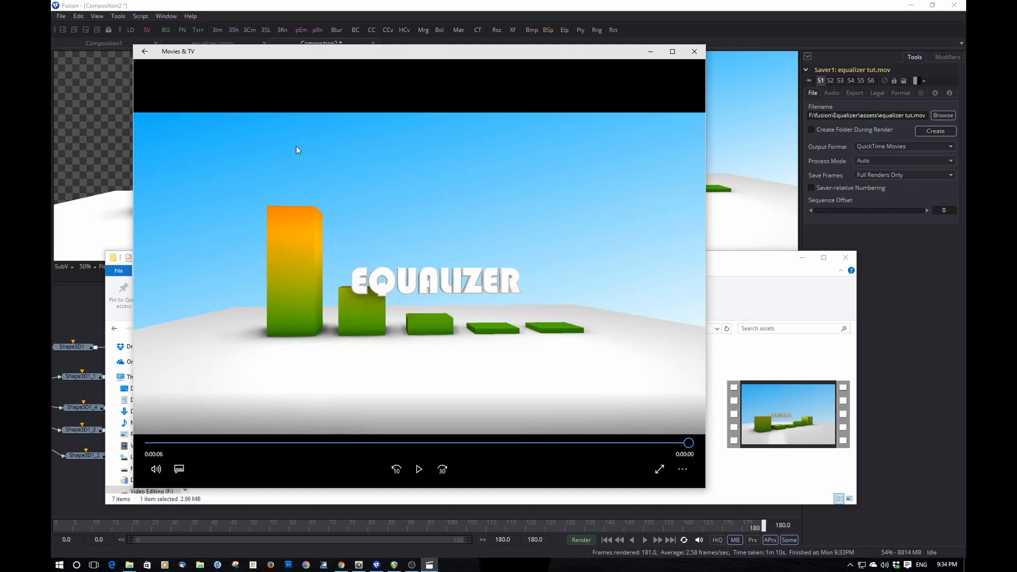
{"action": "left_click", "coordinate": [693, 51]}
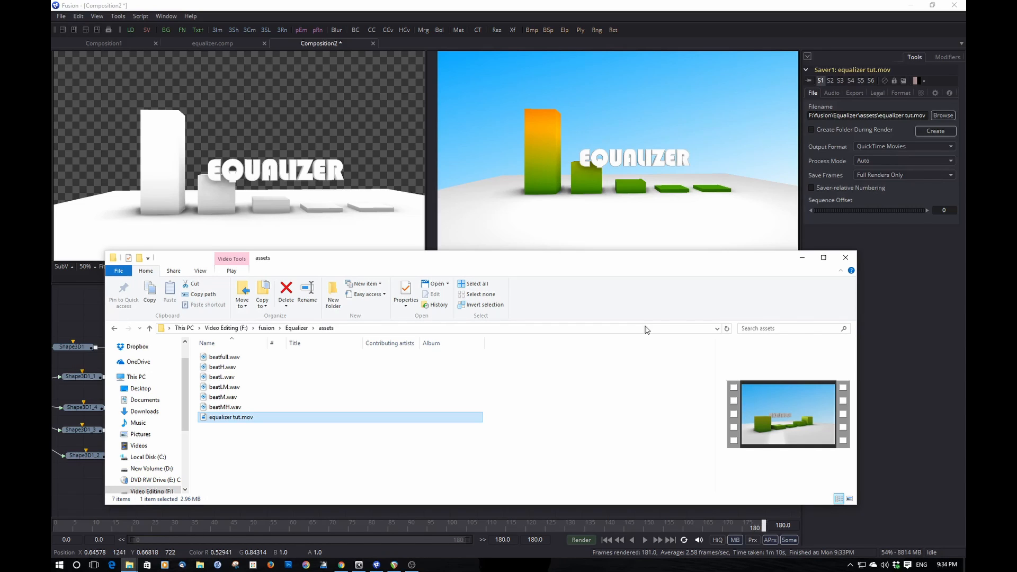
{"action": "mouse_move", "coordinate": [617, 529]}
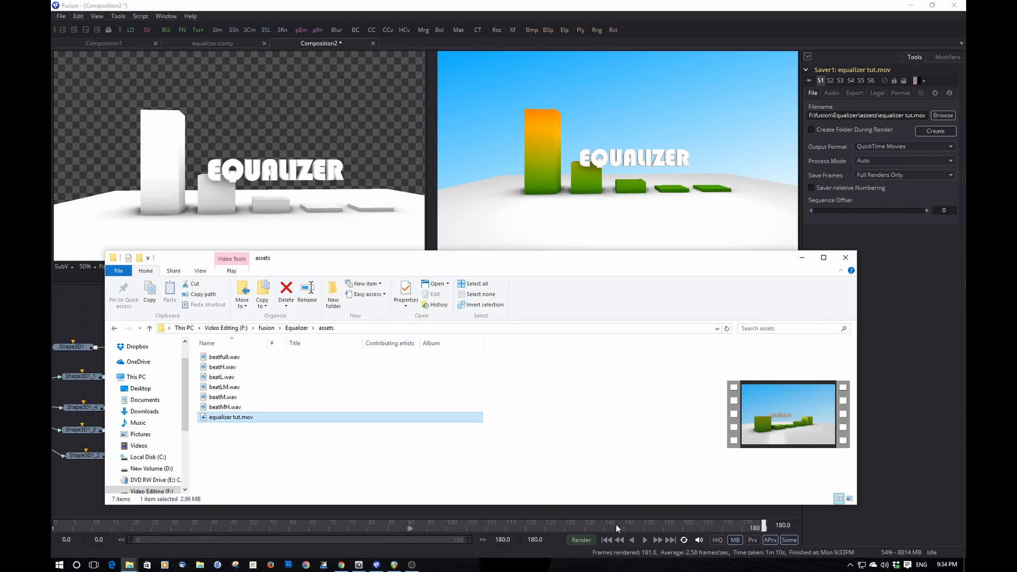